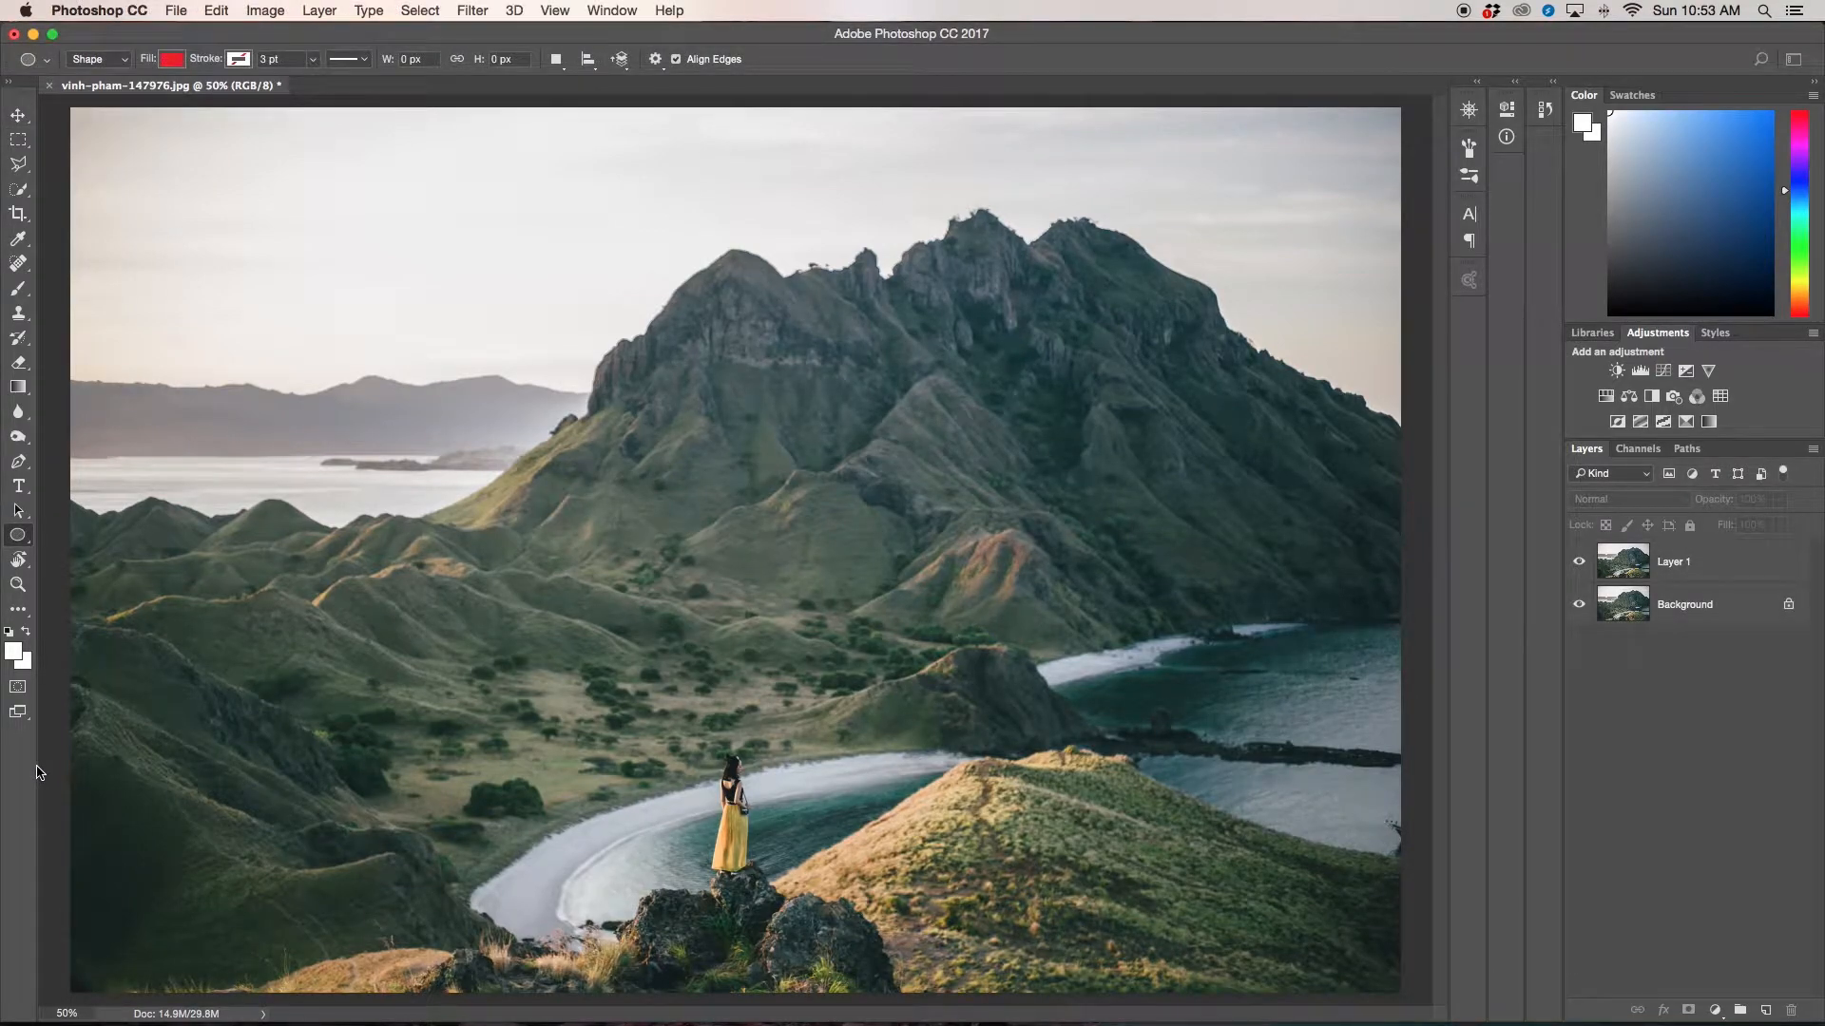
{"action": "mouse_move", "coordinate": [289, 500]}
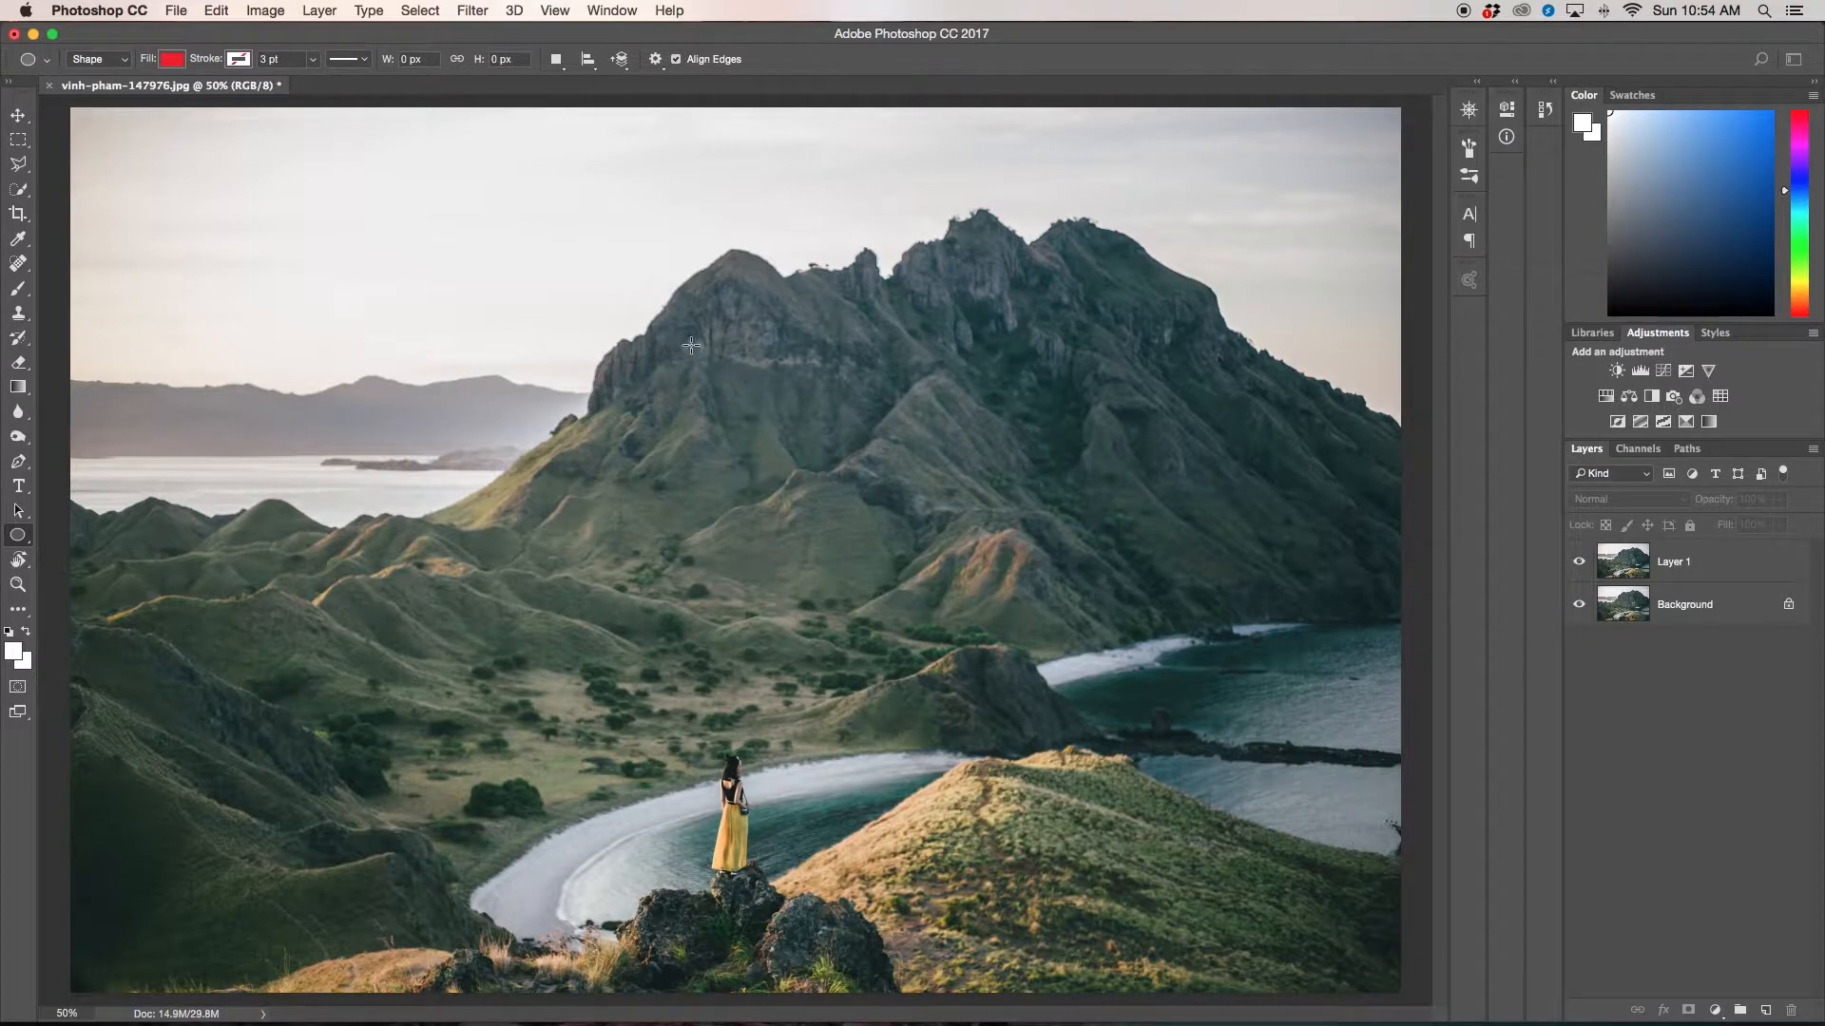
Step: Draw a red ellipse over the mountain's centre and dismiss its shape properties
{"action": "left_click_drag", "start_coordinate": [692, 344], "coordinate": [1151, 730]}
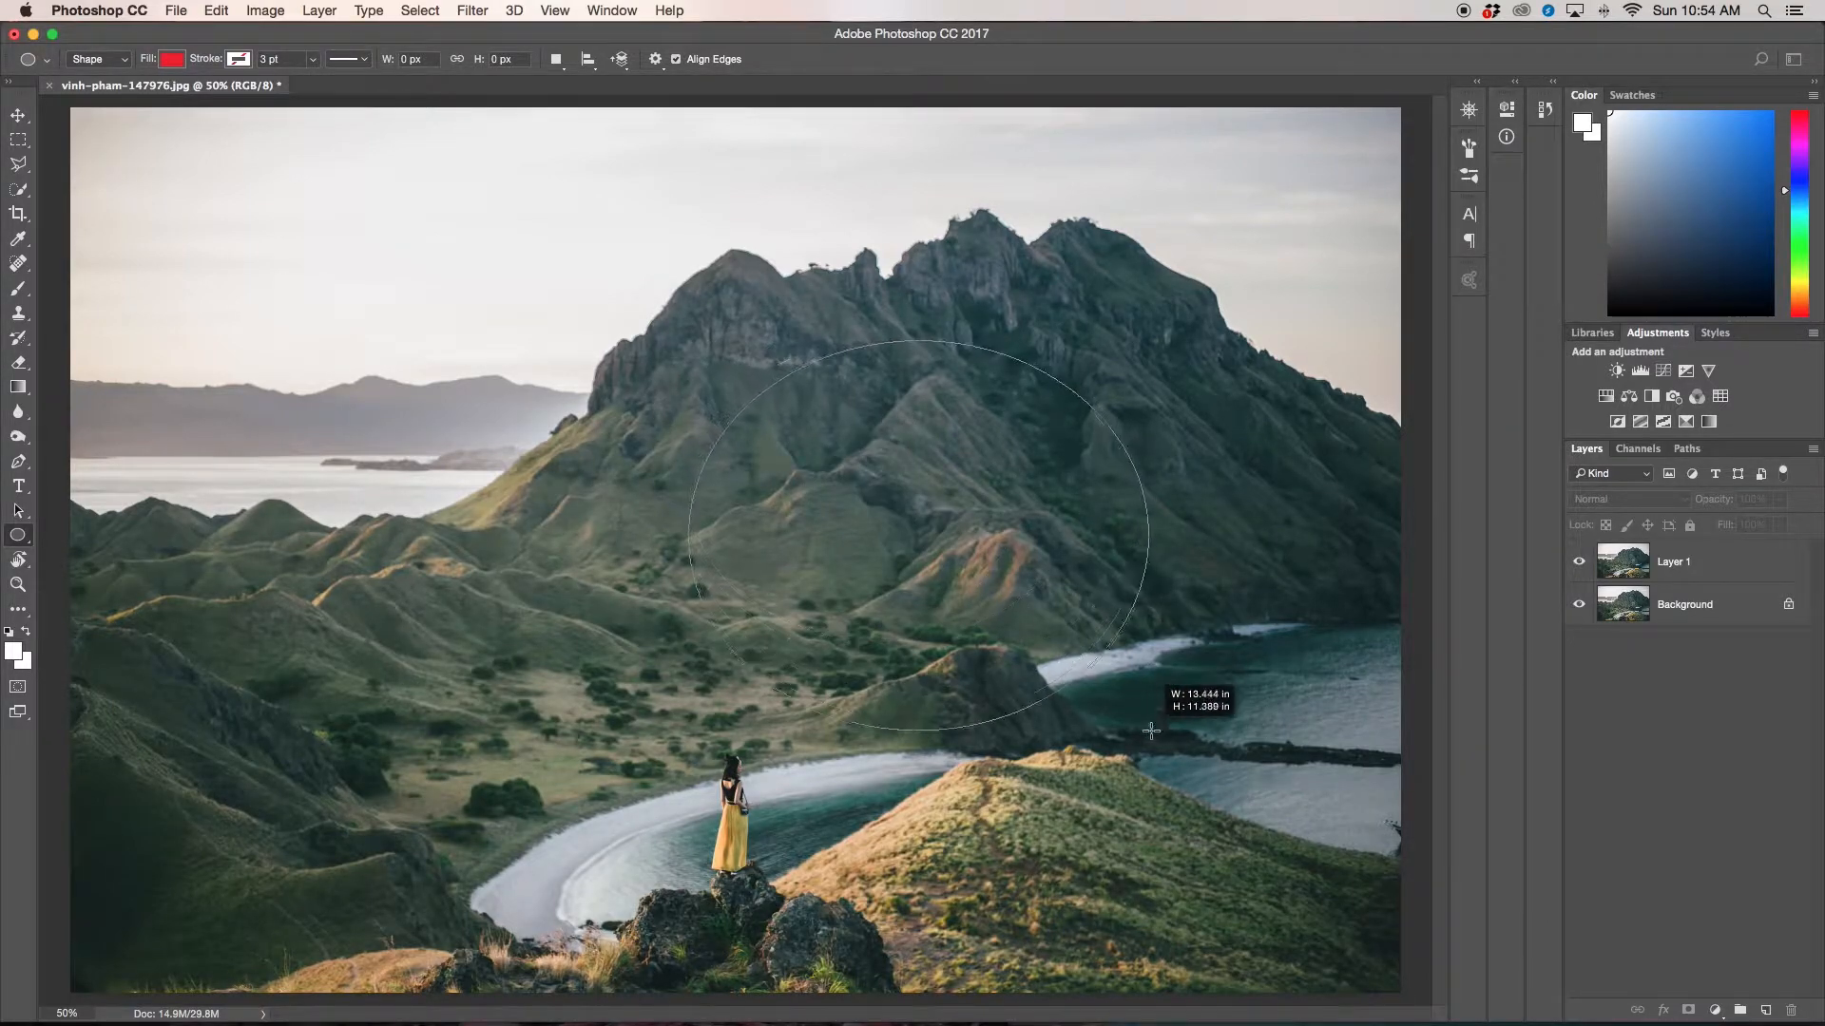
{"action": "left_click_drag", "start_coordinate": [692, 344], "coordinate": [1152, 729]}
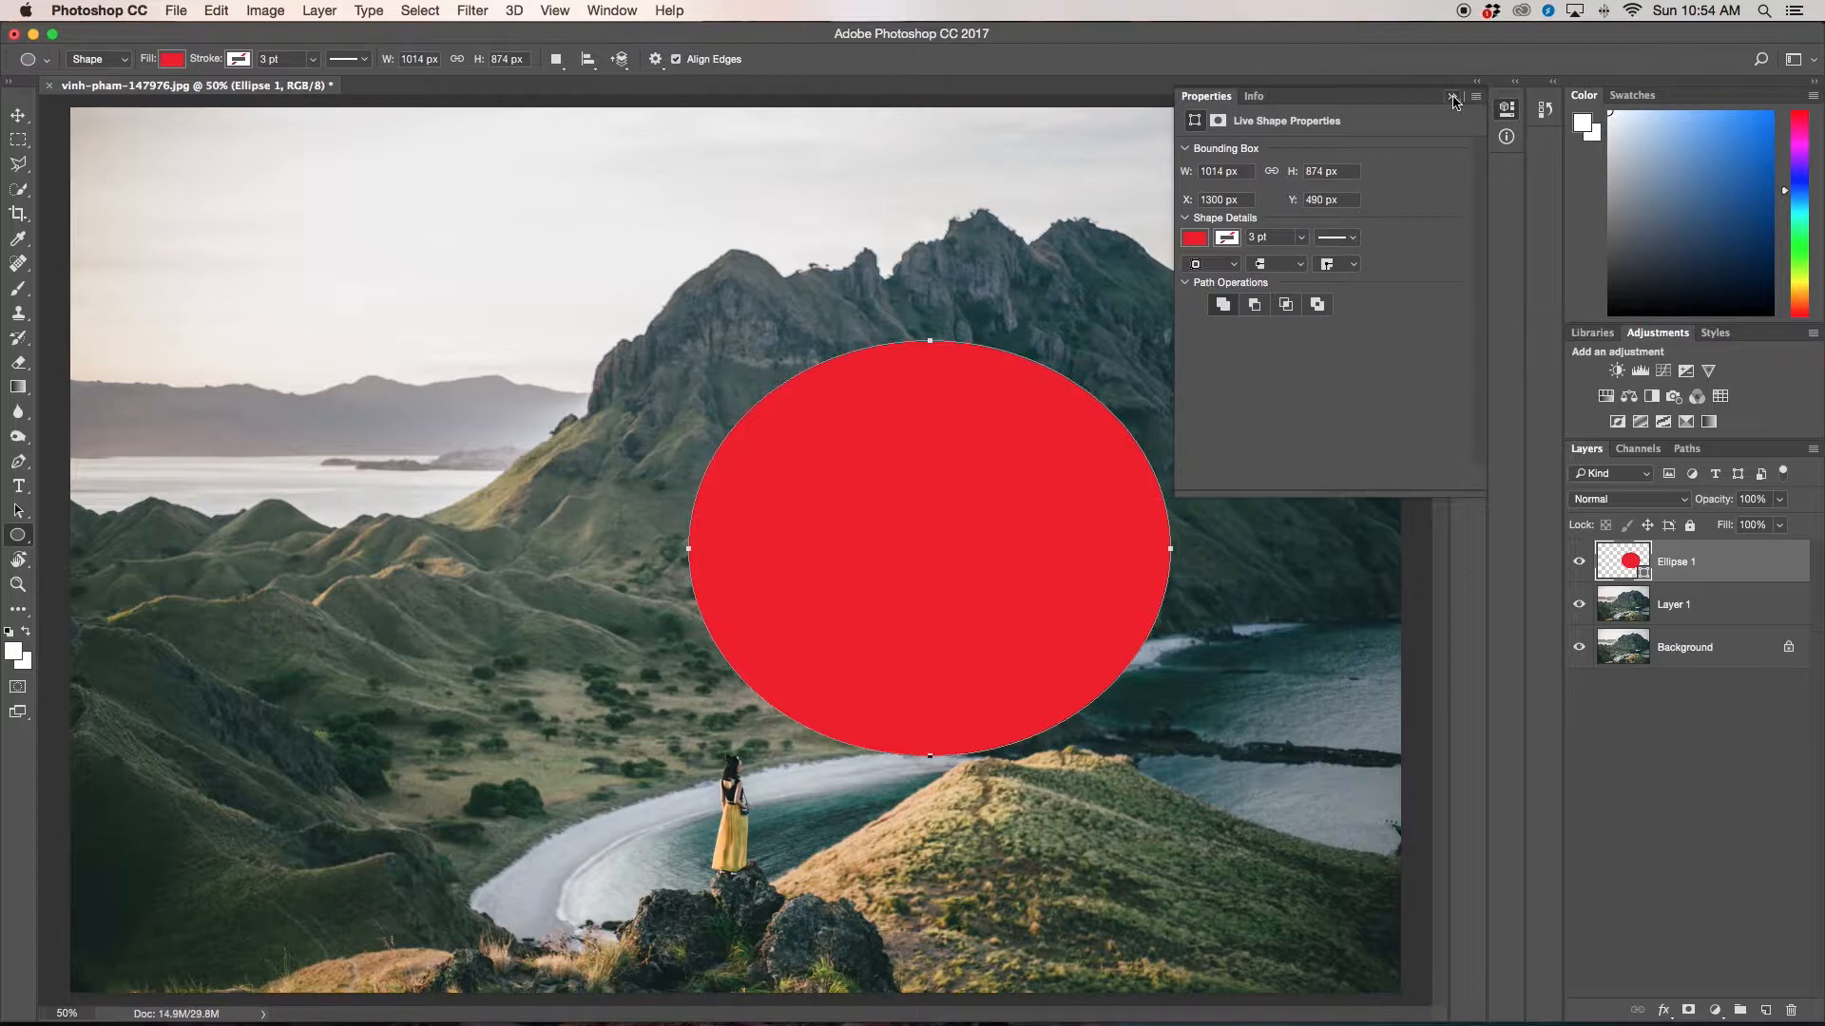
{"action": "left_click", "coordinate": [1452, 97]}
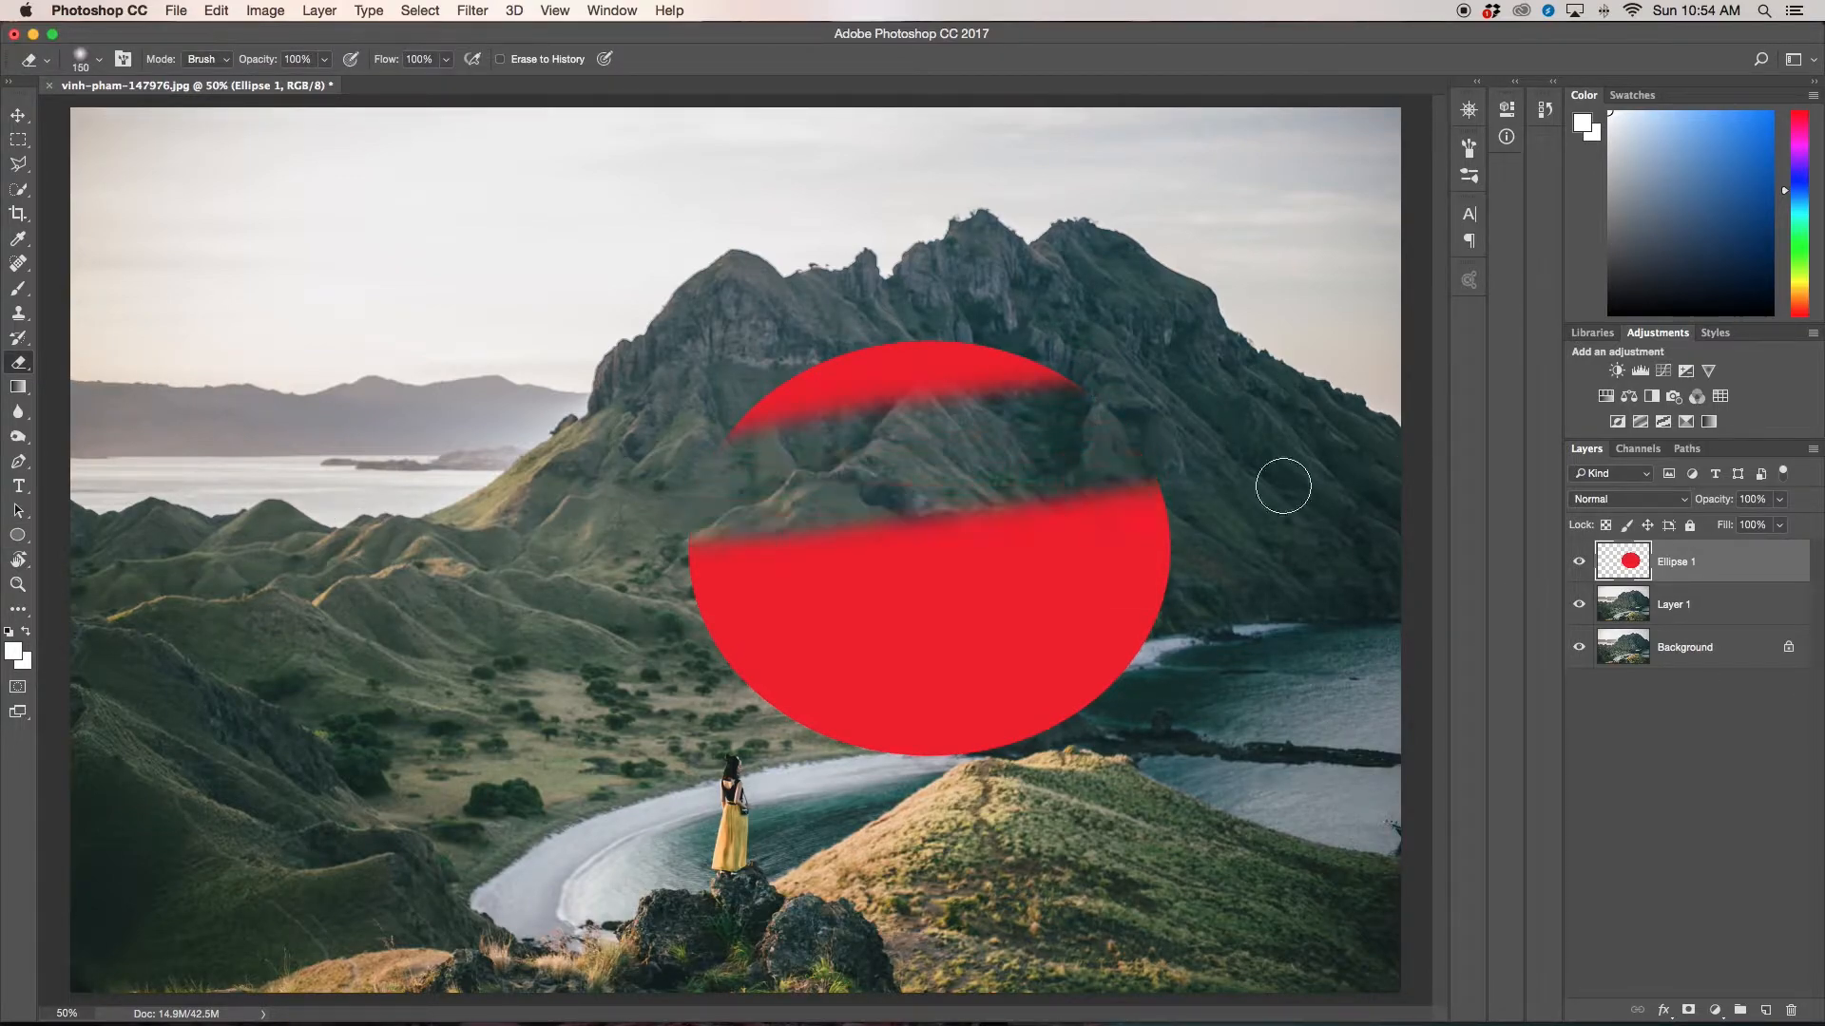
Step: Erase another stroke across the red ellipse with the Eraser
{"action": "left_click_drag", "start_coordinate": [1283, 486], "coordinate": [920, 757]}
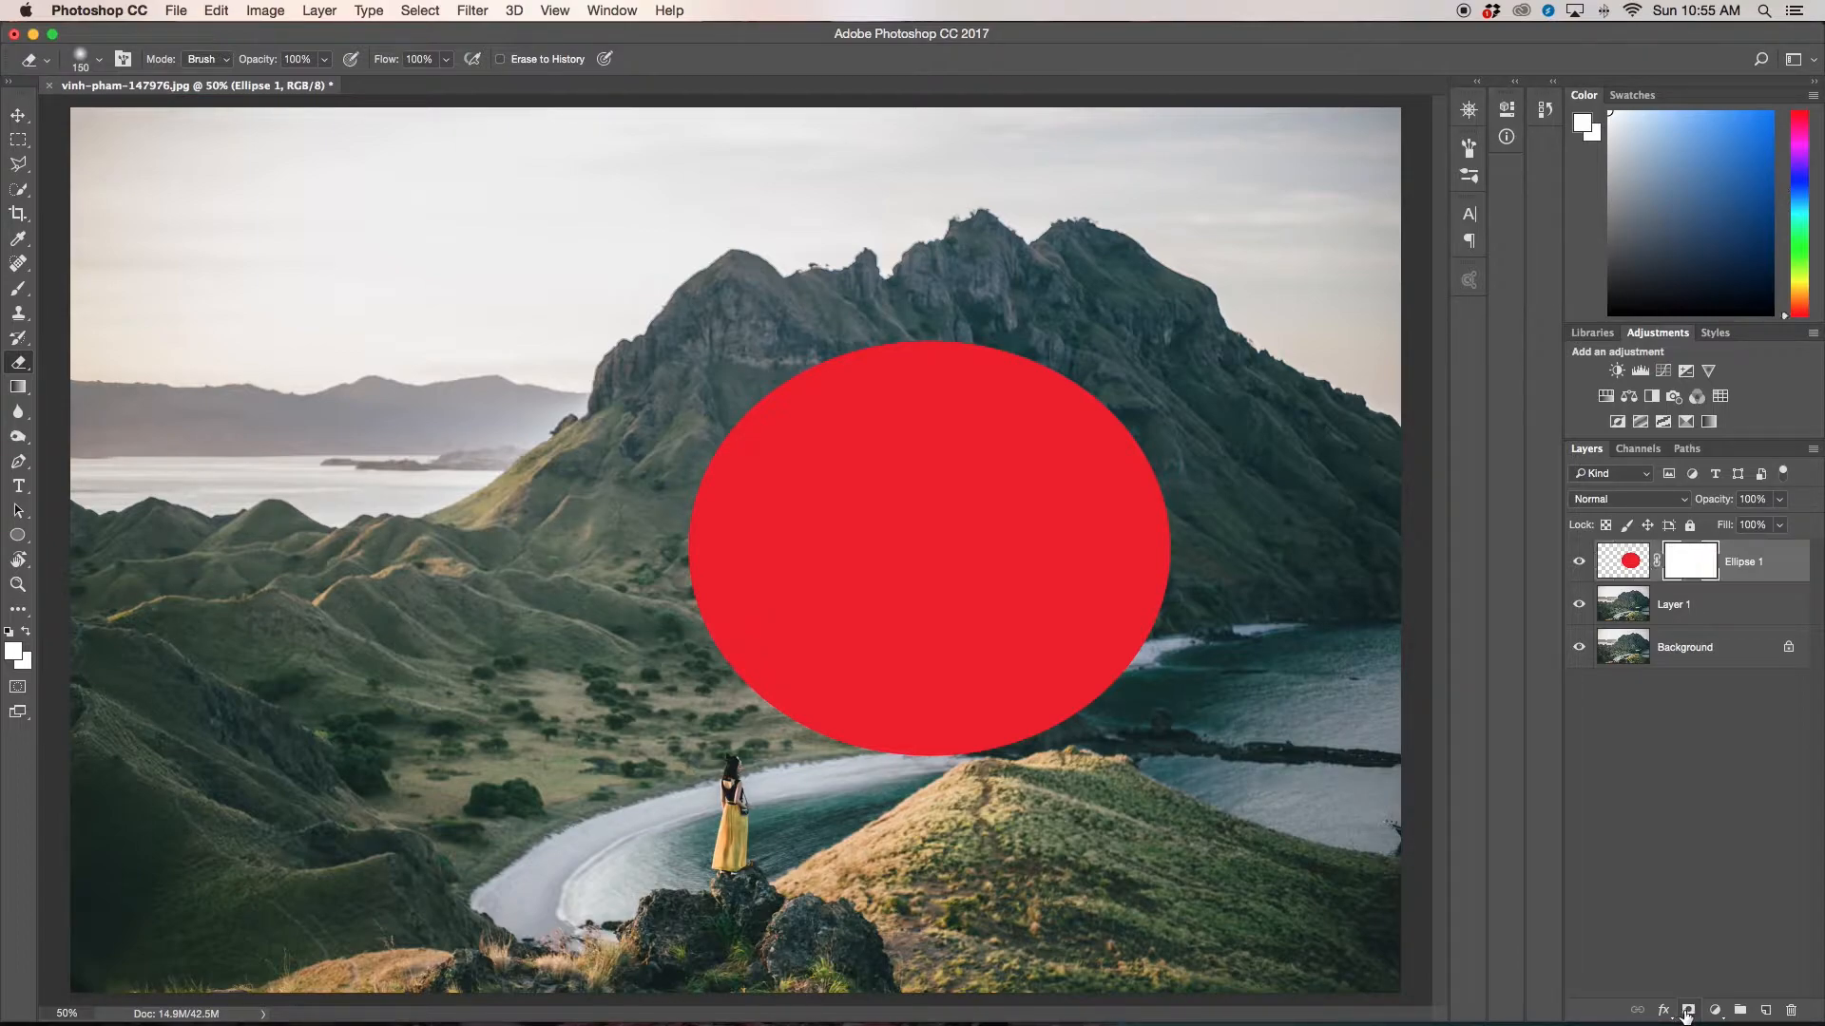
Step: Target the ellipse's layer mask, hide a band with black paint, then restore it with white
{"action": "left_click", "coordinate": [1688, 560]}
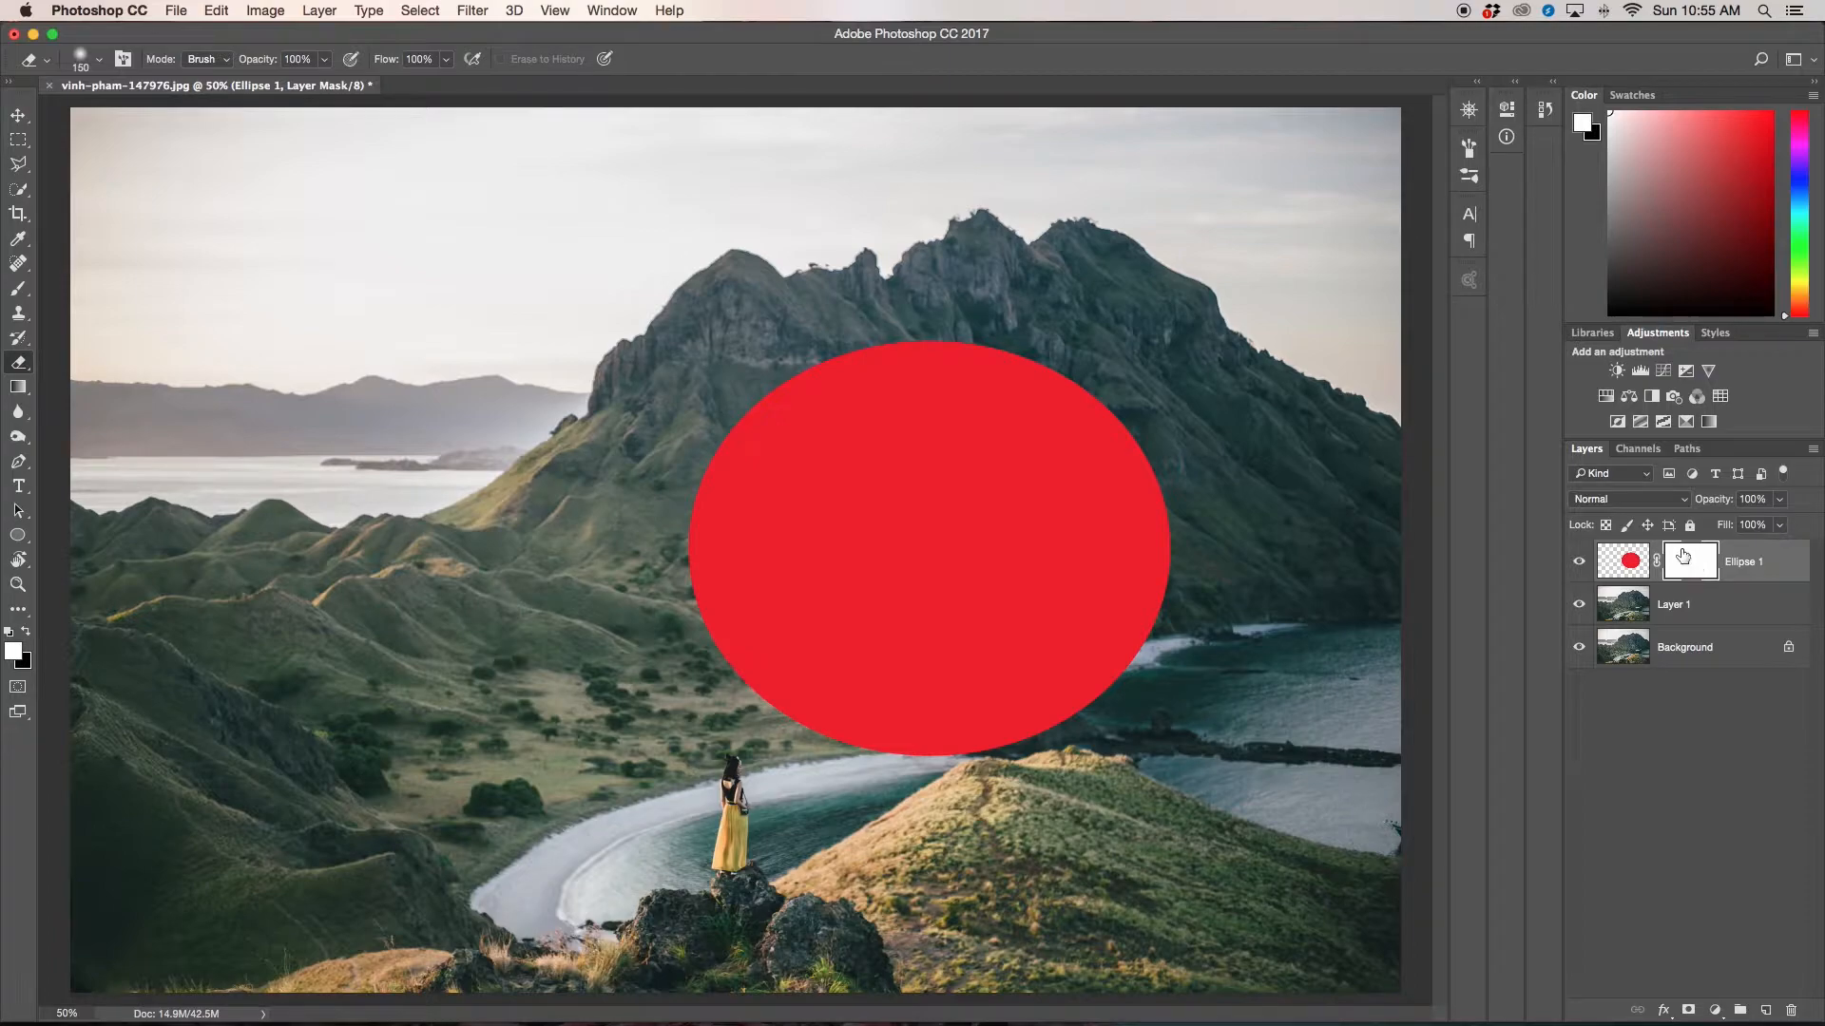
{"action": "mouse_move", "coordinate": [1689, 559]}
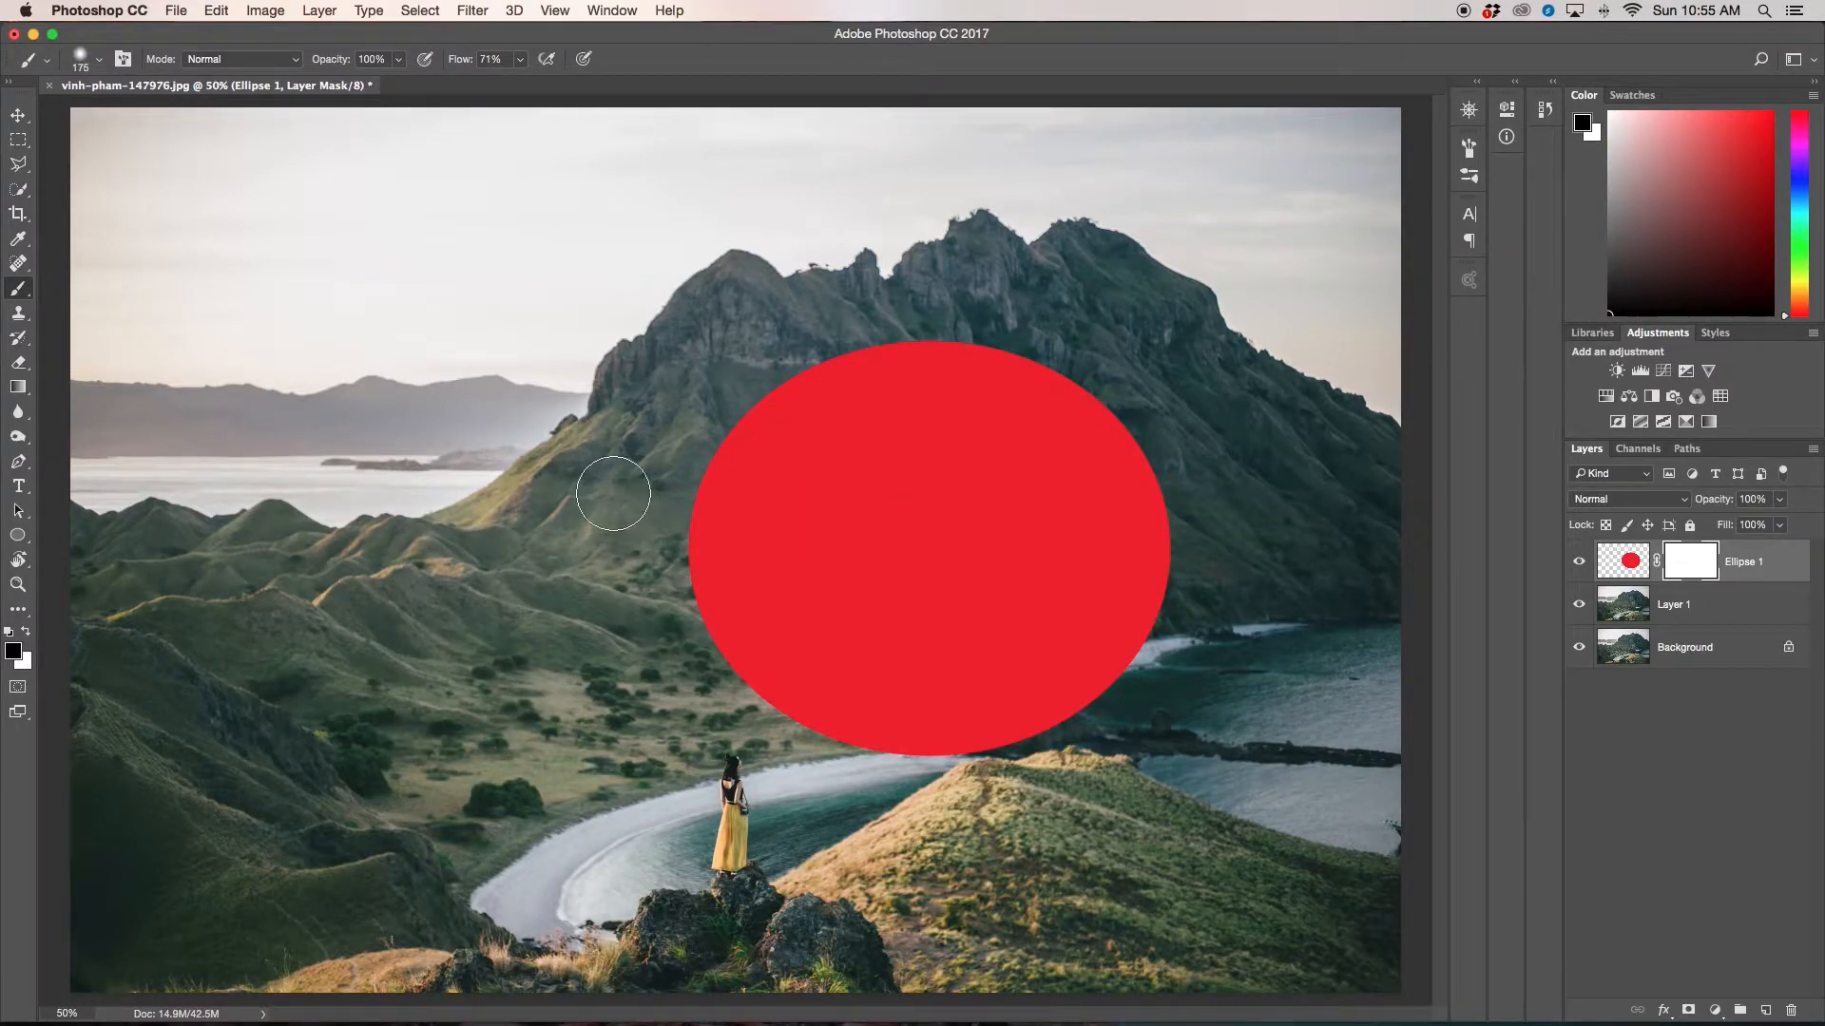
{"action": "left_click_drag", "start_coordinate": [613, 494], "coordinate": [681, 686]}
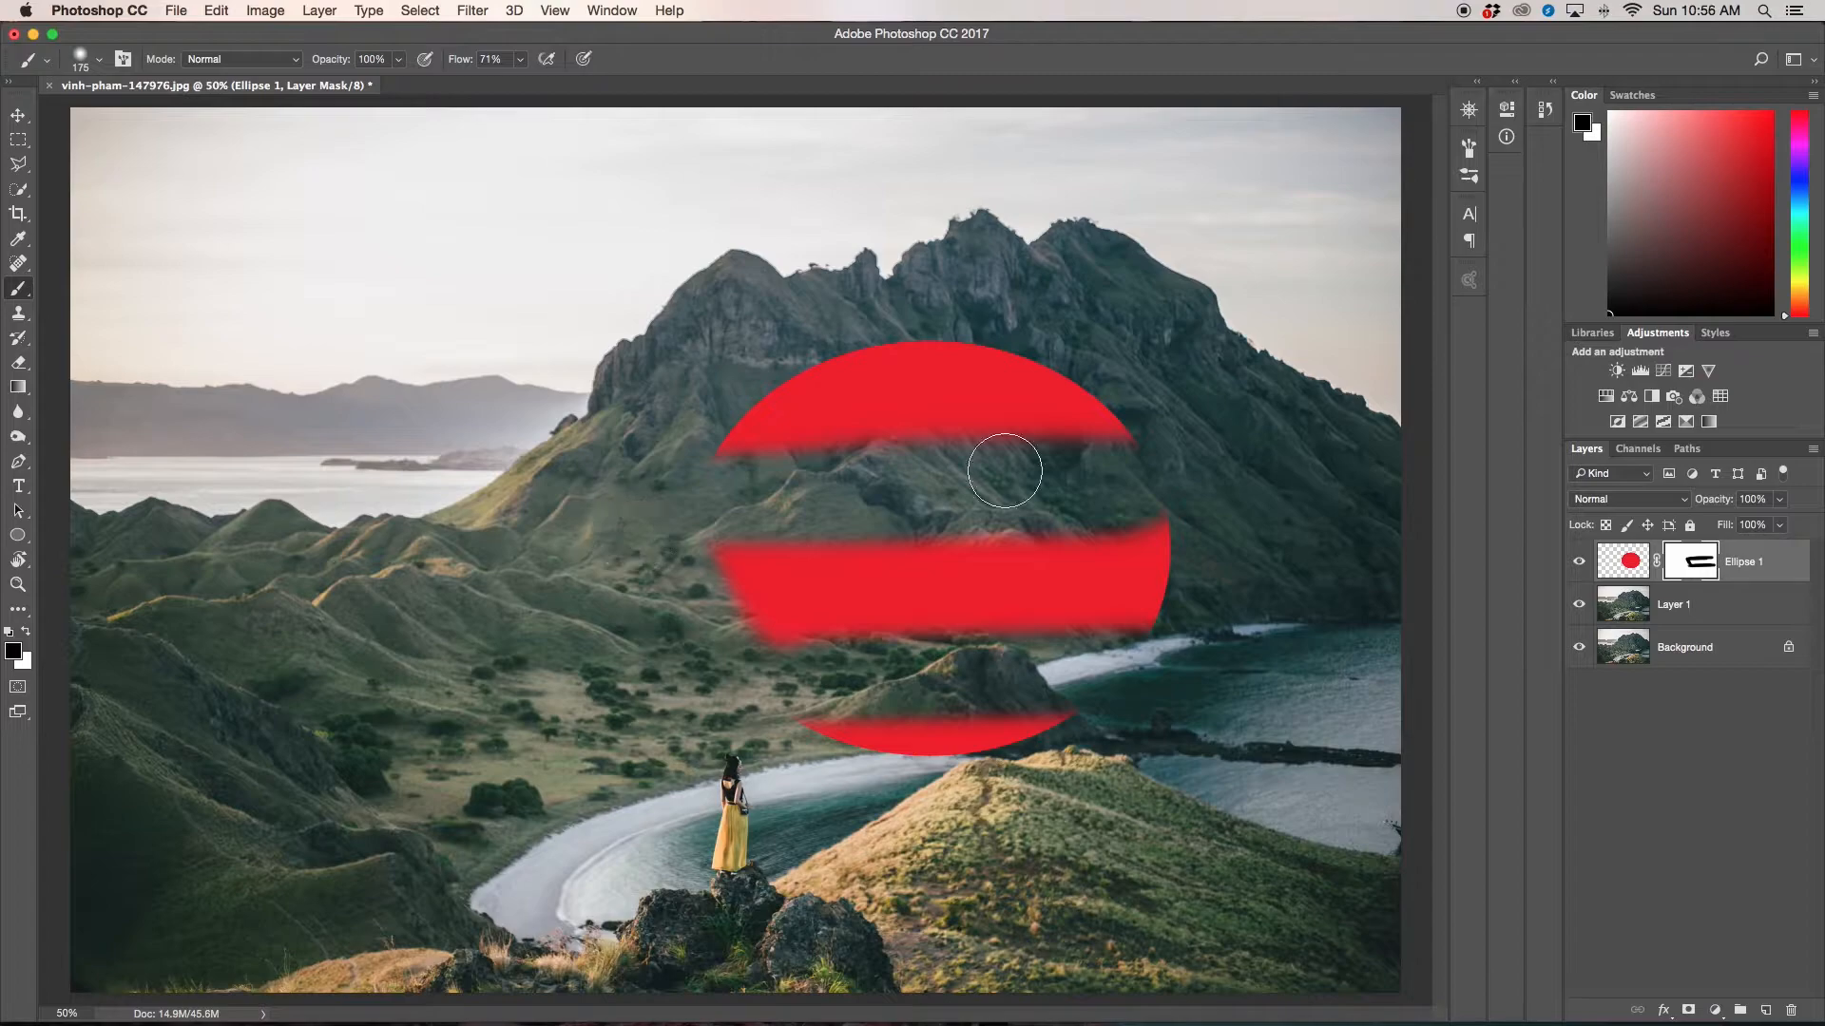
{"action": "mouse_move", "coordinate": [103, 614]}
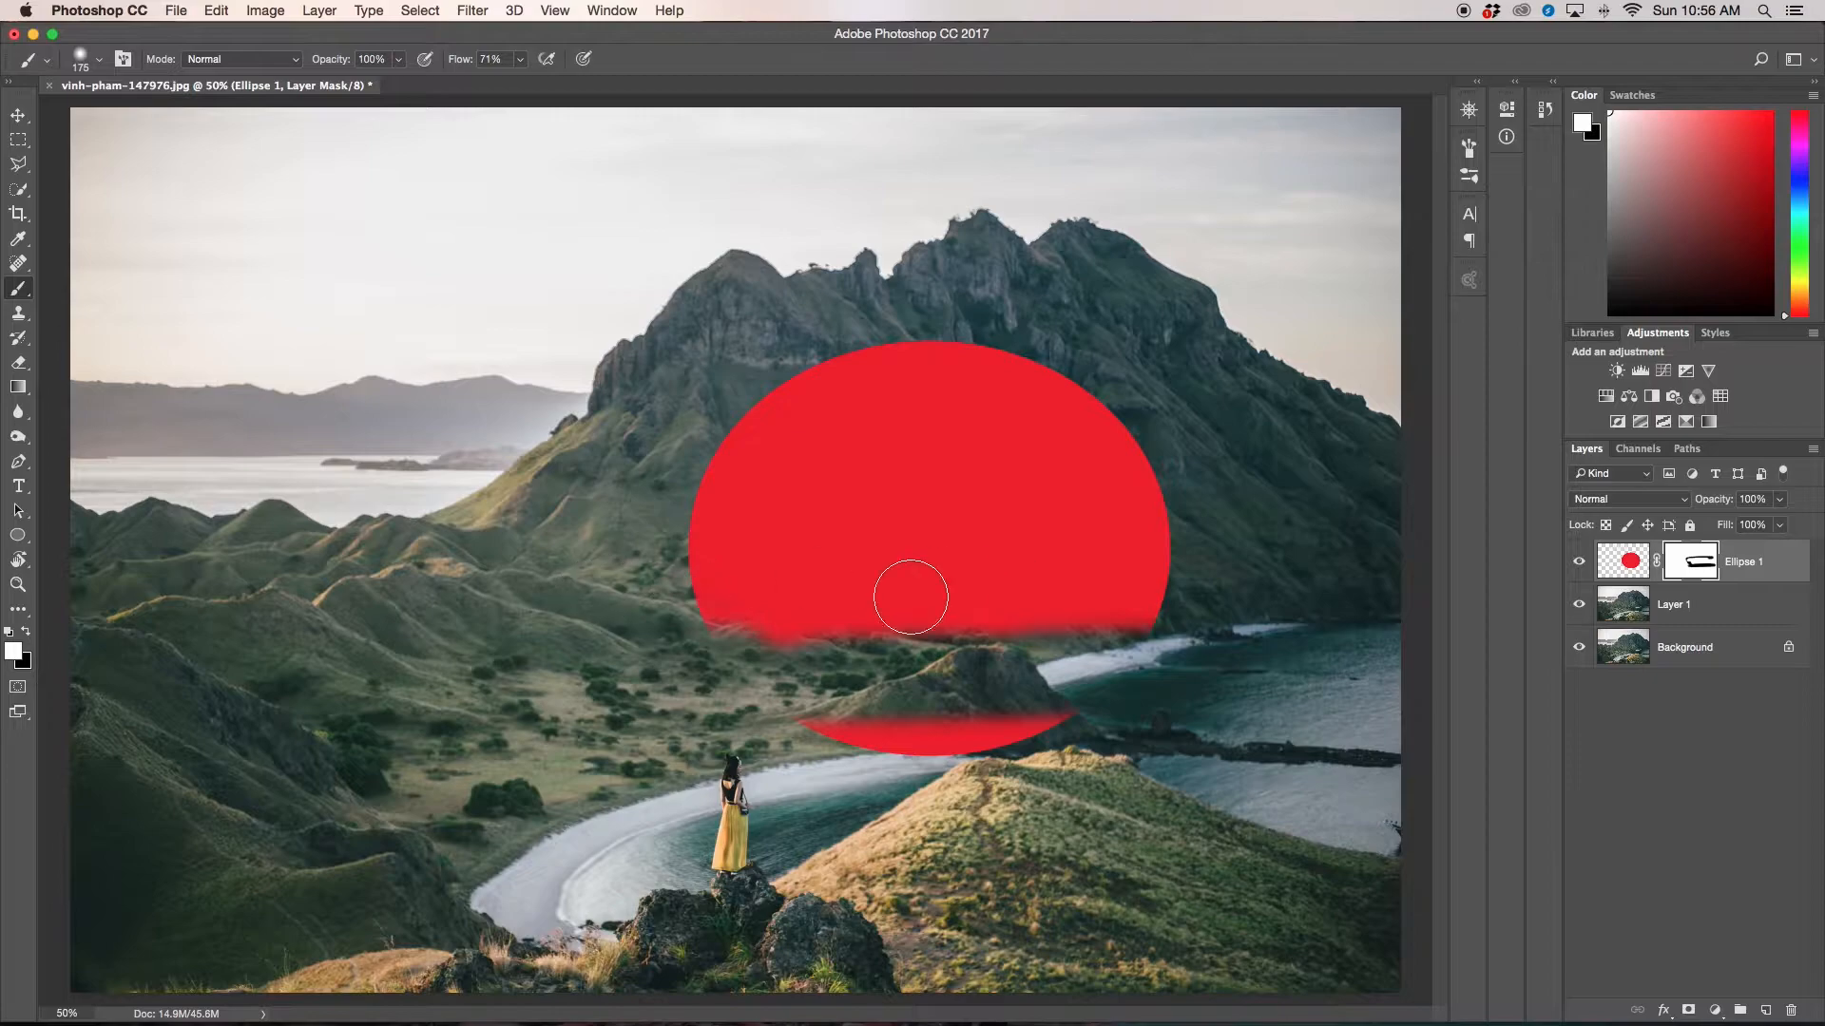
{"action": "left_click_drag", "start_coordinate": [911, 596], "coordinate": [1212, 618]}
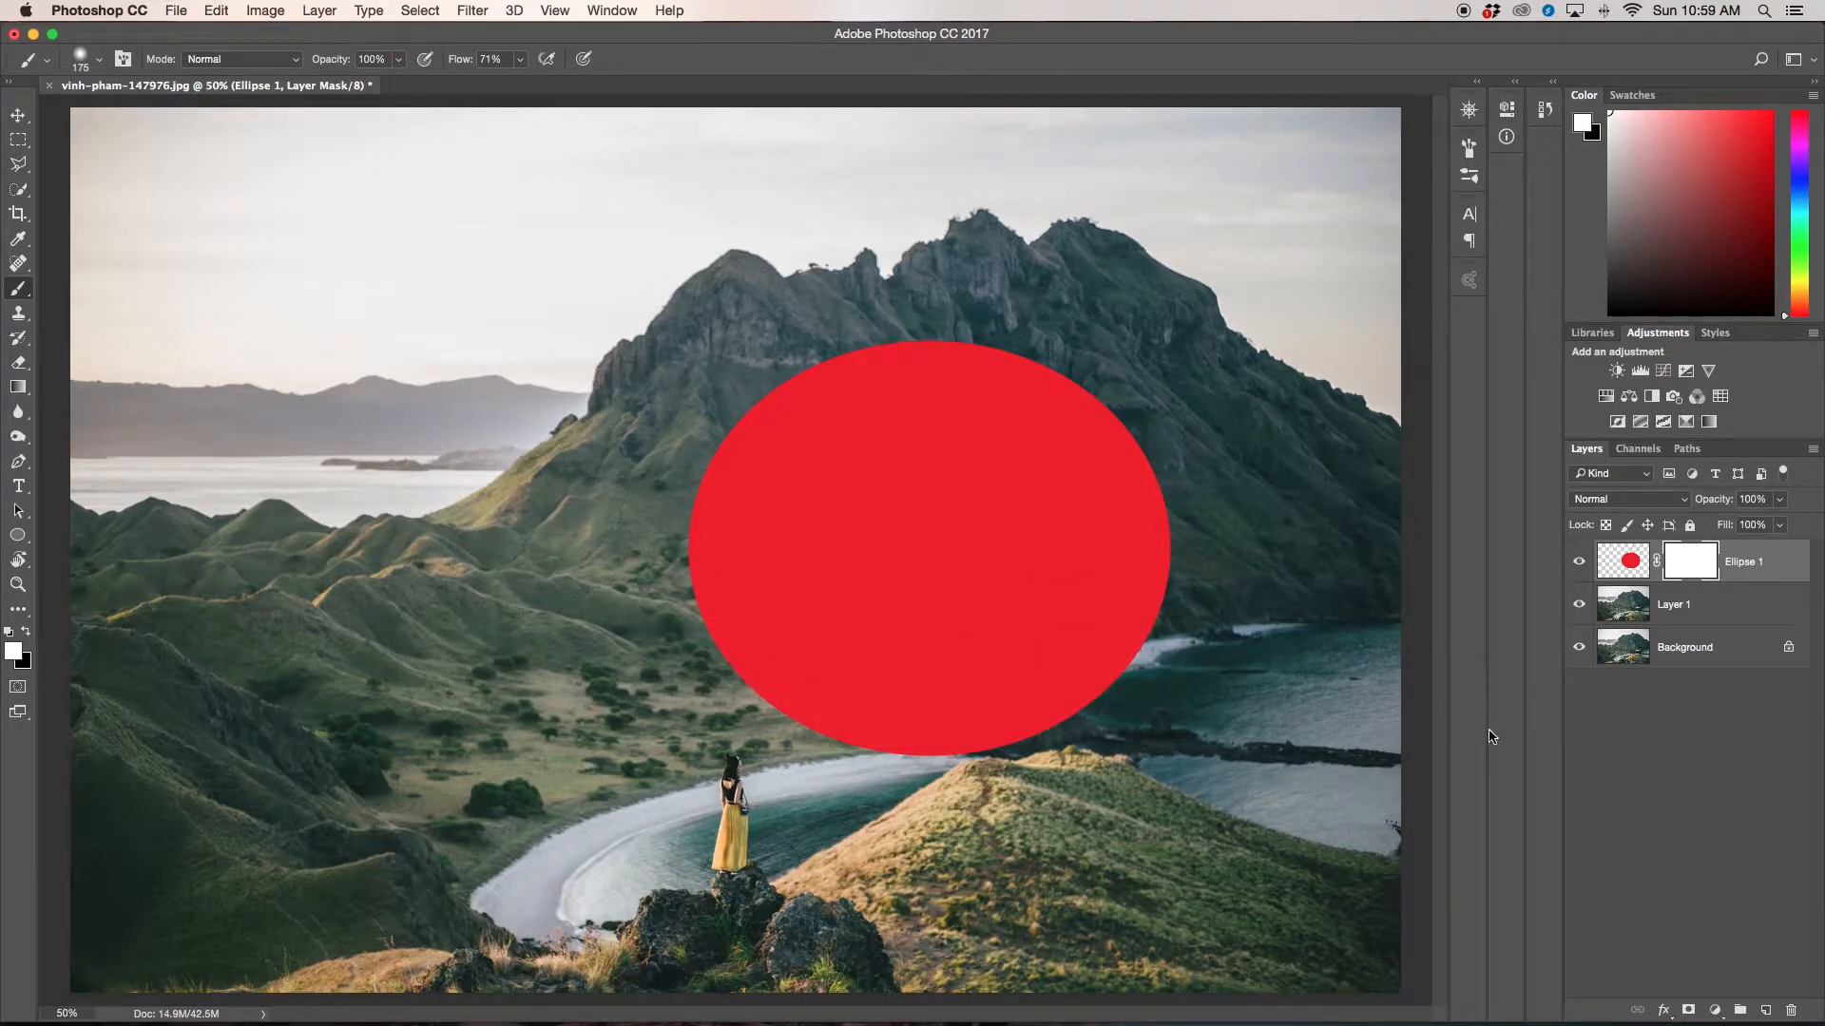
{"action": "mouse_move", "coordinate": [182, 664]}
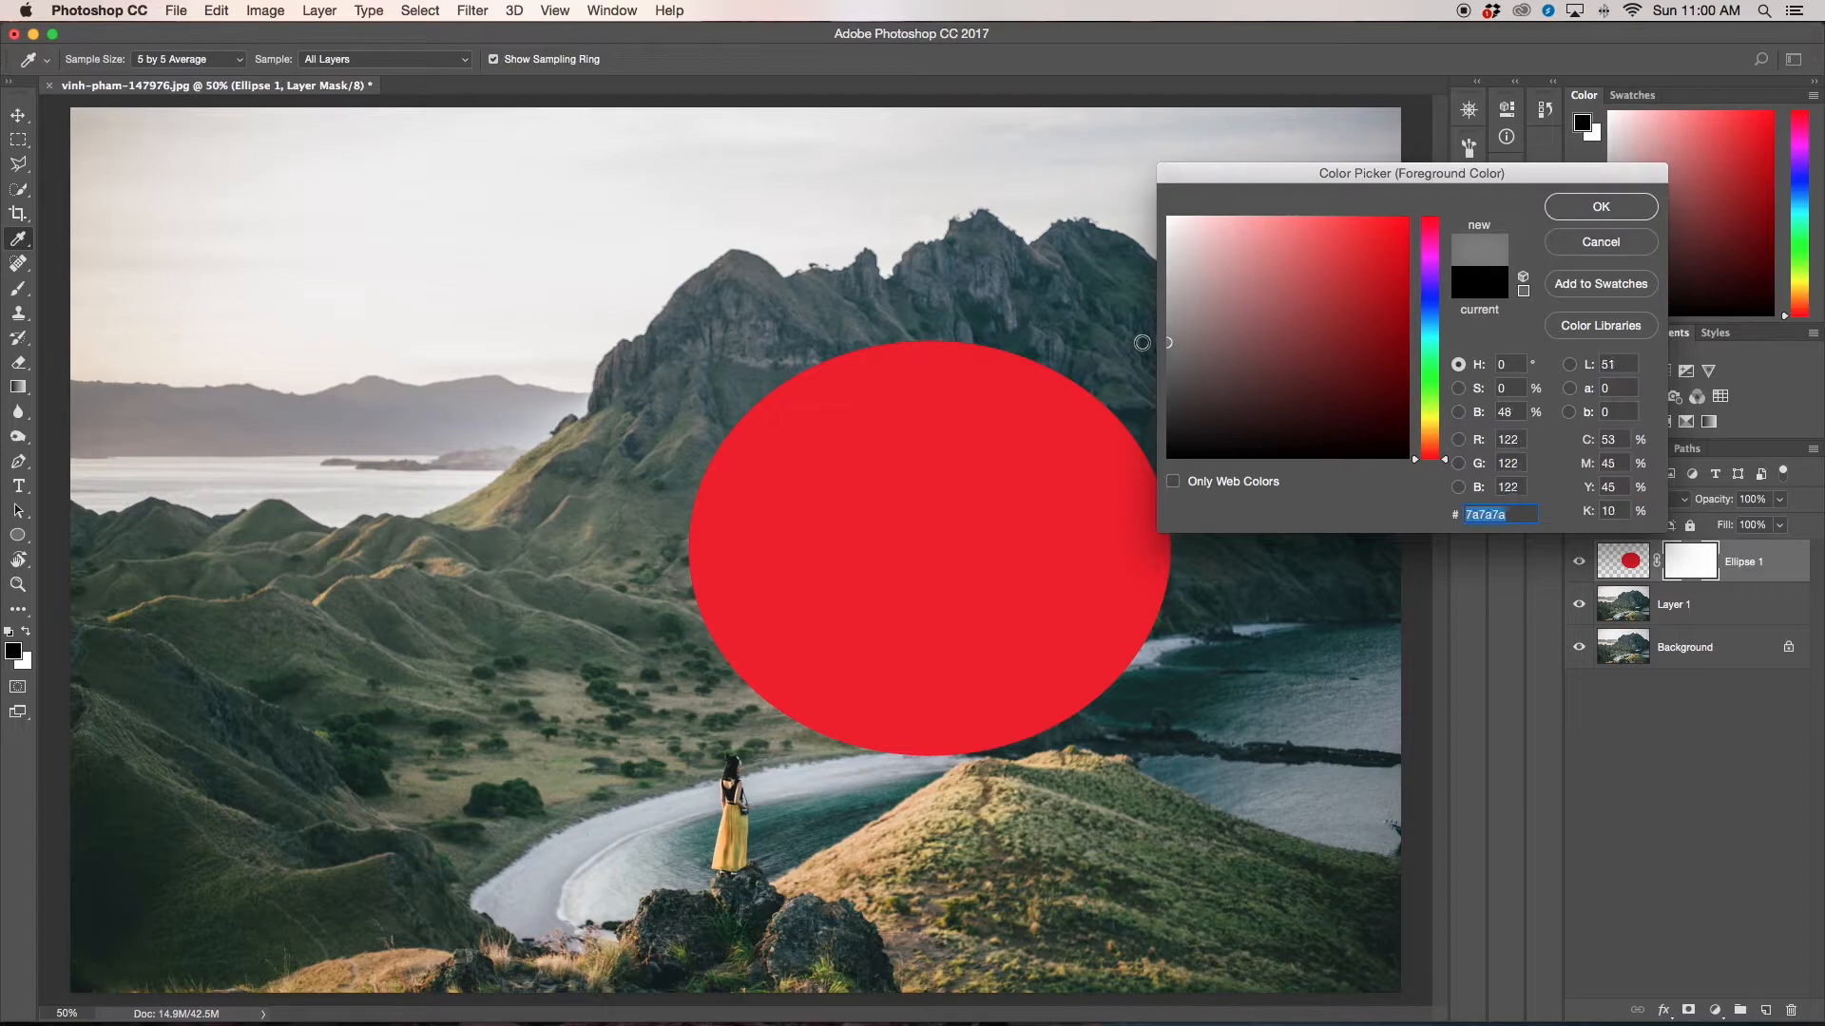
{"action": "left_click", "coordinate": [1600, 205]}
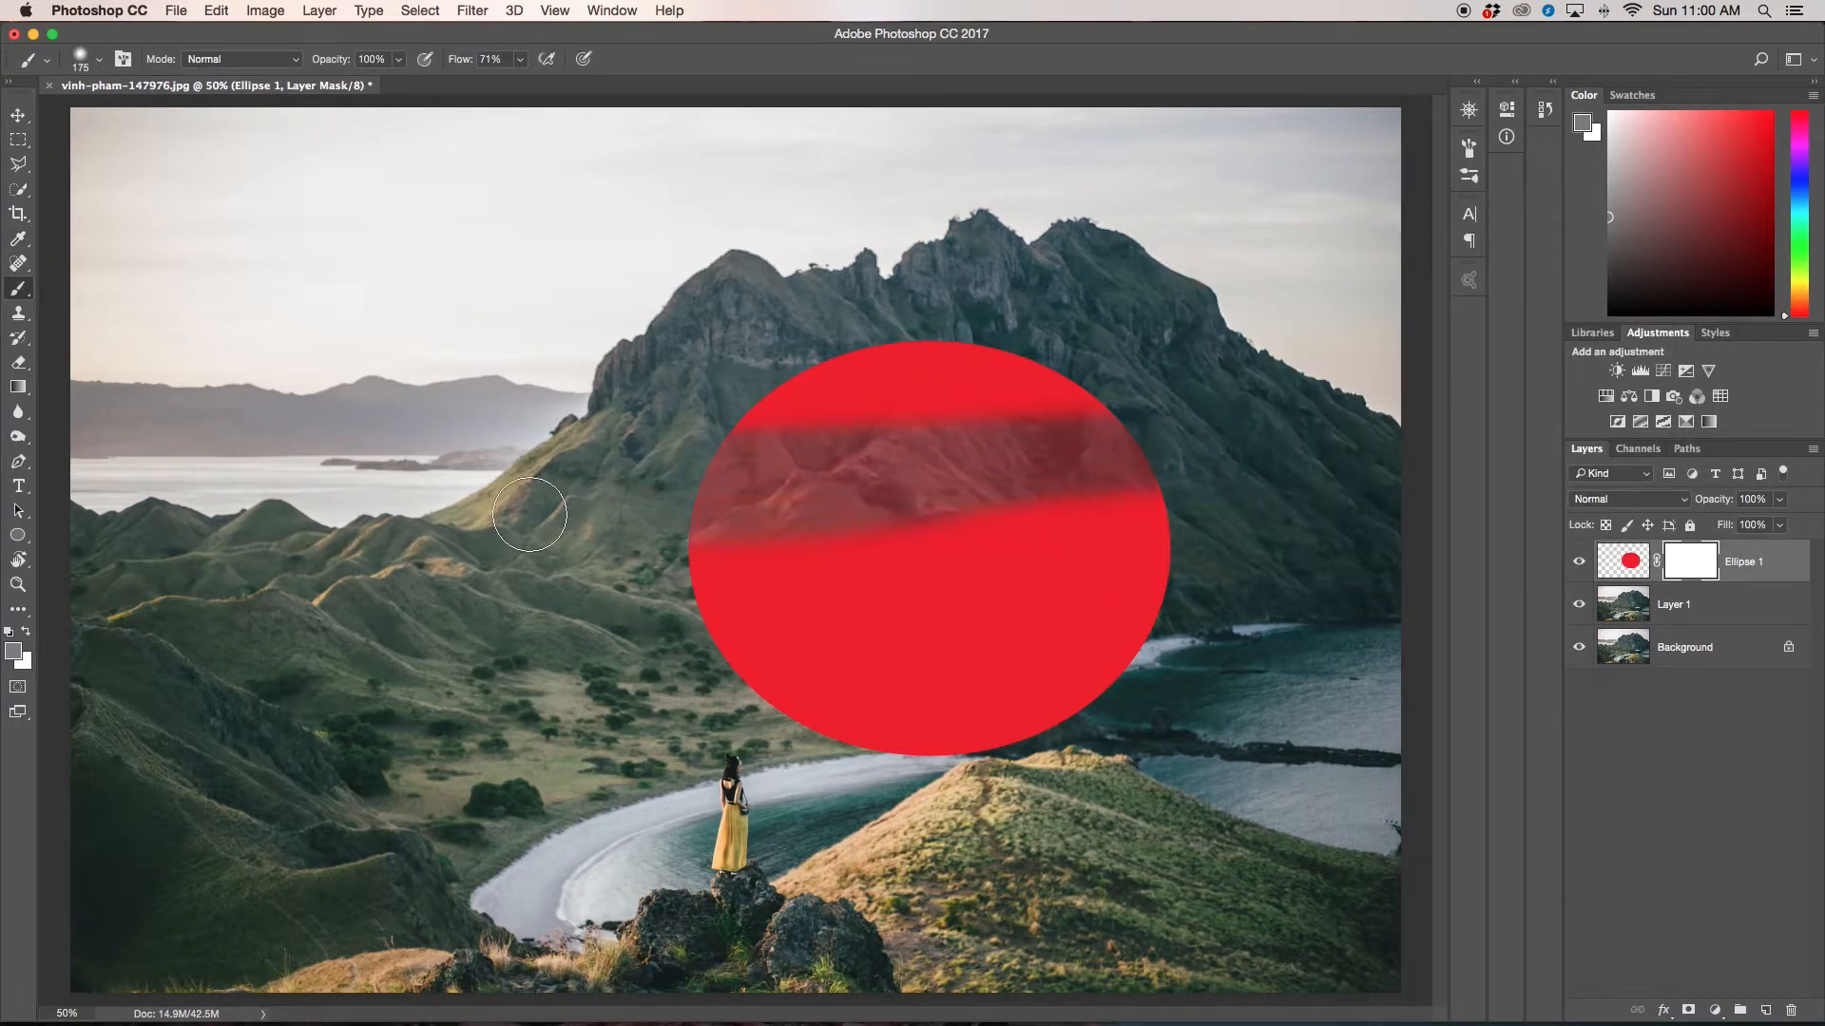
{"action": "left_click_drag", "start_coordinate": [531, 515], "coordinate": [1173, 593]}
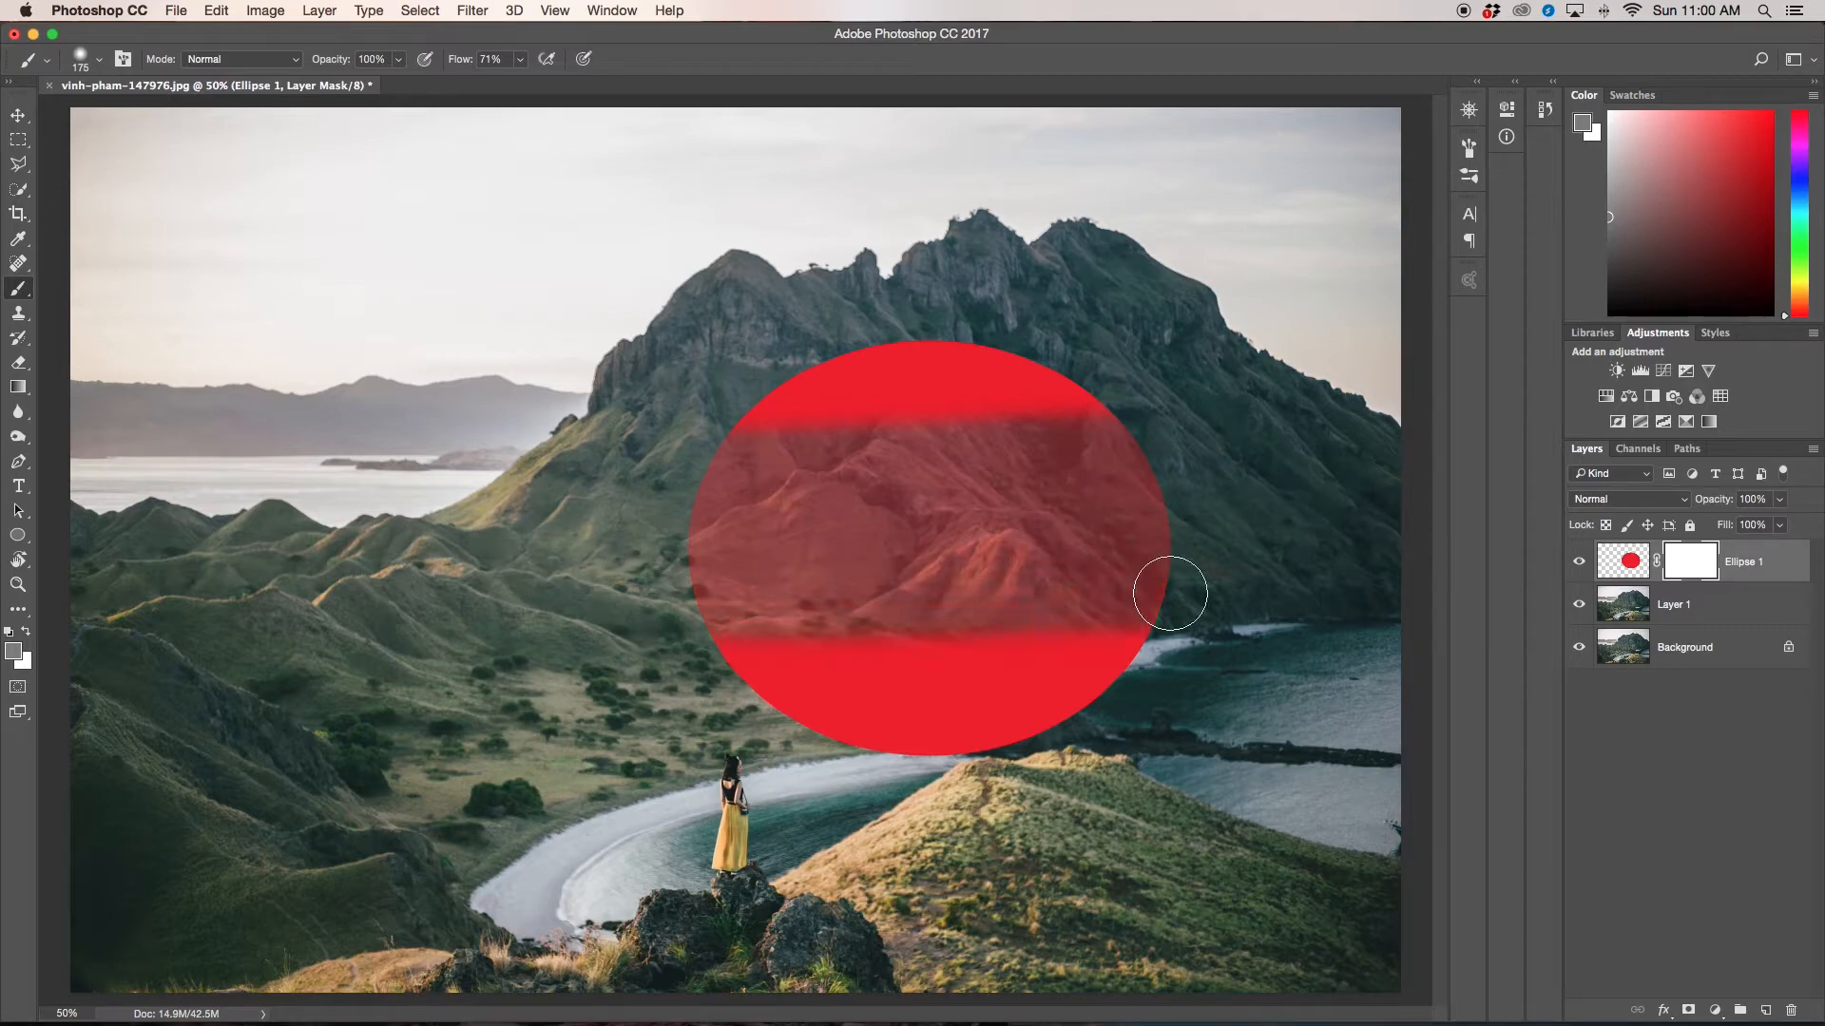
{"action": "left_click_drag", "start_coordinate": [1171, 593], "coordinate": [774, 750]}
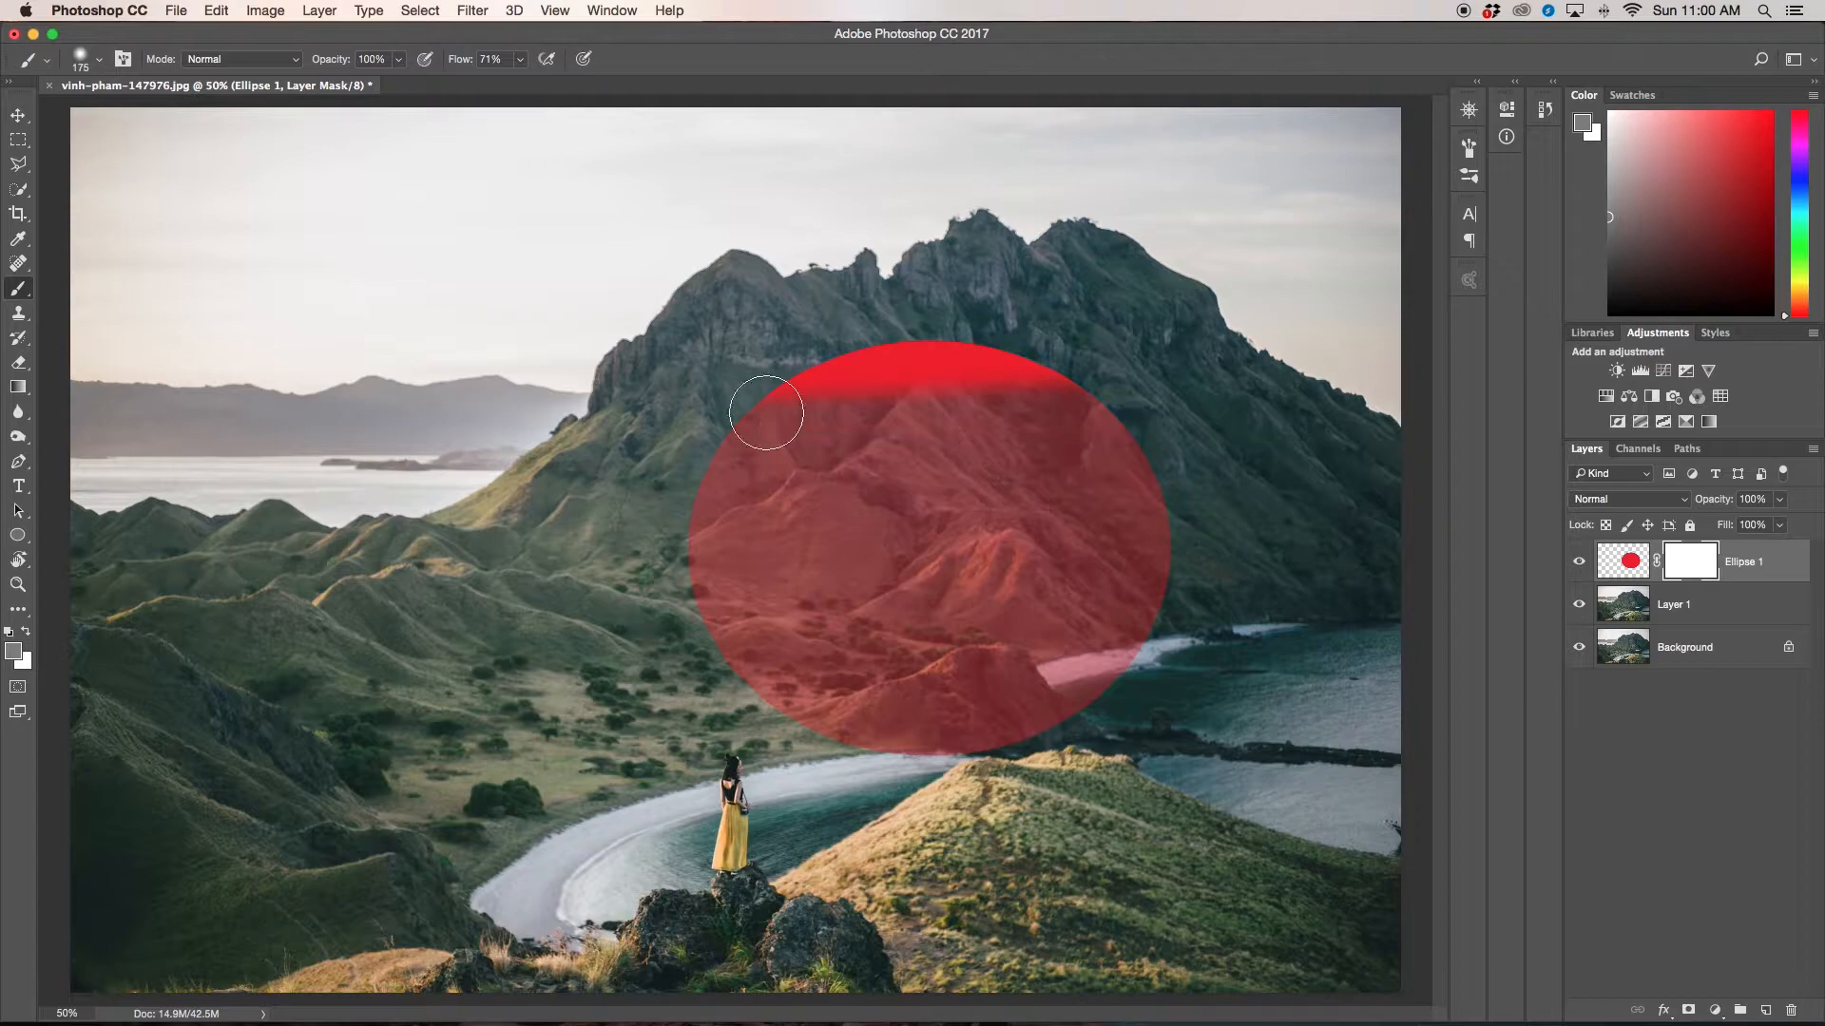
{"action": "left_click_drag", "start_coordinate": [764, 411], "coordinate": [818, 363]}
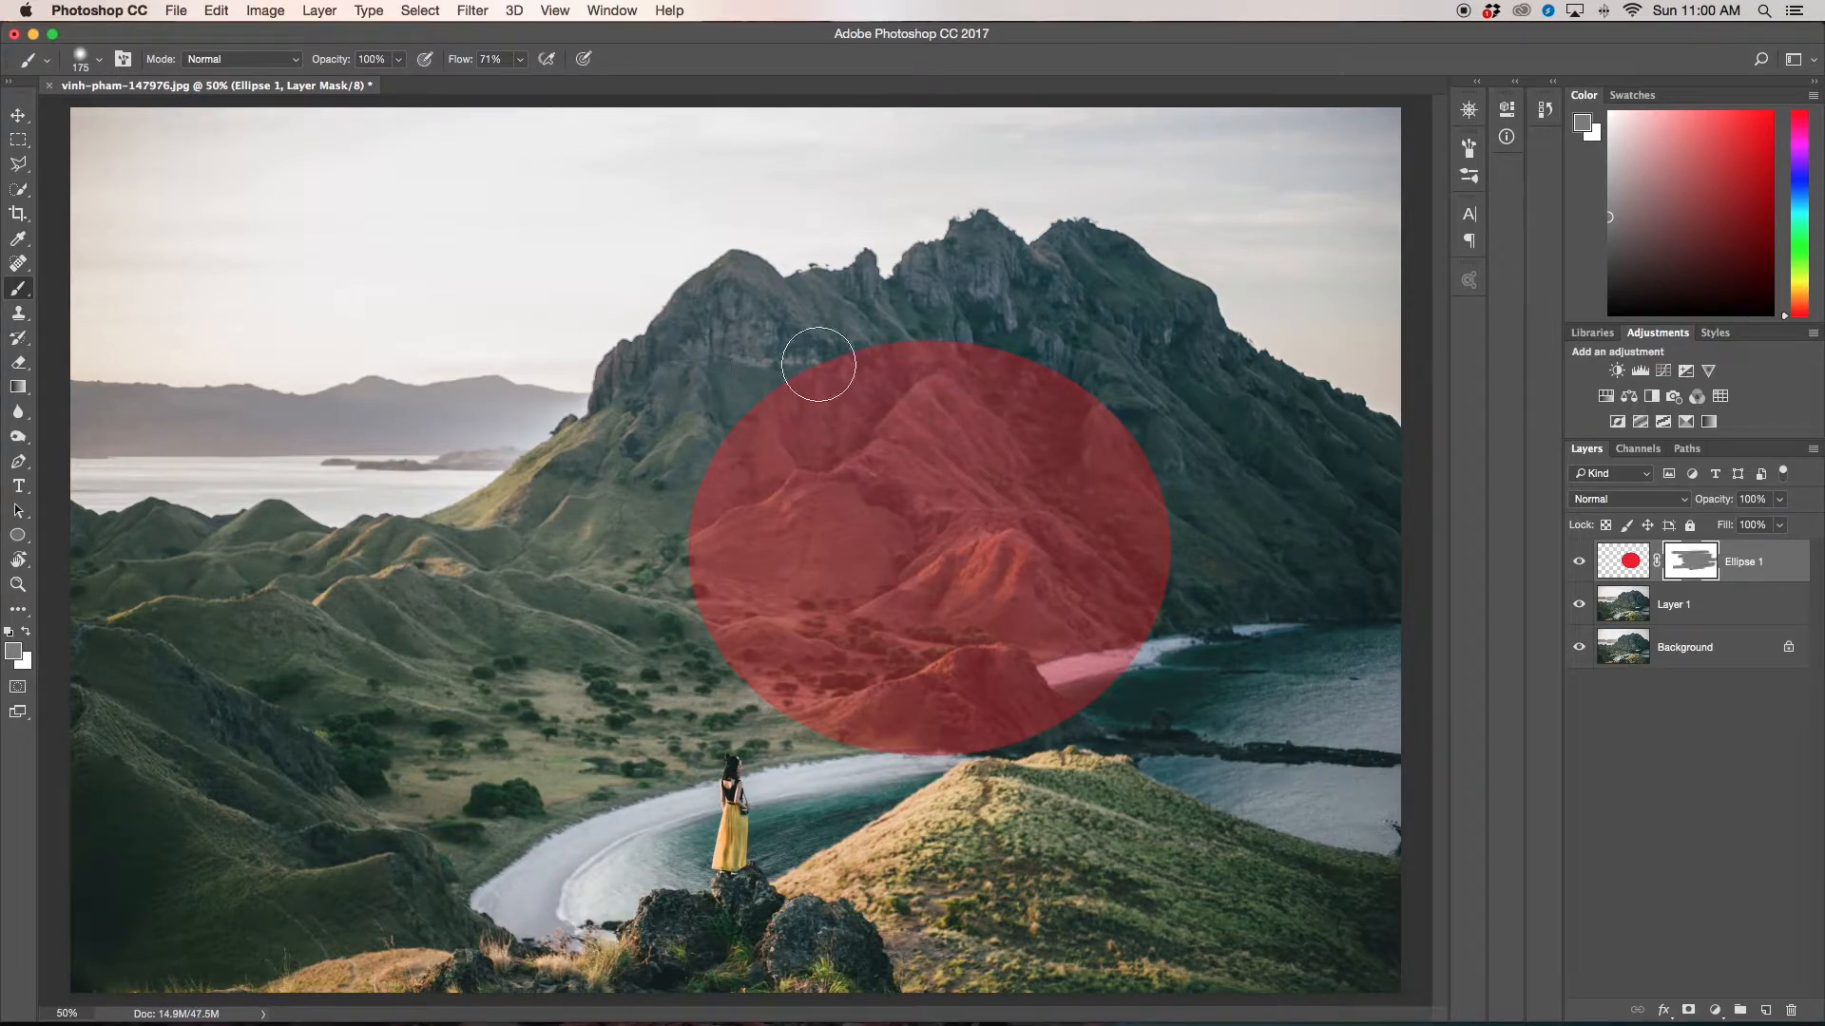
{"action": "mouse_move", "coordinate": [1001, 595]}
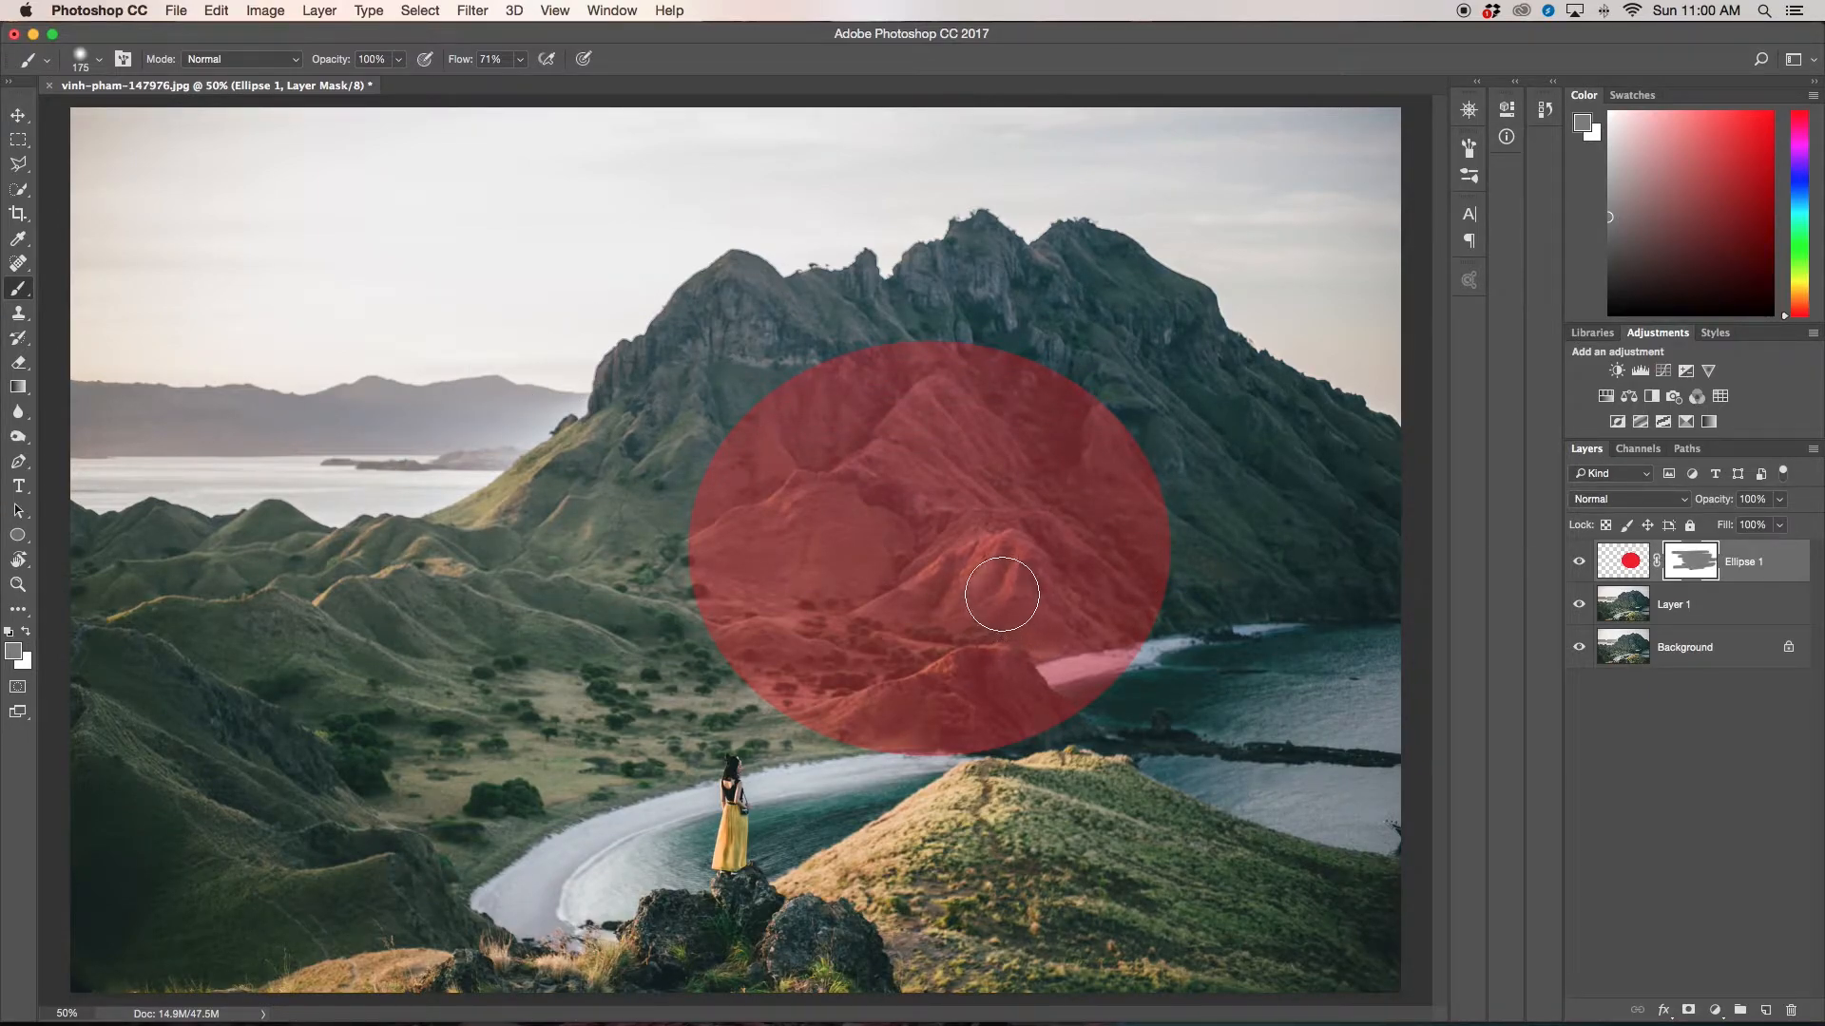
{"action": "mouse_move", "coordinate": [832, 492]}
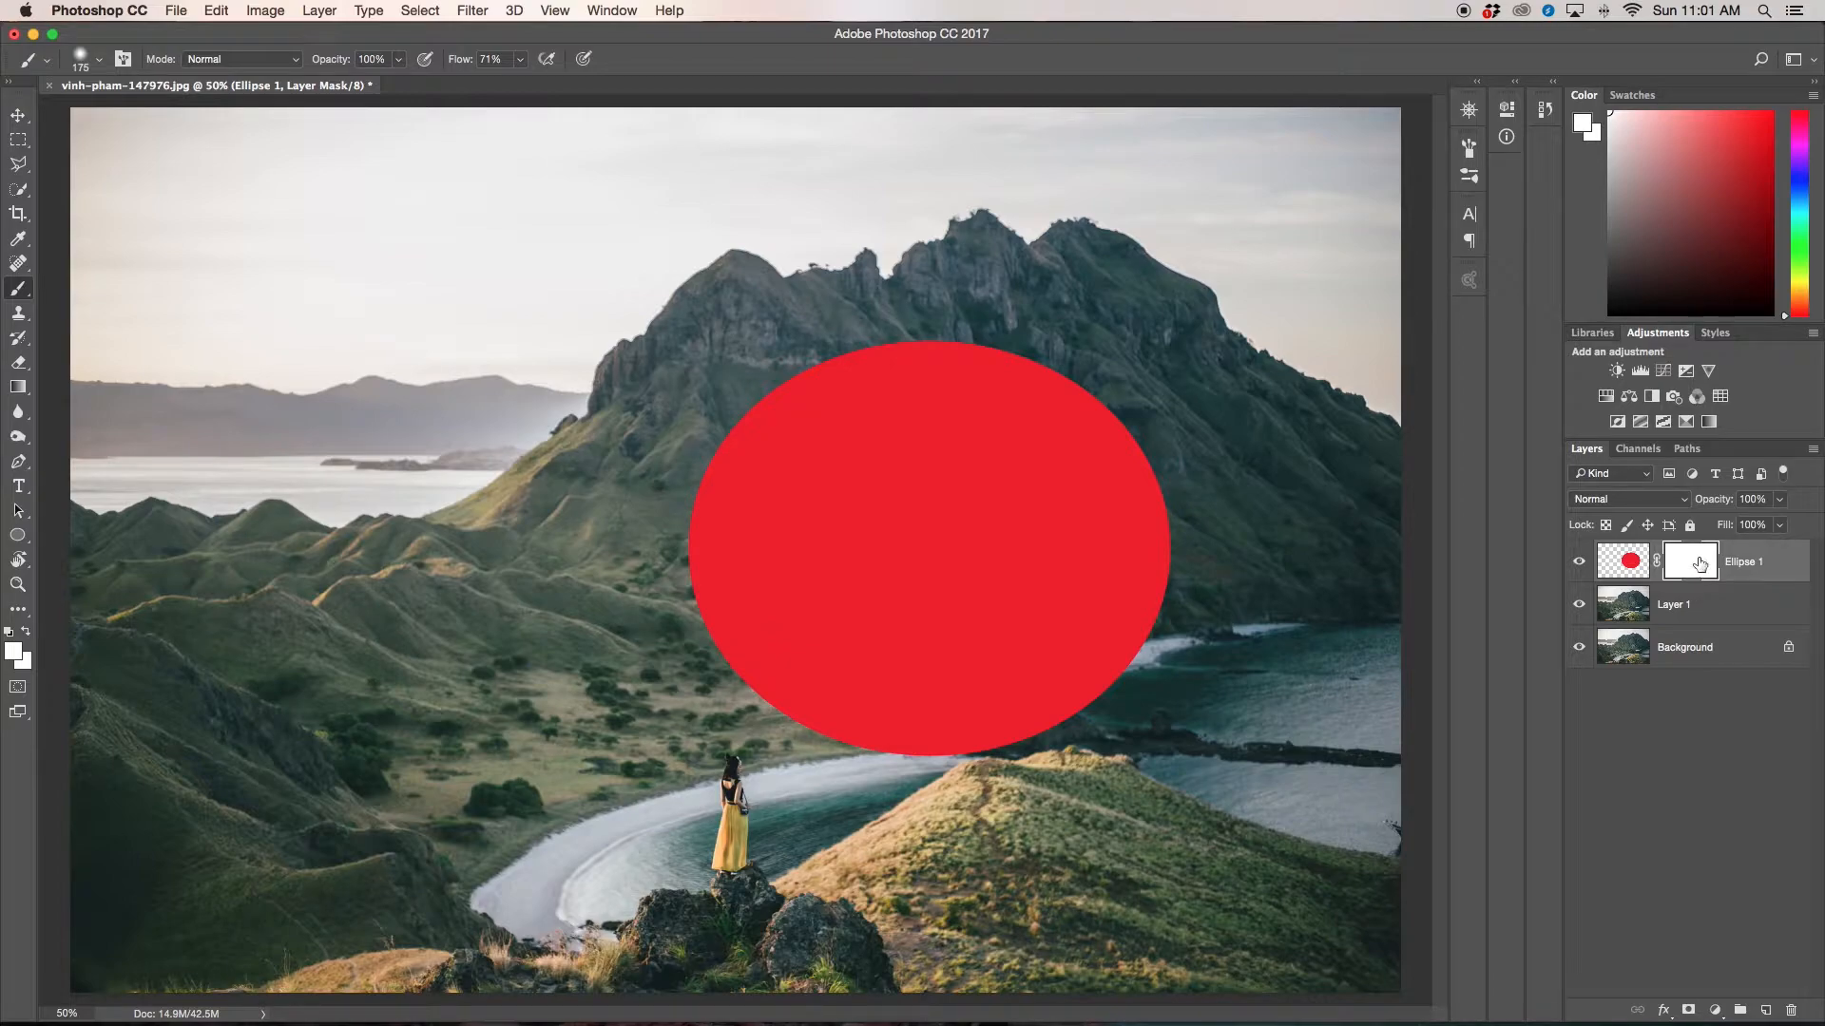
{"action": "mouse_move", "coordinate": [1692, 564]}
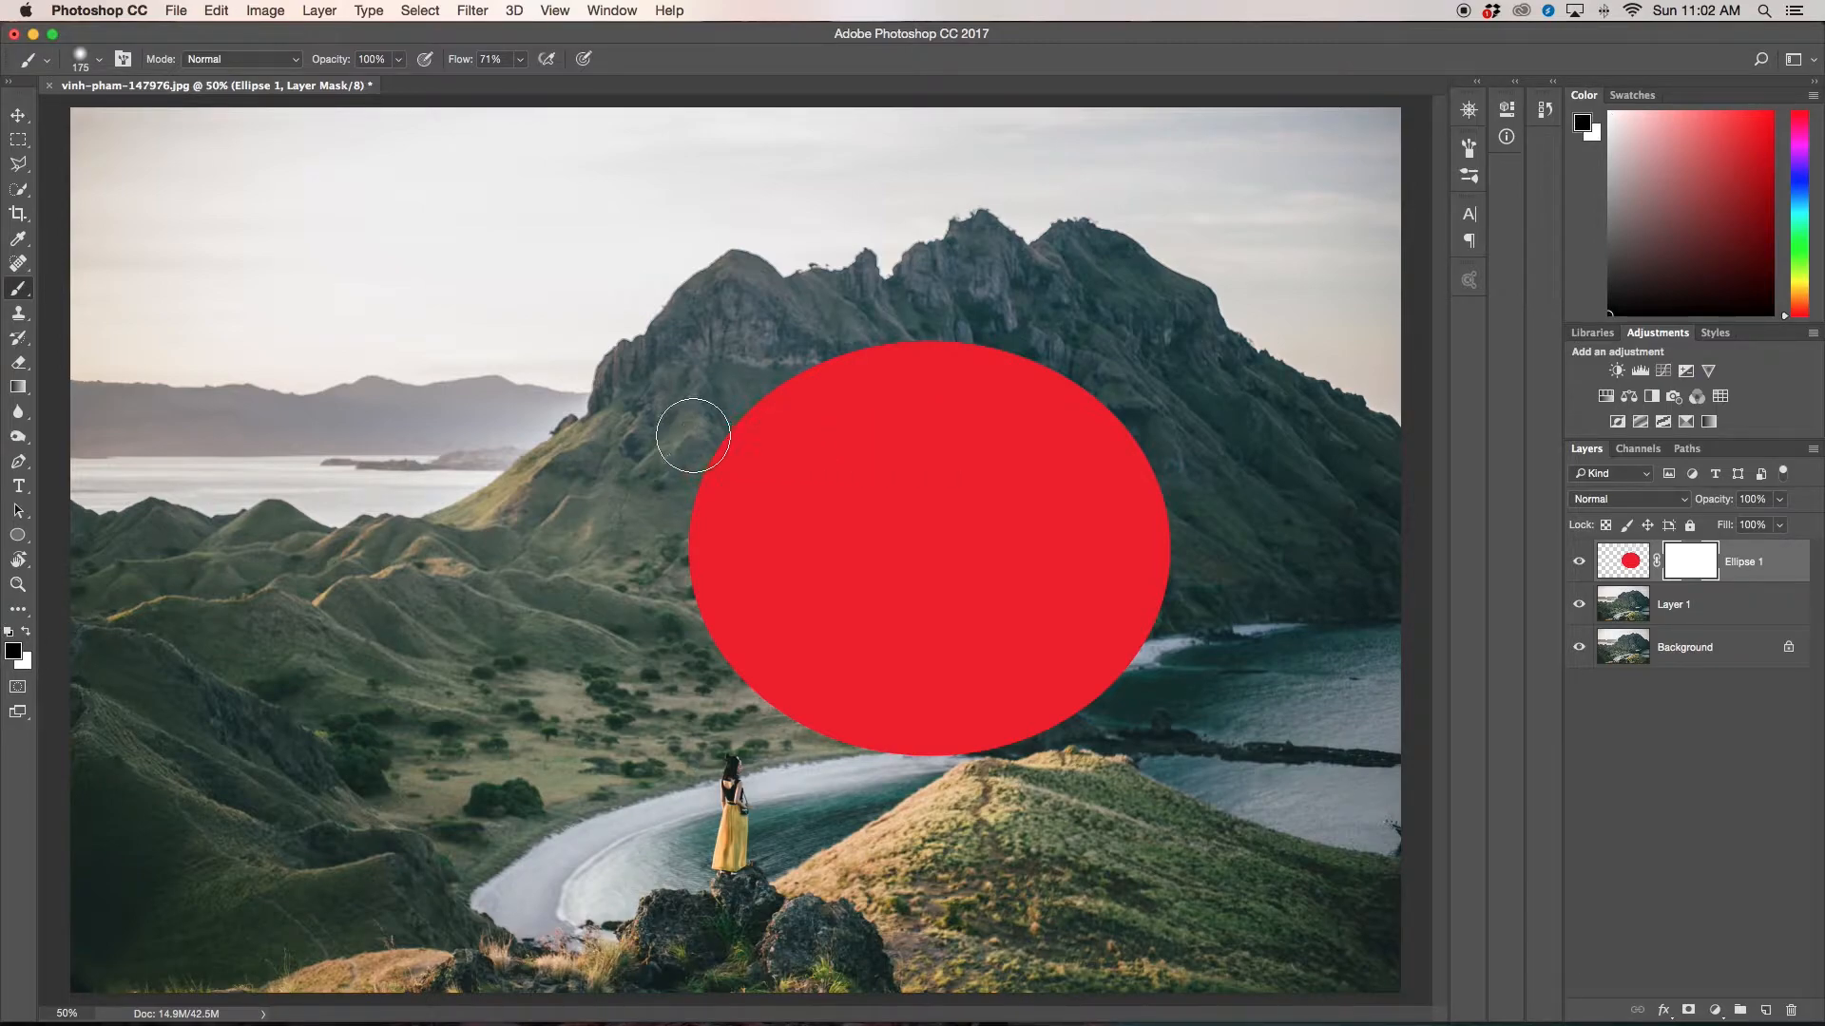
{"action": "left_click_drag", "start_coordinate": [692, 437], "coordinate": [1186, 452]}
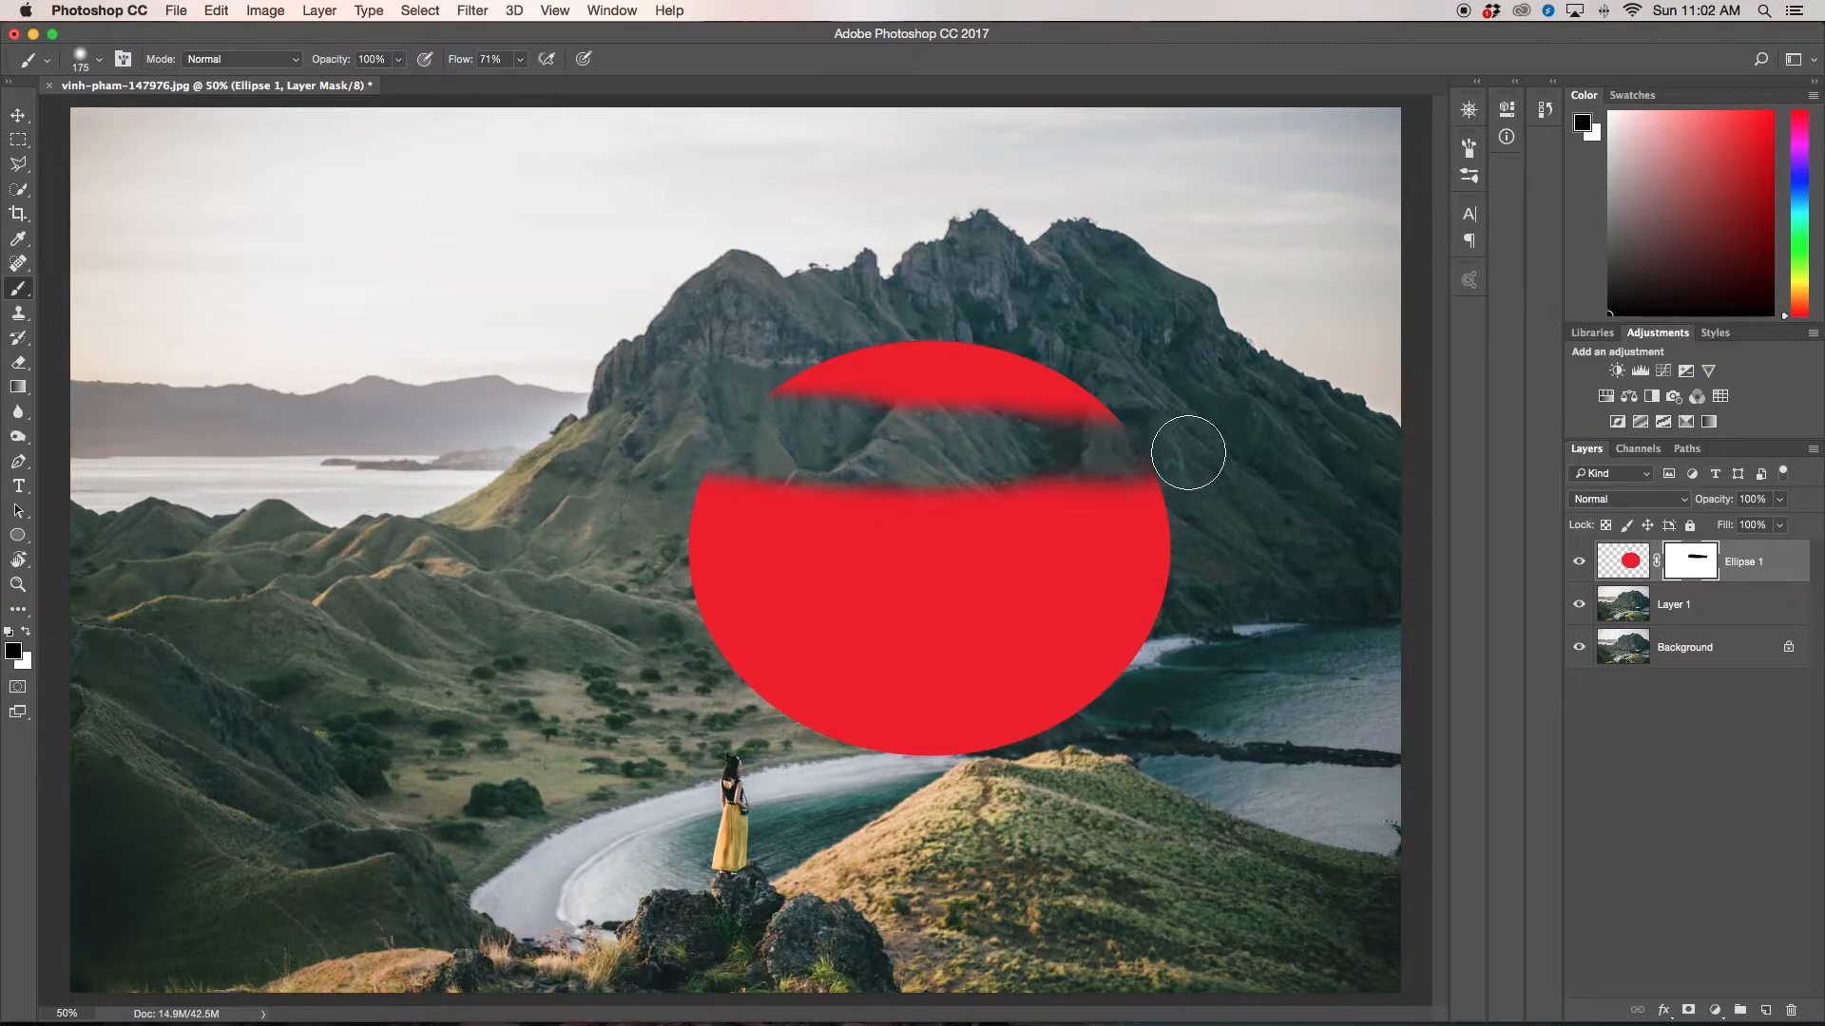
{"action": "left_click_drag", "start_coordinate": [1186, 454], "coordinate": [1013, 680]}
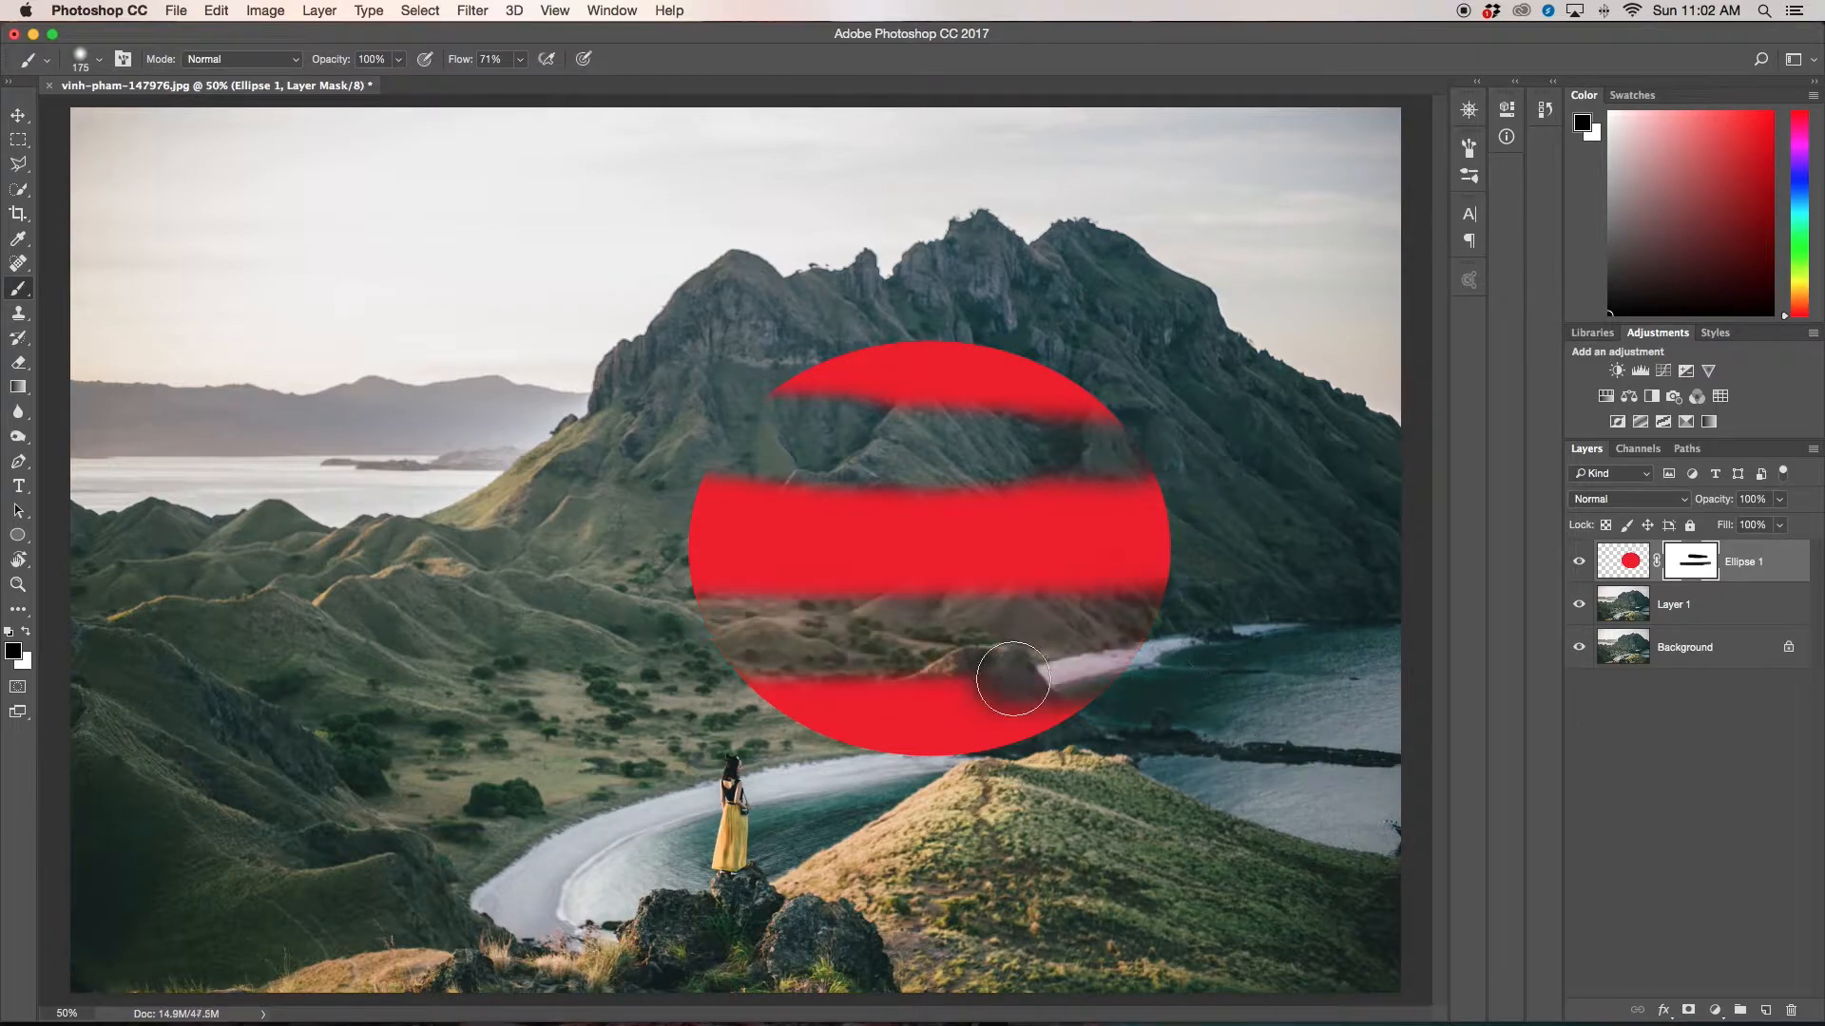
{"action": "left_click_drag", "start_coordinate": [1013, 680], "coordinate": [734, 669]}
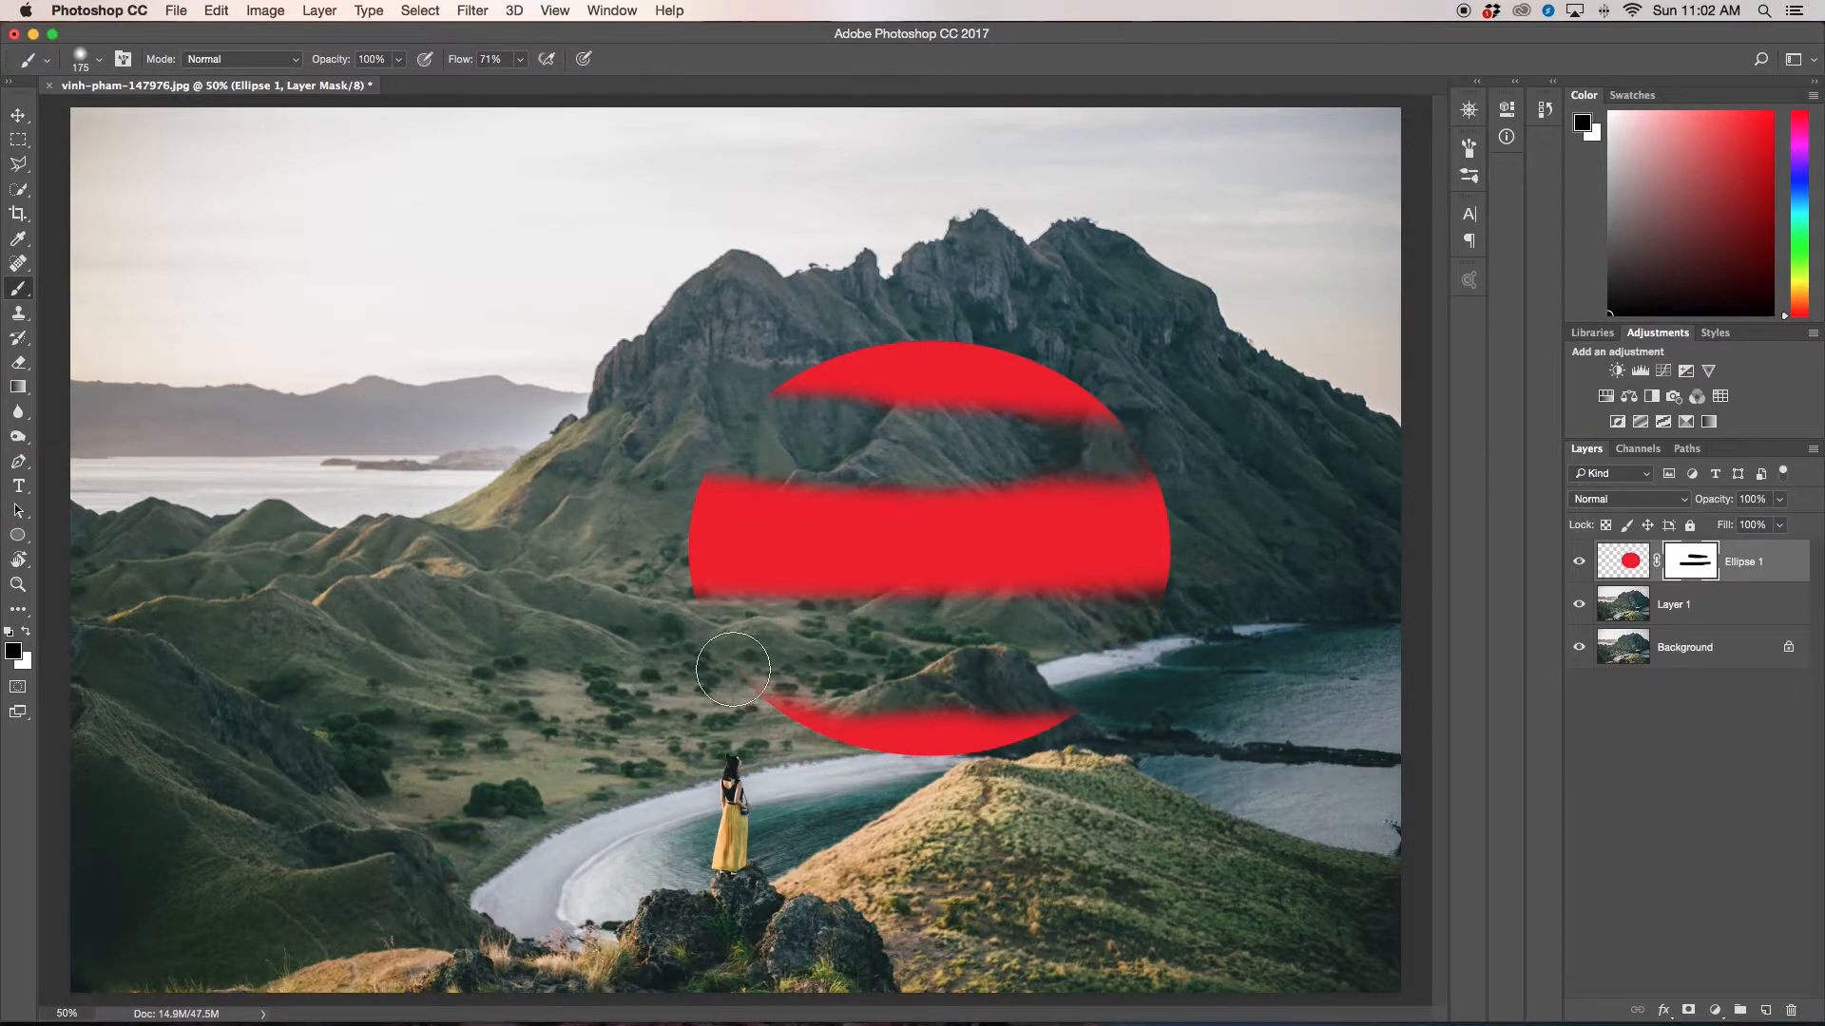
{"action": "left_click_drag", "start_coordinate": [734, 669], "coordinate": [920, 740]}
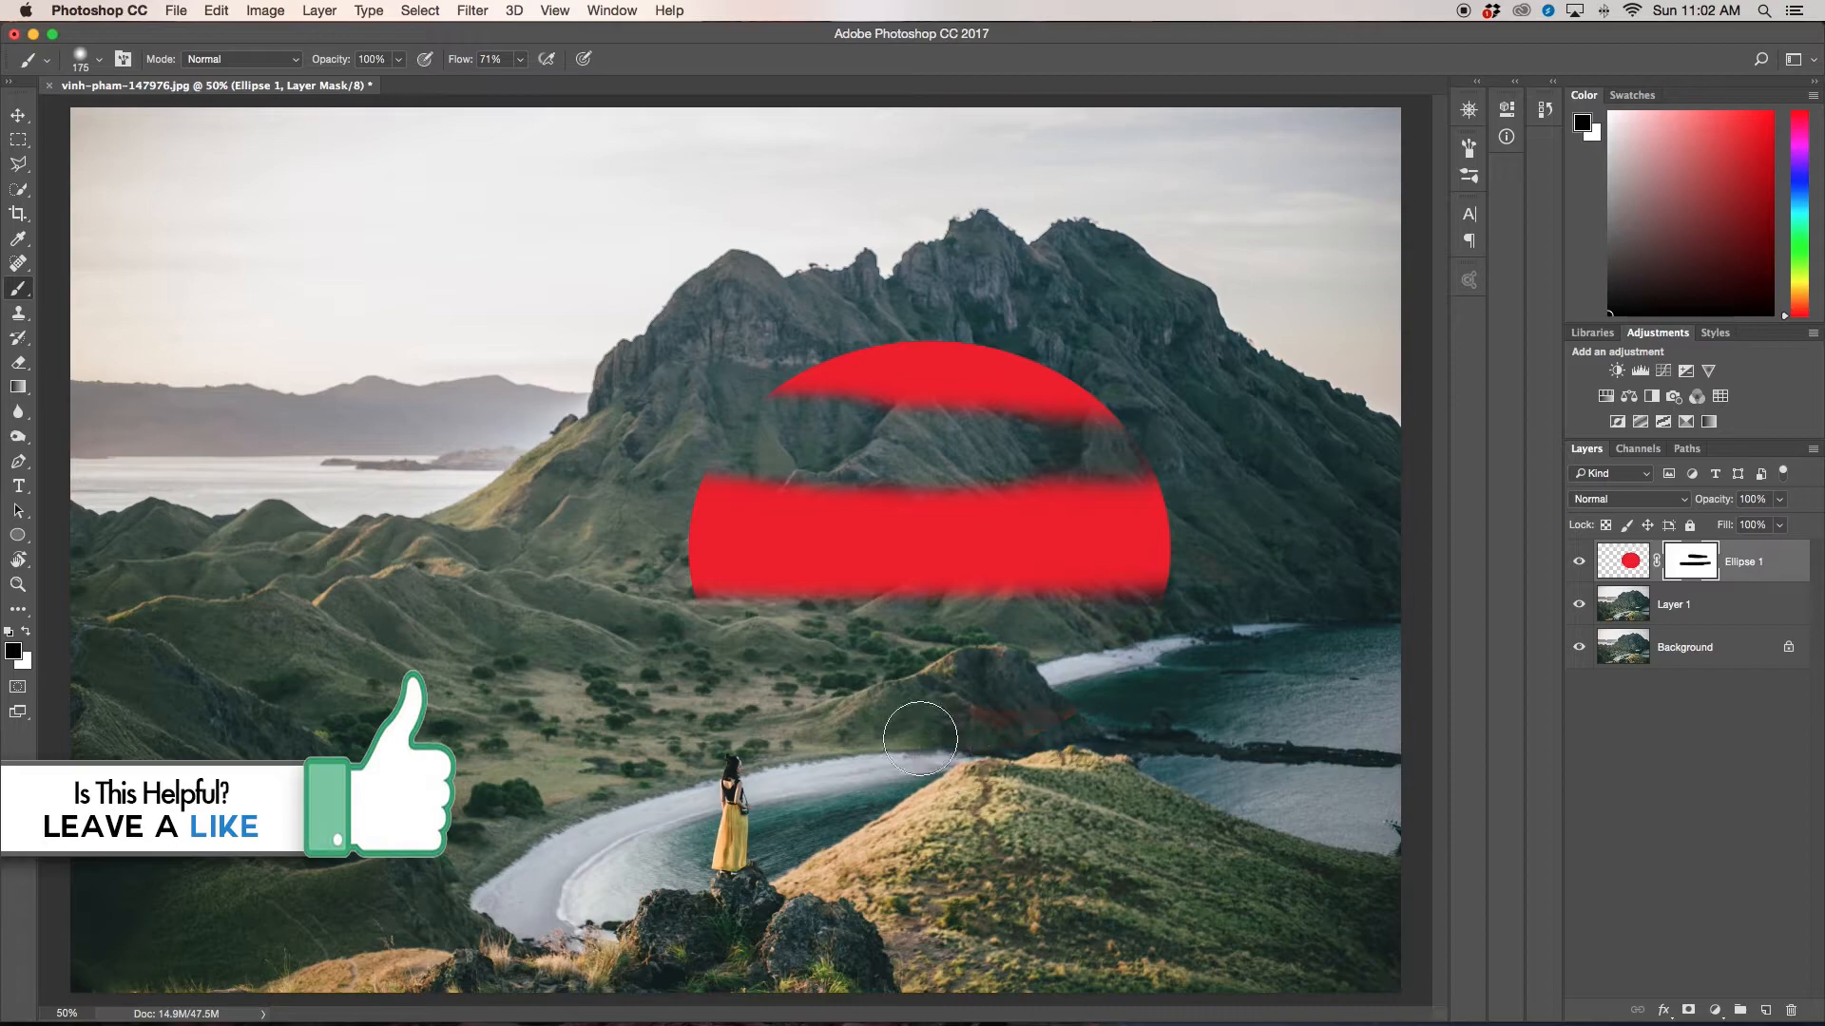
{"action": "left_click_drag", "start_coordinate": [920, 740], "coordinate": [1129, 387]}
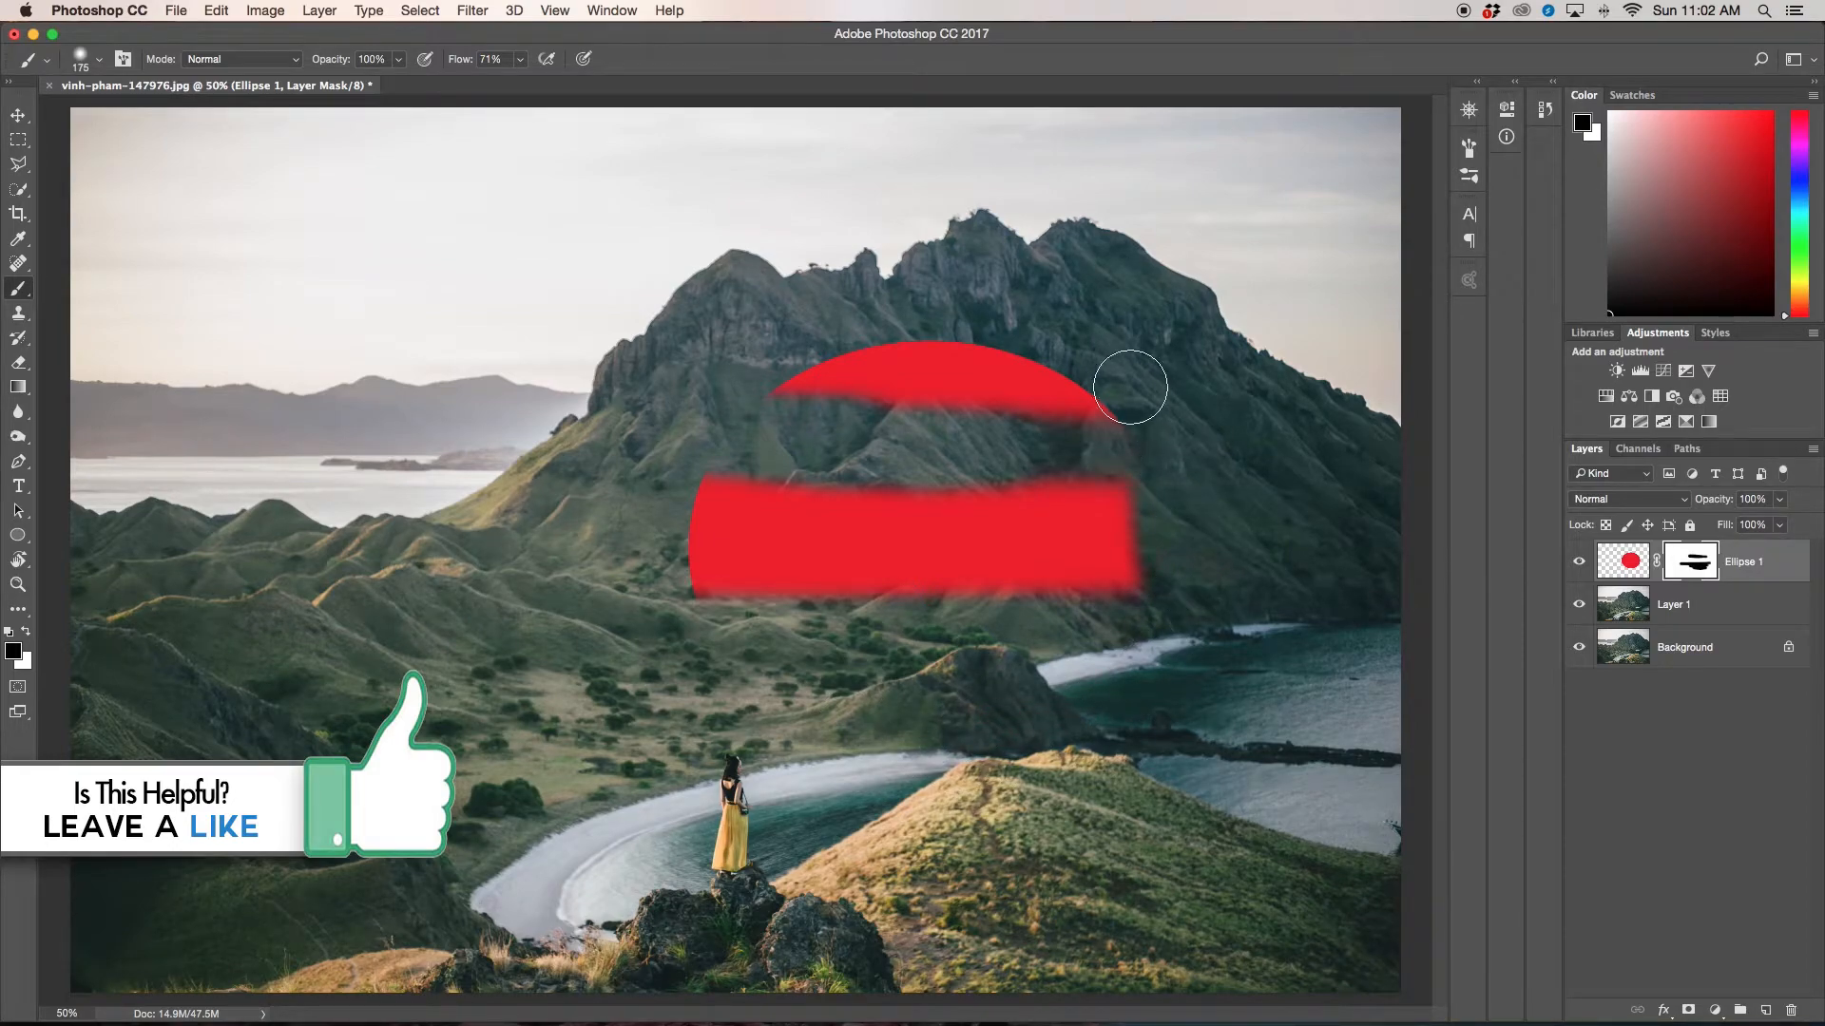
{"action": "left_click_drag", "start_coordinate": [1129, 387], "coordinate": [802, 319]}
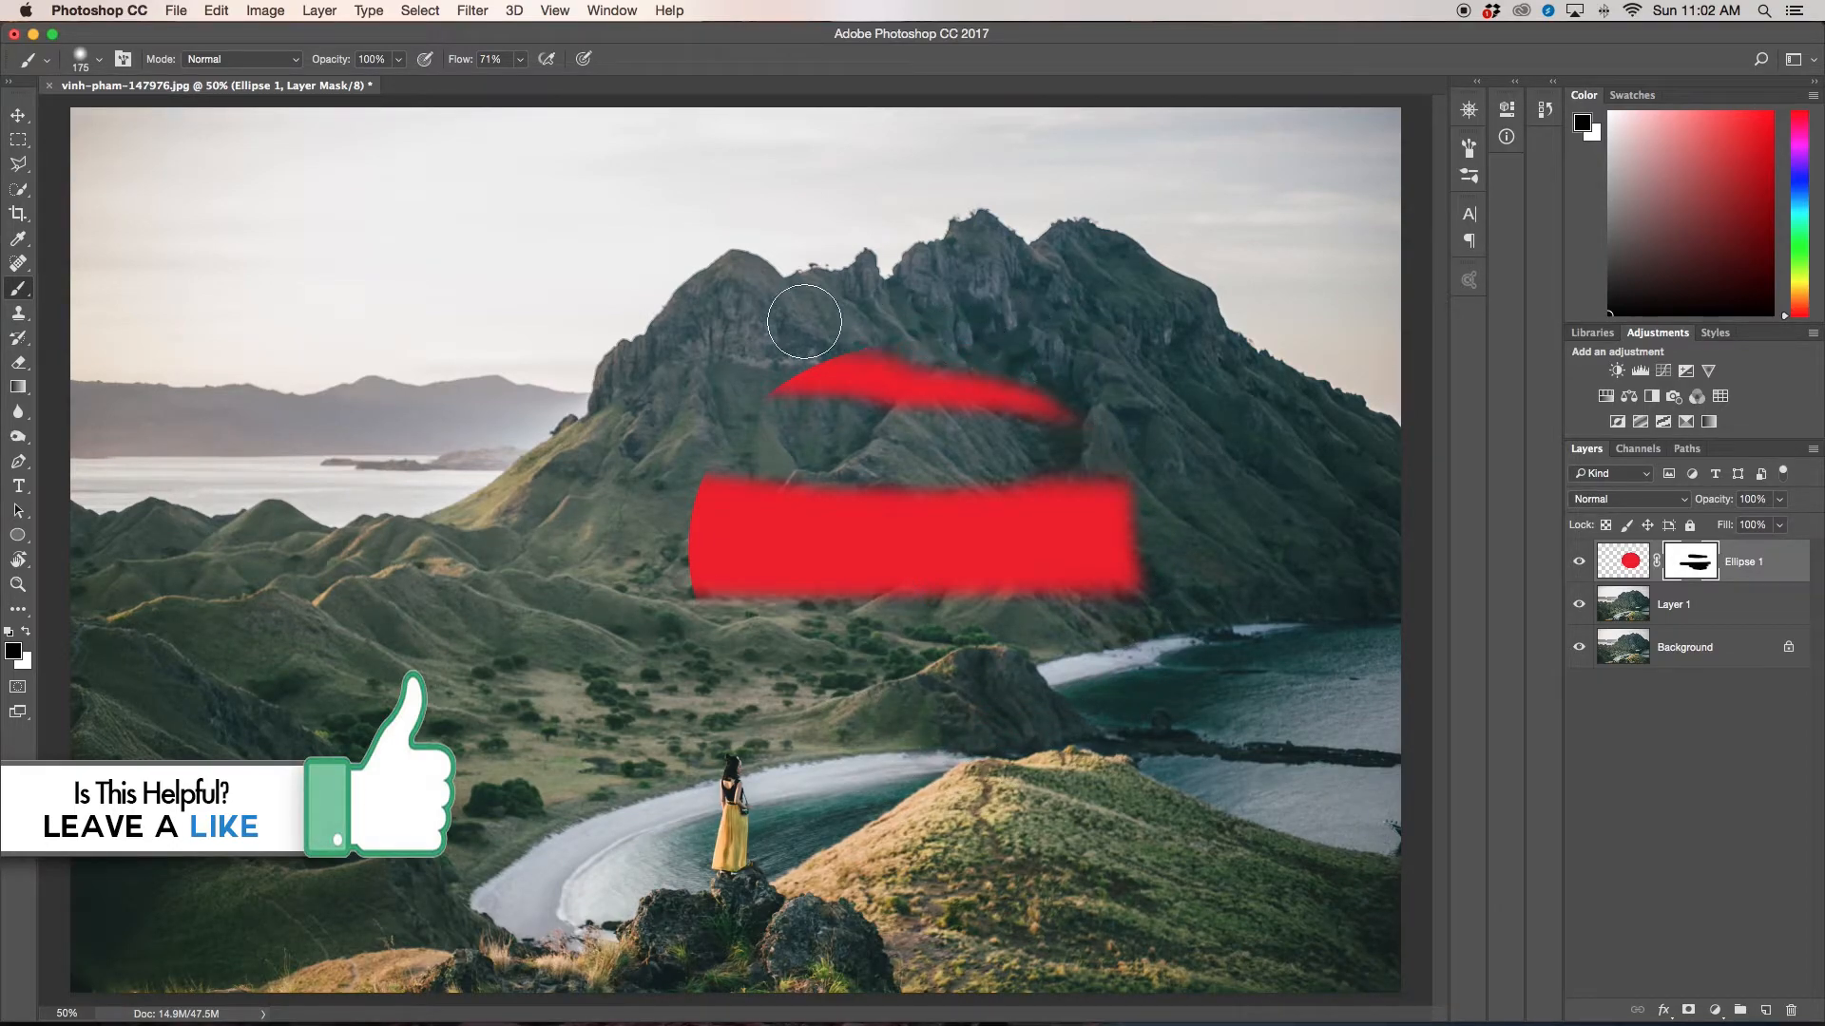
{"action": "left_click_drag", "start_coordinate": [802, 324], "coordinate": [896, 411]}
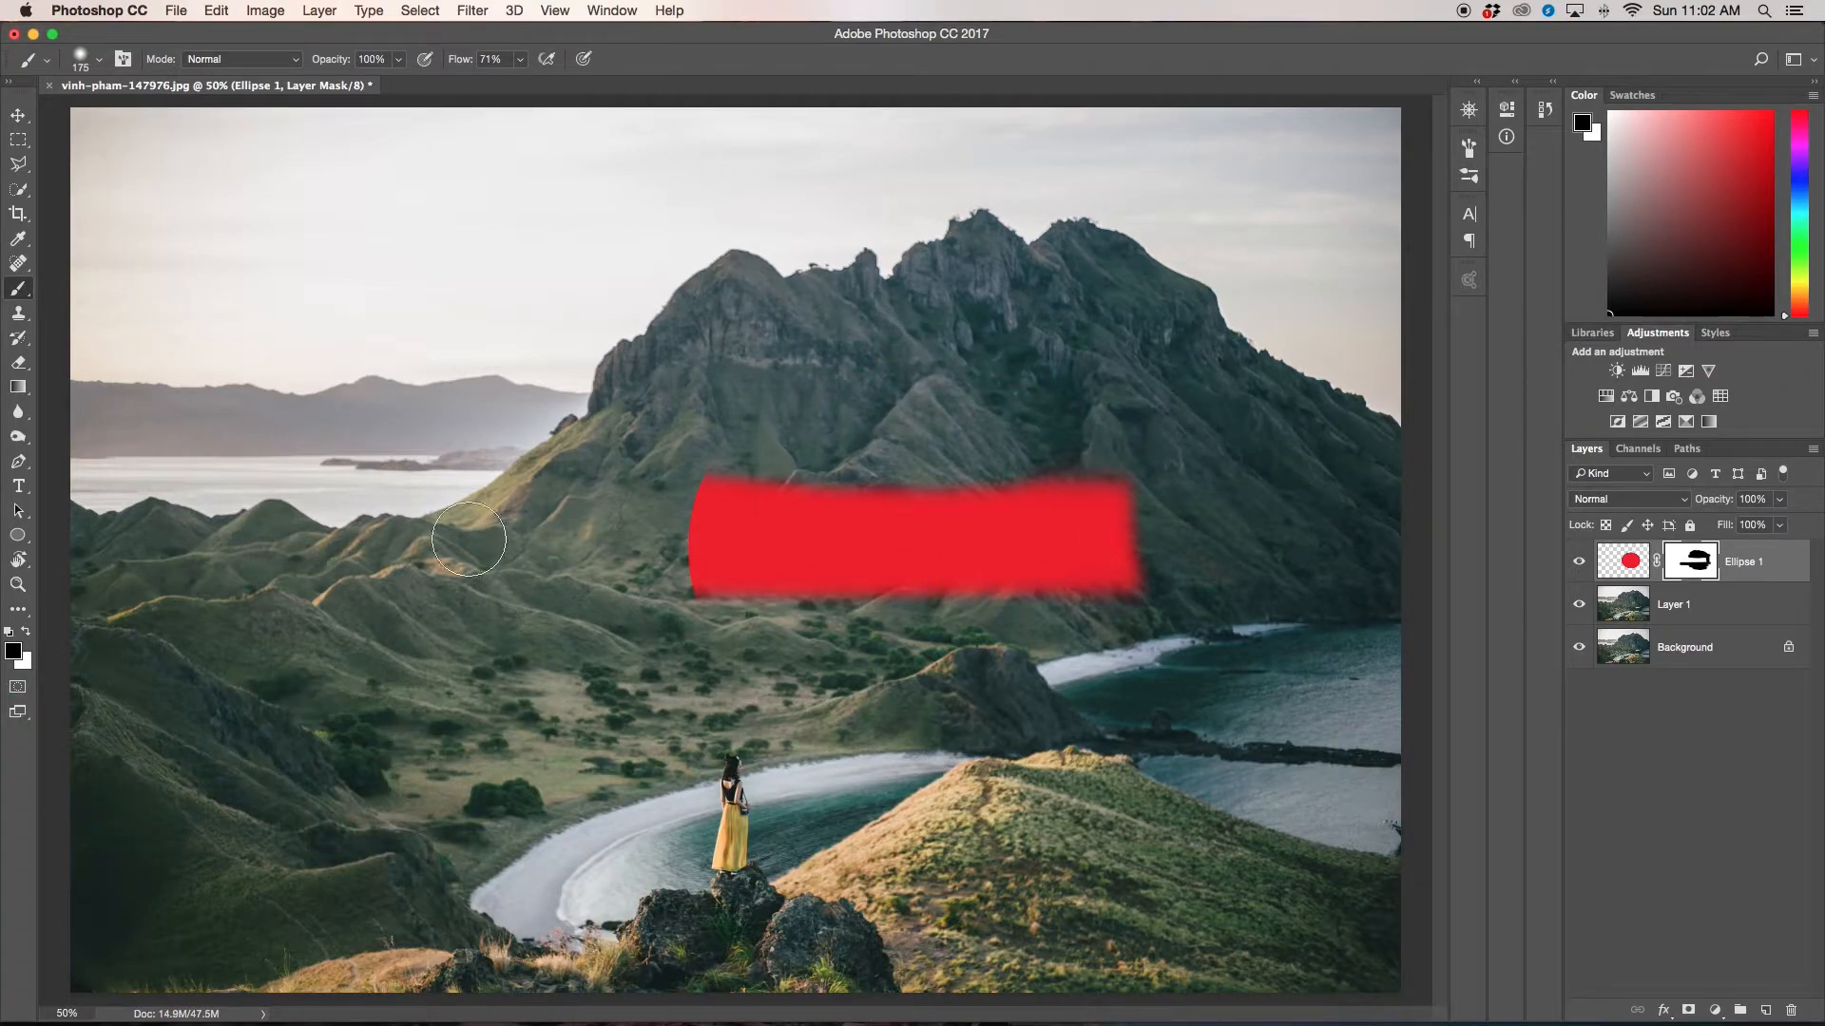
{"action": "mouse_move", "coordinate": [389, 538]}
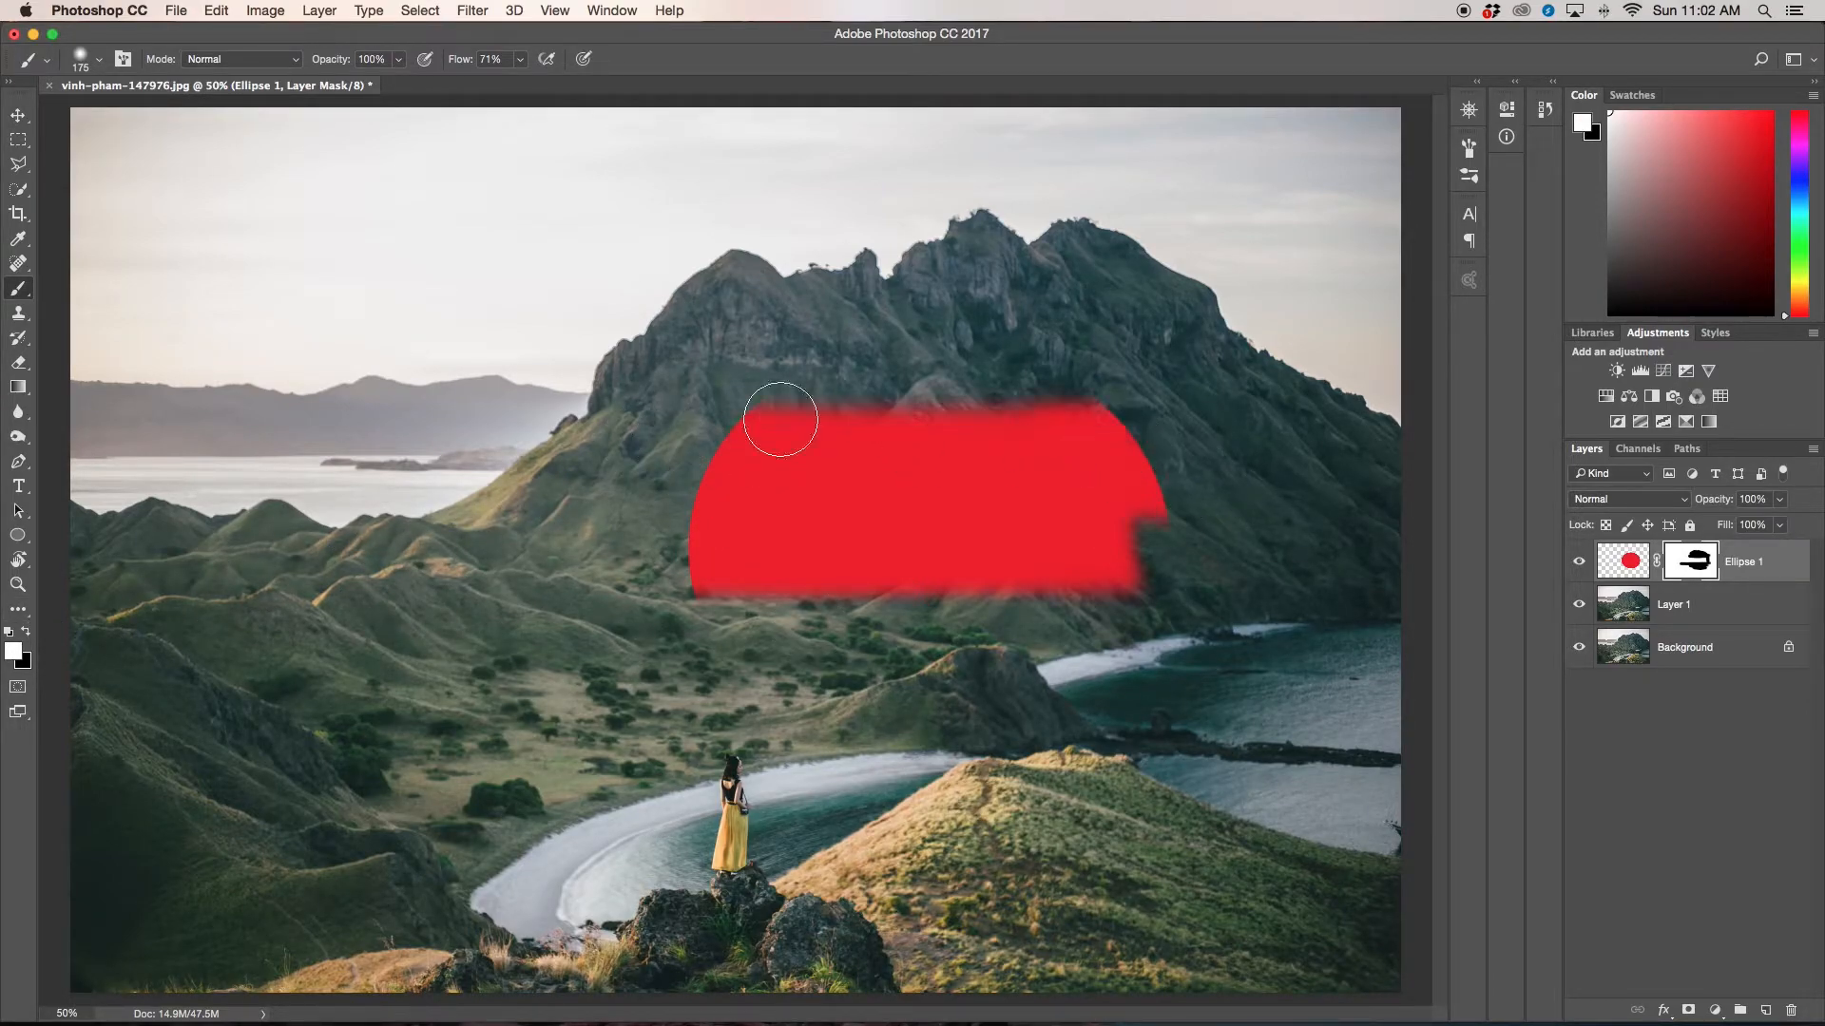
{"action": "left_click_drag", "start_coordinate": [779, 418], "coordinate": [914, 605]}
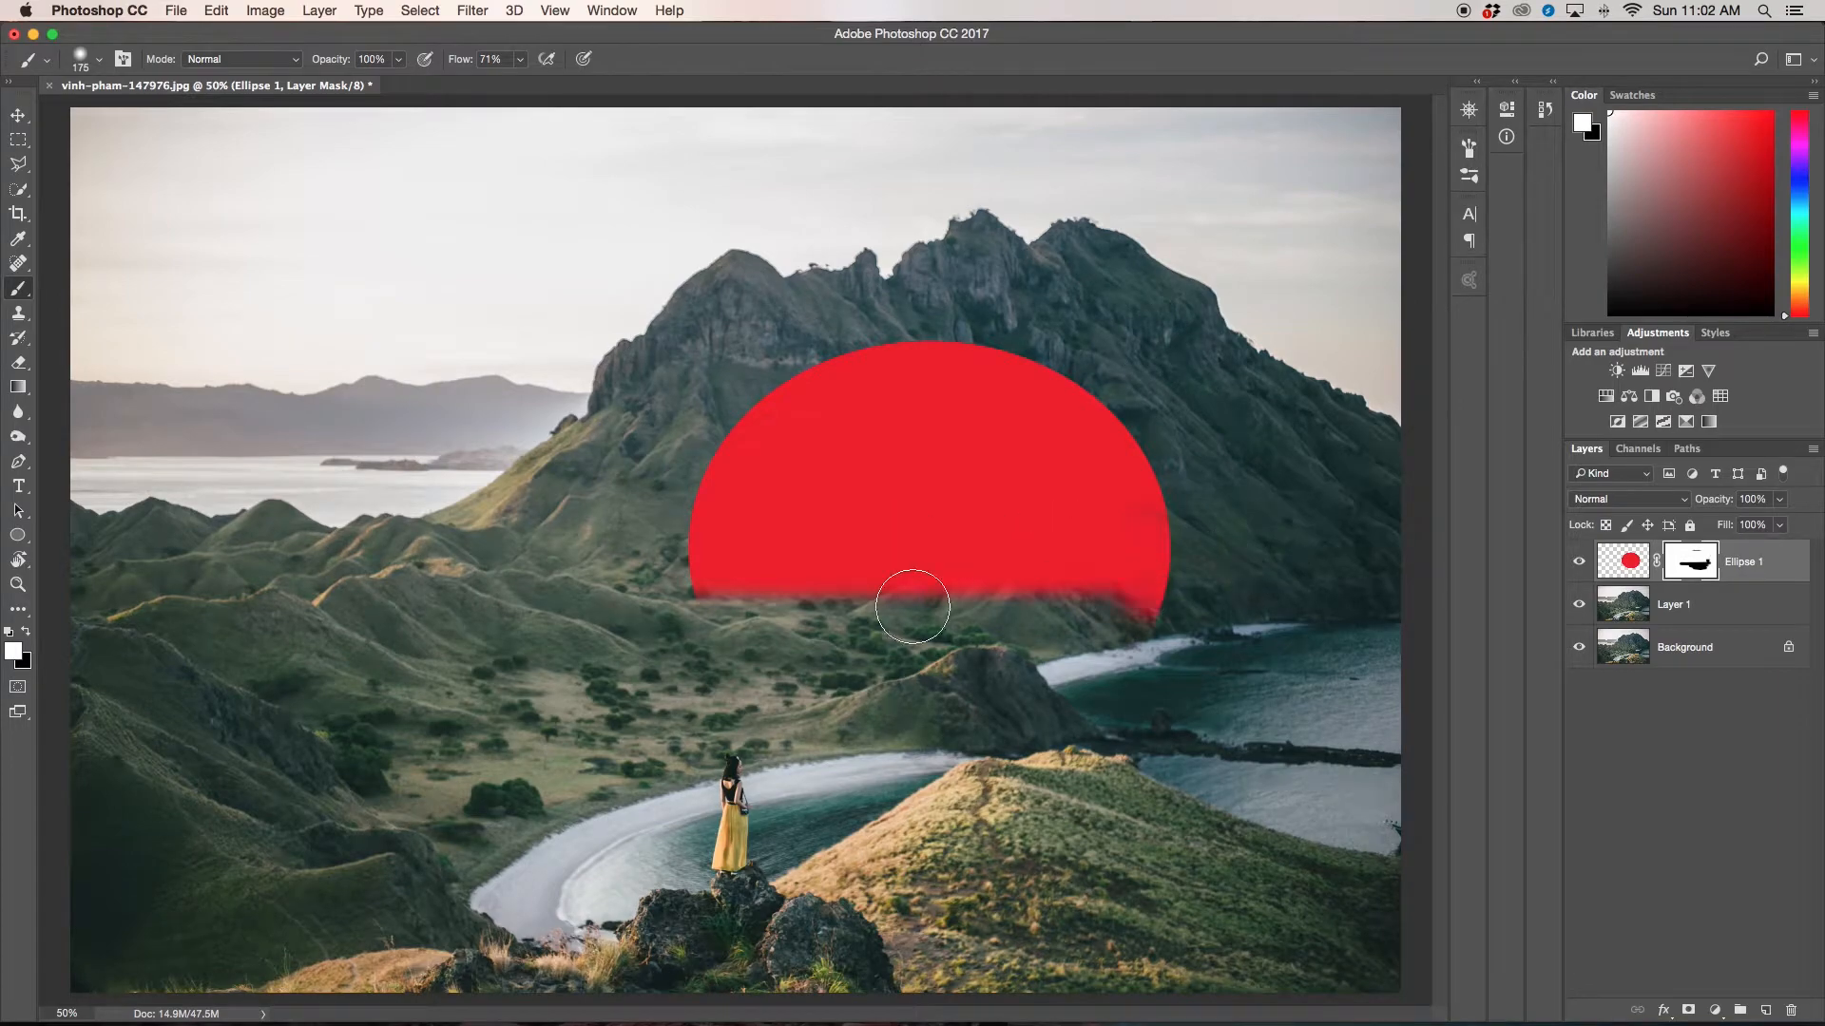
{"action": "left_click_drag", "start_coordinate": [911, 606], "coordinate": [904, 771]}
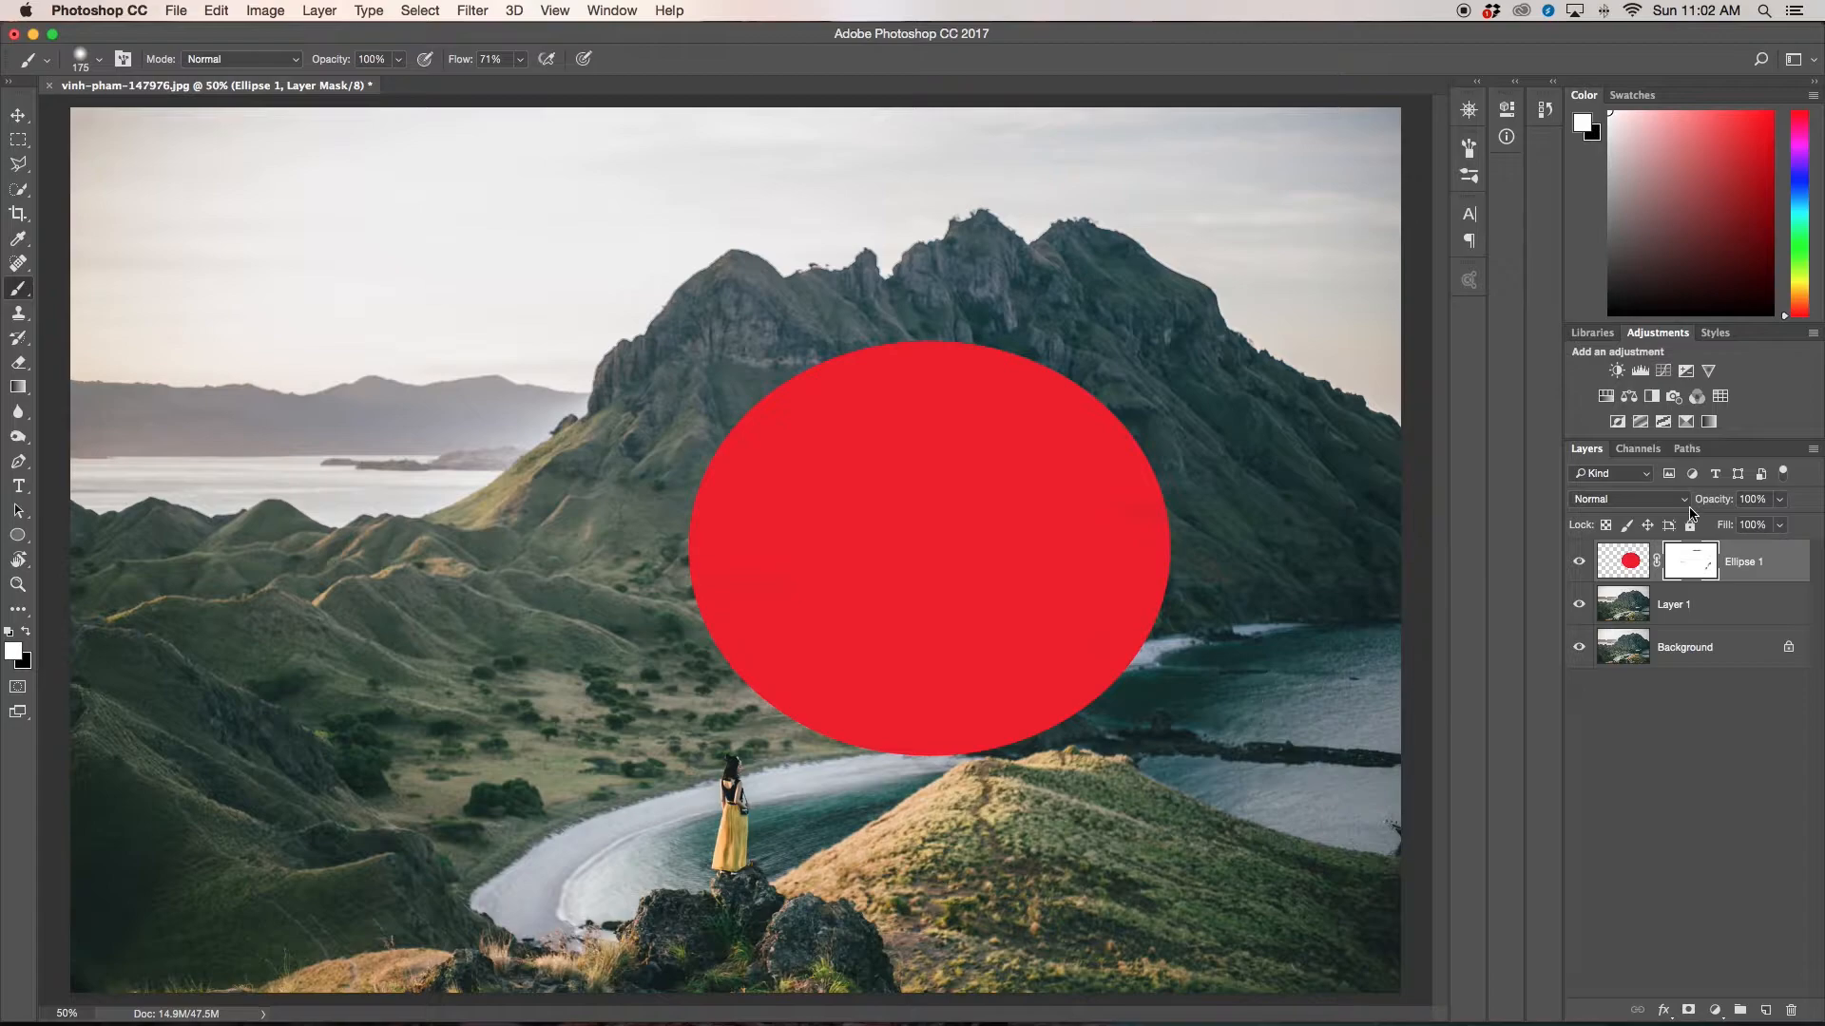
{"action": "mouse_move", "coordinate": [1751, 559]}
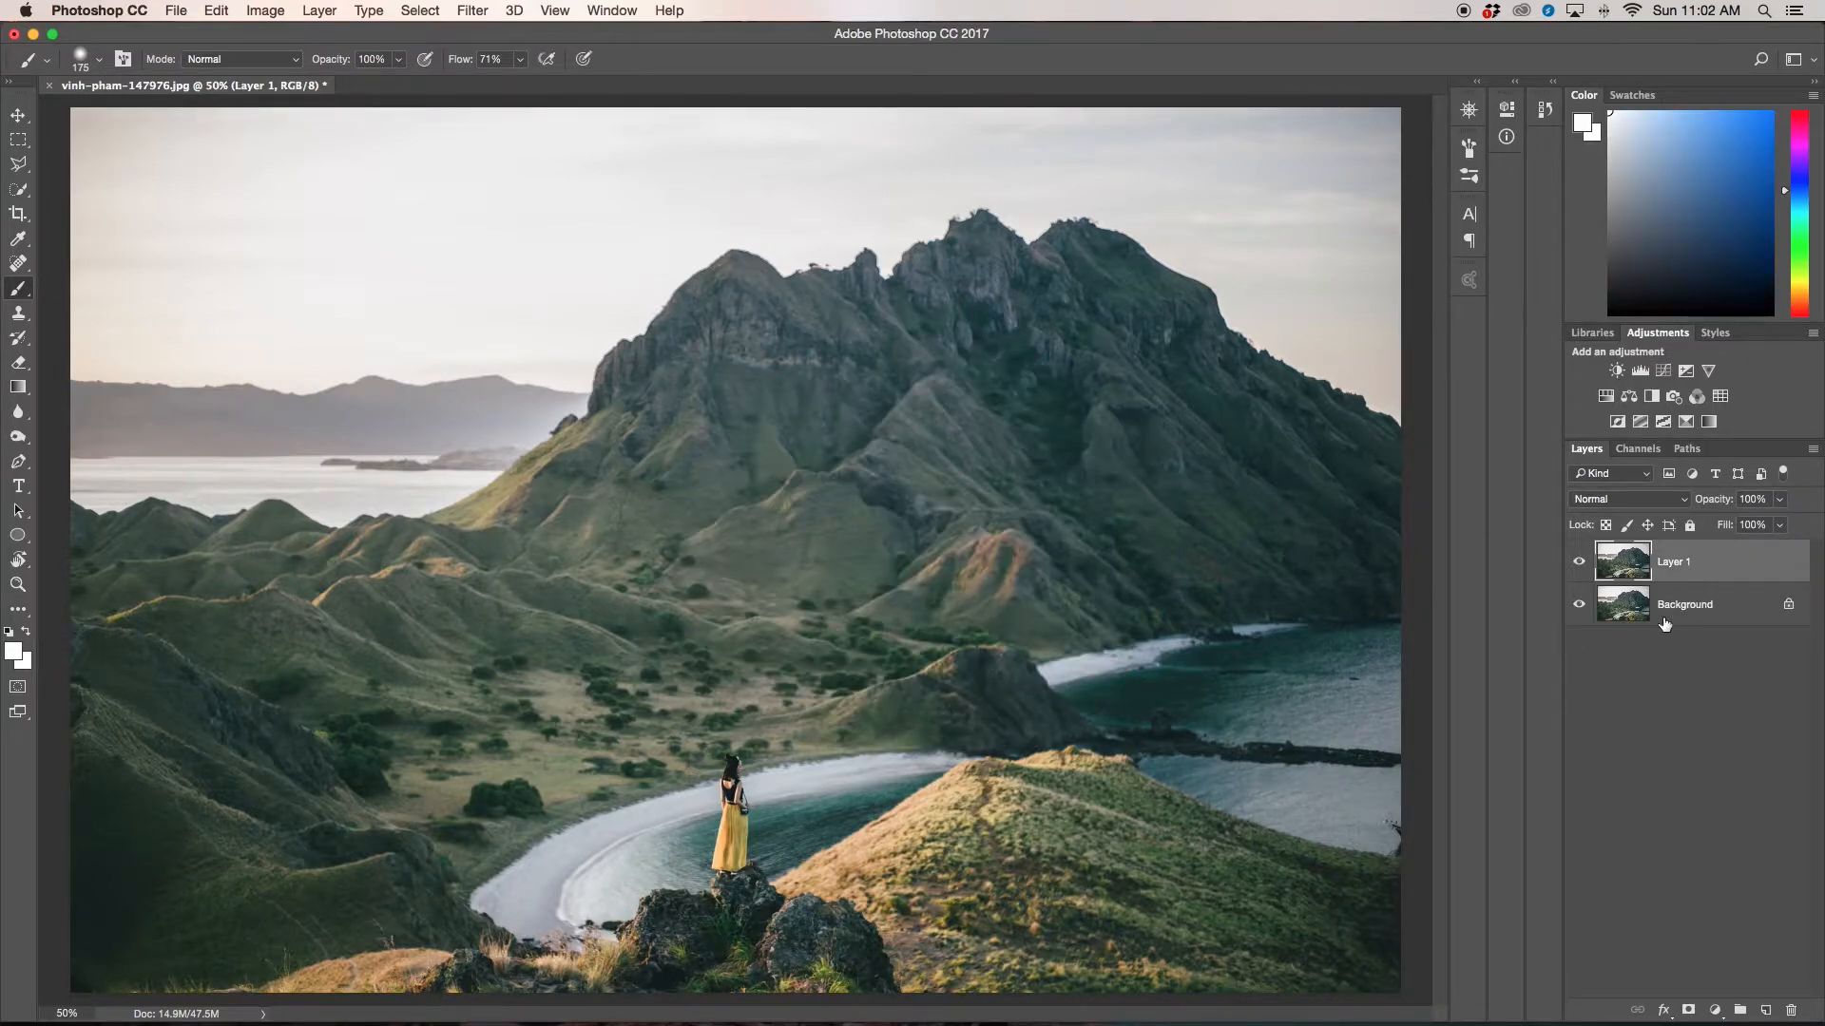
{"action": "mouse_move", "coordinate": [1616, 422]}
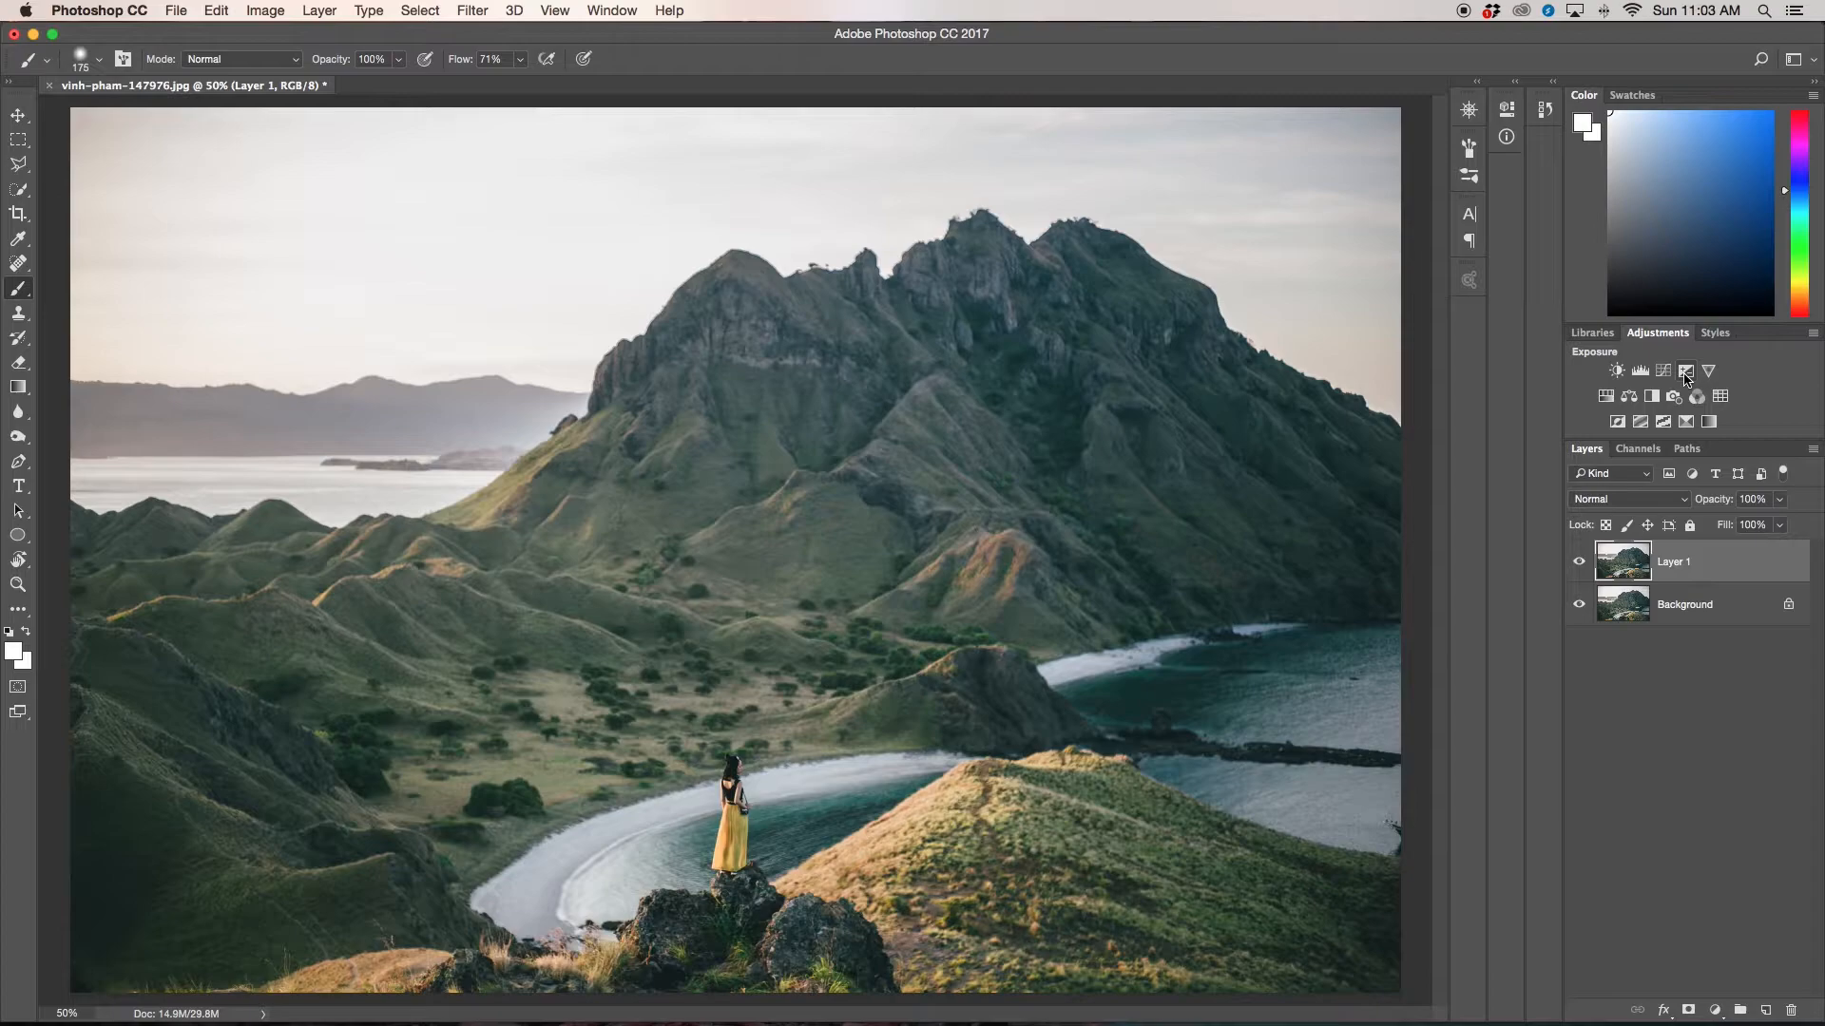
Step: Add an Exposure adjustment layer and another adjustment layer above it
{"action": "left_click", "coordinate": [1686, 371]}
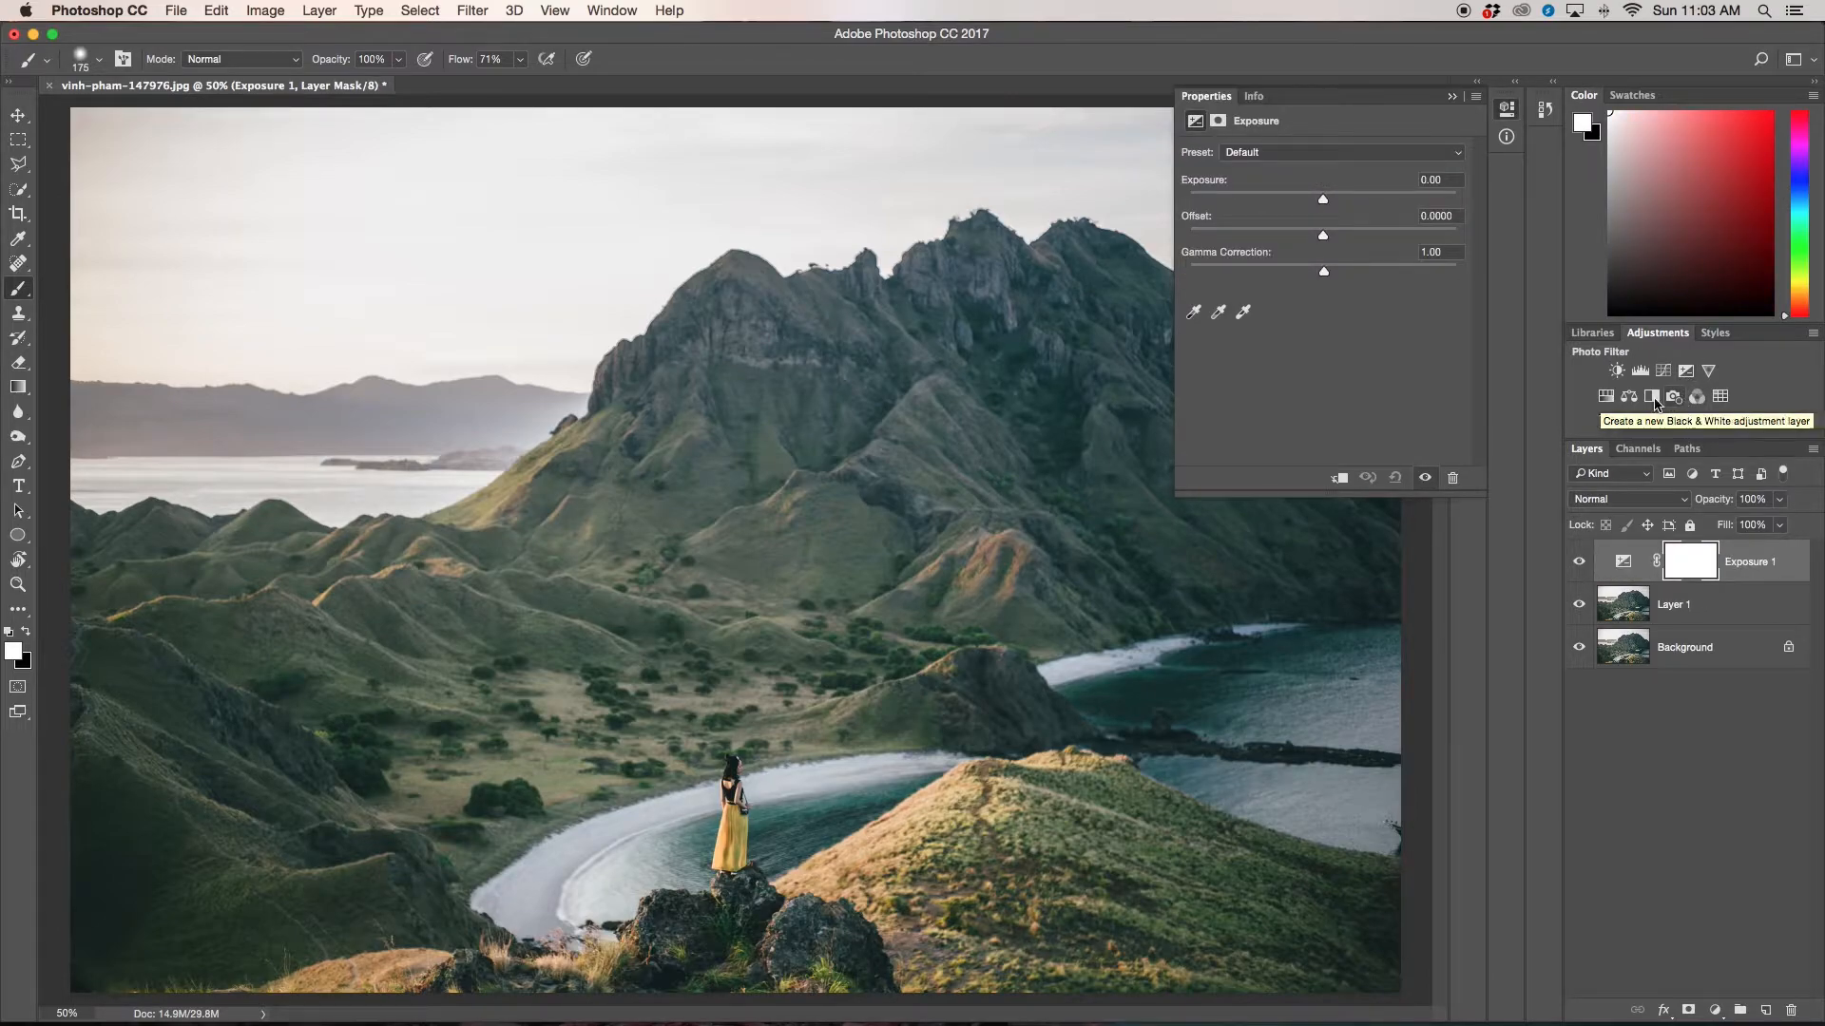
{"action": "mouse_move", "coordinate": [1692, 570]}
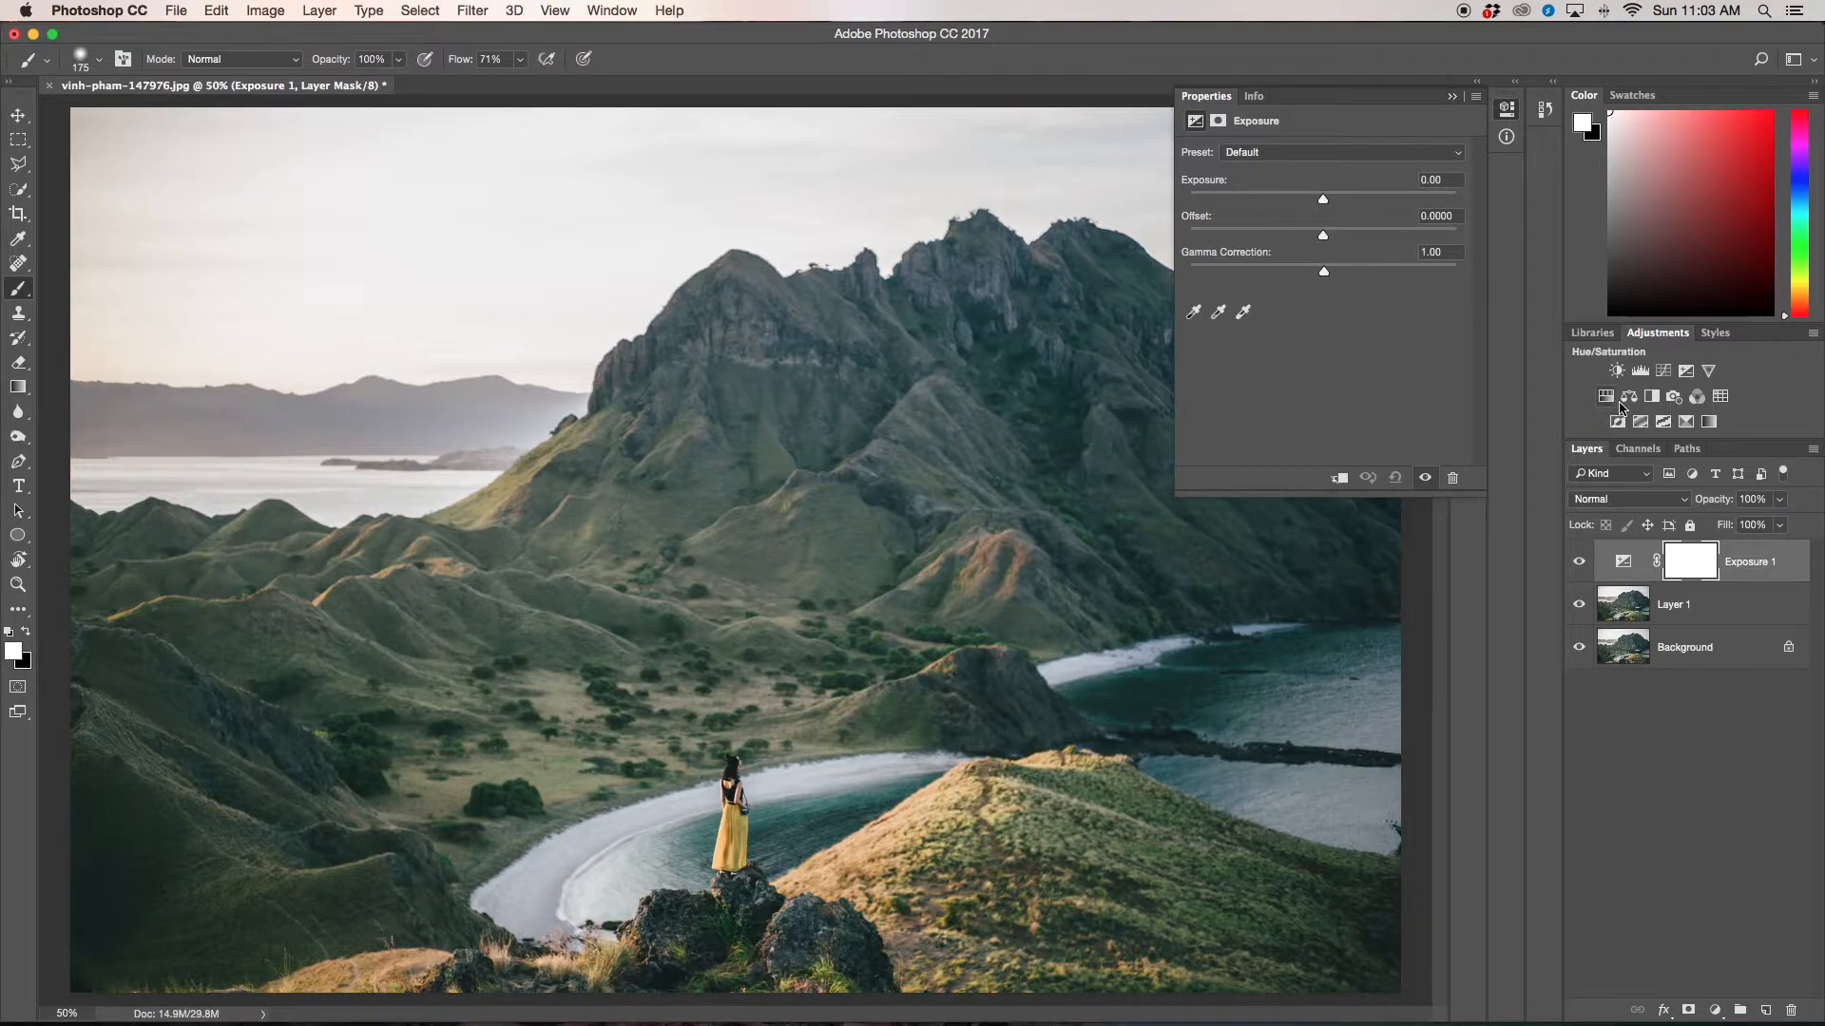
{"action": "left_click", "coordinate": [1638, 397]}
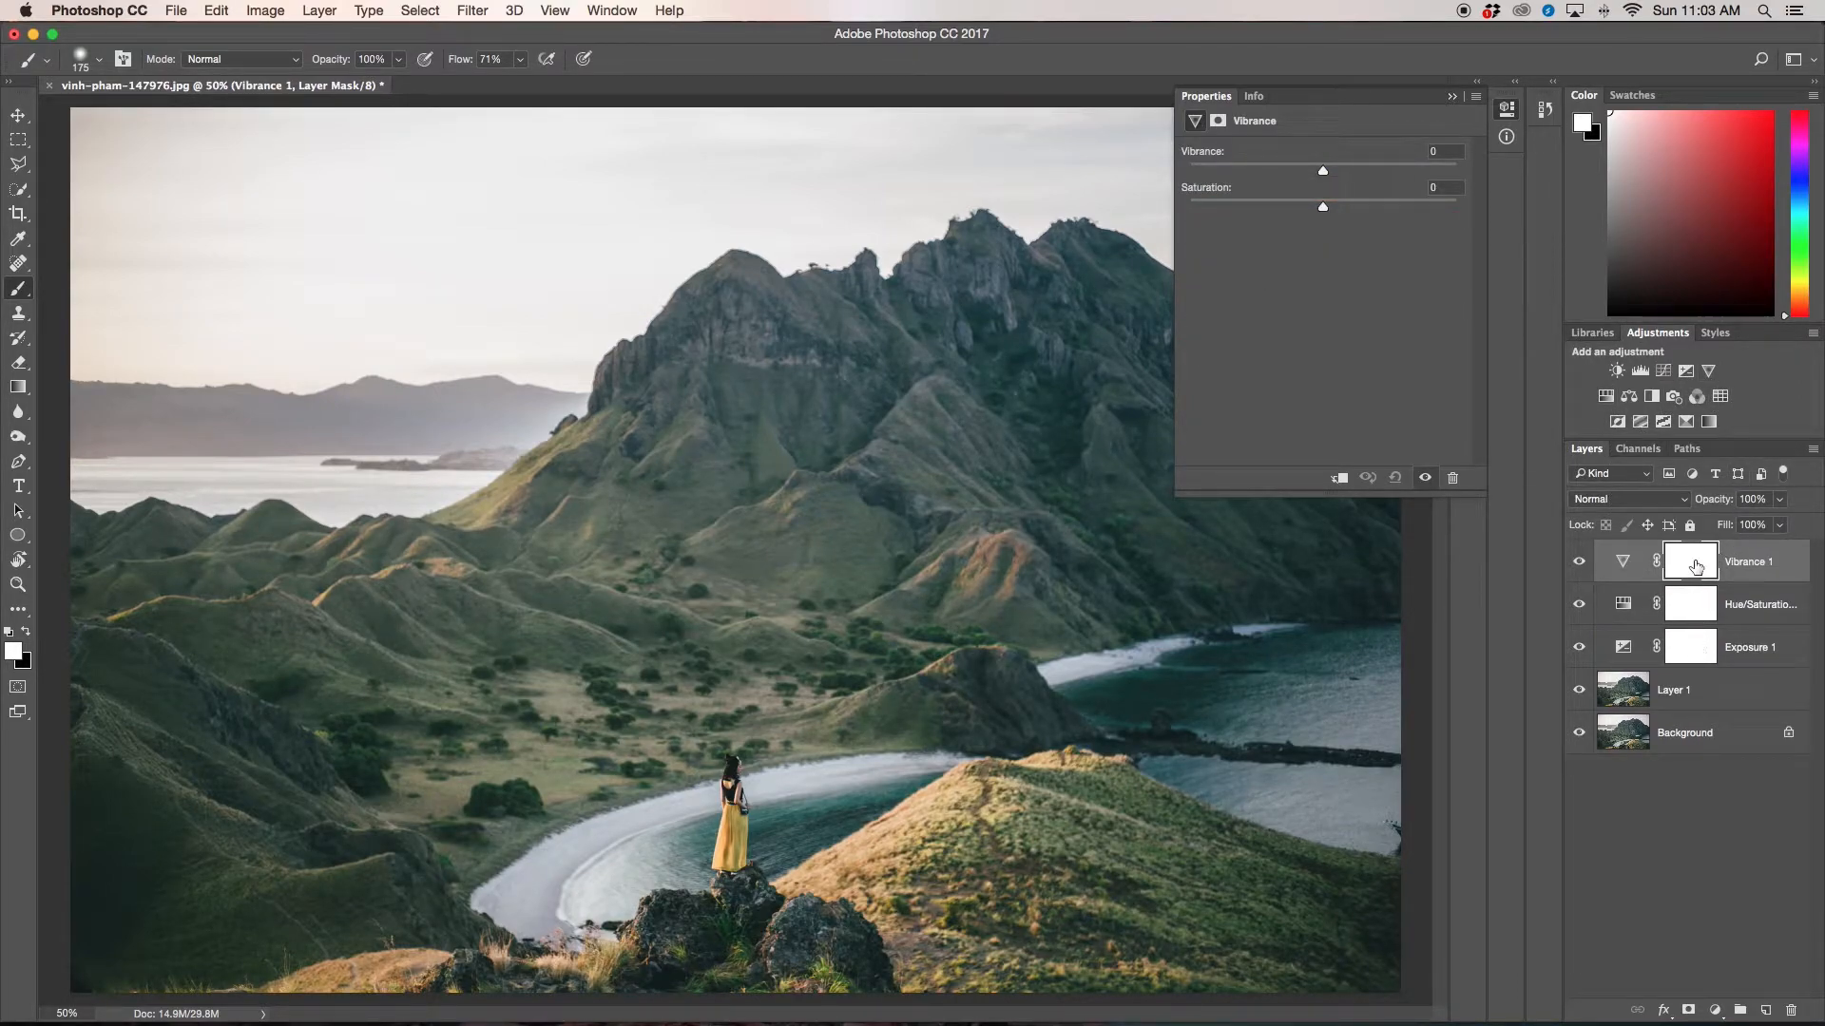
{"action": "mouse_move", "coordinate": [1688, 563]}
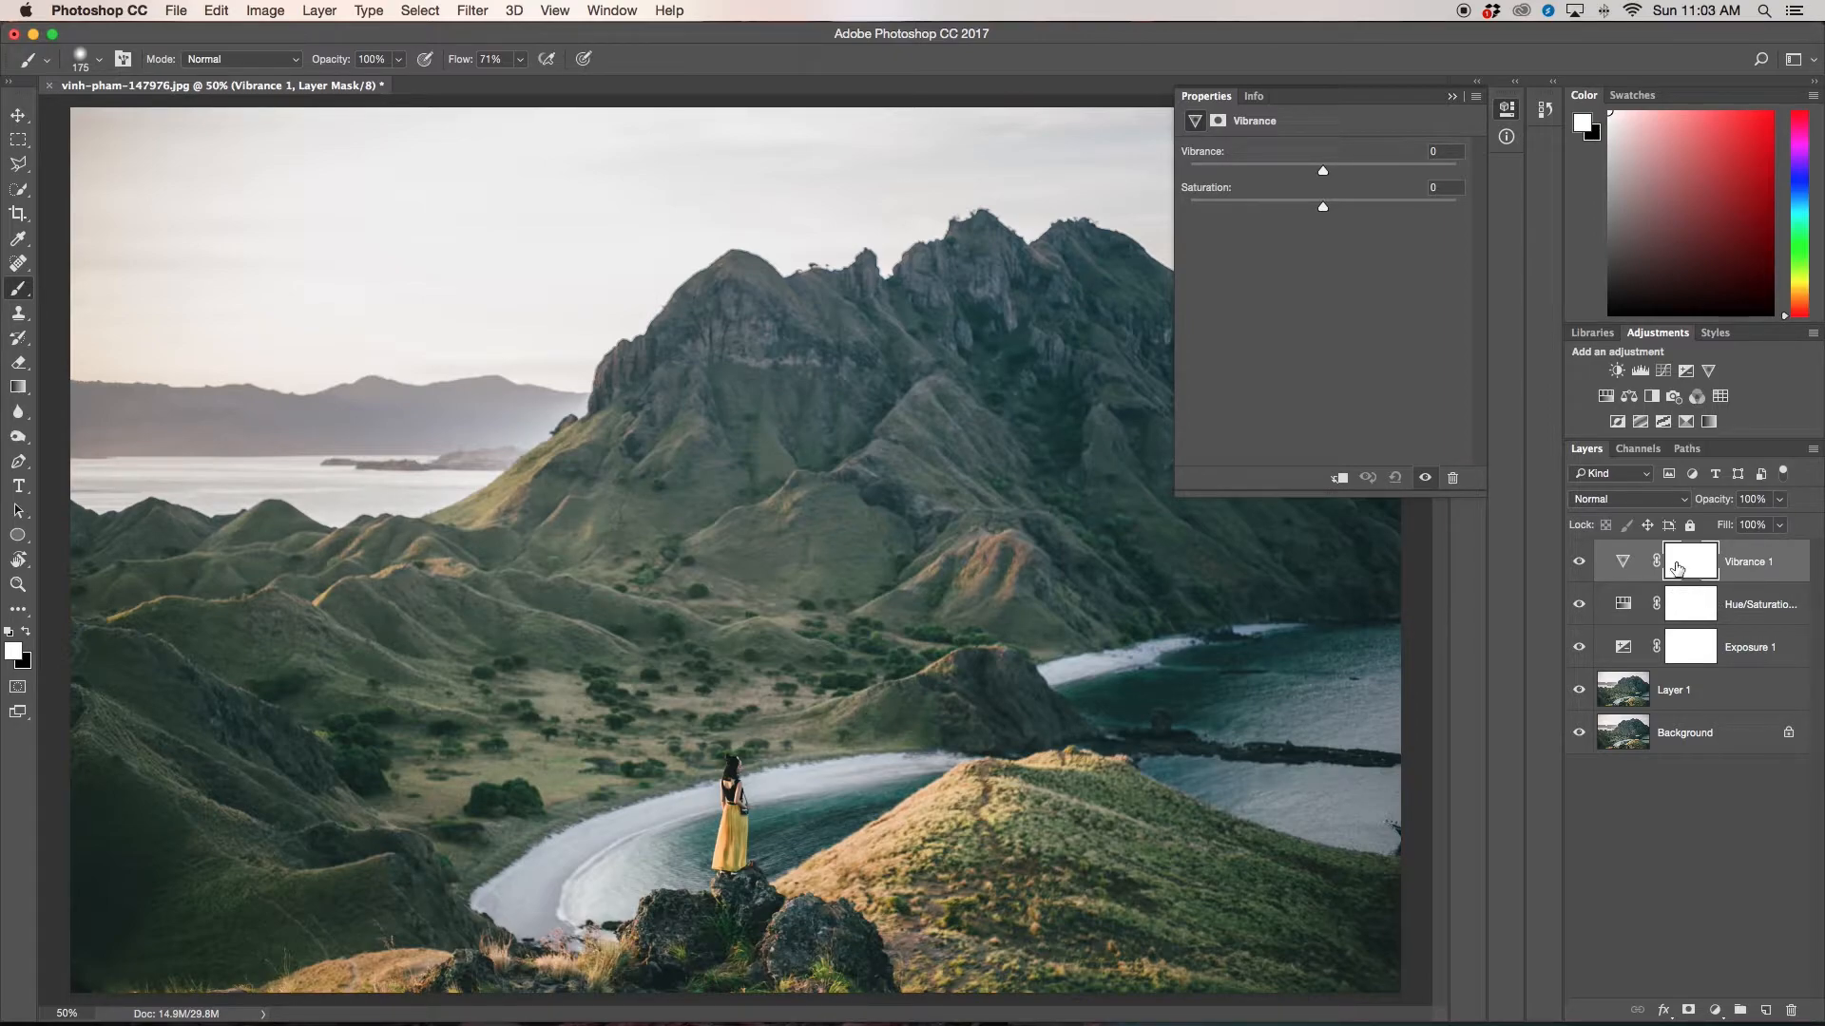
Step: Push Vibrance 1's saturation and vibrance to +100, then view its layer mask settings
{"action": "left_click_drag", "start_coordinate": [1323, 205], "coordinate": [1456, 205]}
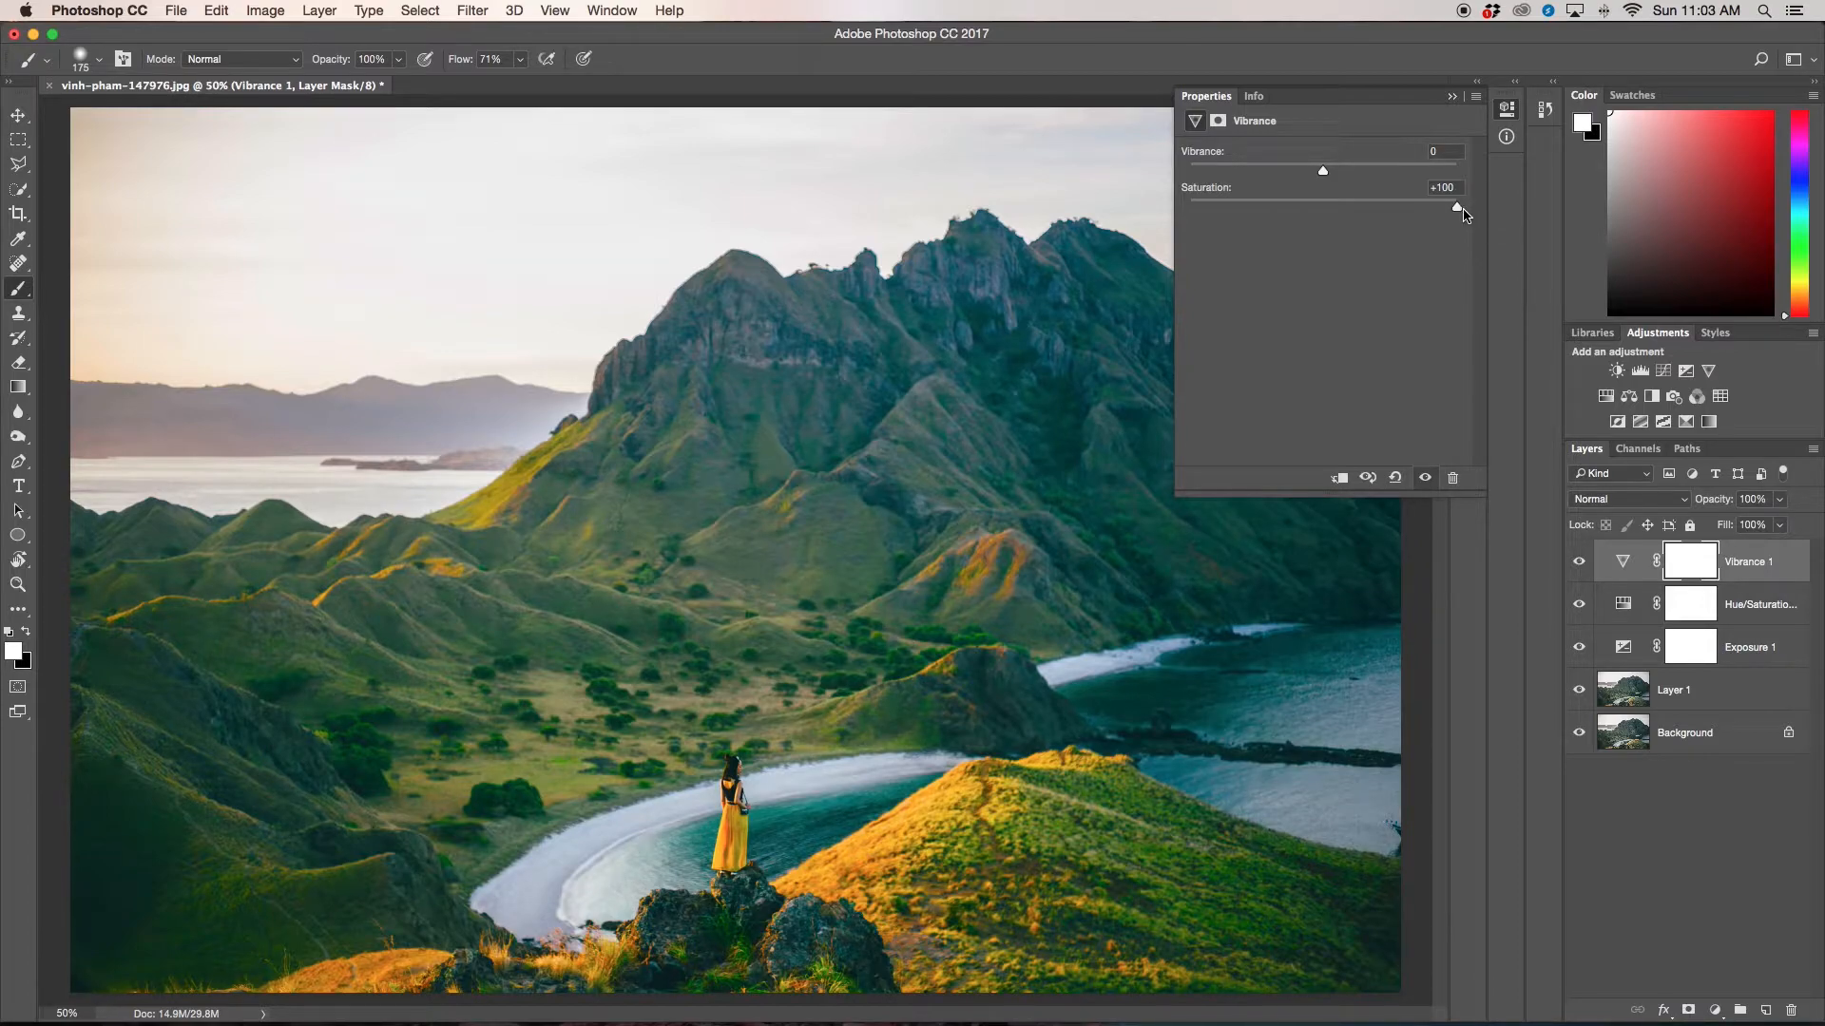
{"action": "left_click_drag", "start_coordinate": [1321, 169], "coordinate": [1456, 170]}
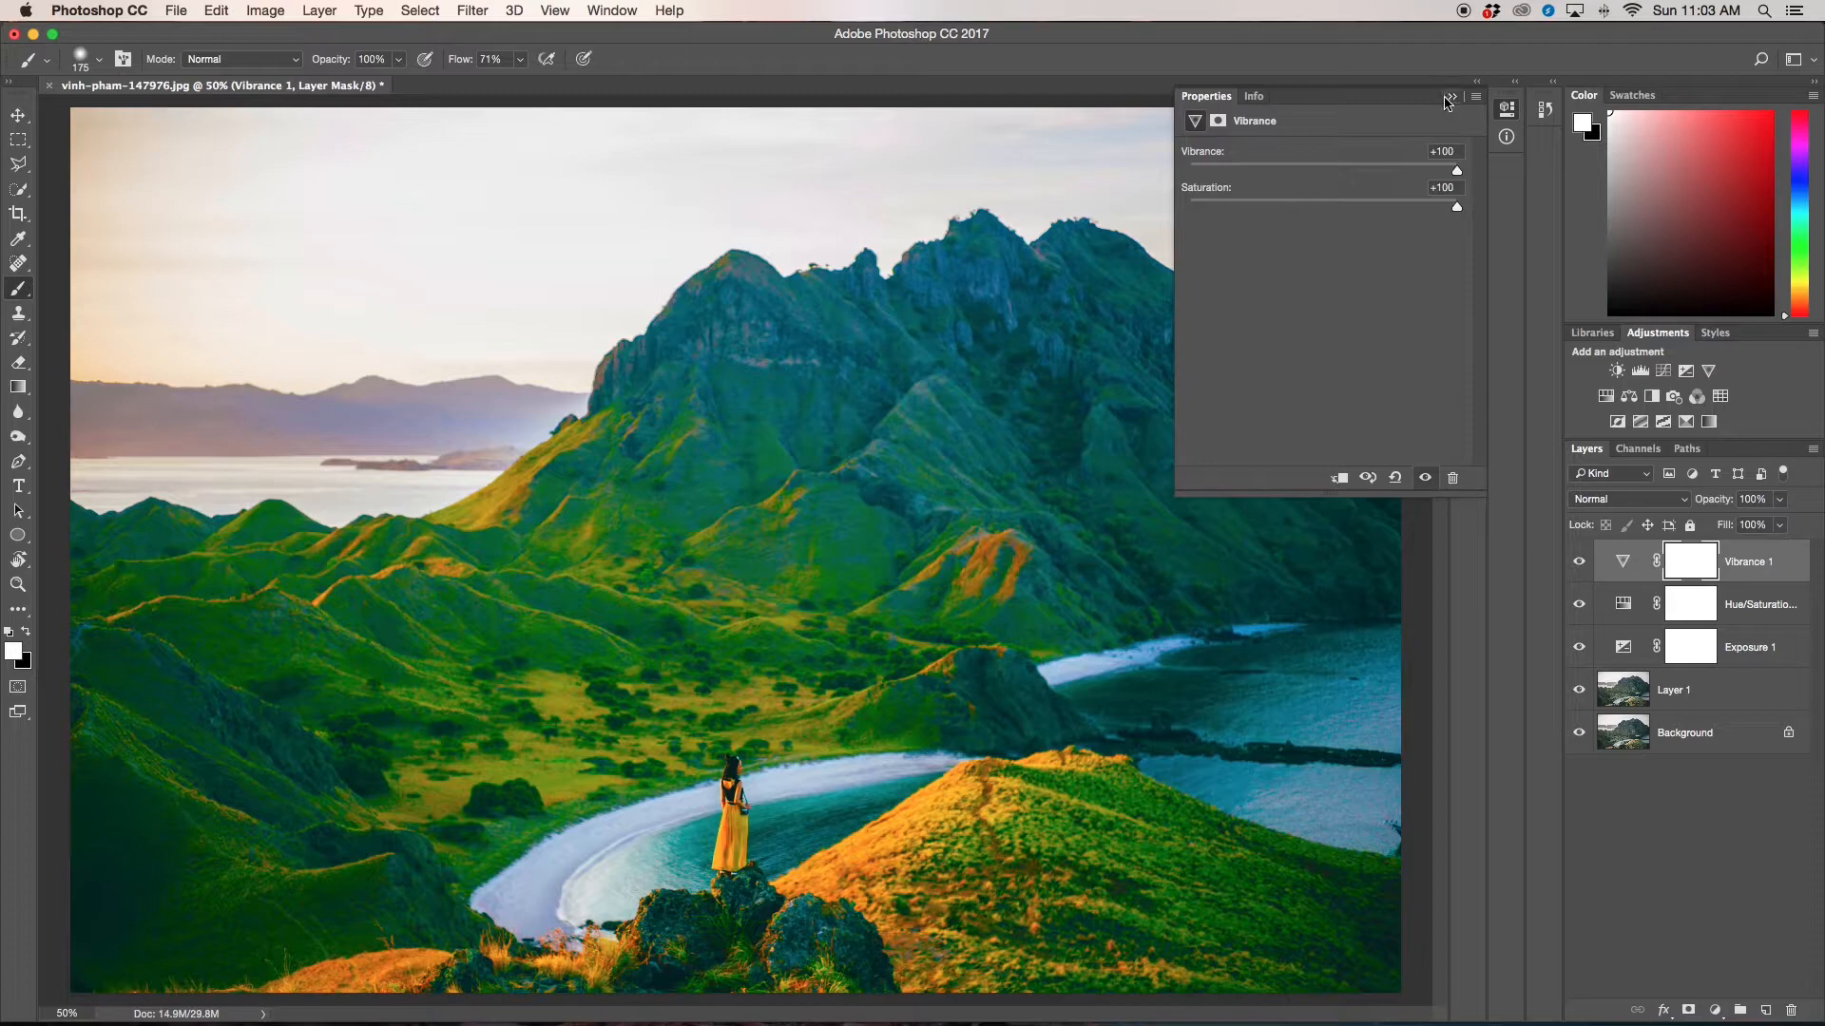
{"action": "left_click", "coordinate": [1448, 97]}
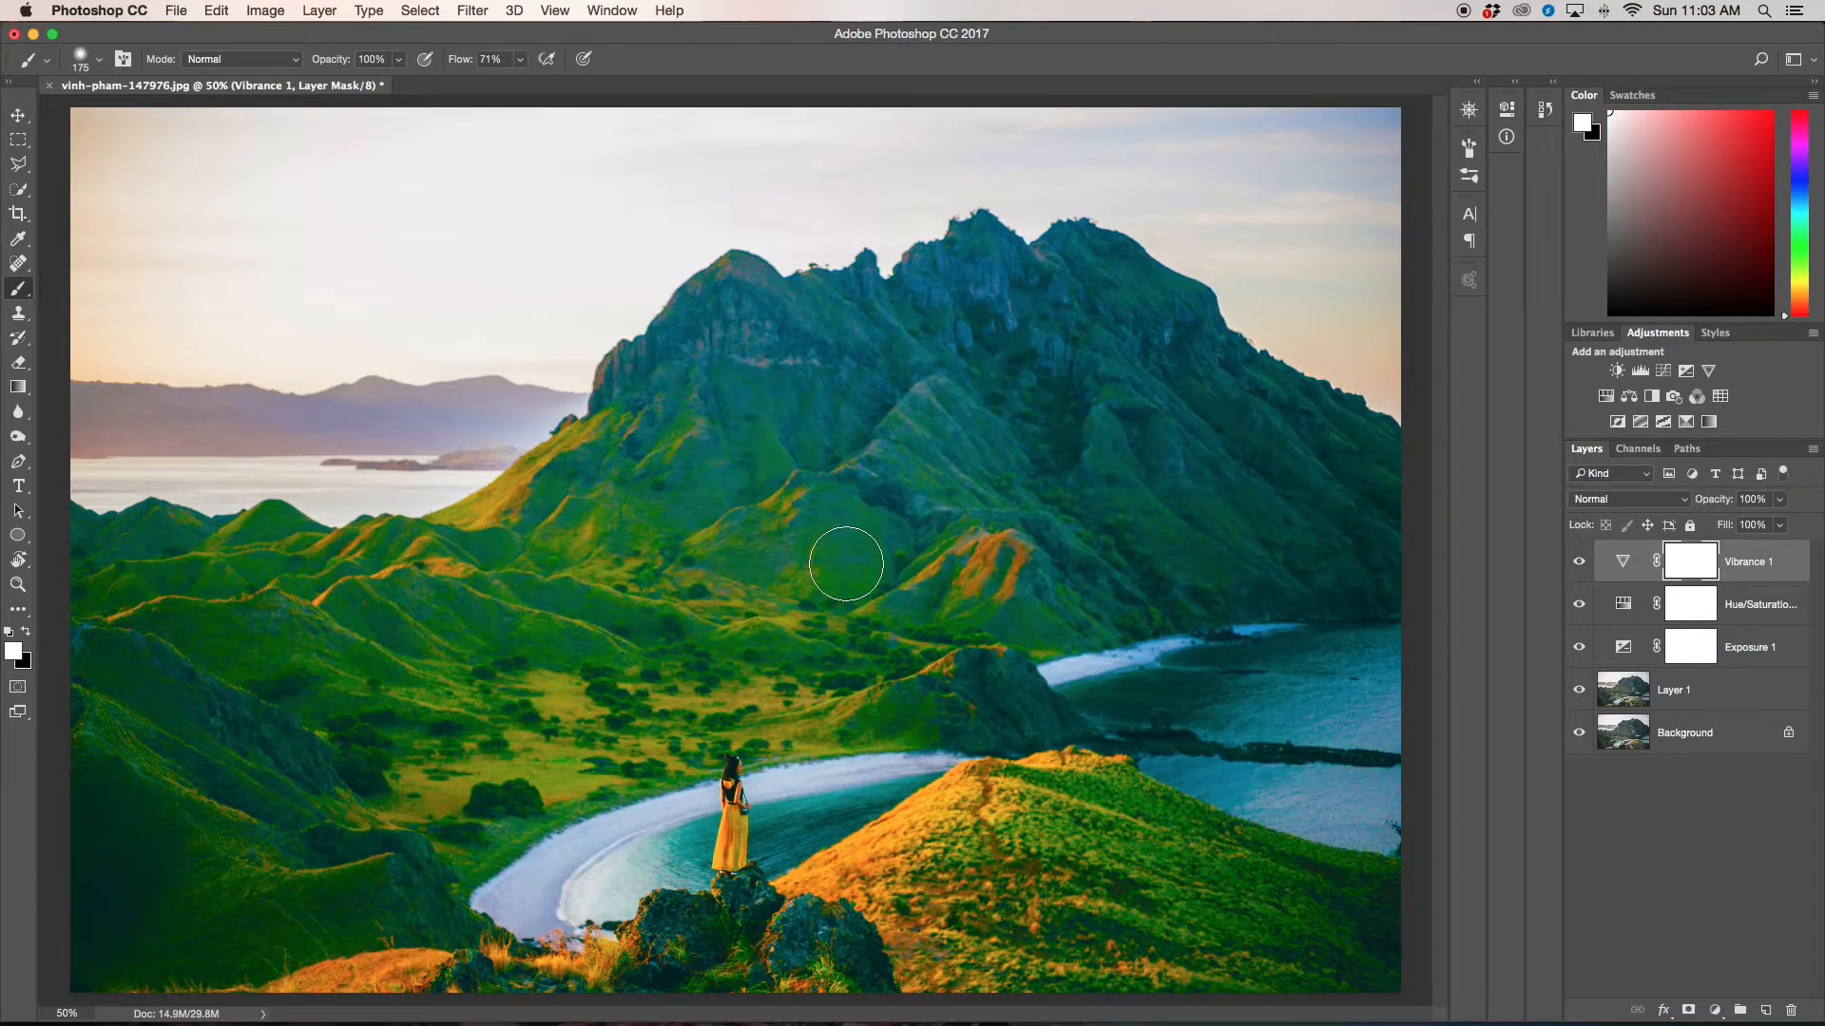
{"action": "mouse_move", "coordinate": [876, 565]}
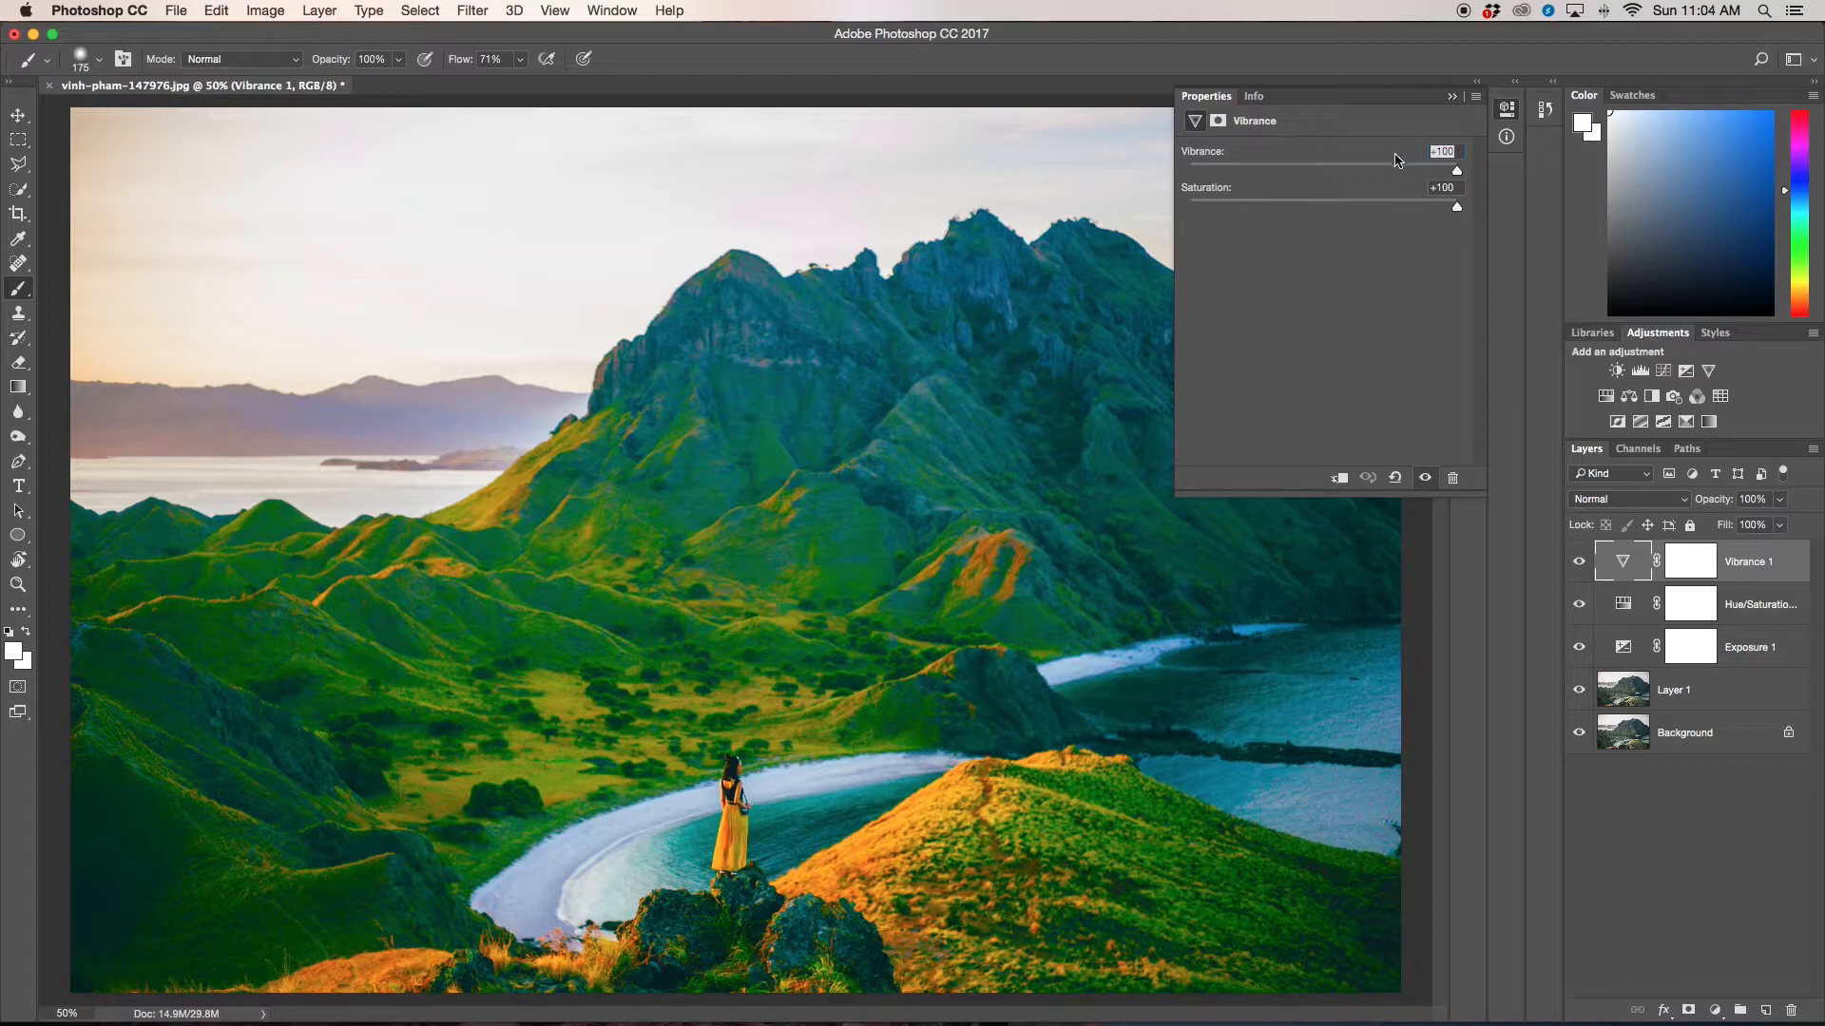
{"action": "mouse_move", "coordinate": [823, 928]}
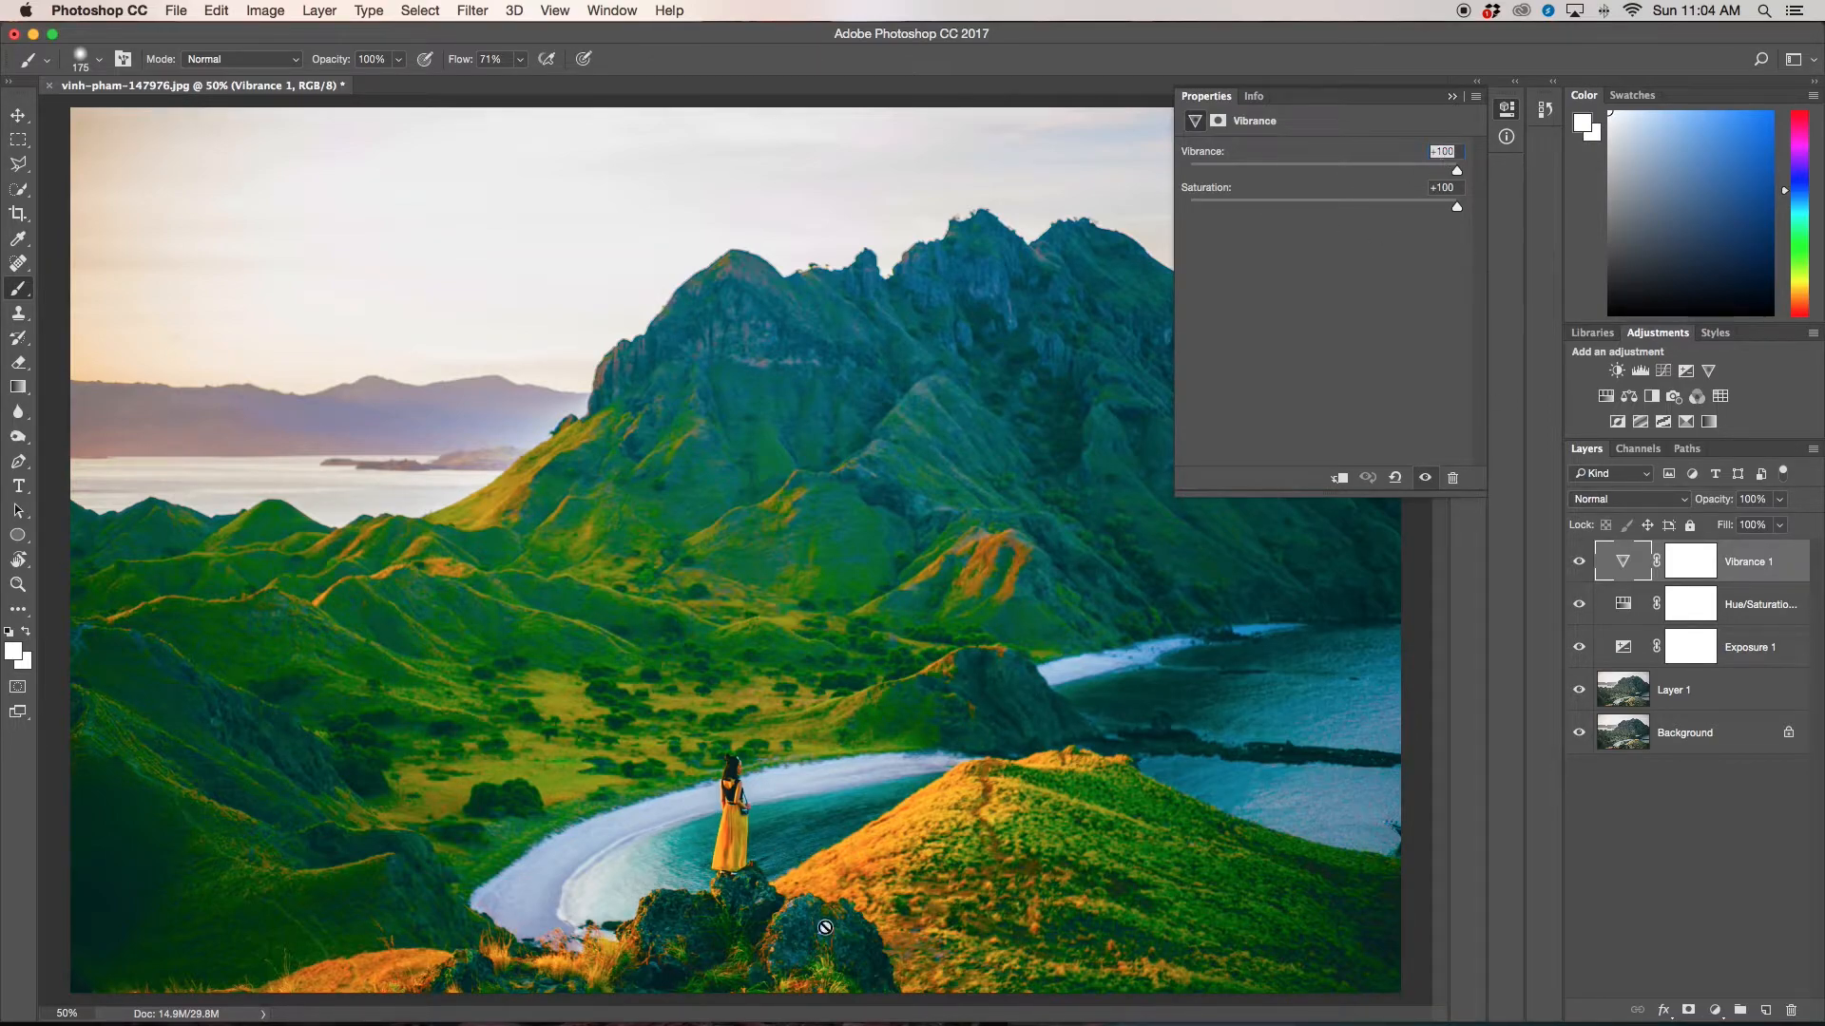
{"action": "mouse_move", "coordinate": [644, 979]}
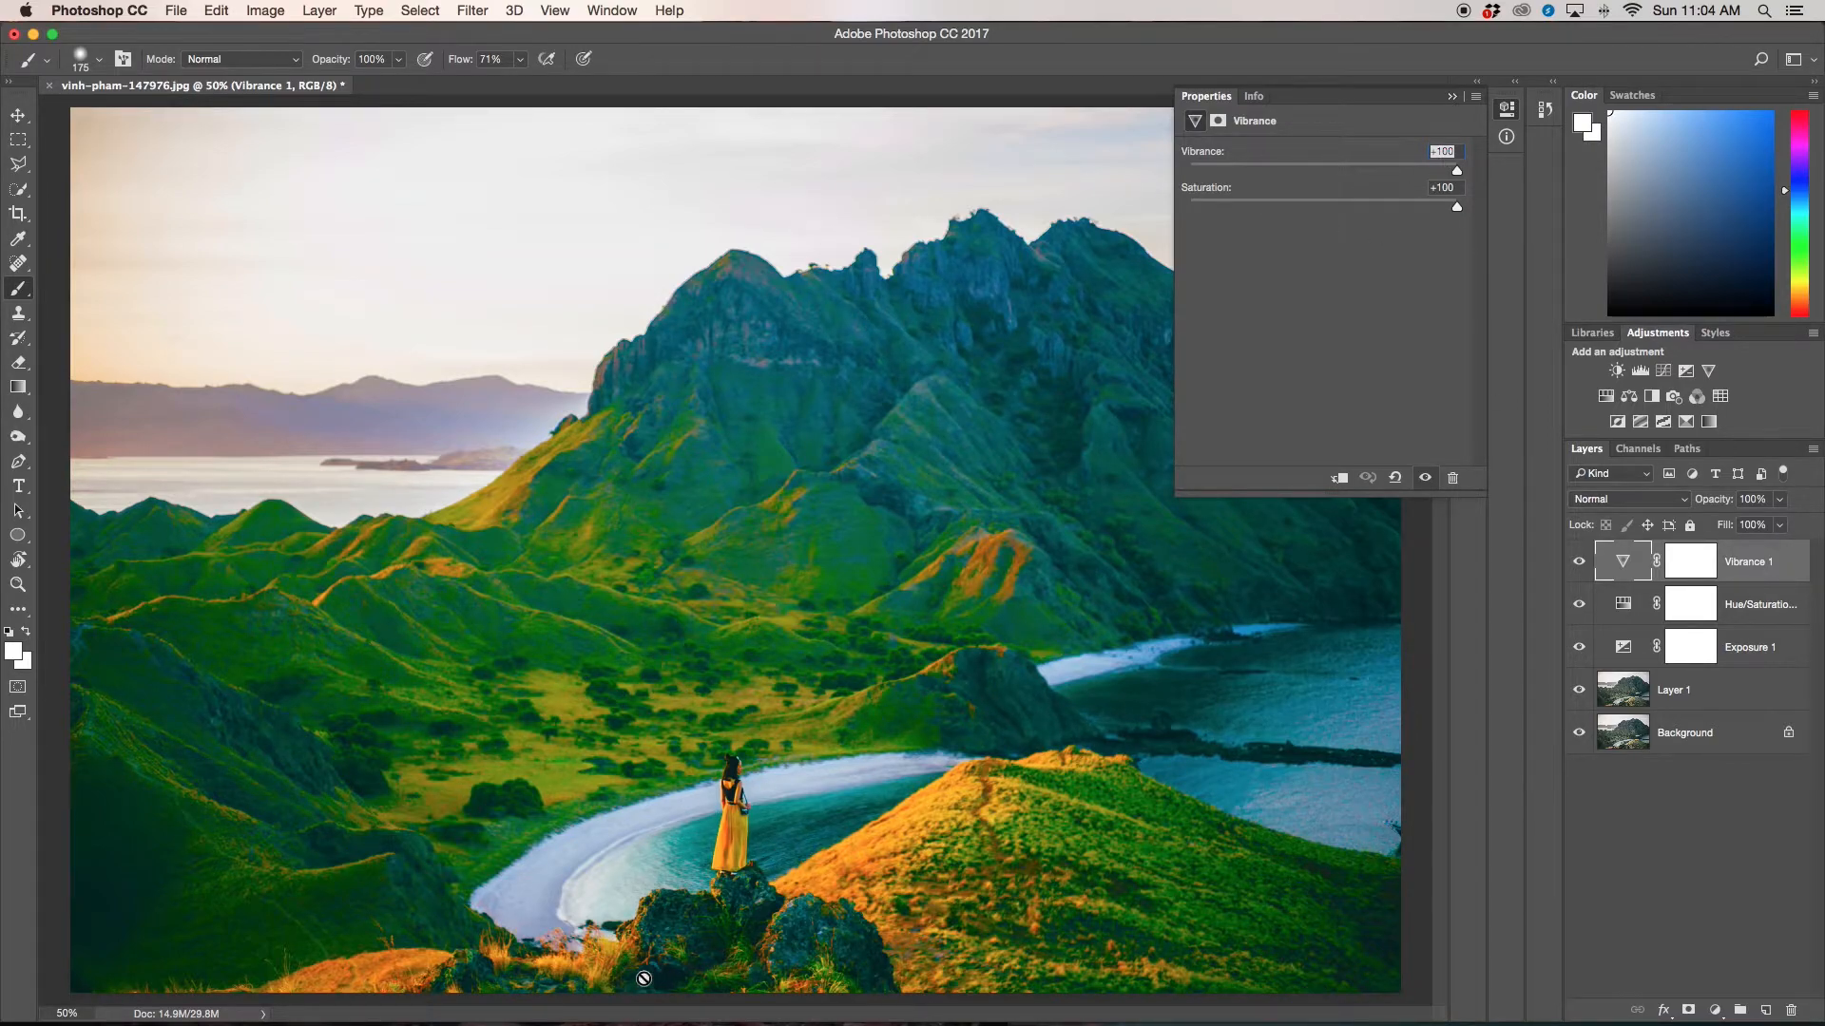
{"action": "left_click", "coordinate": [1688, 561]}
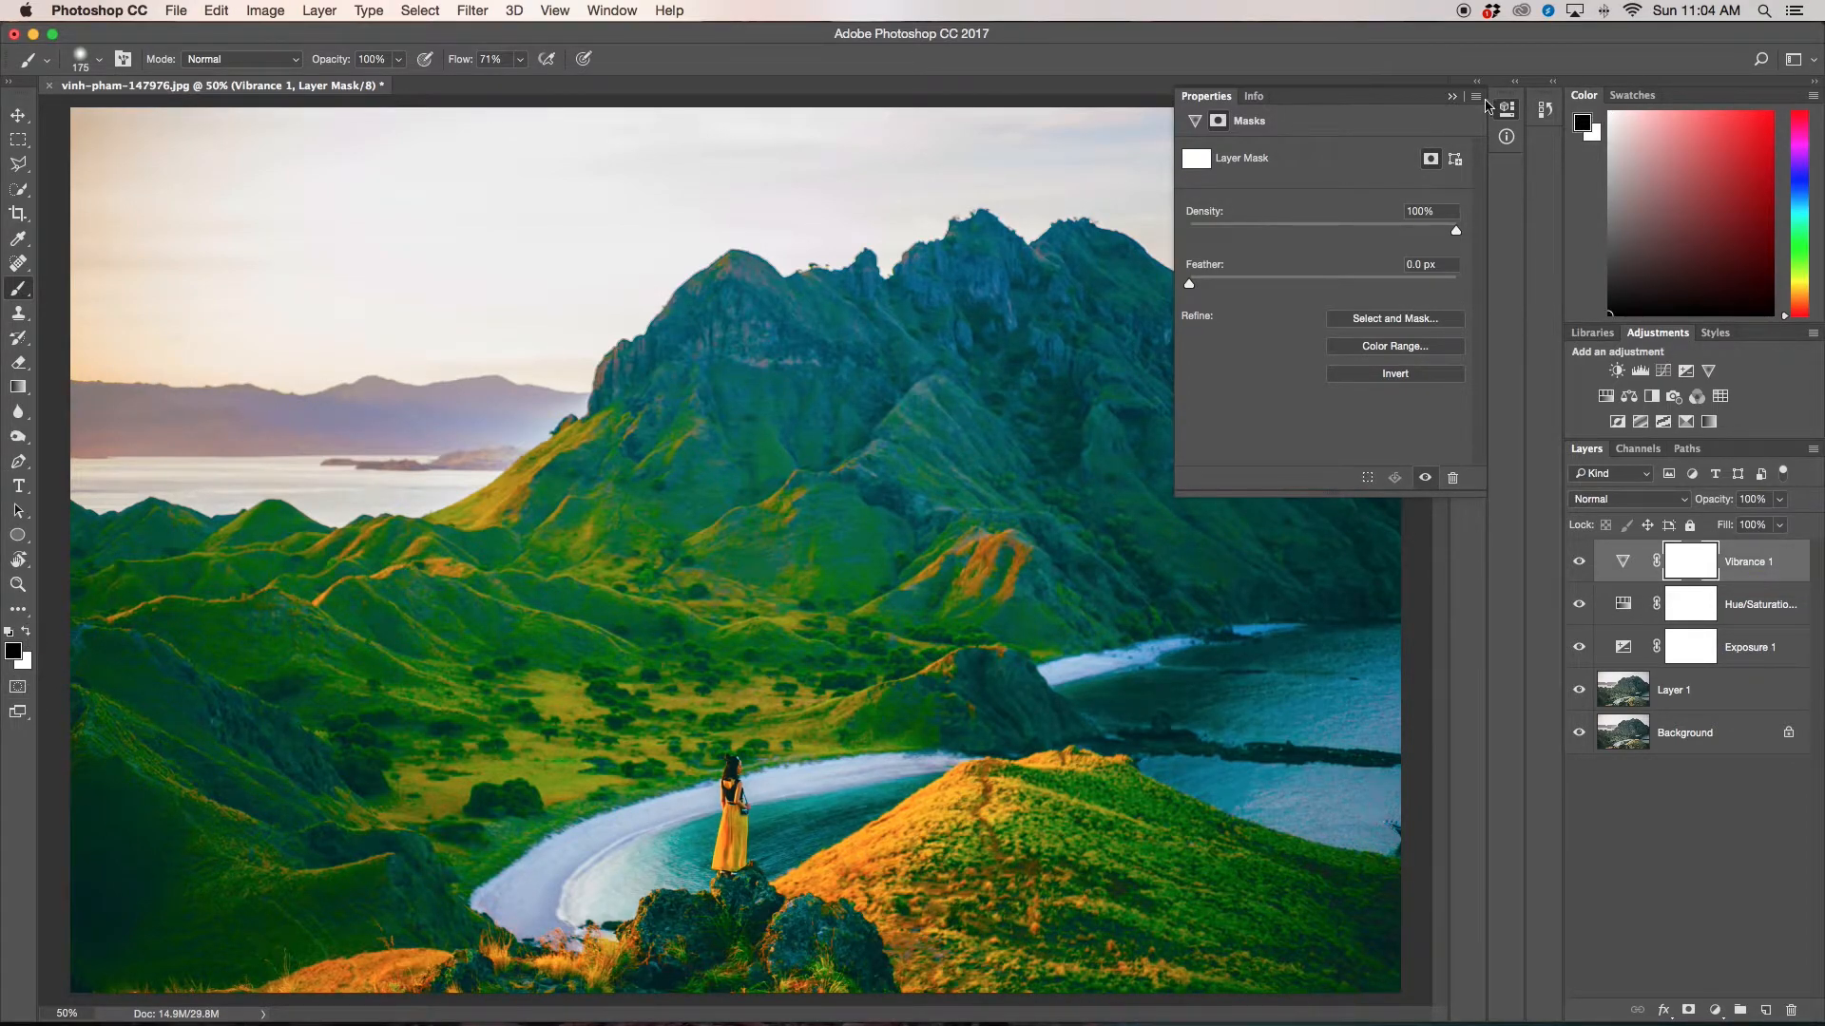
Step: Paint black on the Vibrance mask to remove the boost from the lower-left hillsides
{"action": "left_click", "coordinate": [1450, 95]}
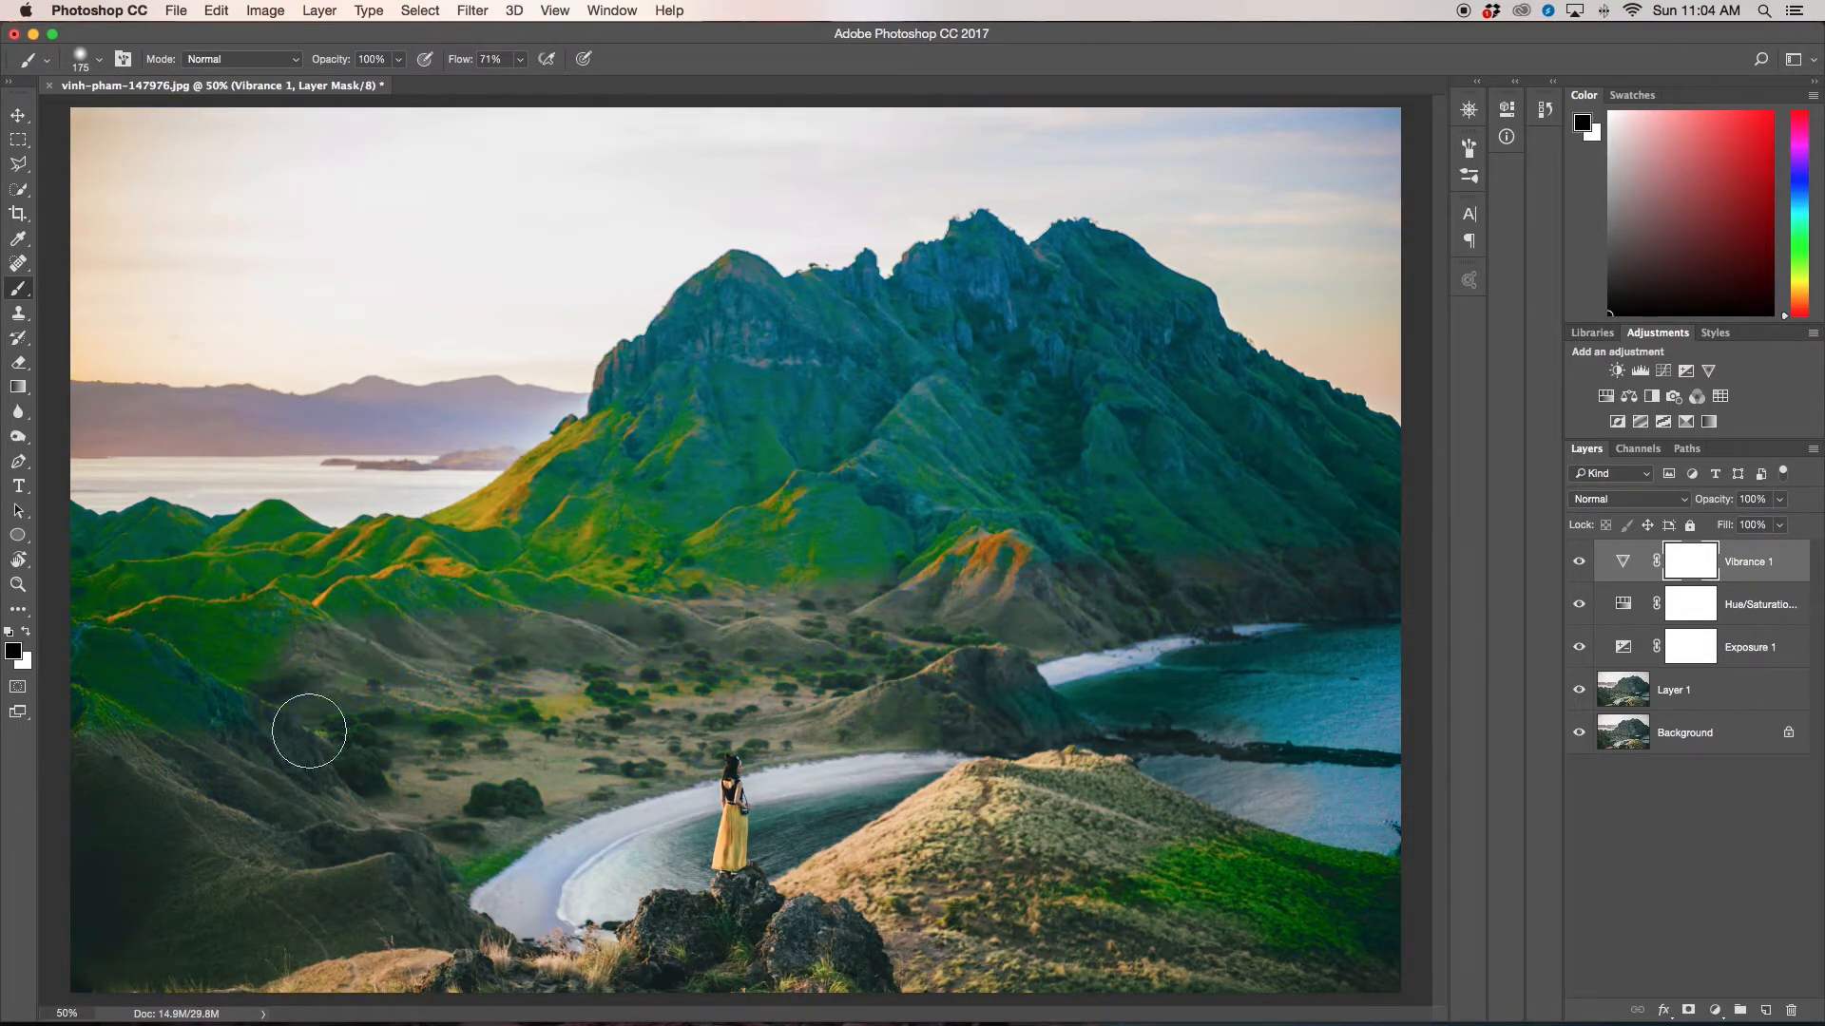
{"action": "left_click_drag", "start_coordinate": [308, 730], "coordinate": [618, 553]}
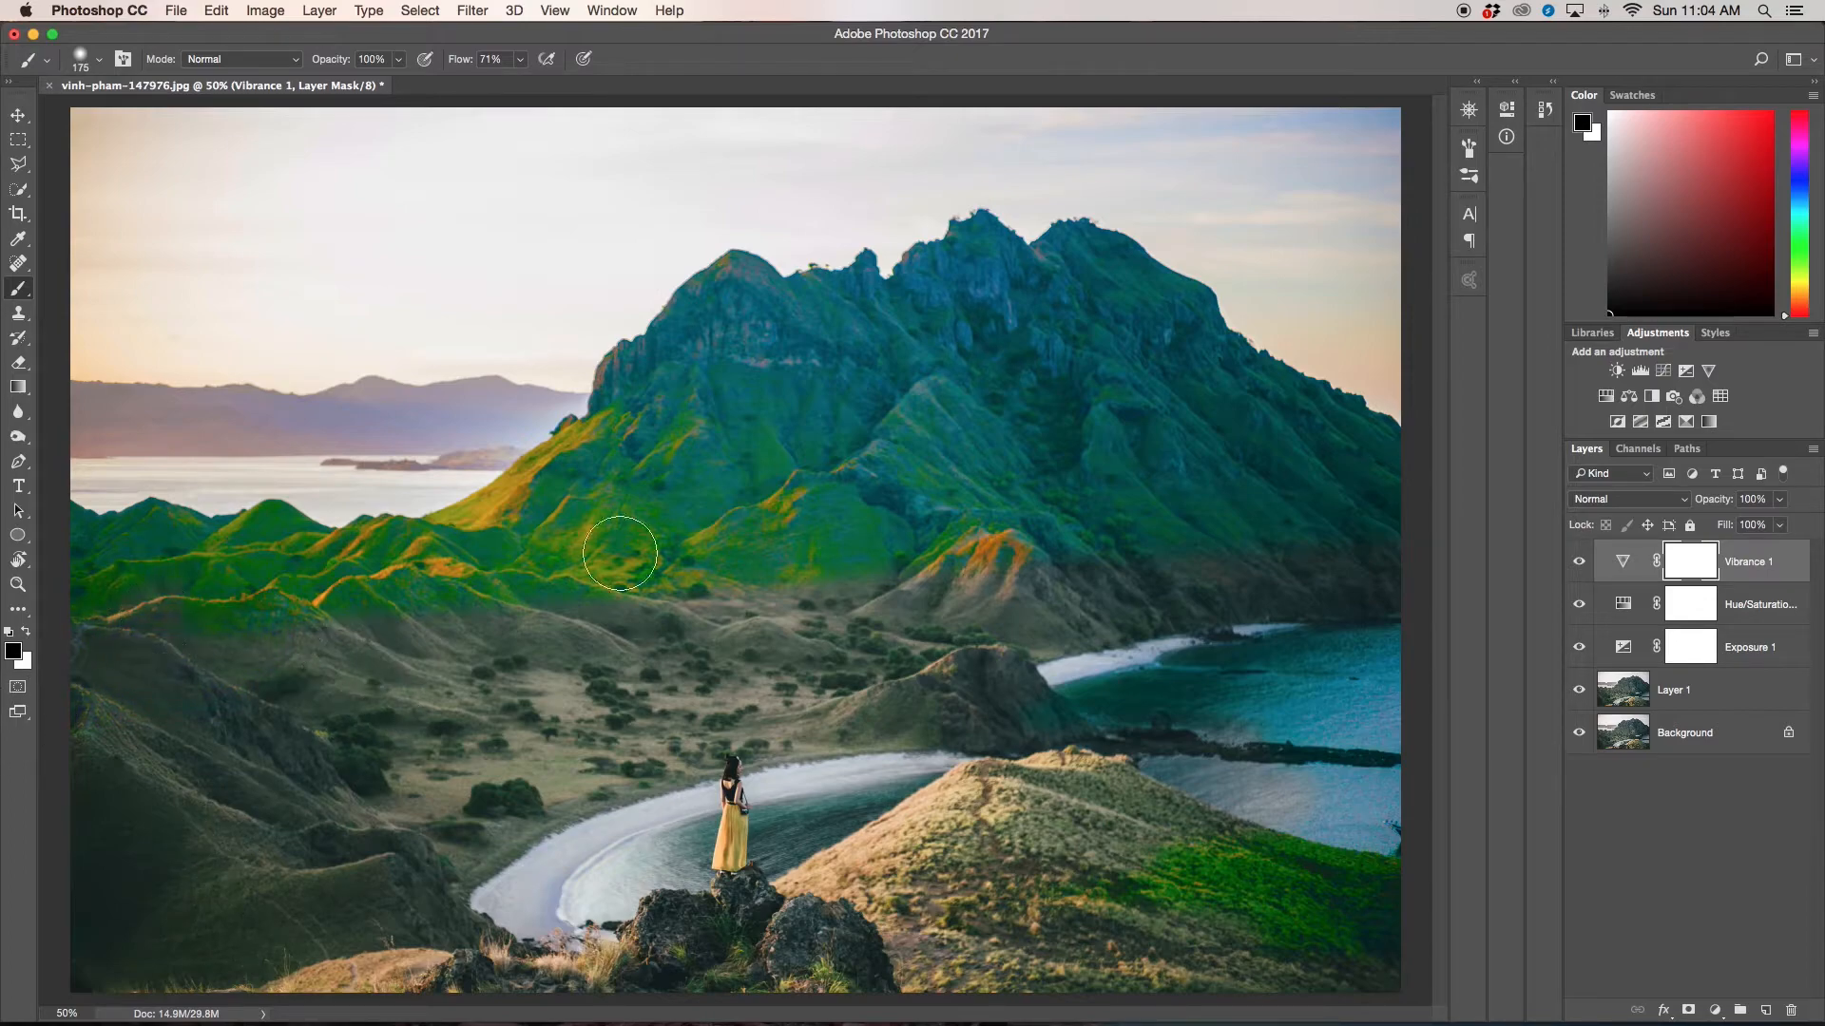
{"action": "left_click_drag", "start_coordinate": [617, 554], "coordinate": [944, 475]}
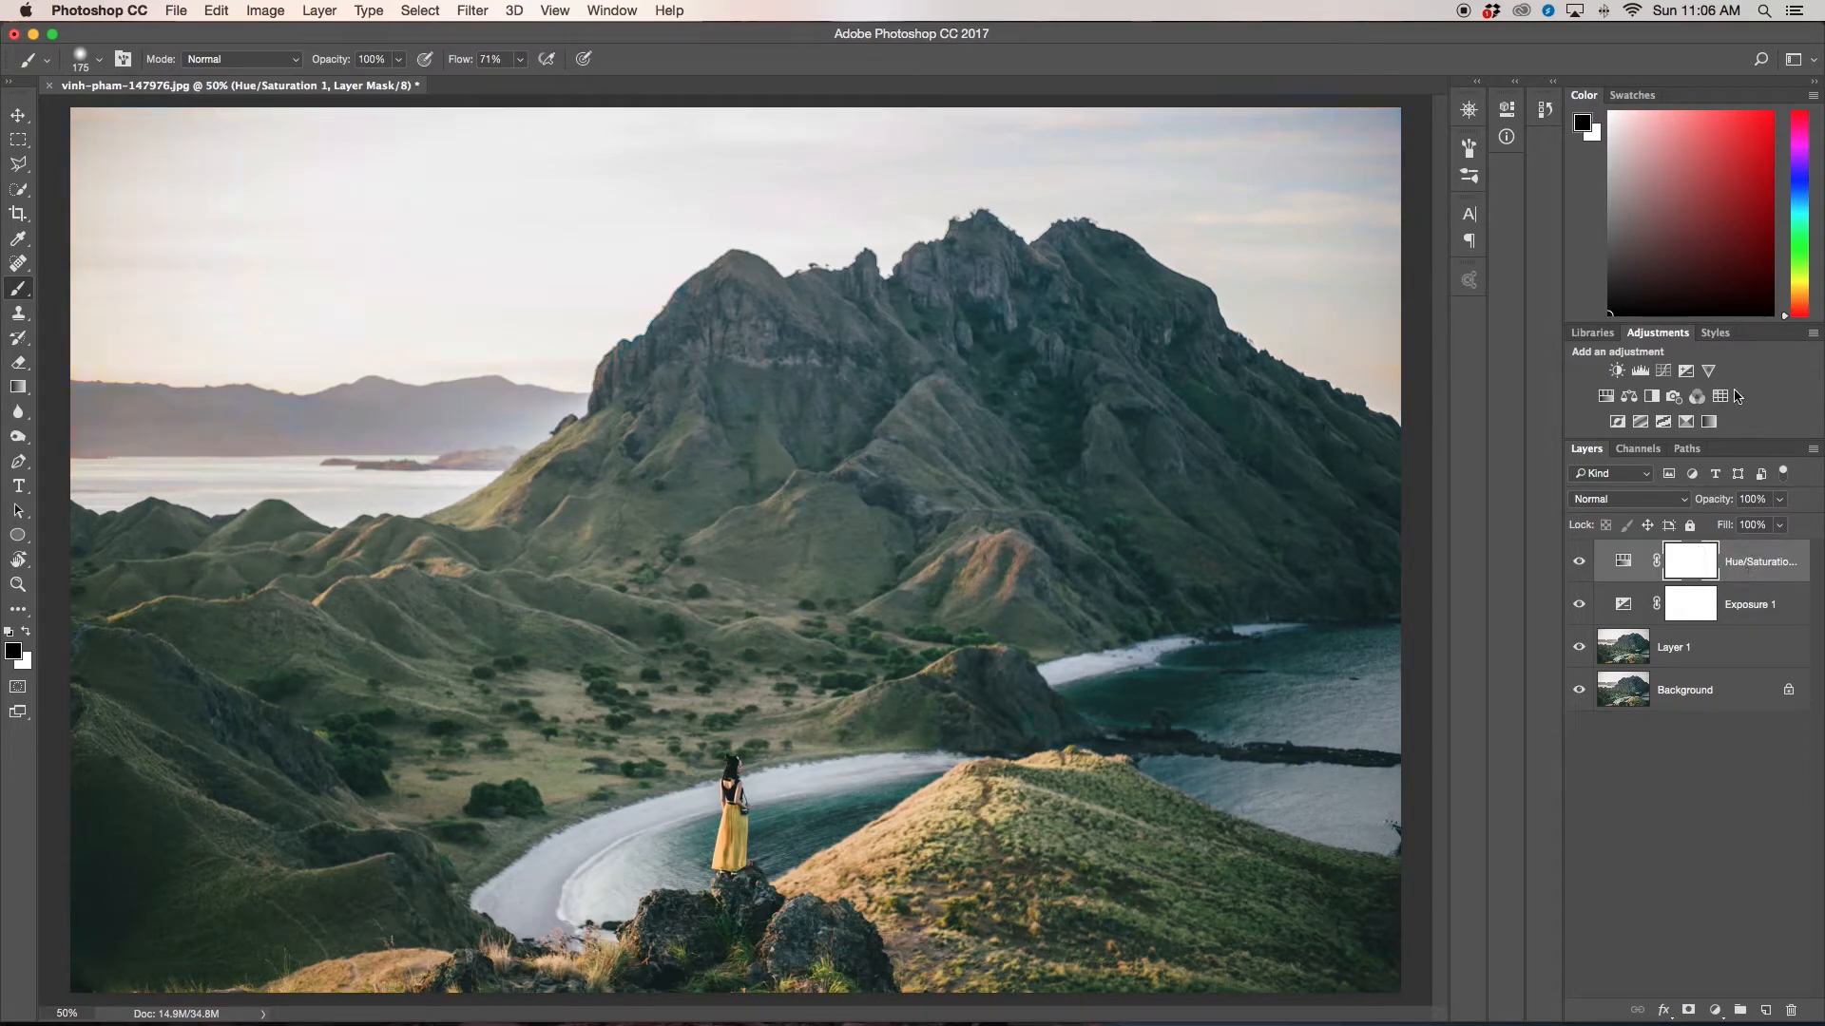
Step: Bring back a Vibrance adjustment layer and push its vibrance to maximum
{"action": "left_click", "coordinate": [1616, 371]}
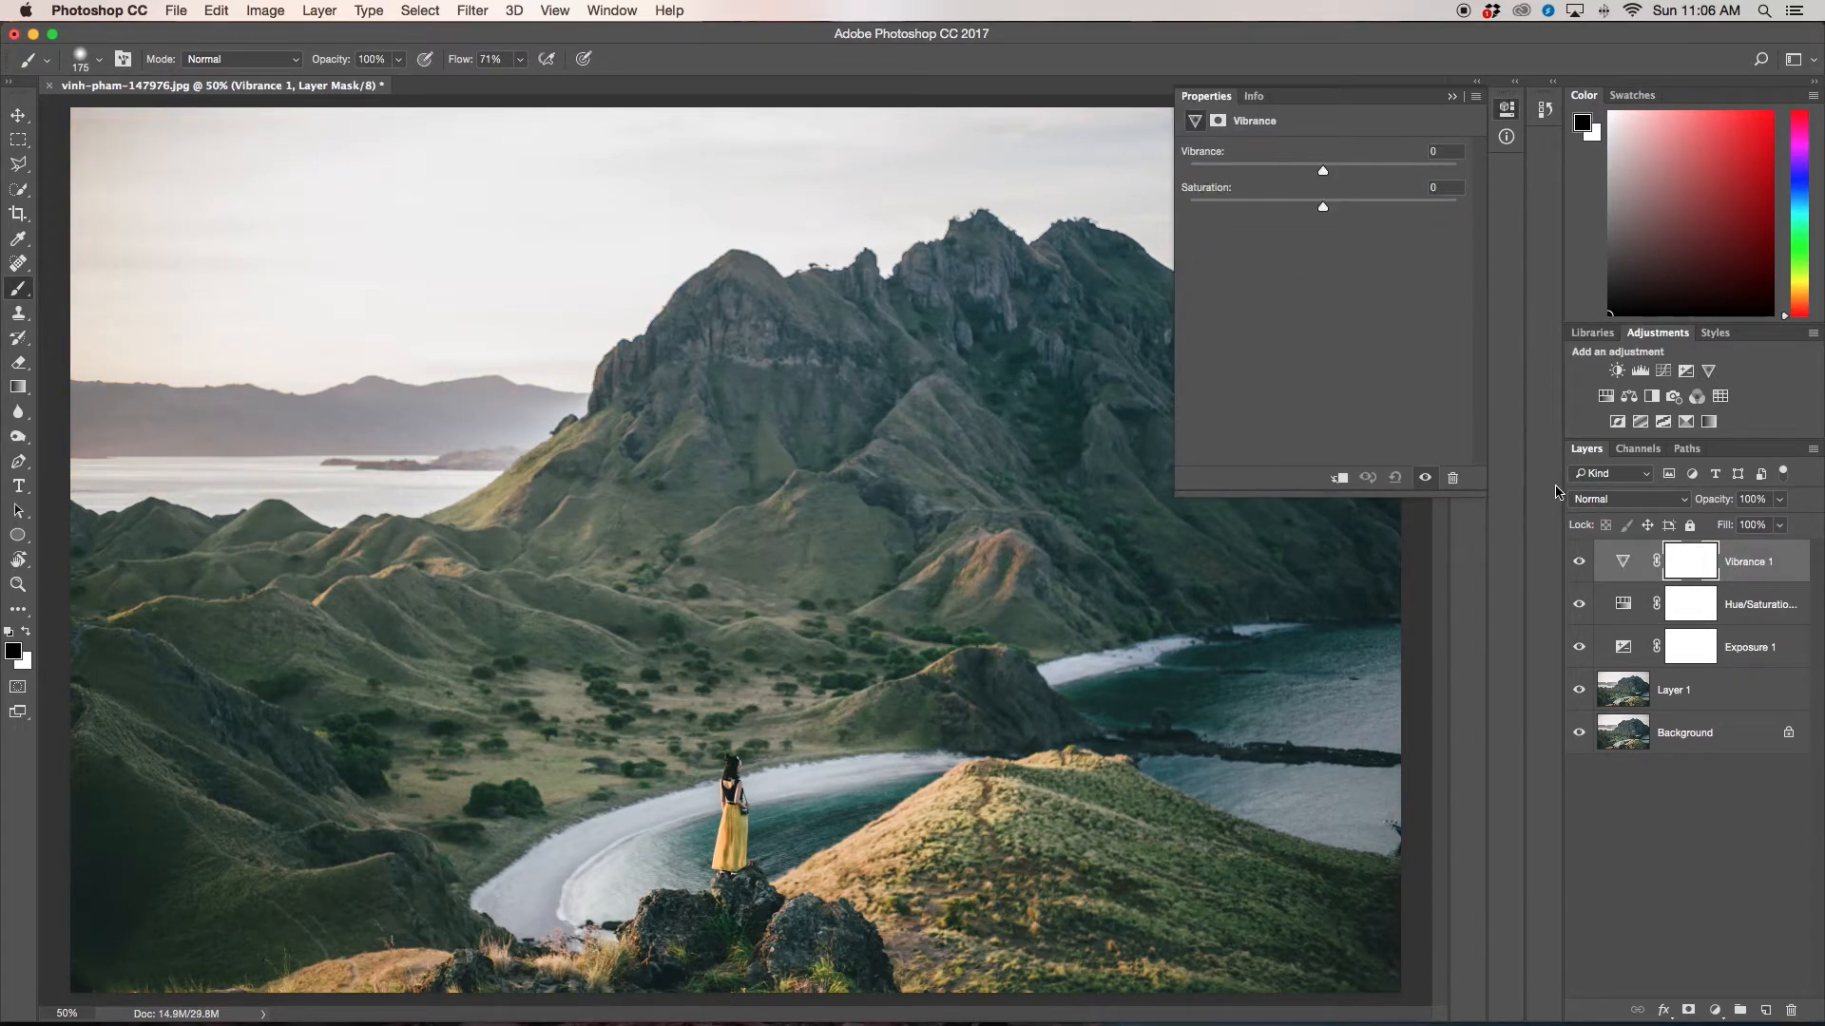
{"action": "left_click_drag", "start_coordinate": [1321, 169], "coordinate": [1456, 169]}
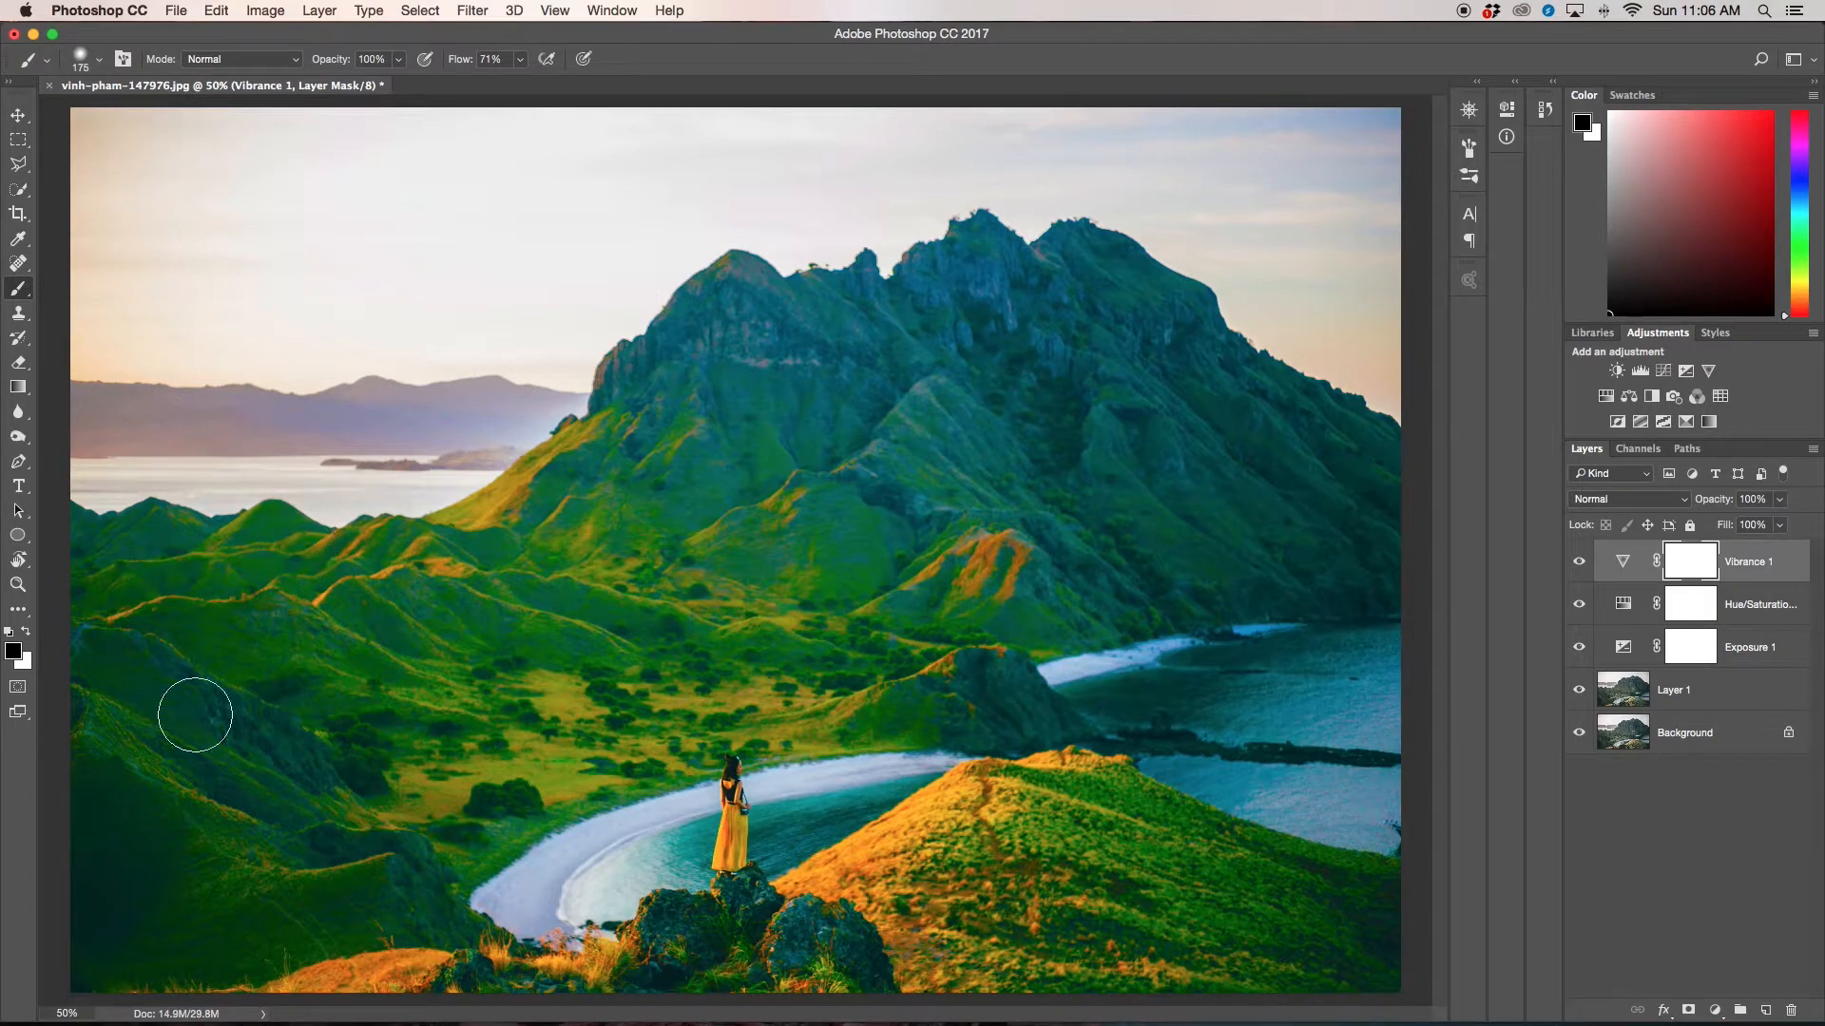
{"action": "mouse_move", "coordinate": [1426, 594]}
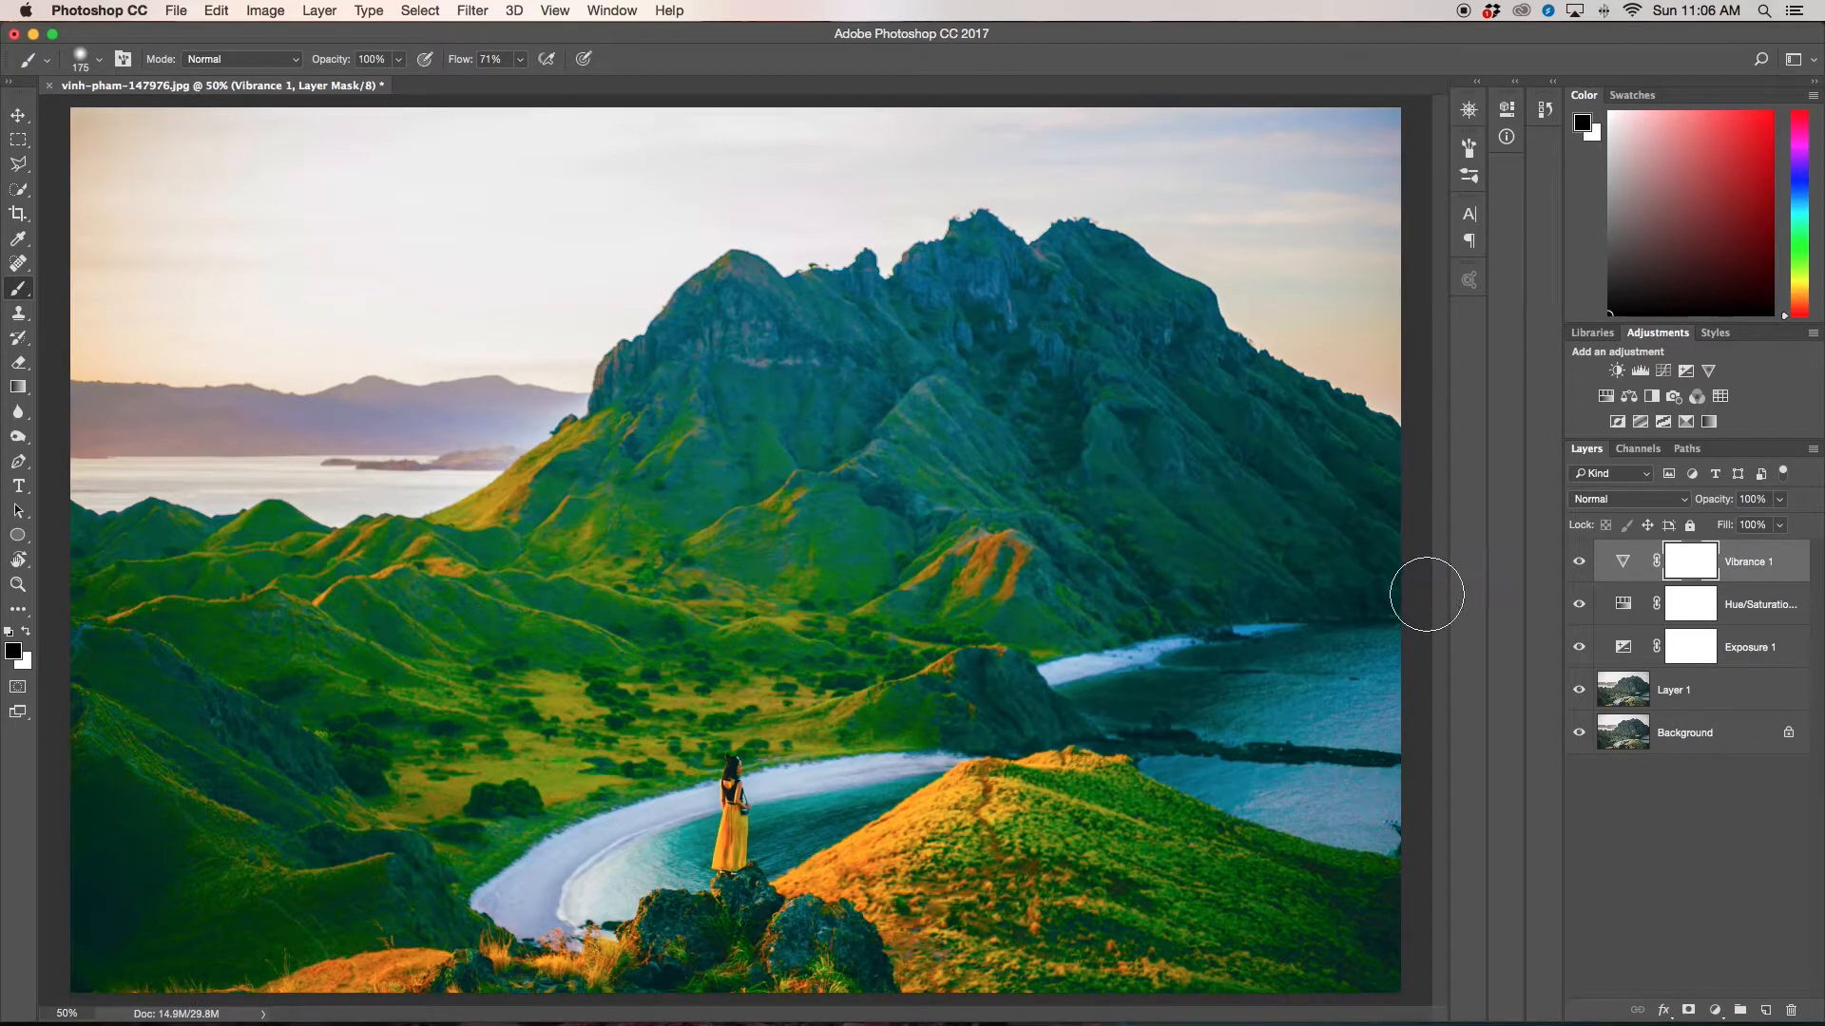
{"action": "mouse_move", "coordinate": [791, 745]}
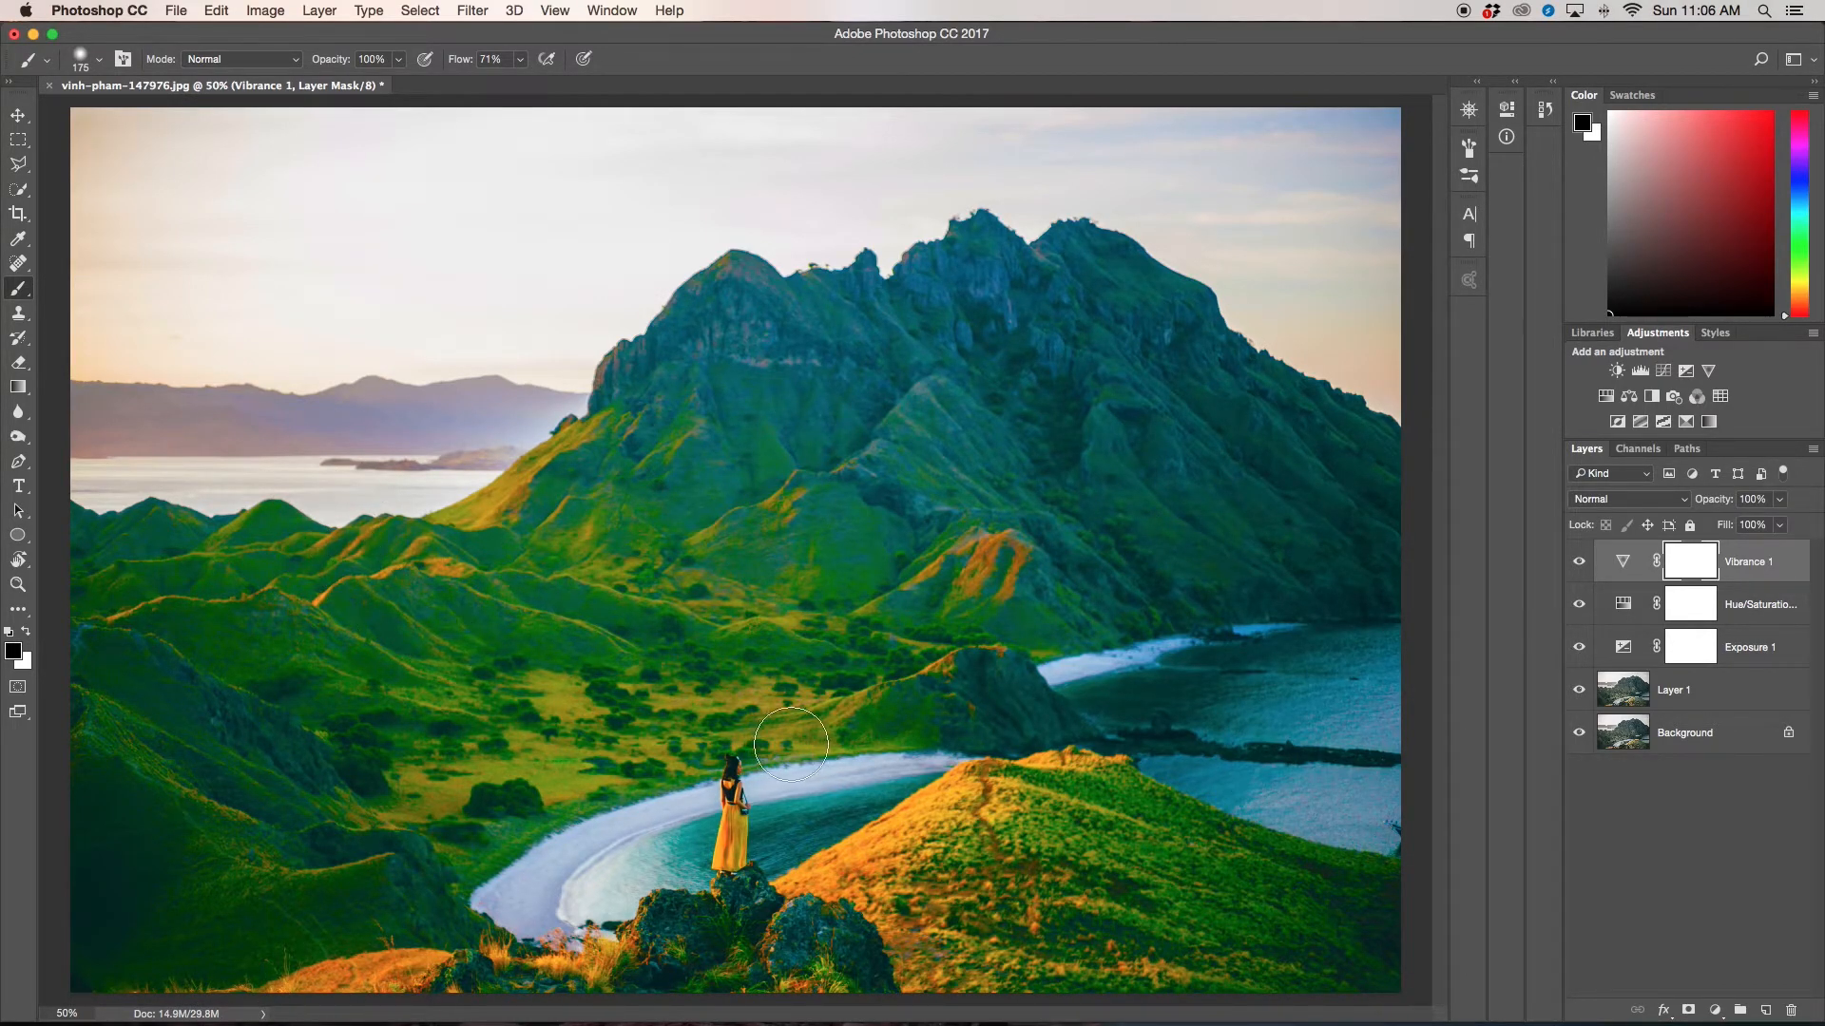
{"action": "mouse_move", "coordinate": [1667, 578]}
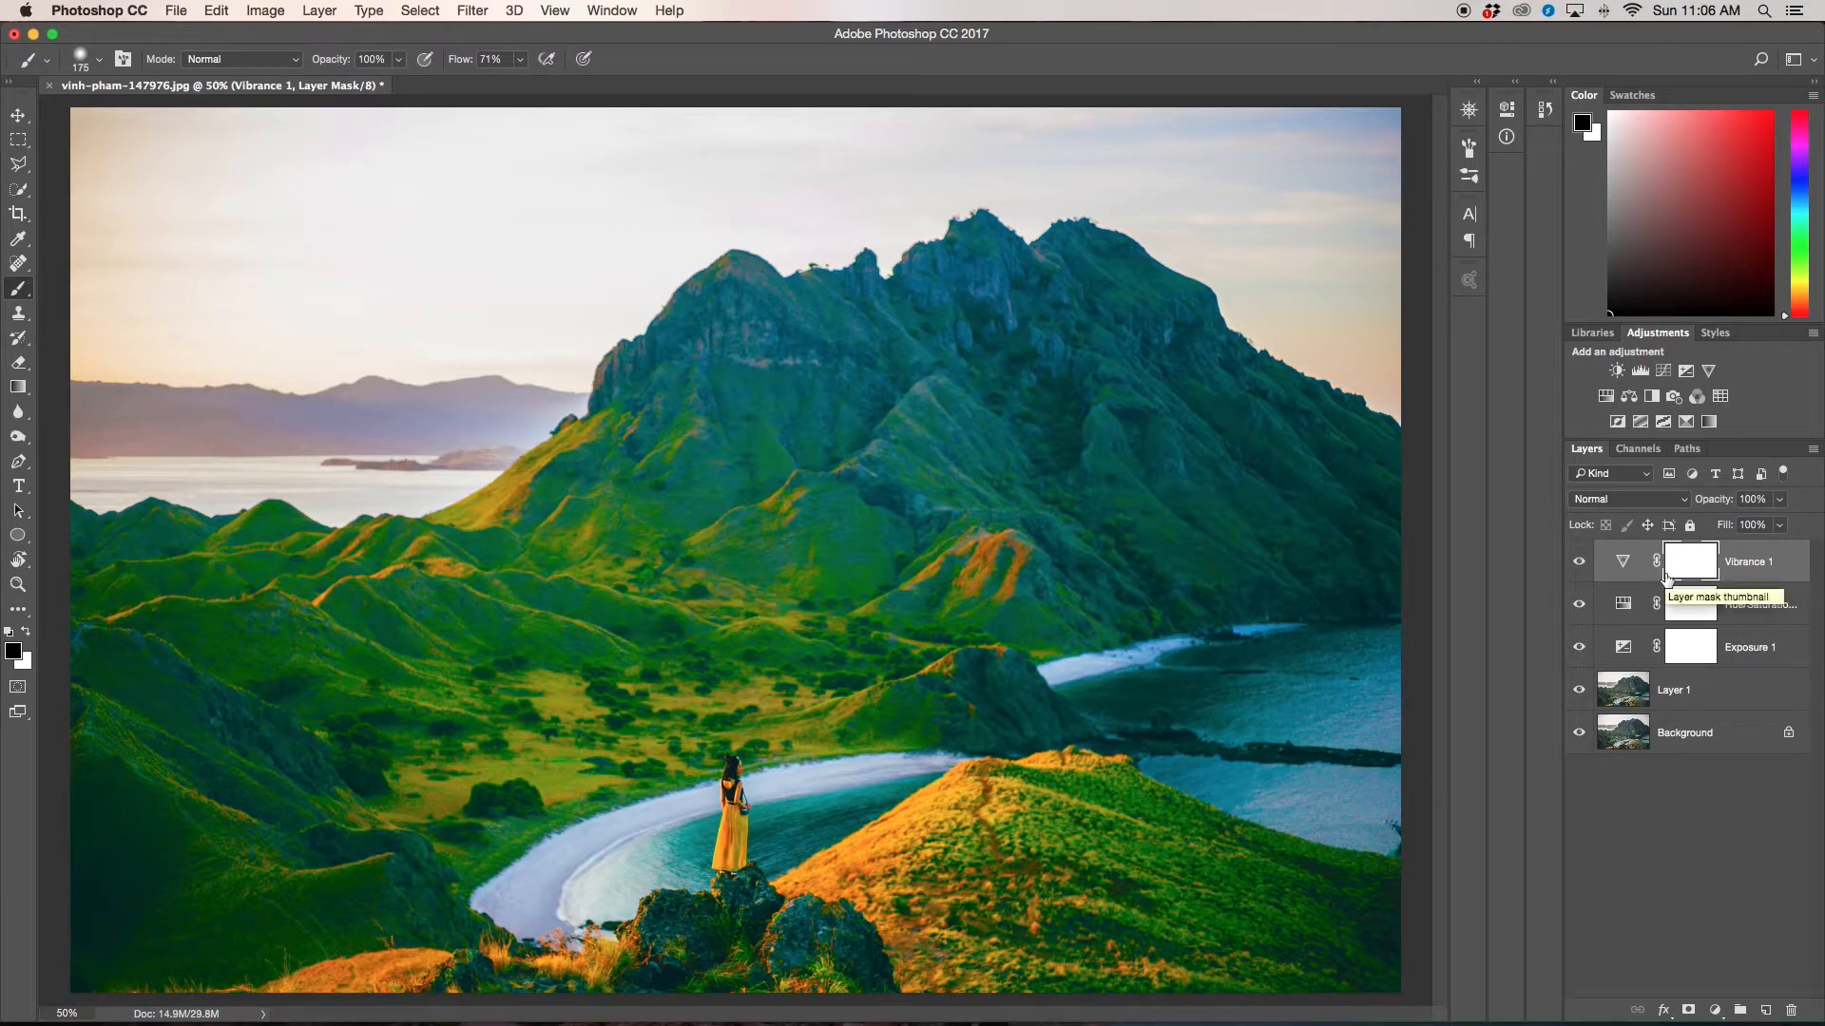
Step: Invert the Vibrance mask to black, then paint white to reveal the boost over the left horizon sky
{"action": "key", "text": "cmd+i"}
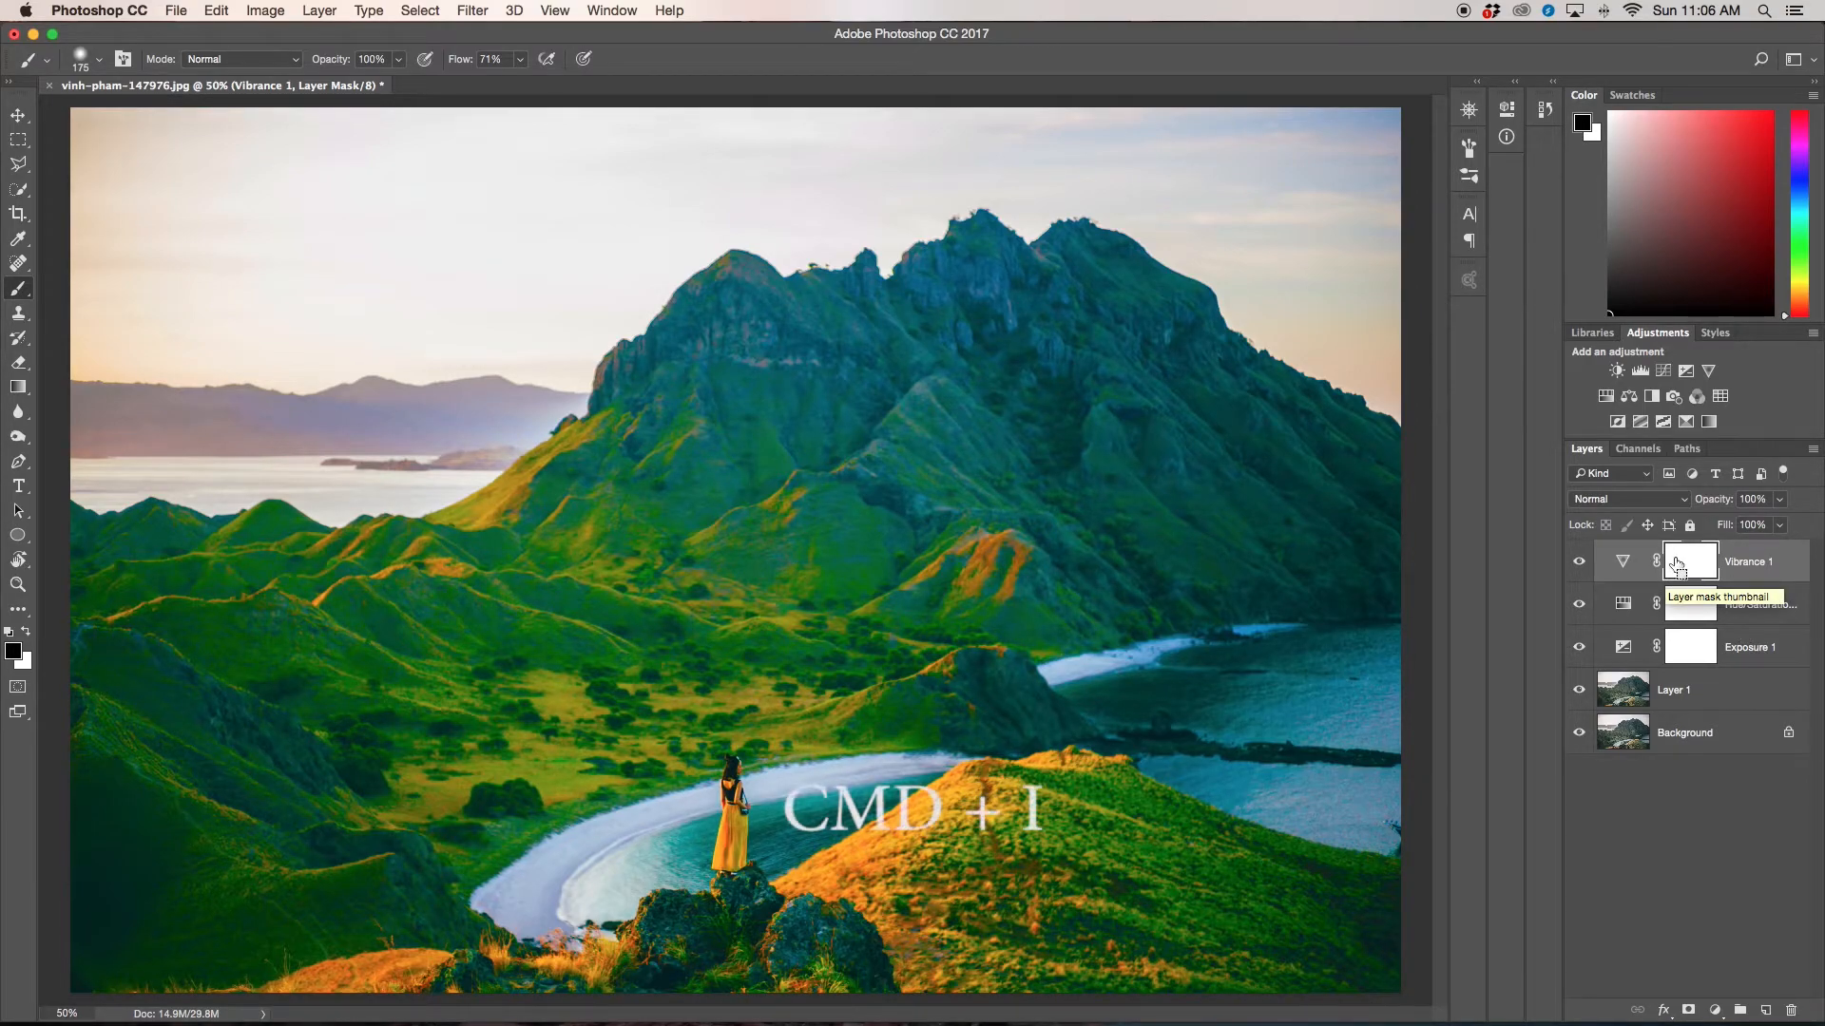
{"action": "key", "text": "cmd+i"}
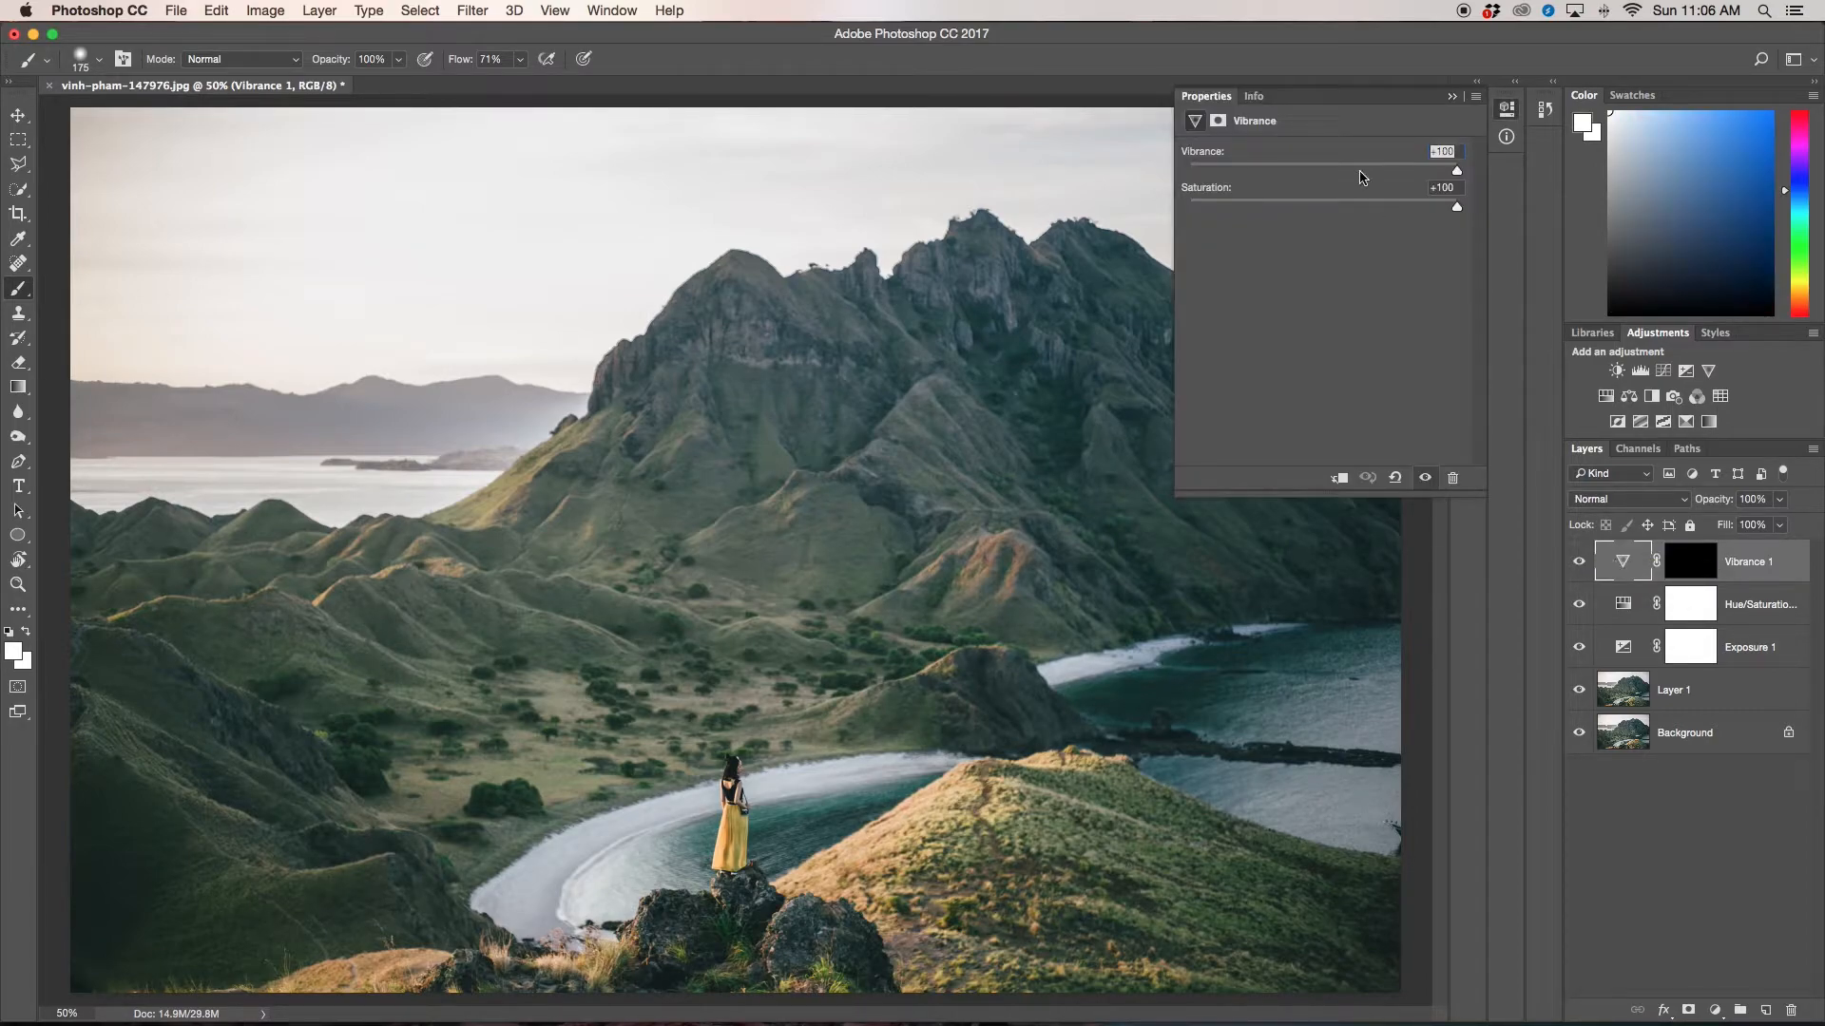
{"action": "left_click", "coordinate": [1450, 95]}
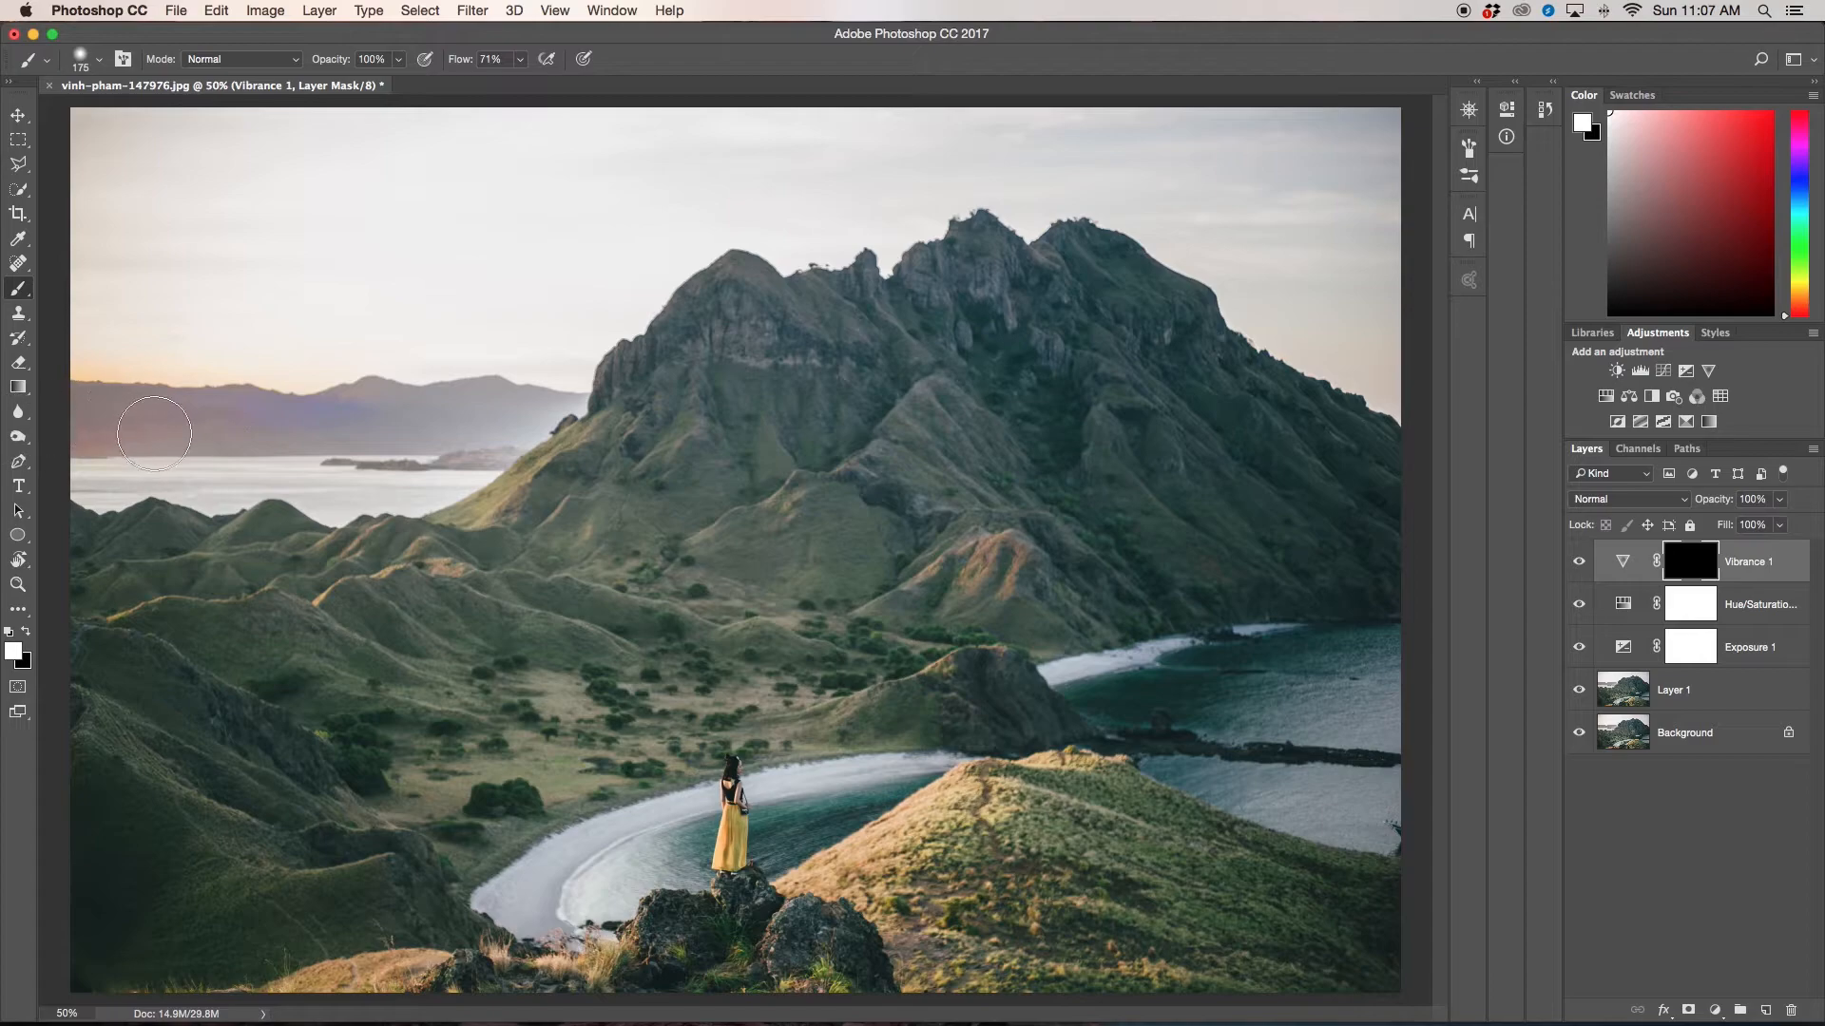
{"action": "left_click_drag", "start_coordinate": [154, 434], "coordinate": [403, 471]}
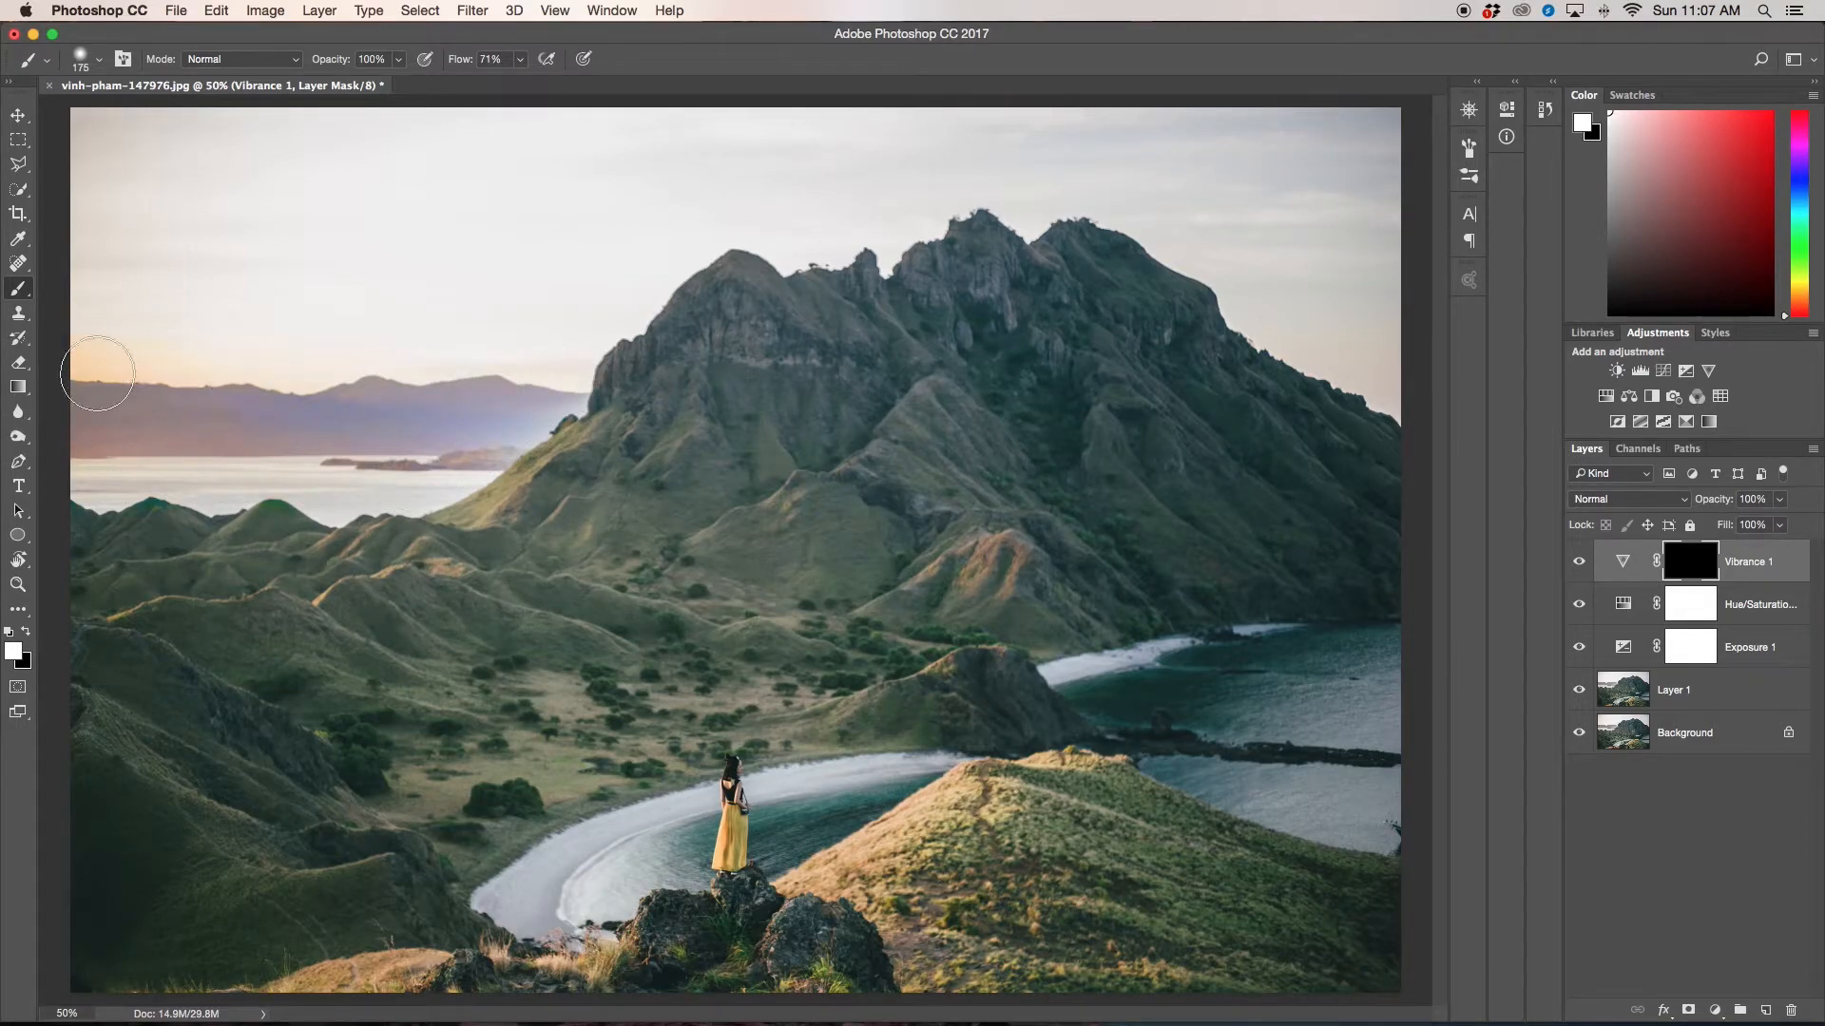
{"action": "left_click_drag", "start_coordinate": [97, 372], "coordinate": [667, 536]}
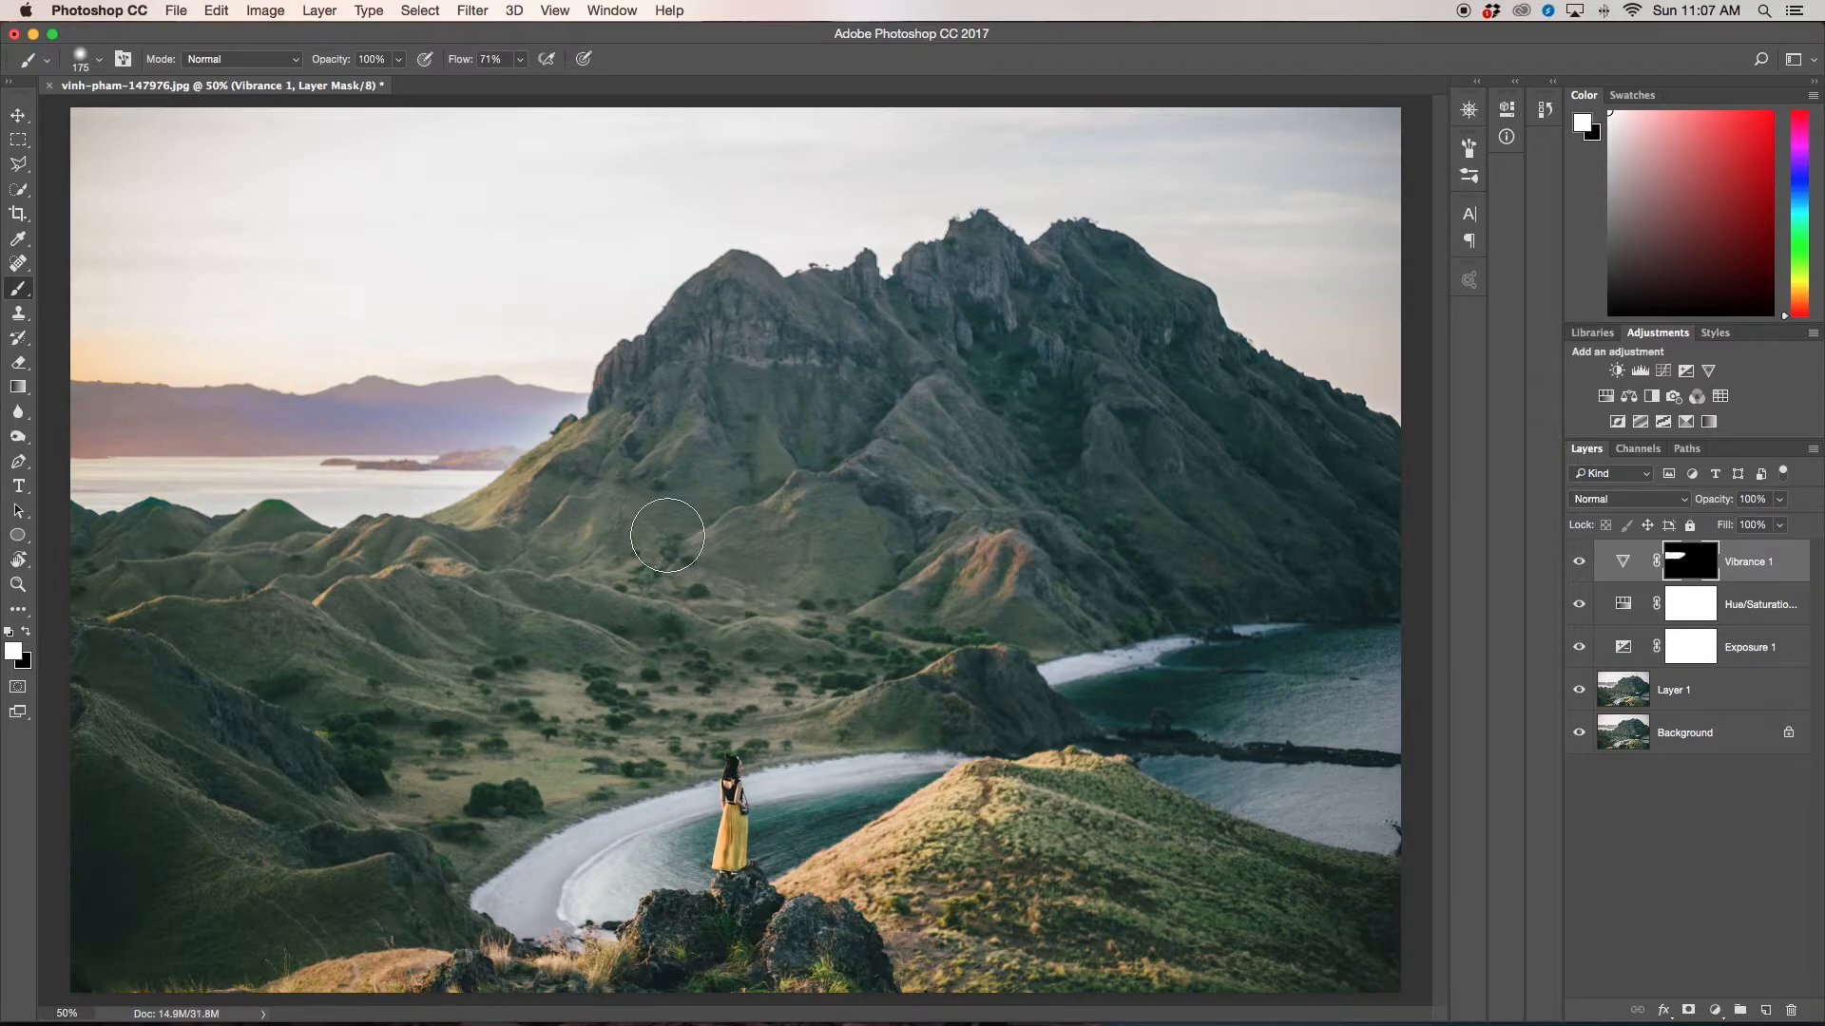
{"action": "mouse_move", "coordinate": [372, 735]}
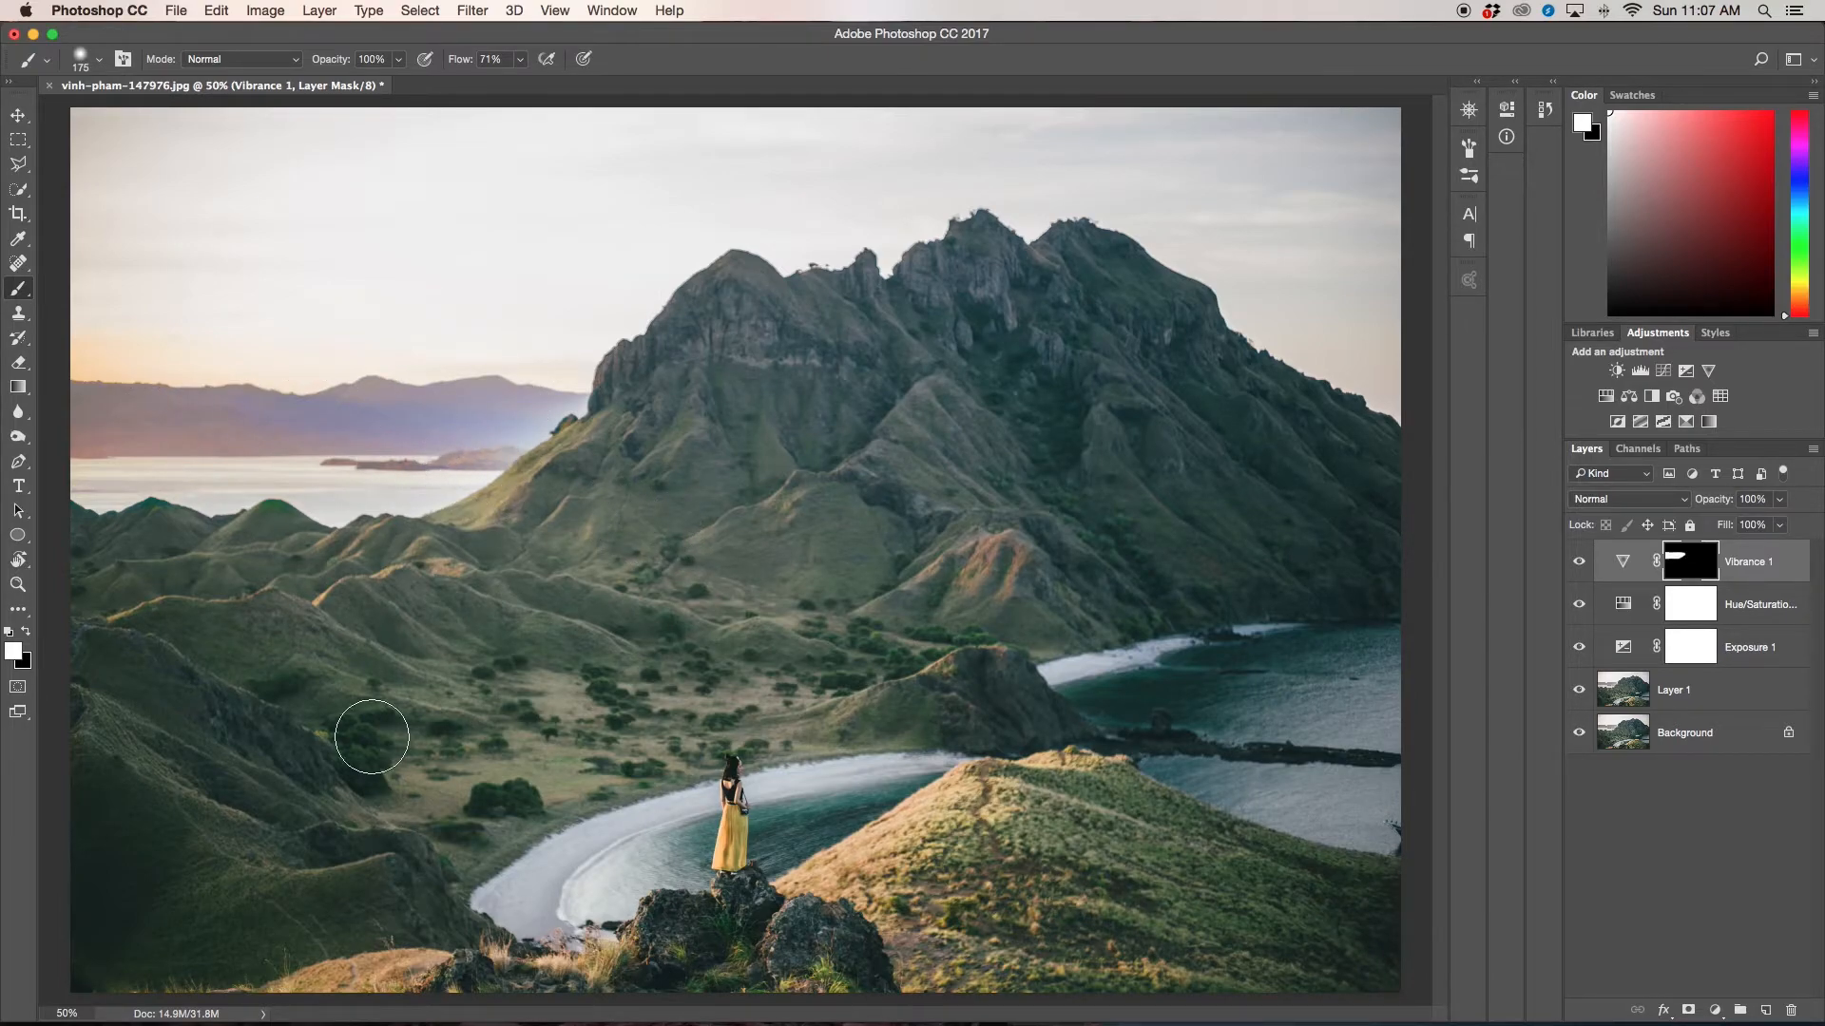
{"action": "mouse_move", "coordinate": [753, 370]}
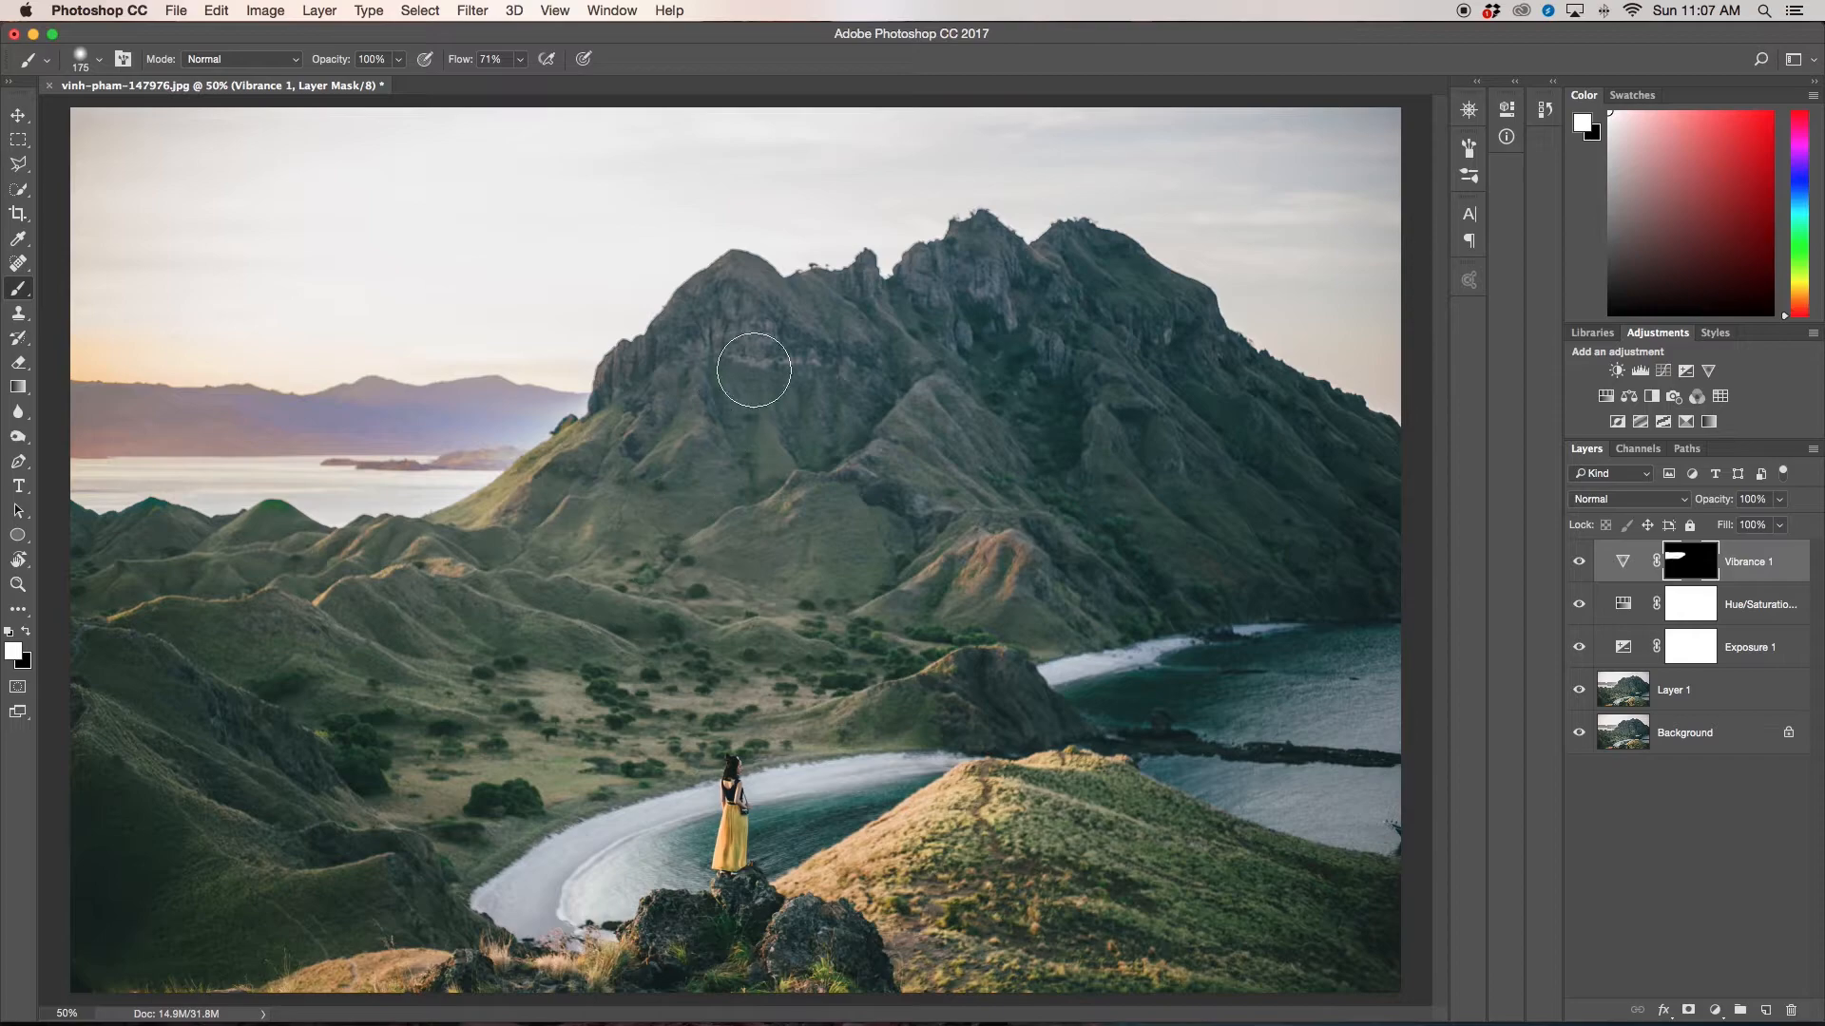
{"action": "mouse_move", "coordinate": [959, 988]}
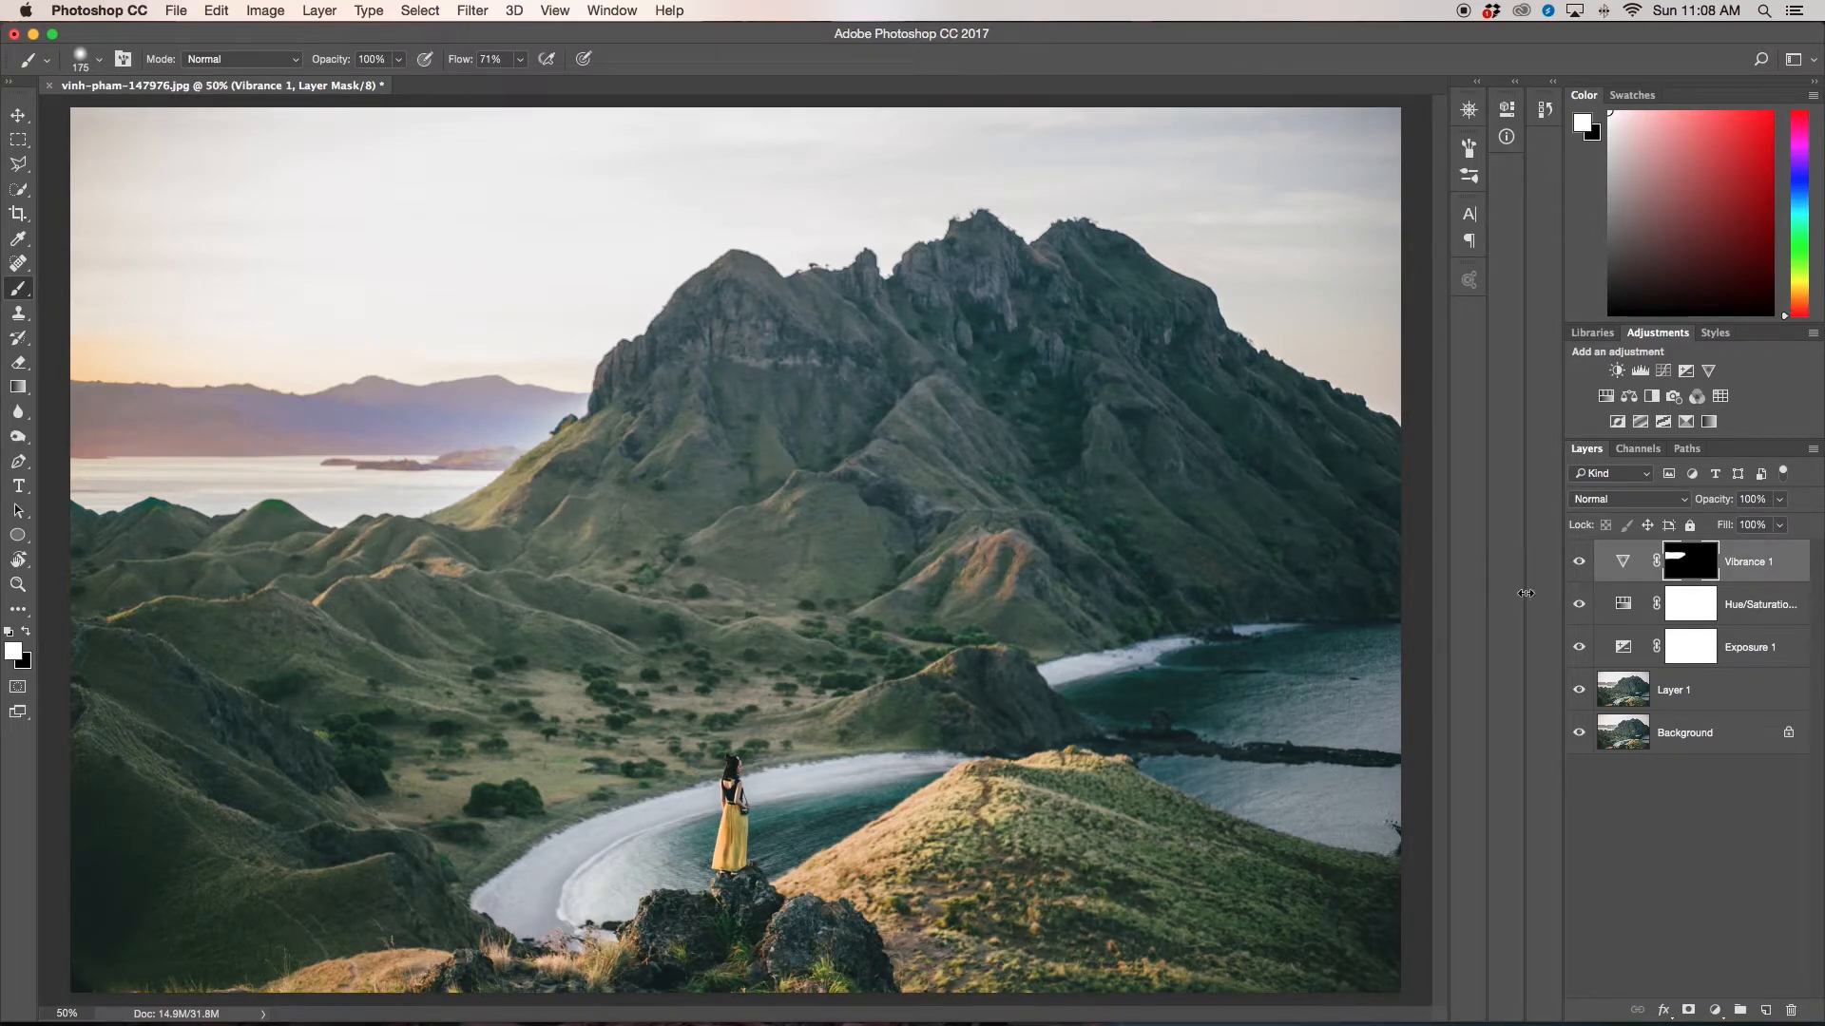
{"action": "mouse_move", "coordinate": [1423, 603]}
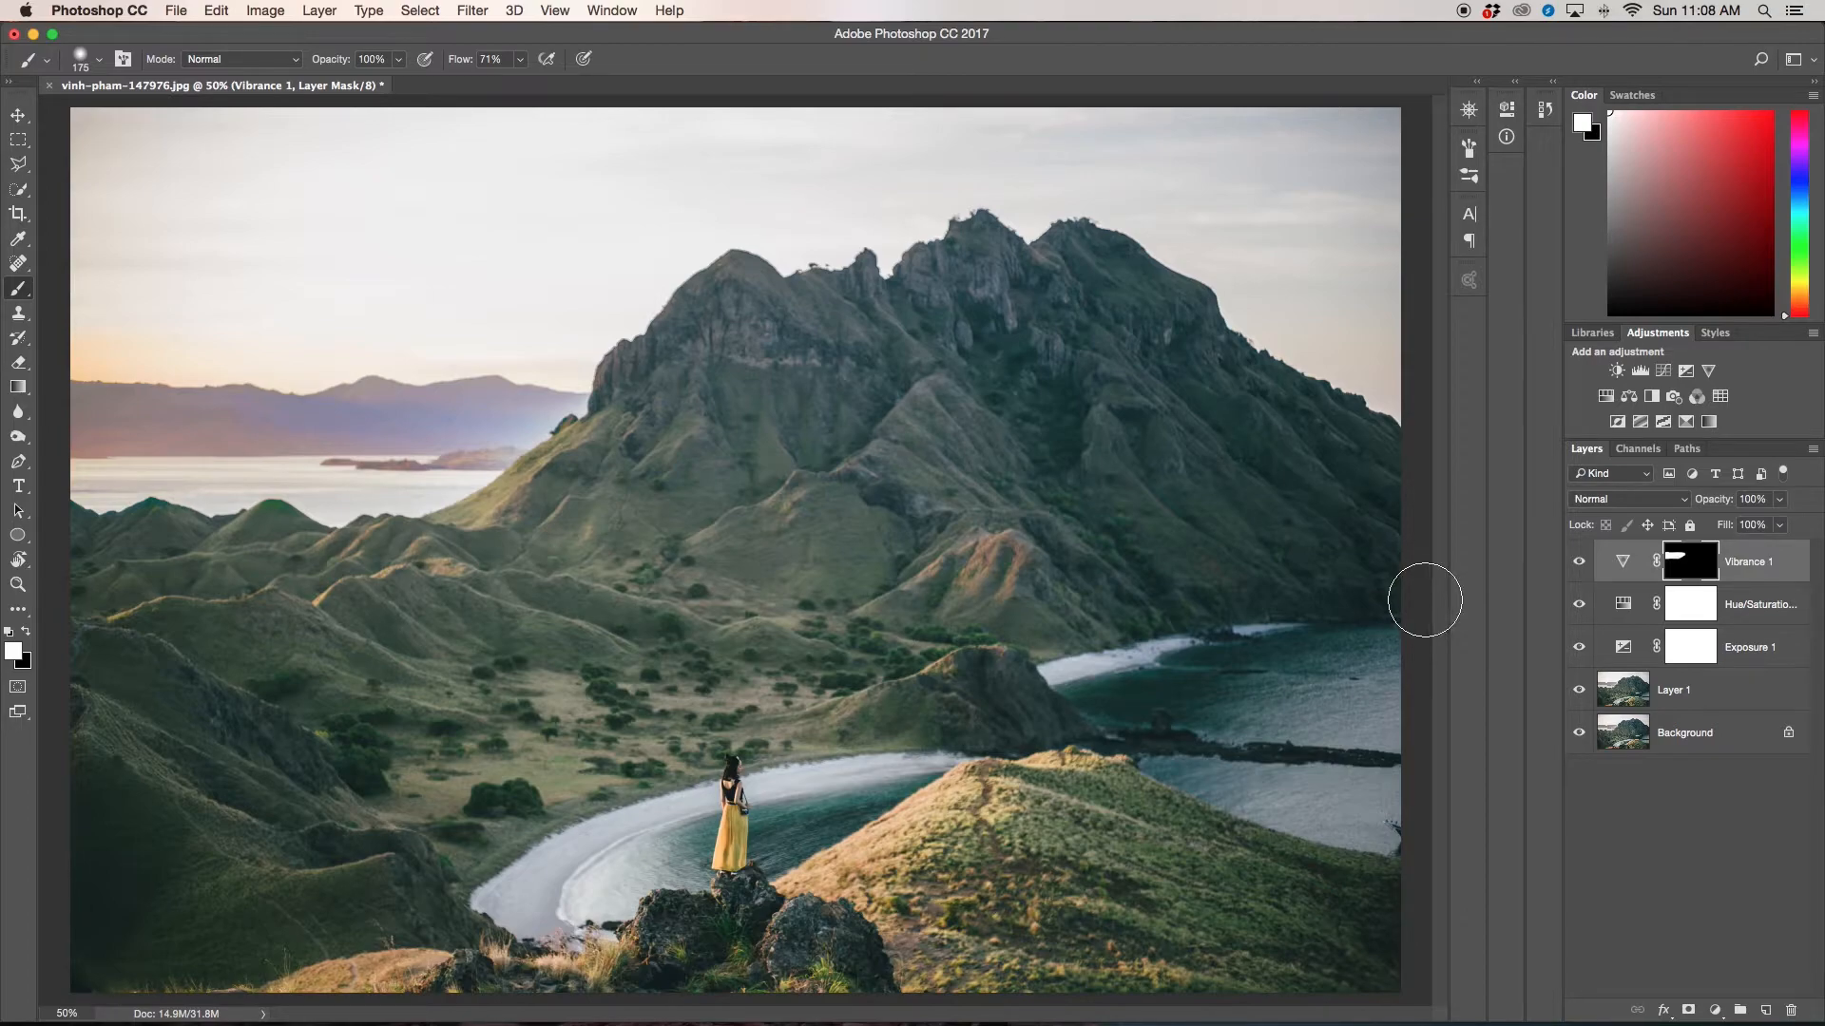
{"action": "mouse_move", "coordinate": [453, 454]}
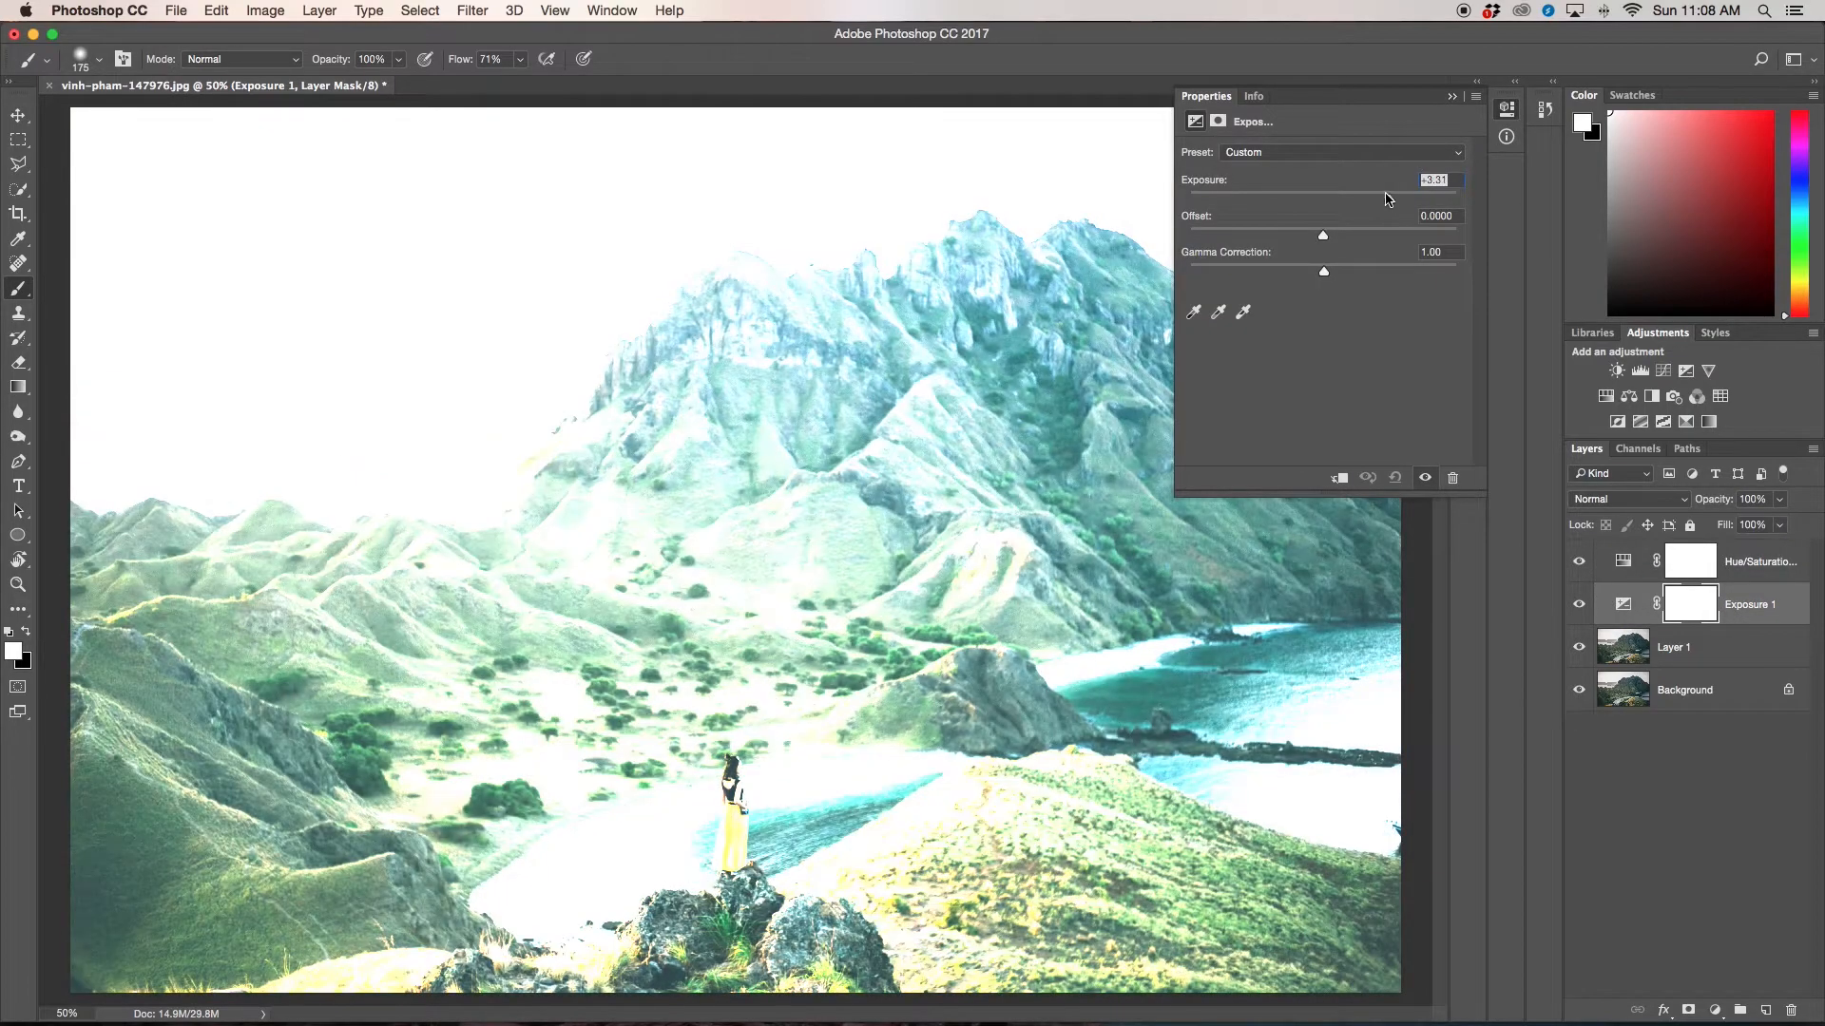
Step: Tone the Exposure slider back slightly, then brush over the mountain on the Exposure 1 mask
{"action": "left_click_drag", "start_coordinate": [1386, 198], "coordinate": [1366, 198]}
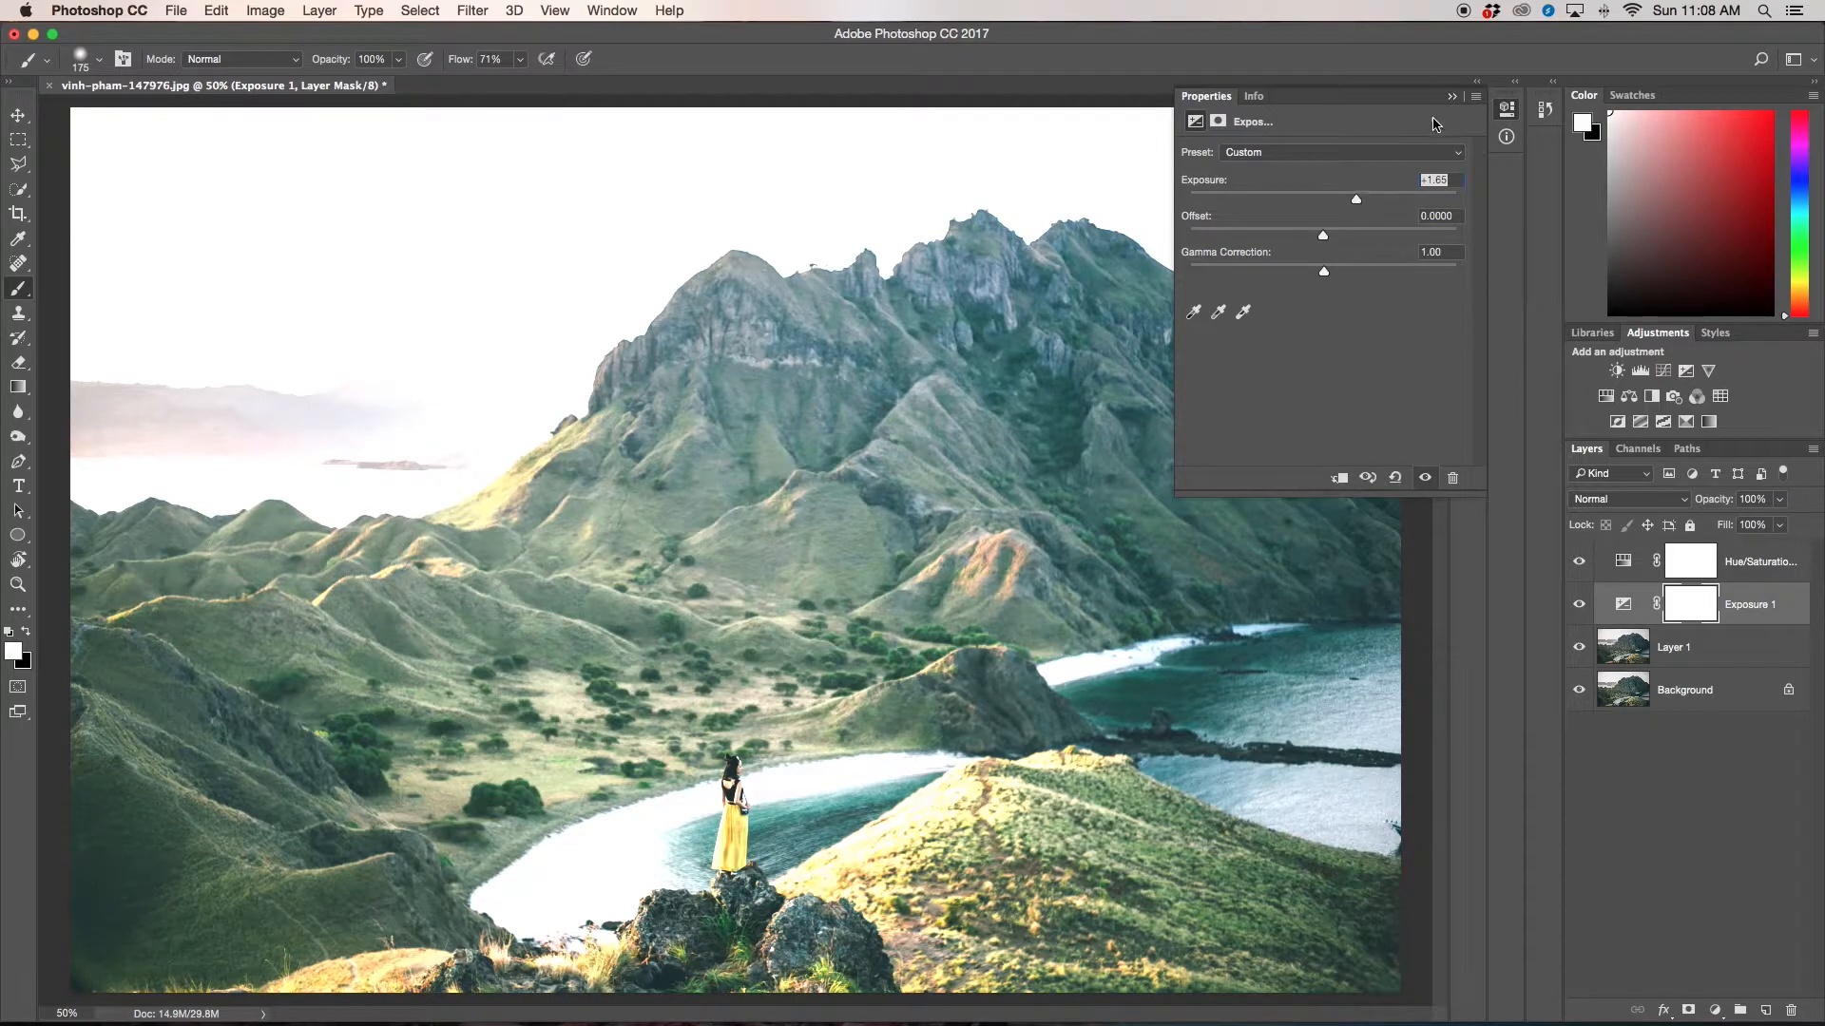
{"action": "left_click", "coordinate": [1450, 97]}
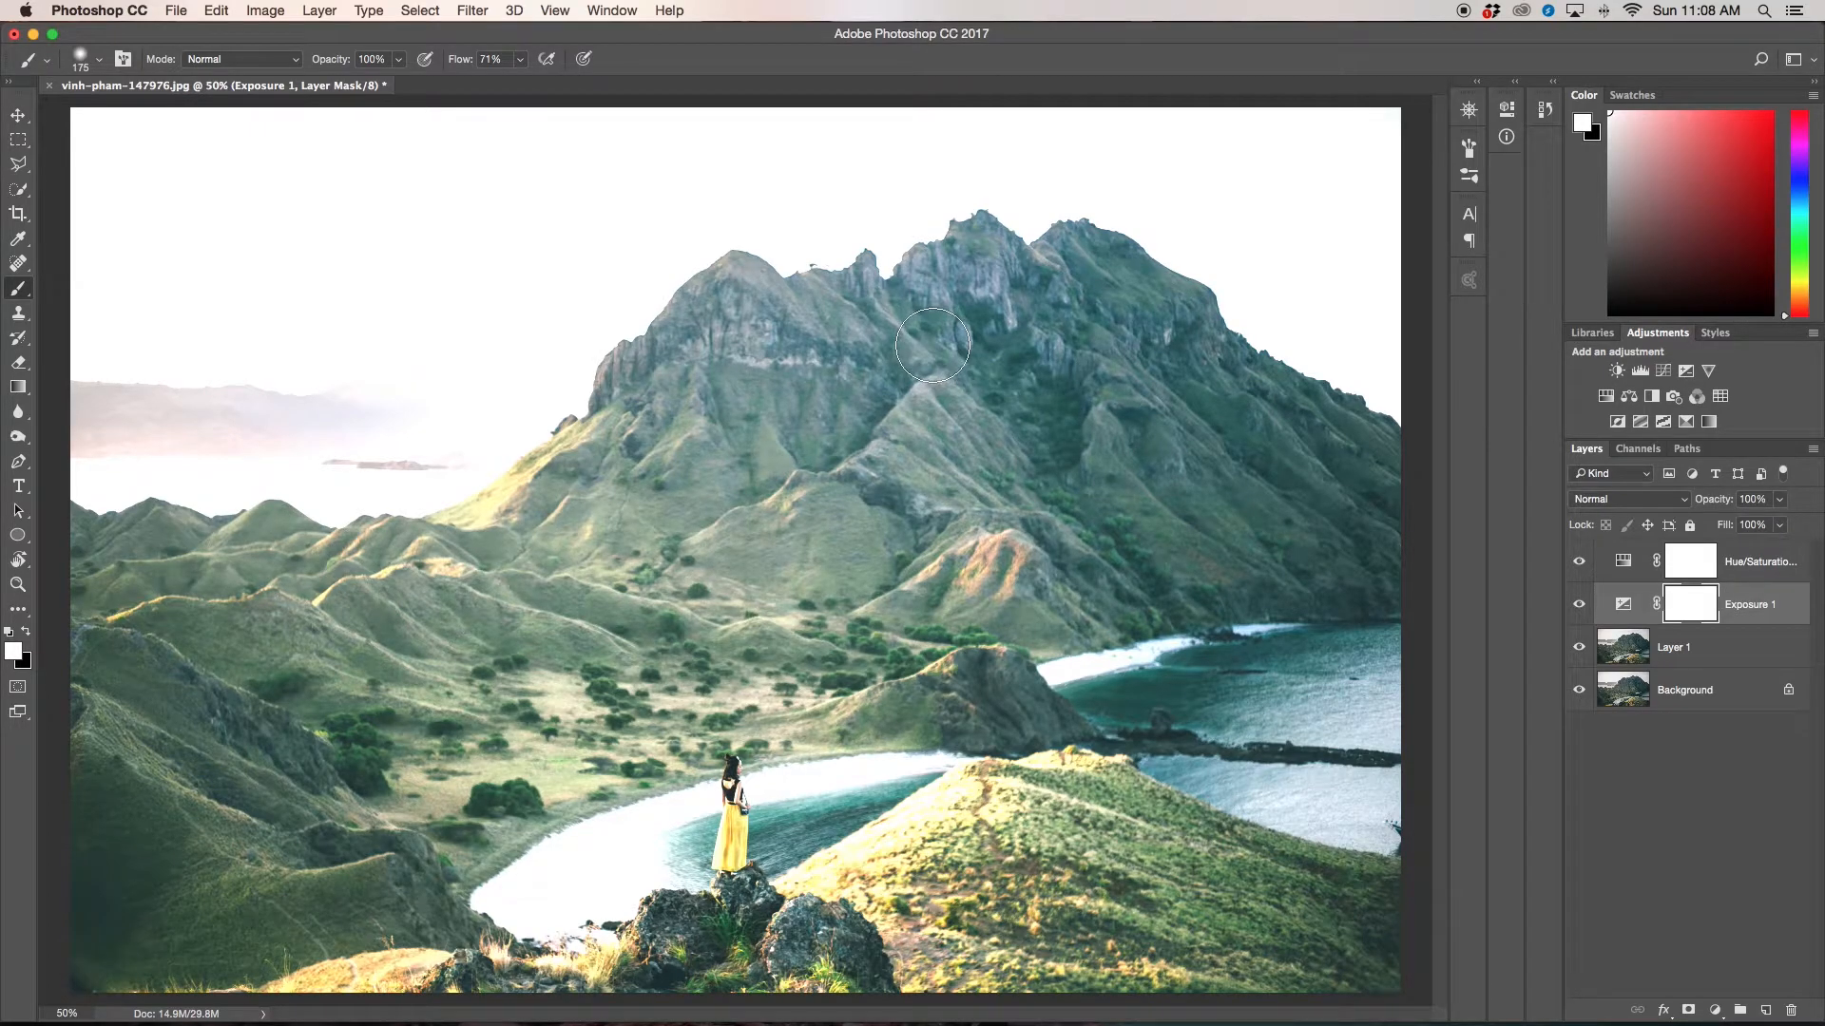
{"action": "left_click_drag", "start_coordinate": [931, 346], "coordinate": [631, 603]}
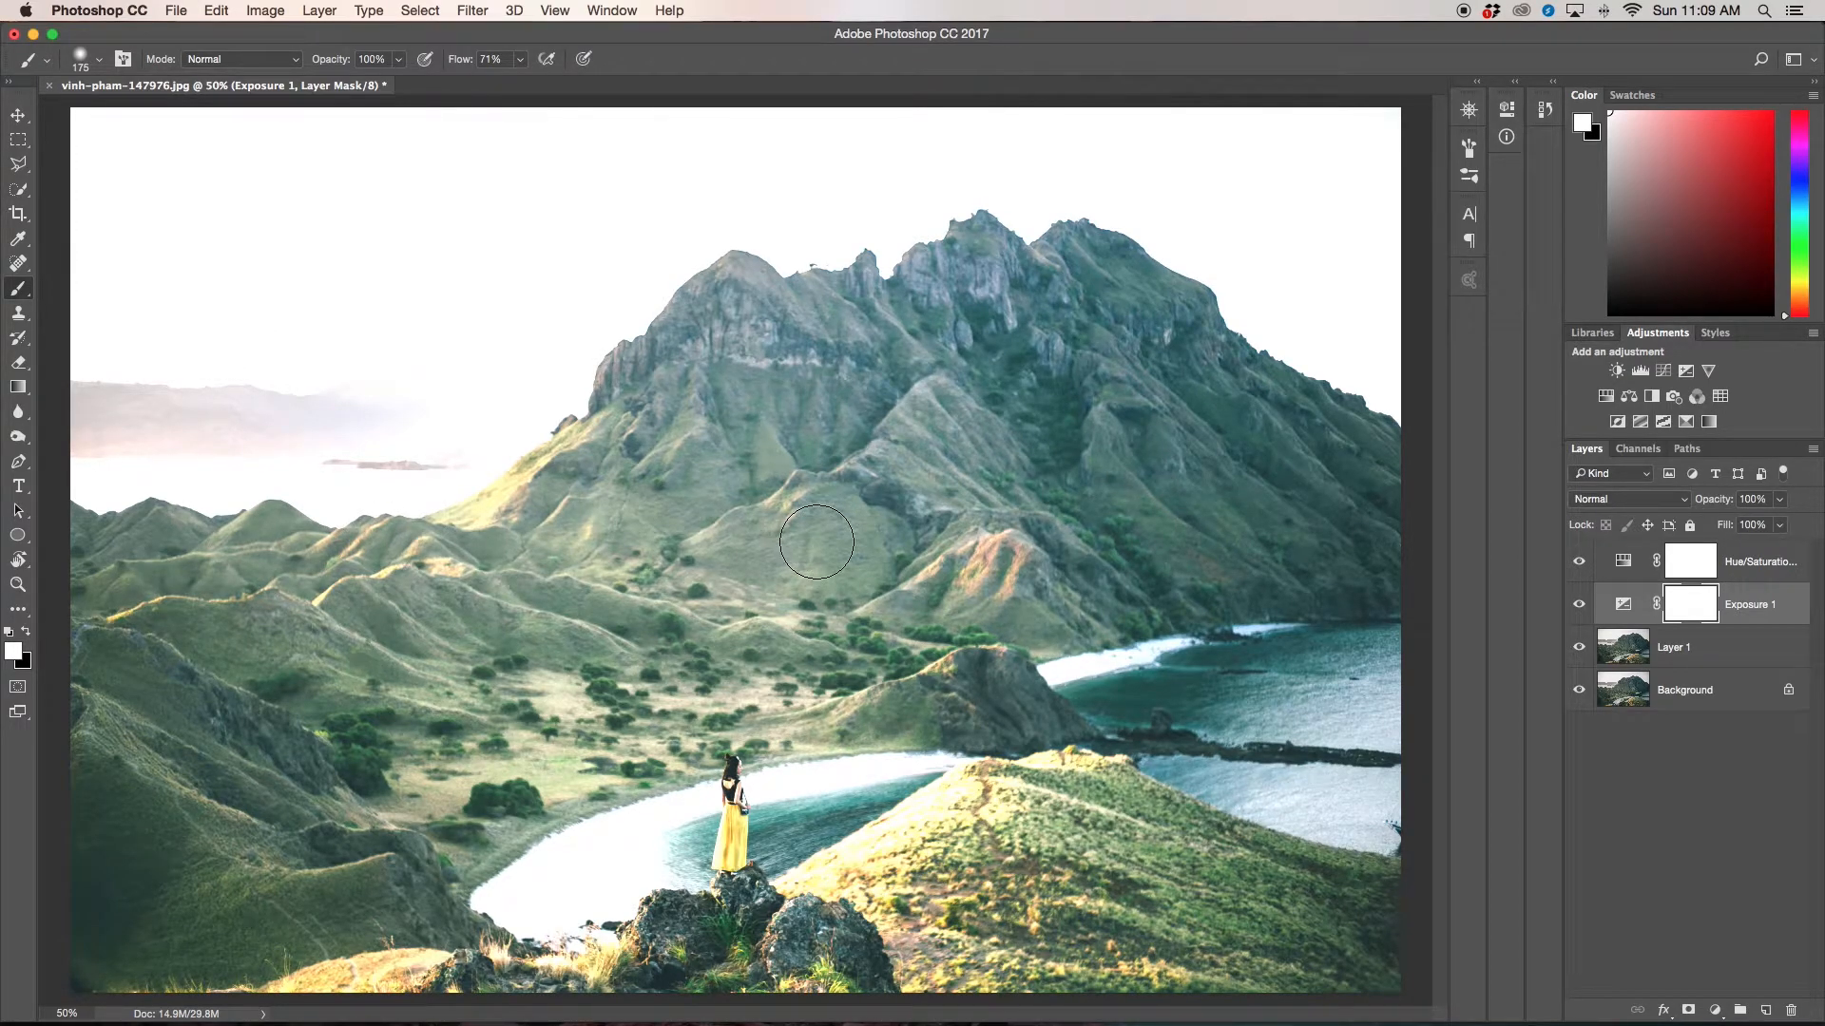
{"action": "mouse_move", "coordinate": [23, 634]}
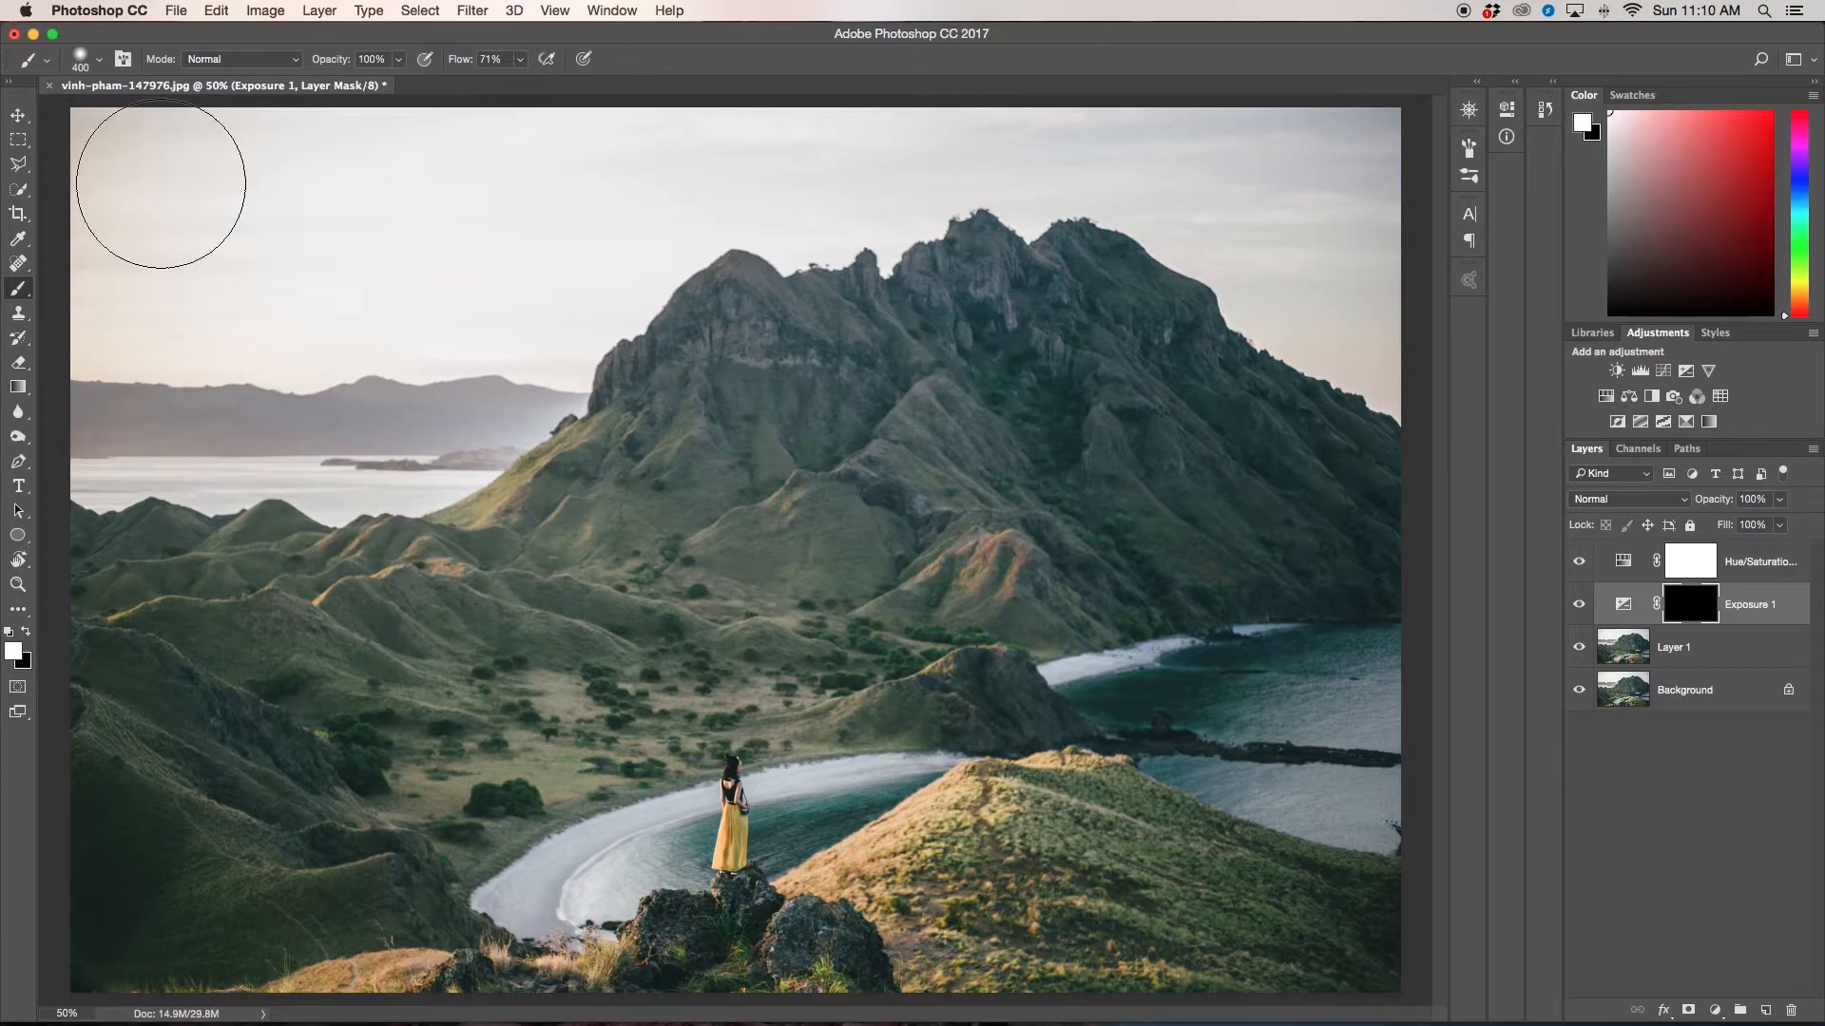
Step: Paint white on the Exposure 1 mask across the top-left sky and distant left hills
{"action": "left_click_drag", "start_coordinate": [160, 184], "coordinate": [975, 185]}
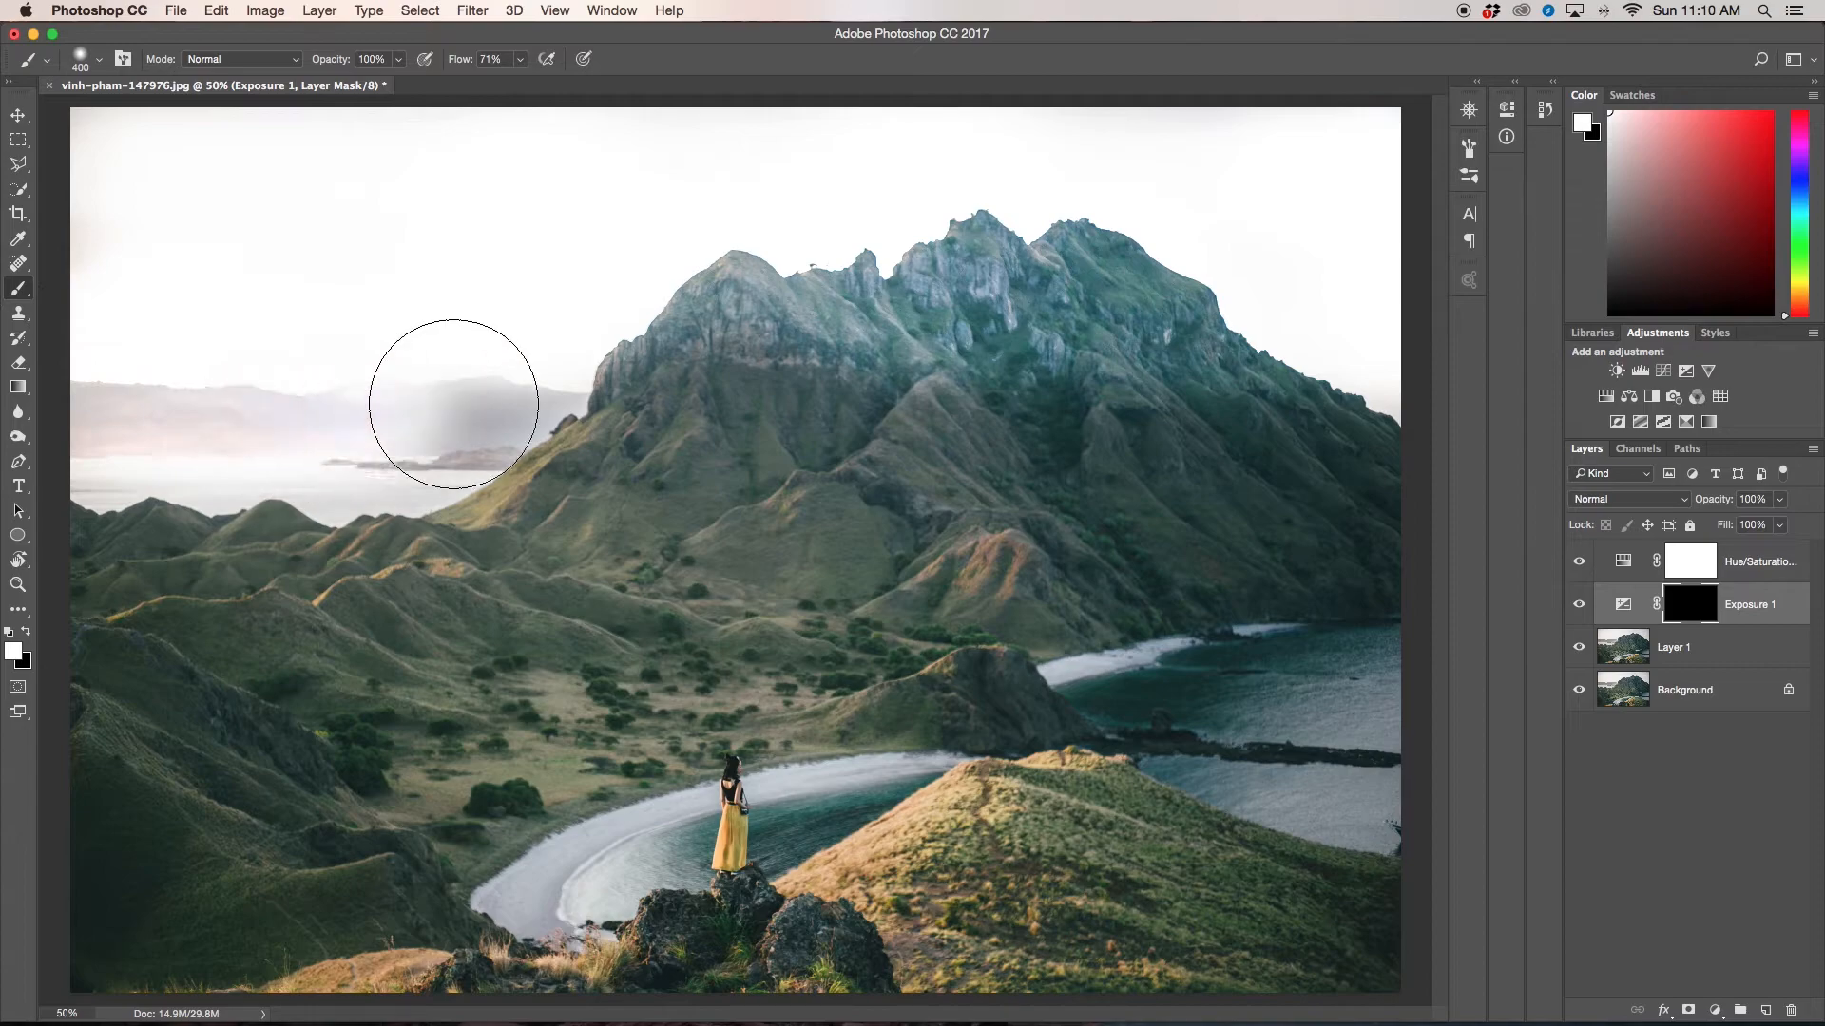
{"action": "left_click_drag", "start_coordinate": [455, 403], "coordinate": [1372, 232]}
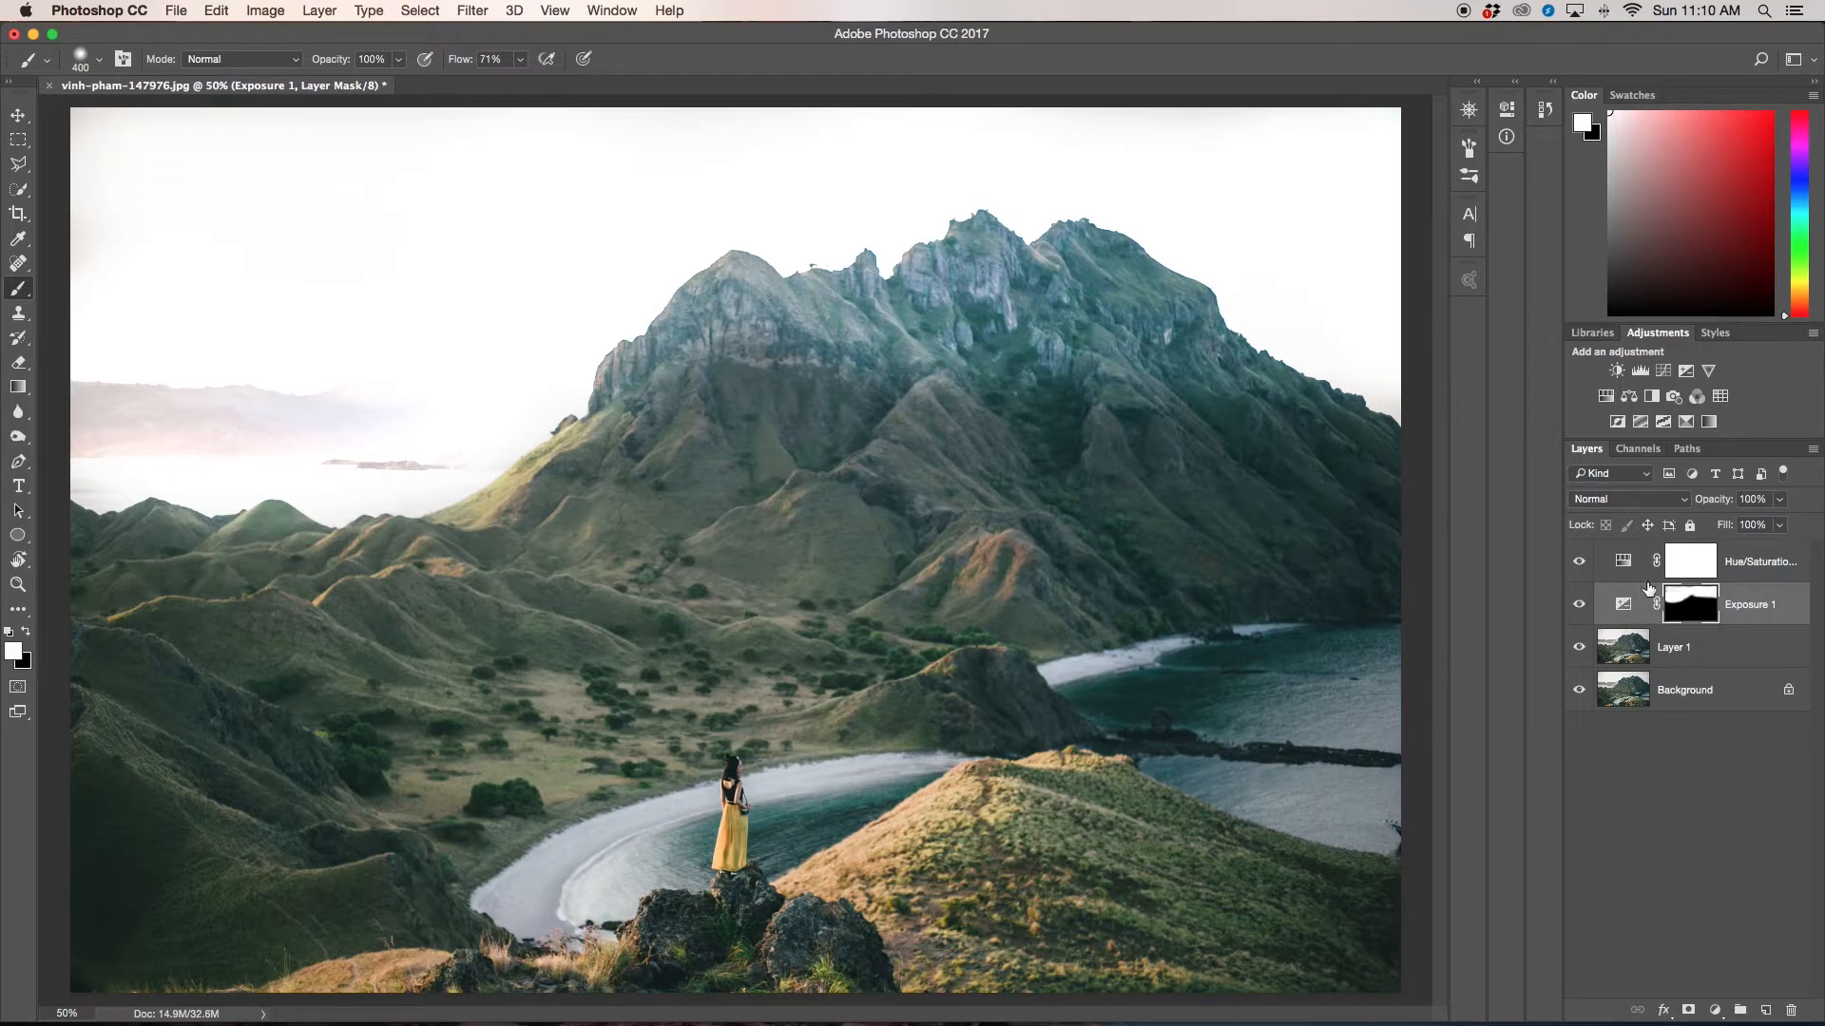
{"action": "mouse_move", "coordinate": [1629, 603]}
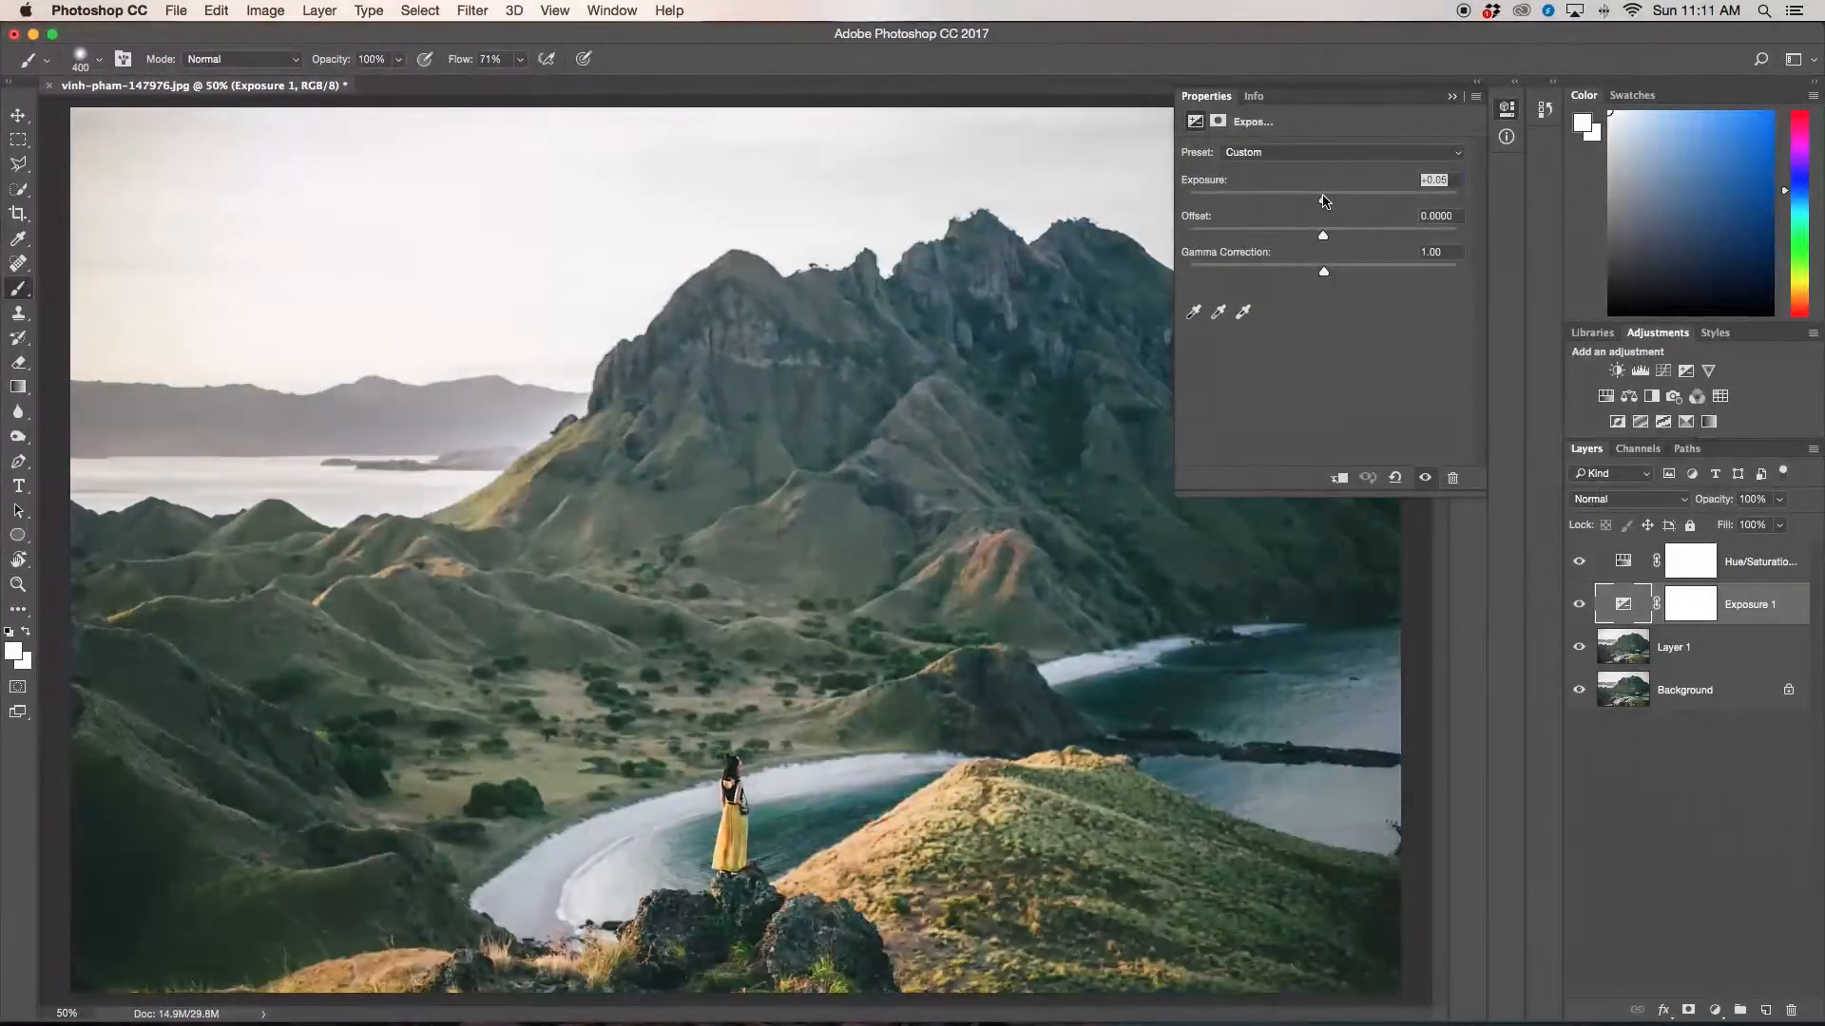
Step: Raise the Exposure 1 adjustment's Exposure value to brighten the photo
{"action": "left_click_drag", "start_coordinate": [1323, 179], "coordinate": [1327, 179]}
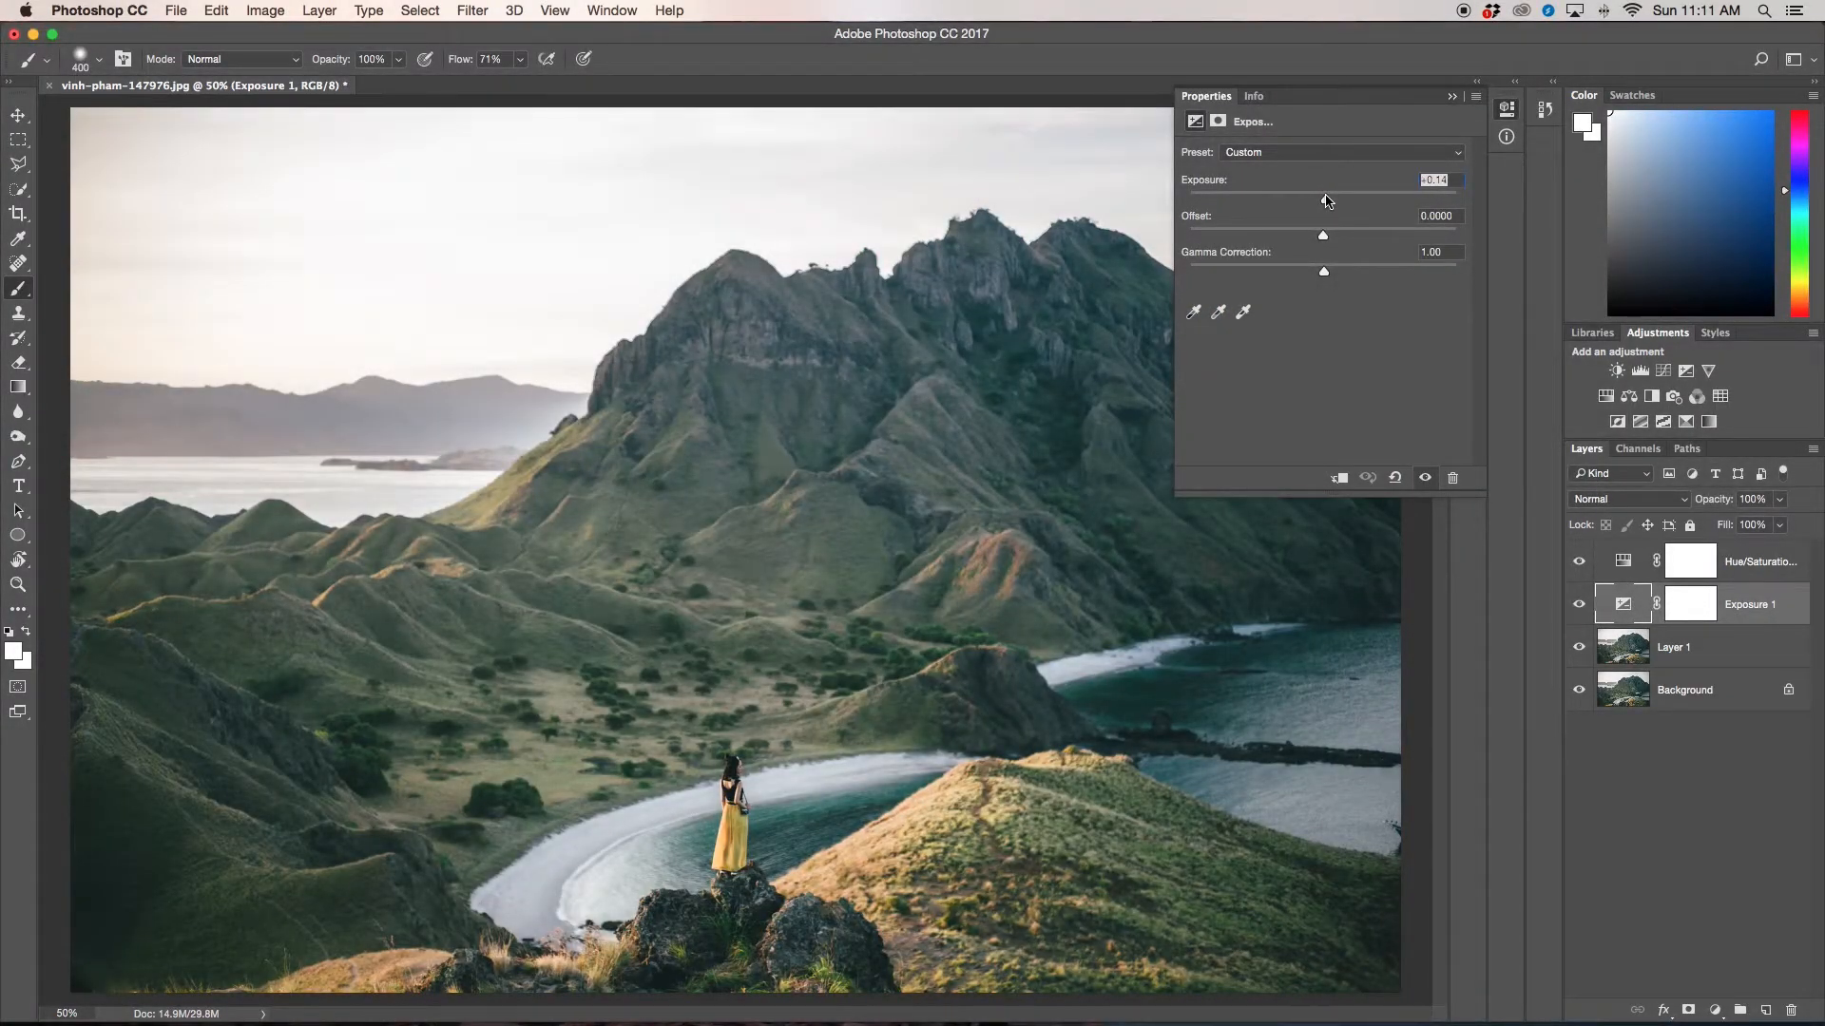
{"action": "left_click_drag", "start_coordinate": [1323, 179], "coordinate": [1334, 179]}
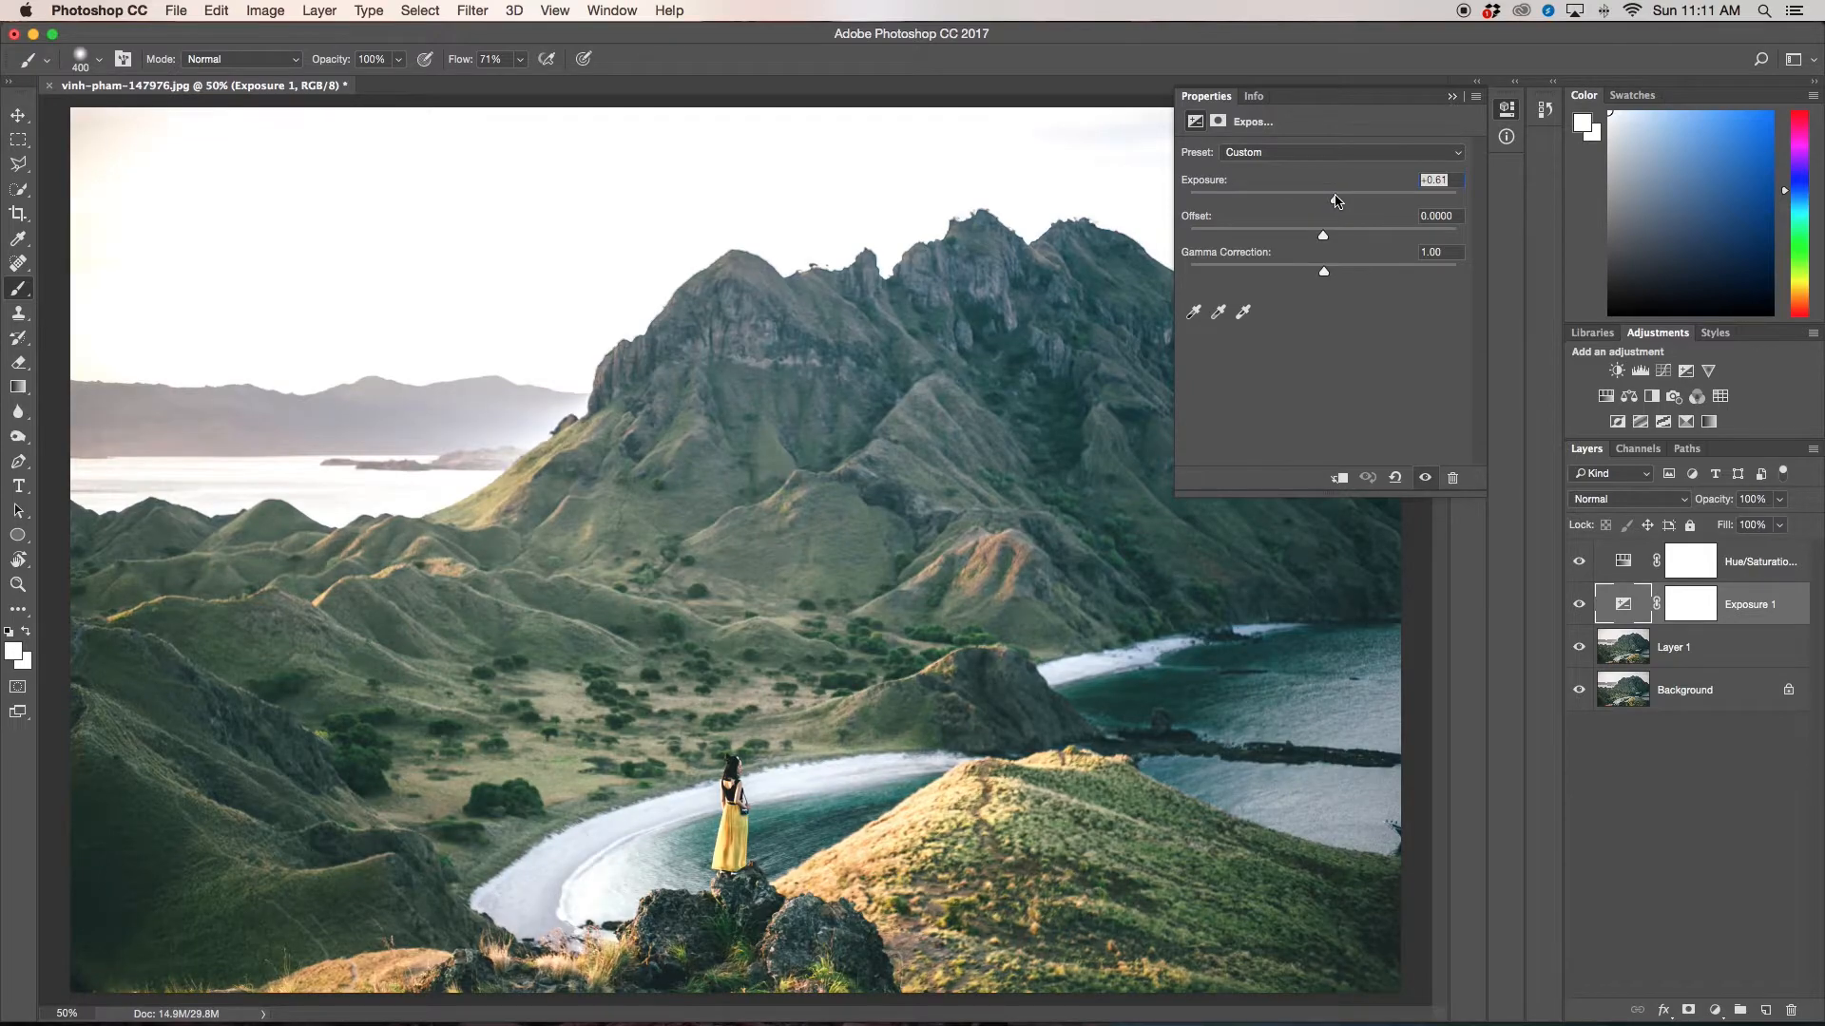
{"action": "left_click", "coordinate": [1452, 95]}
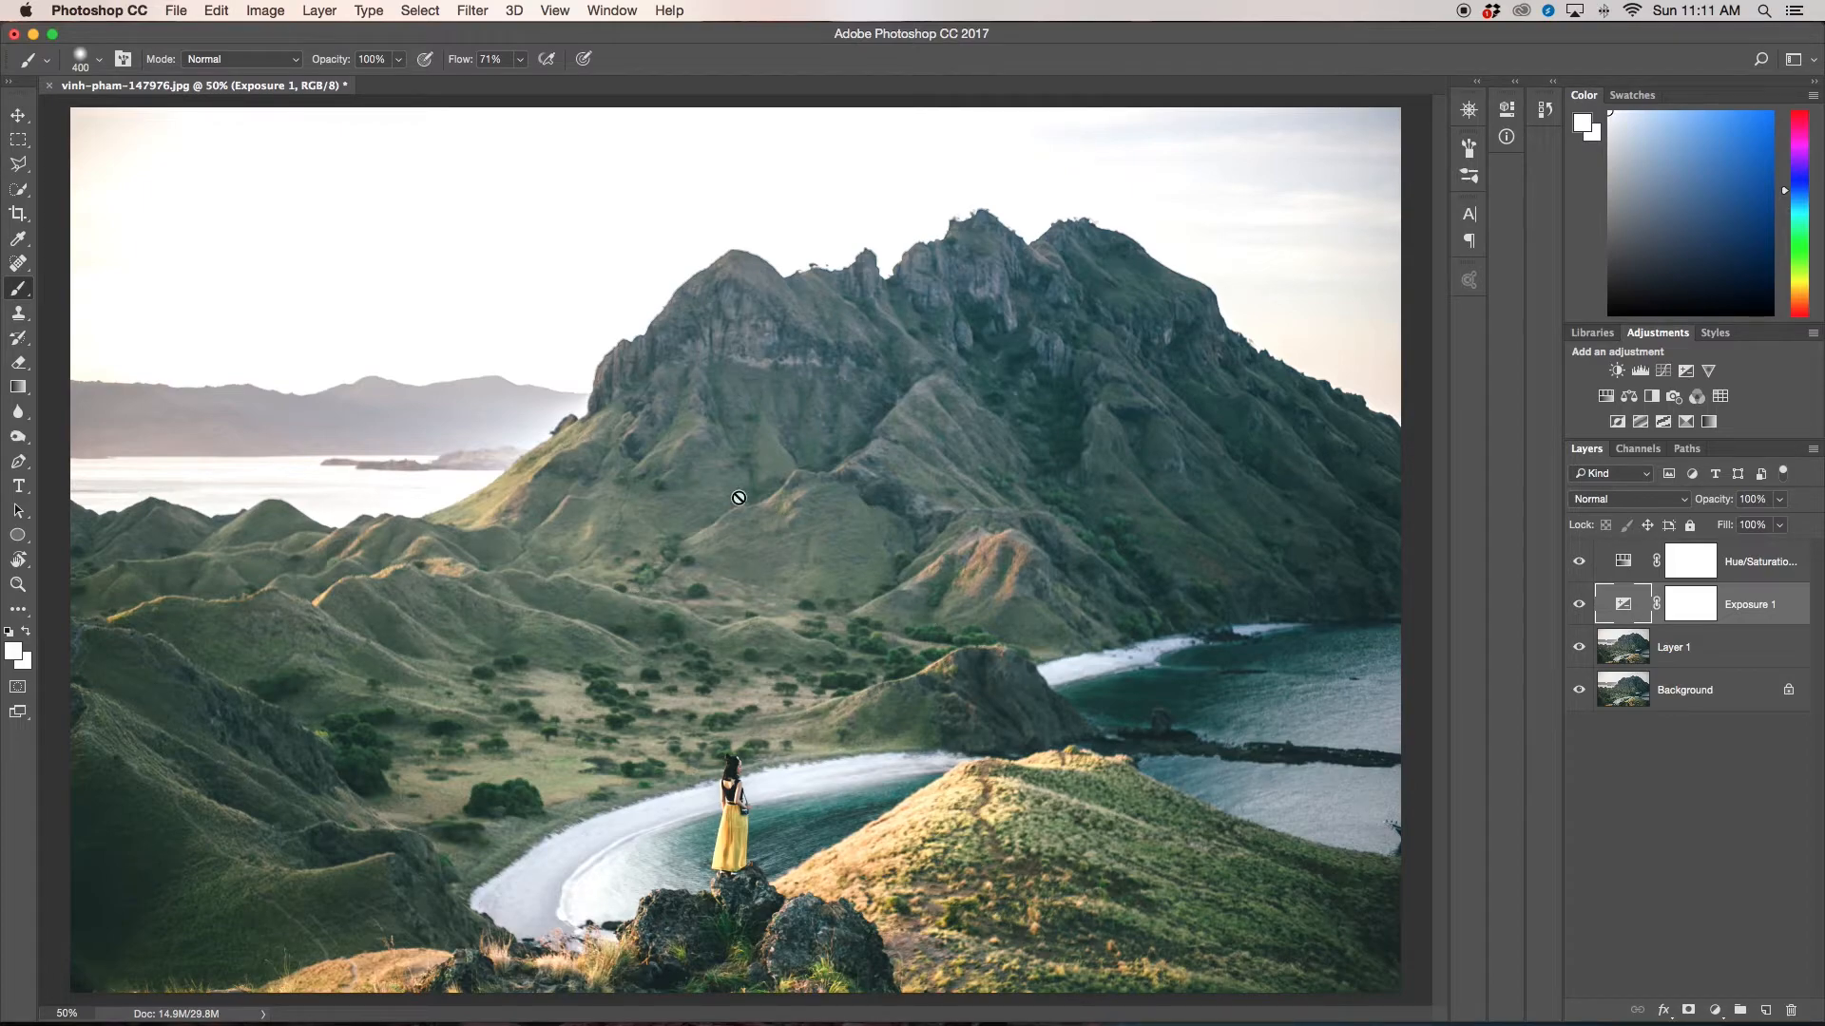
{"action": "mouse_move", "coordinate": [230, 517]}
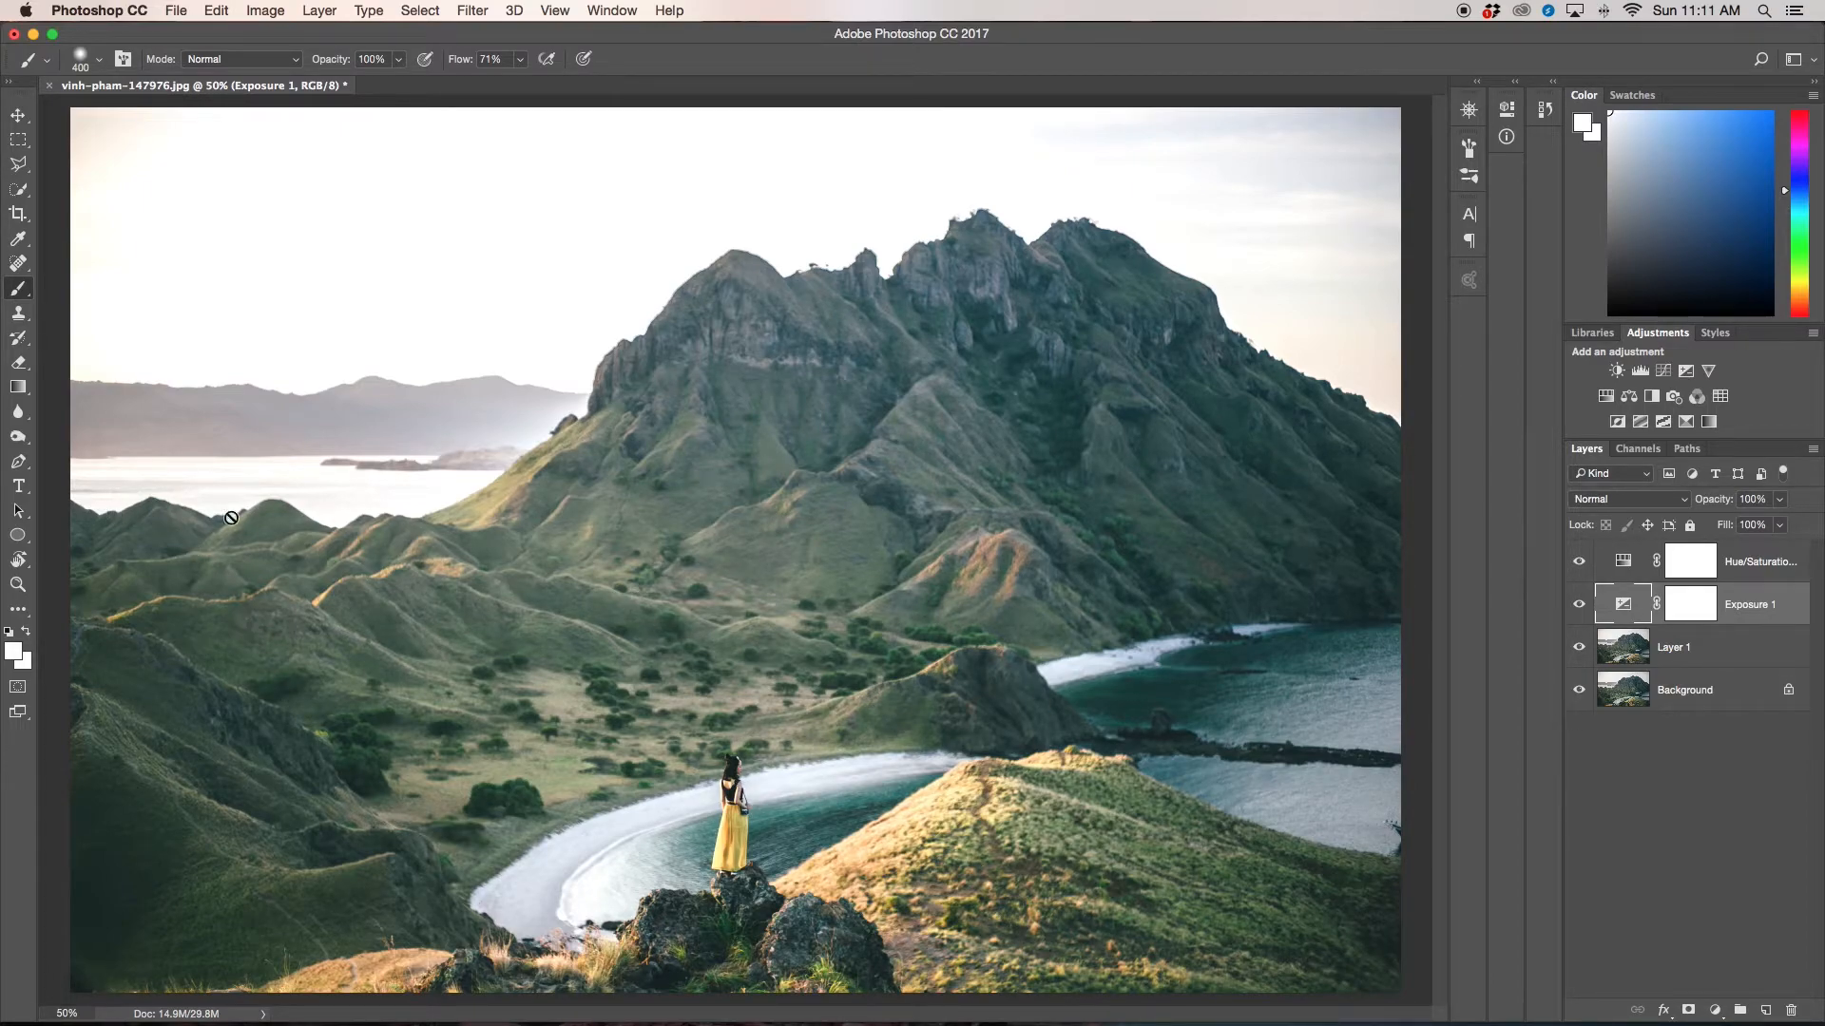
{"action": "mouse_move", "coordinate": [638, 547]}
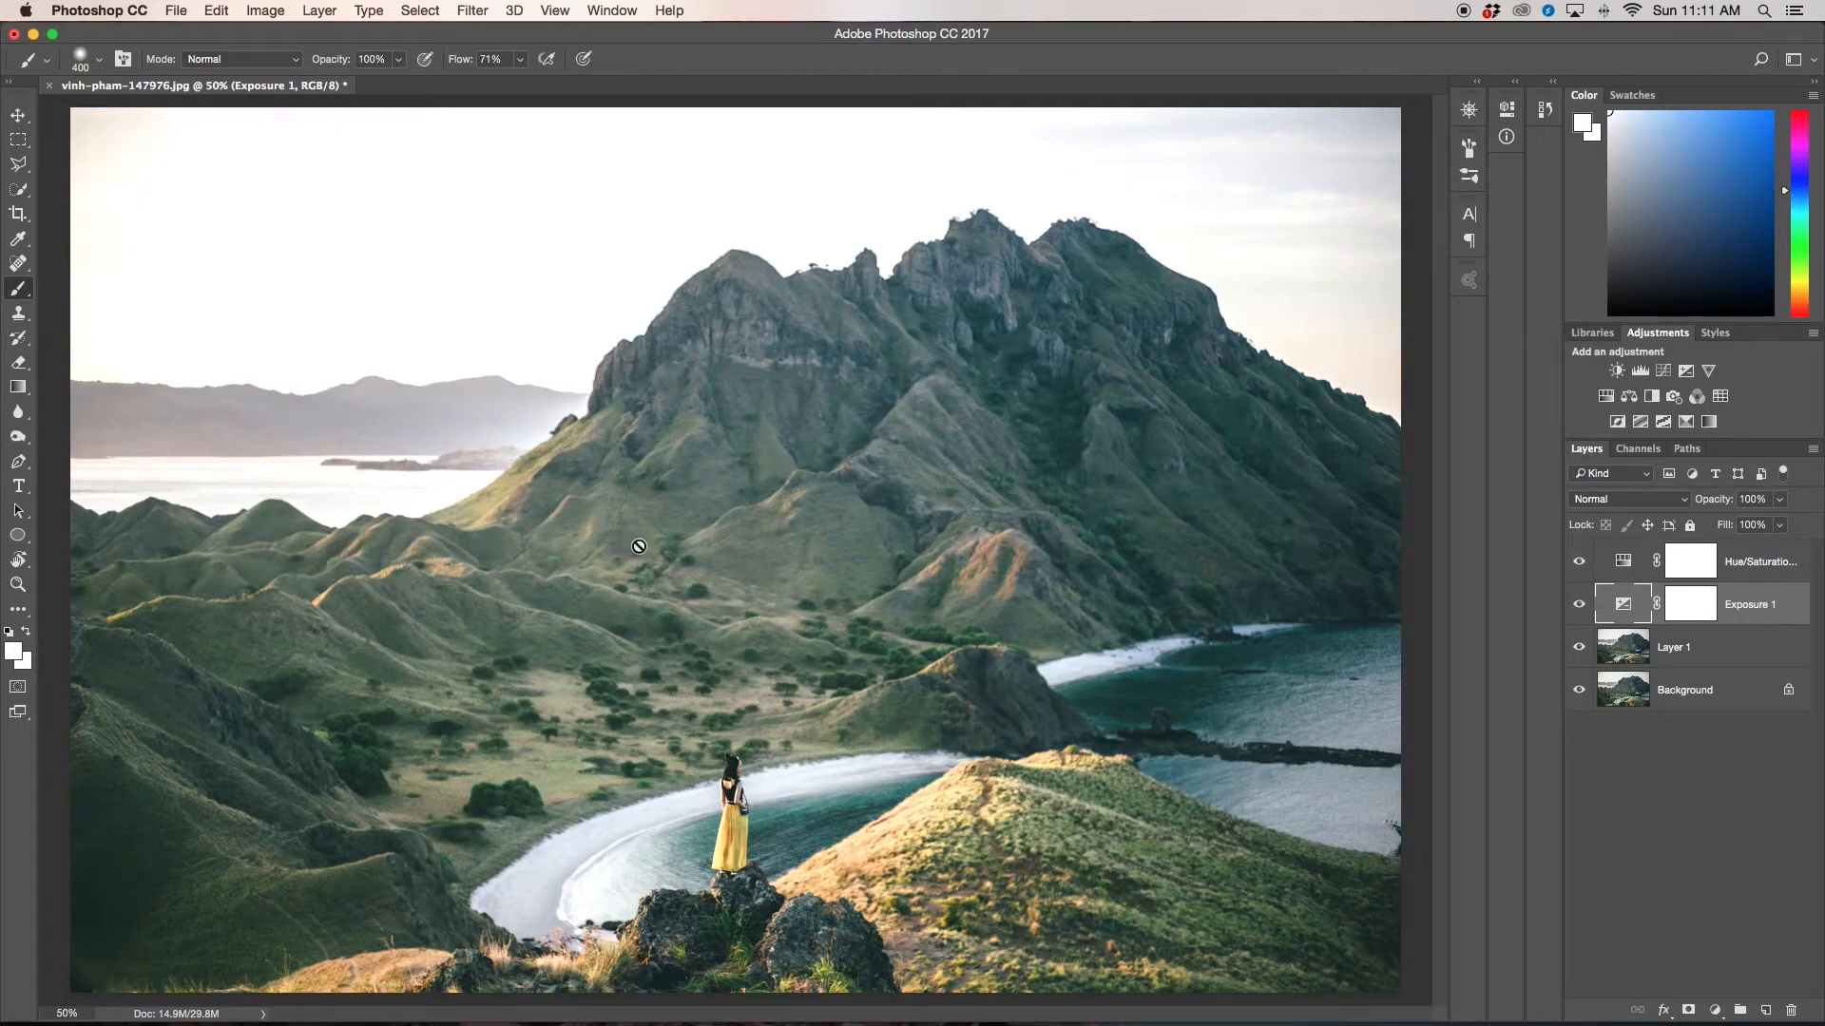
Step: Invert the Exposure 1 layer mask to black so the brightening is hidden
{"action": "left_click", "coordinate": [1690, 604]}
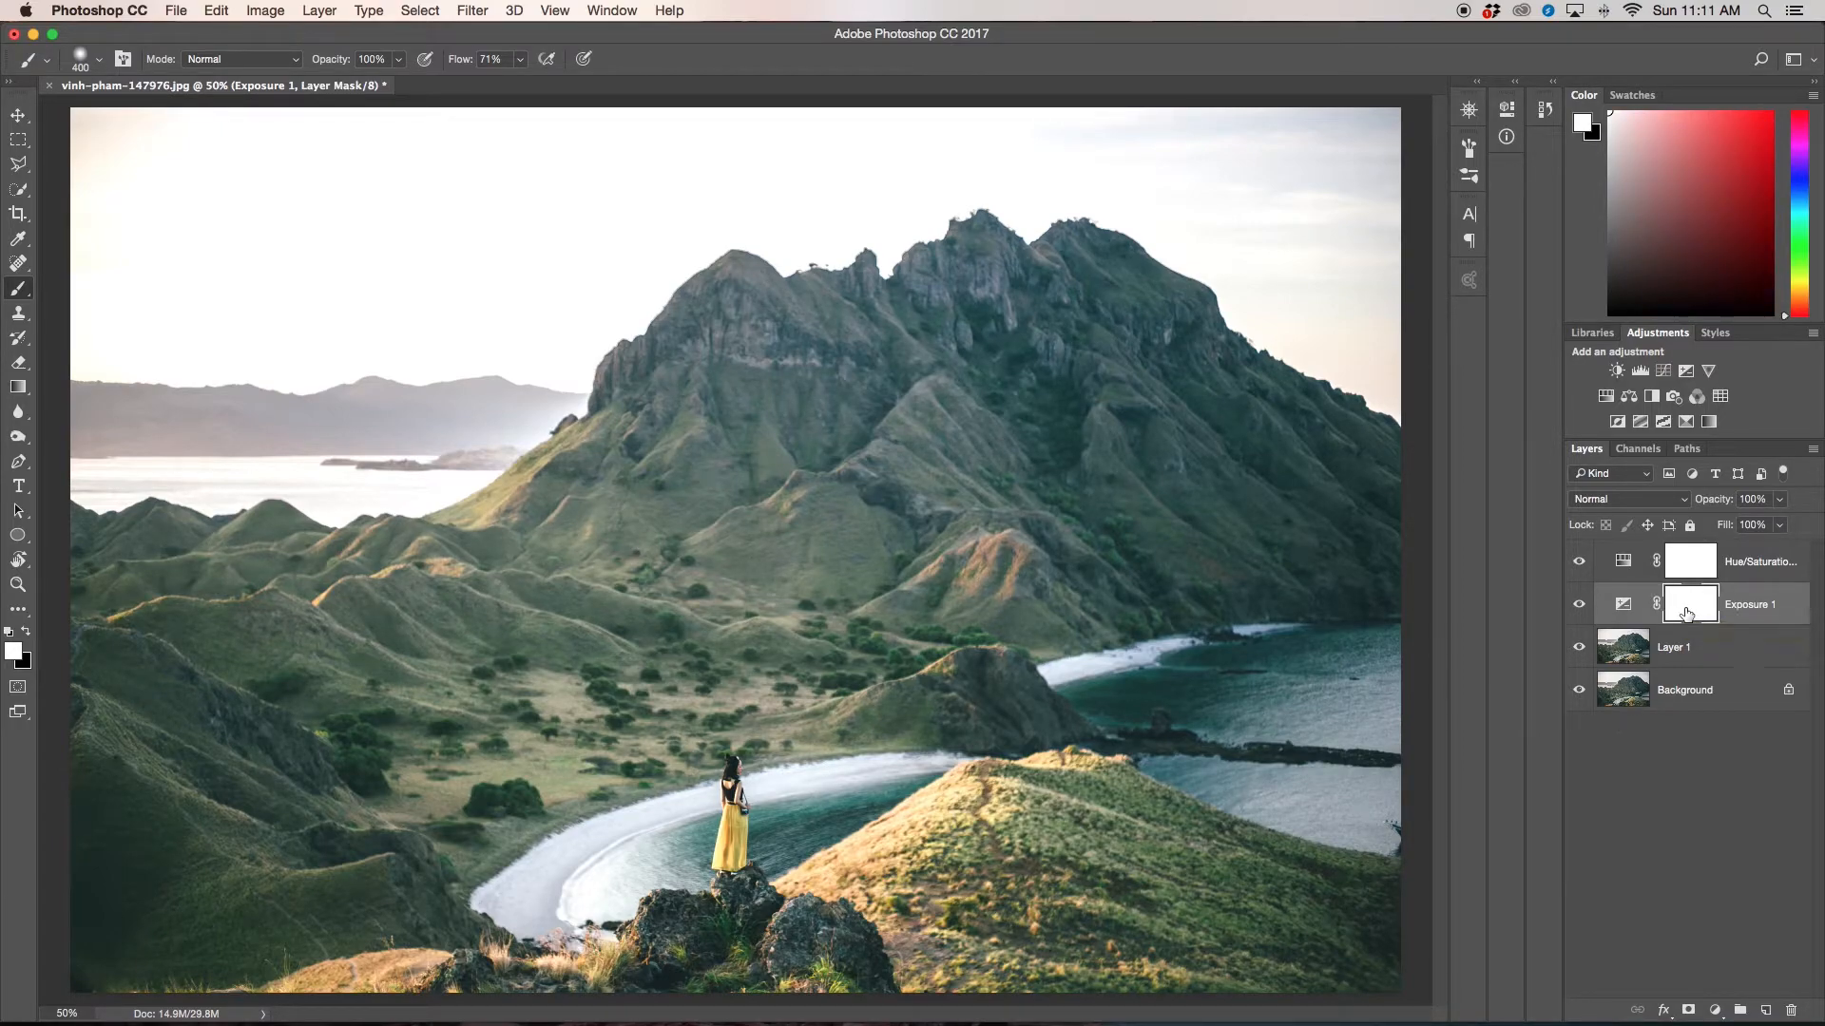
{"action": "key", "text": "cmd+i"}
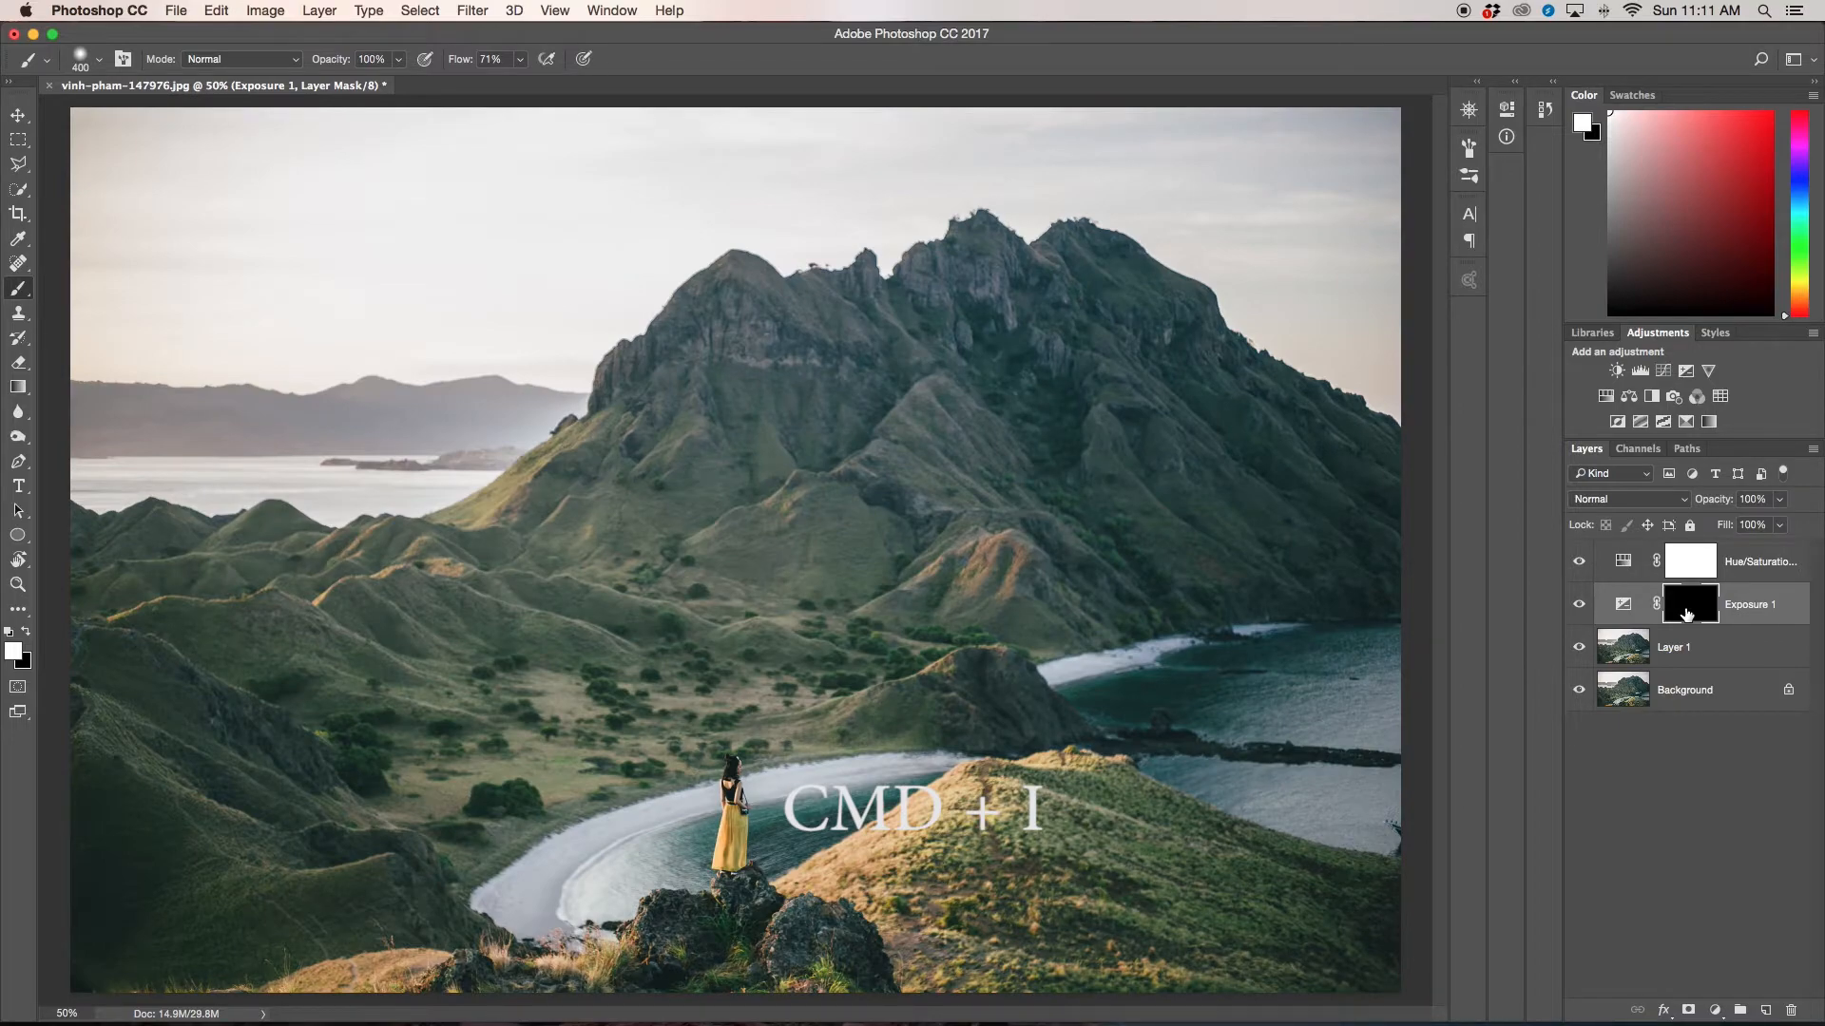
{"action": "key", "text": "cmd+i"}
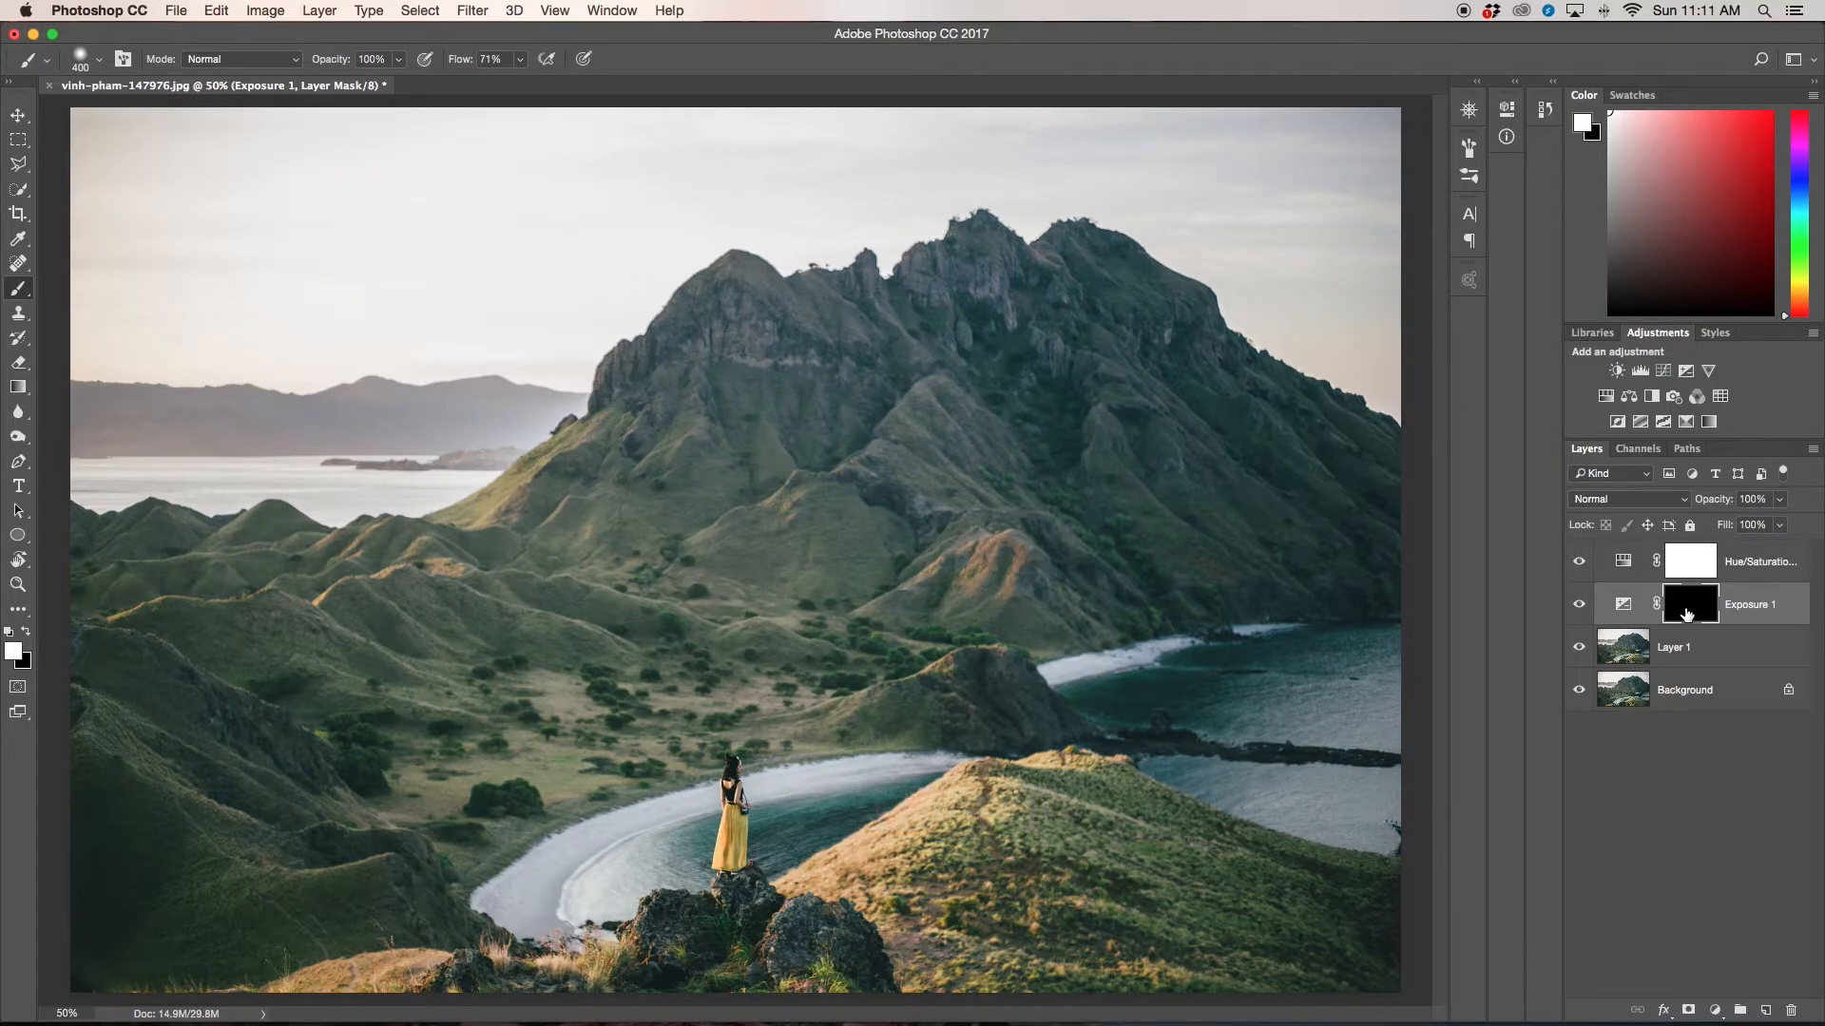
{"action": "left_click", "coordinate": [19, 388]}
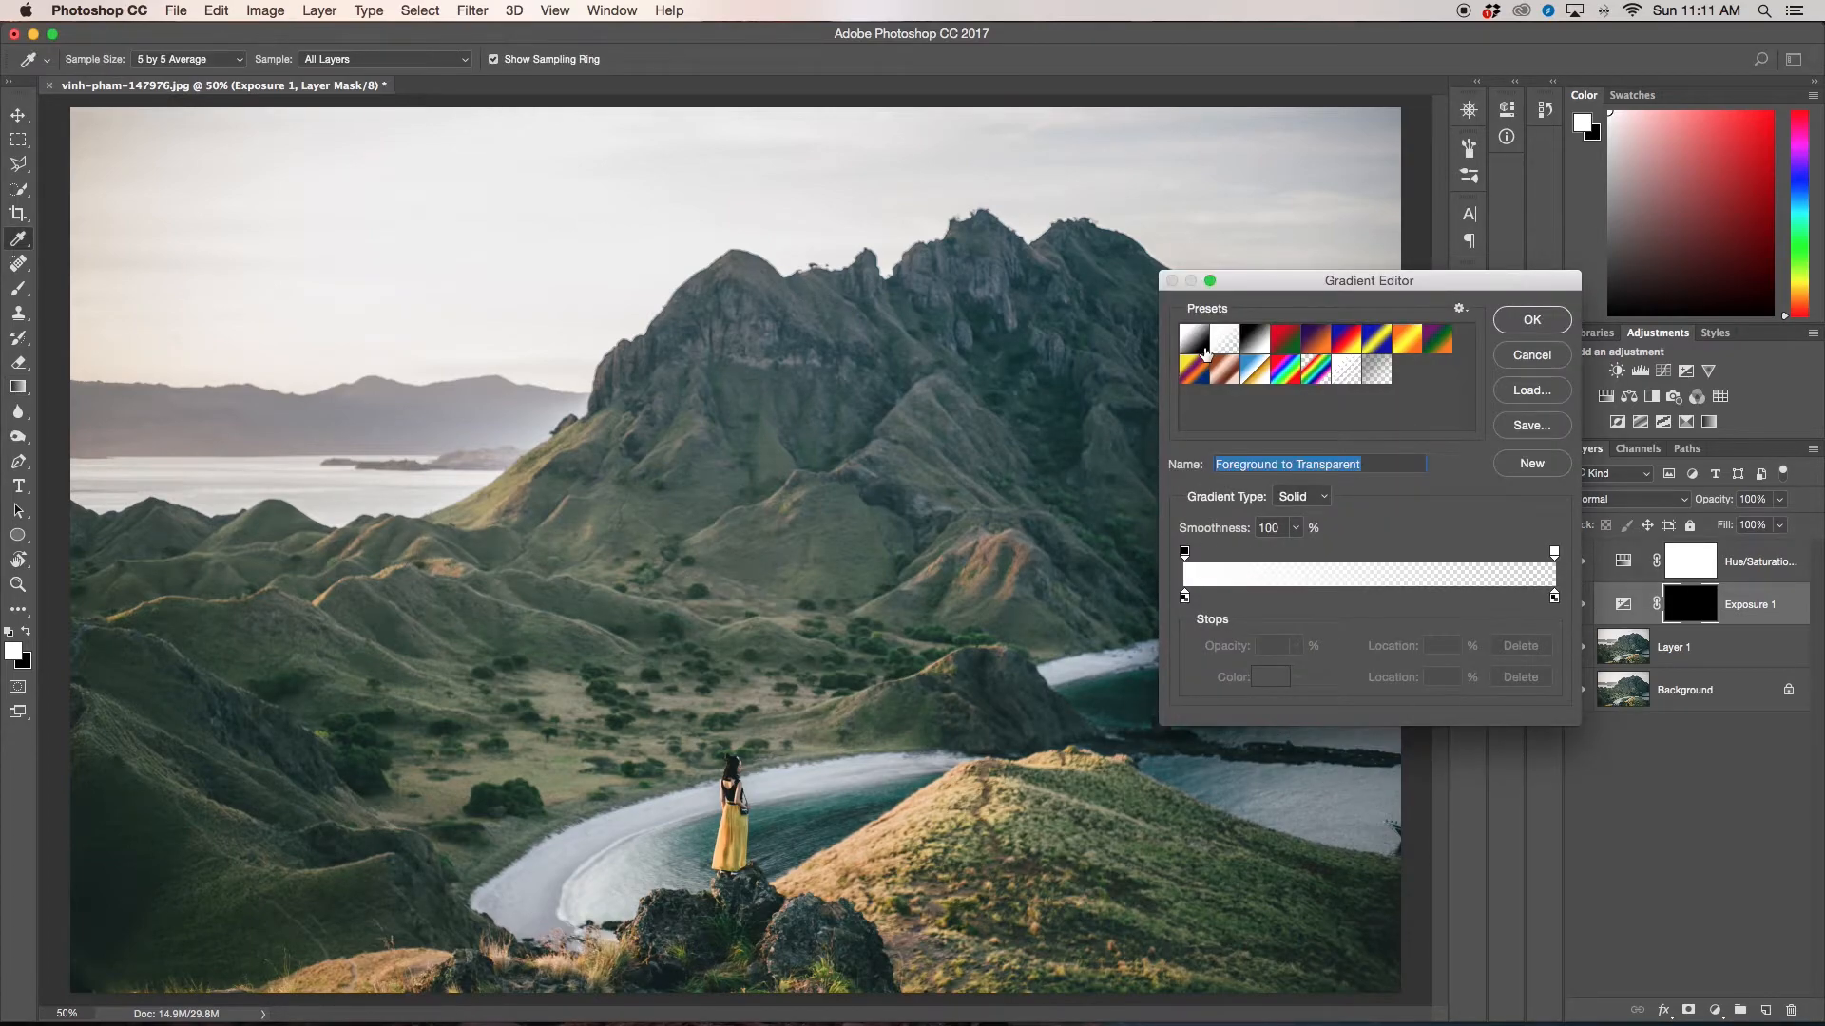
{"action": "mouse_move", "coordinate": [1134, 644]}
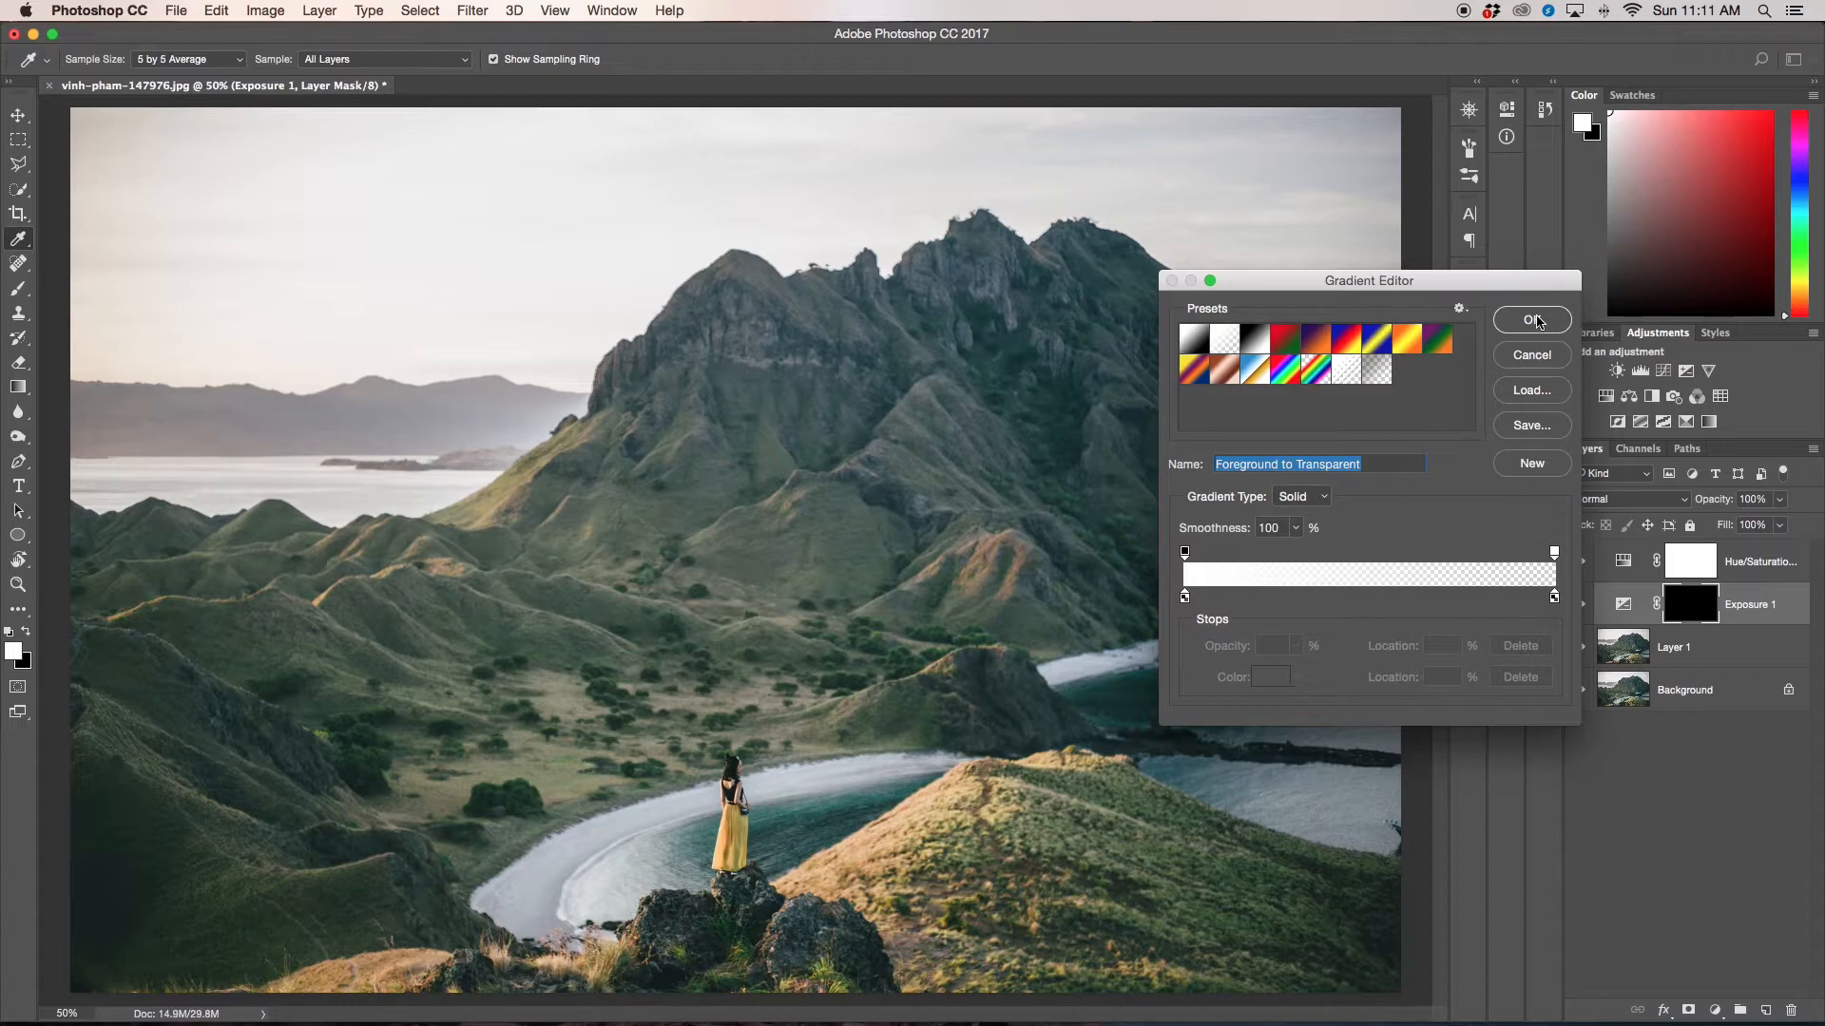
Step: Fill the Exposure 1 mask with a horizontal Foreground to Transparent gradient from the left
{"action": "left_click", "coordinate": [1531, 319]}
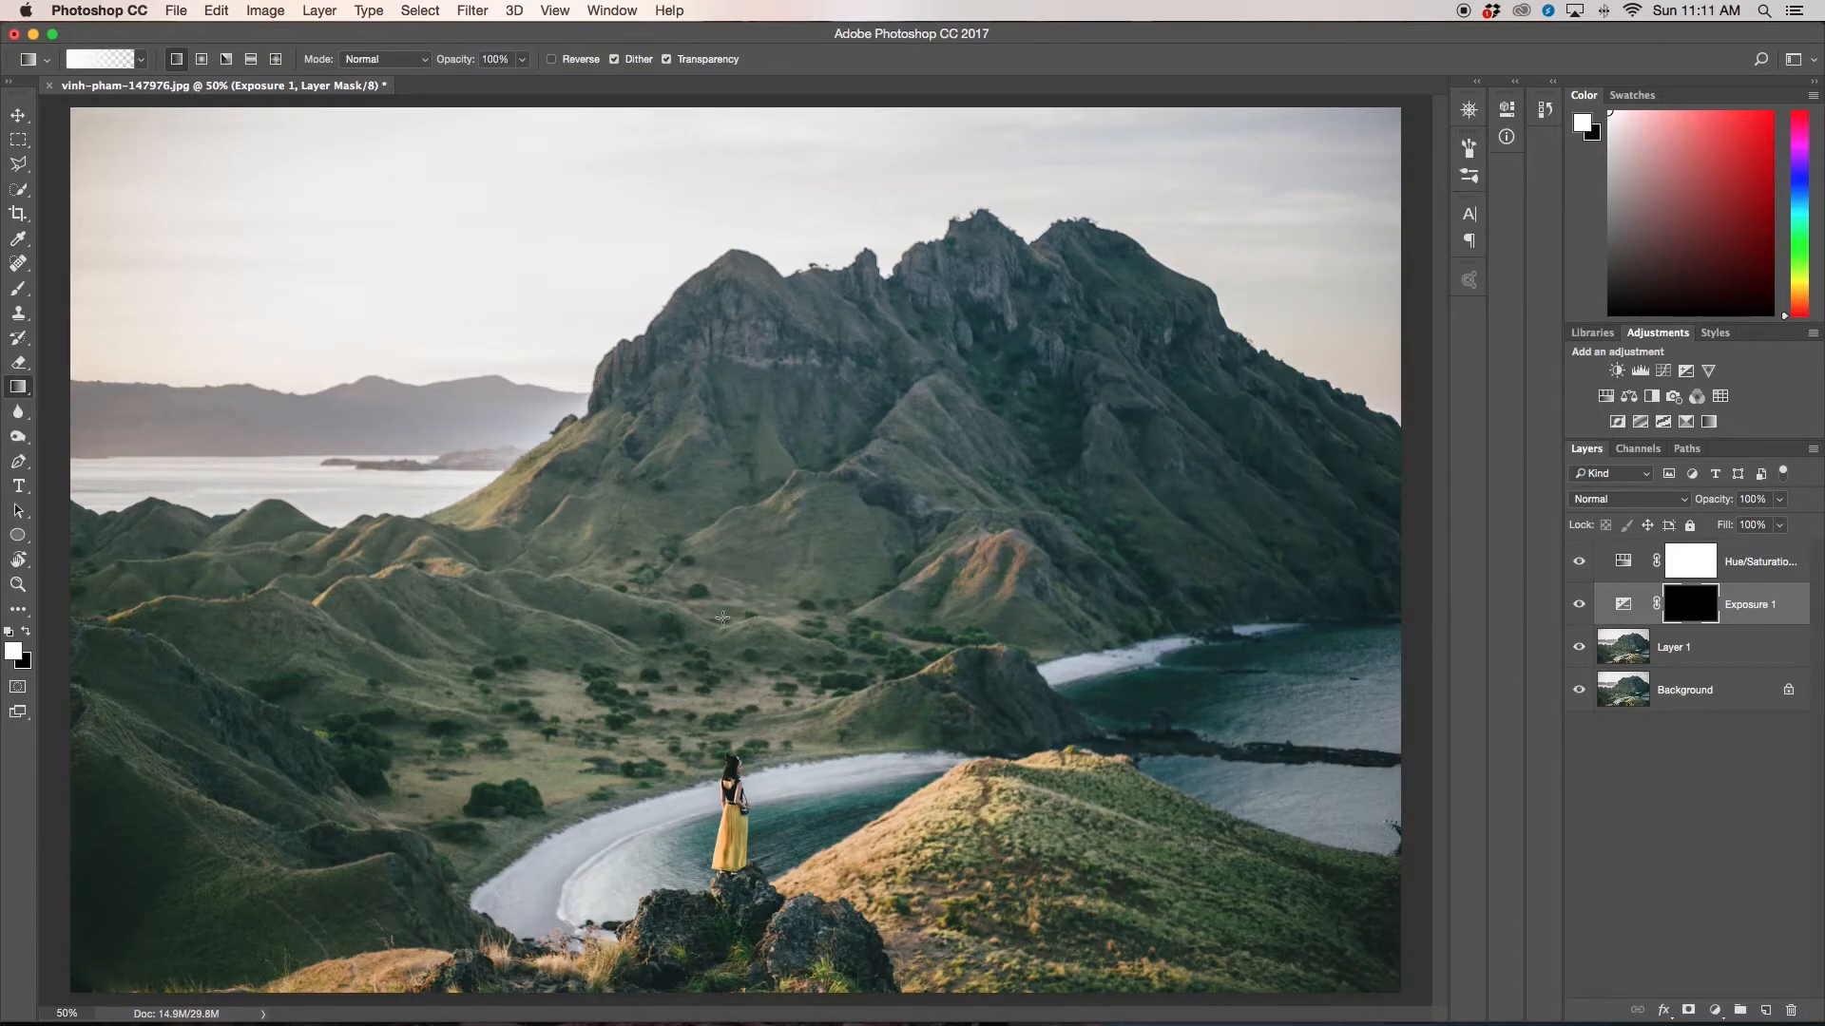
{"action": "left_click_drag", "start_coordinate": [55, 507], "coordinate": [914, 500]}
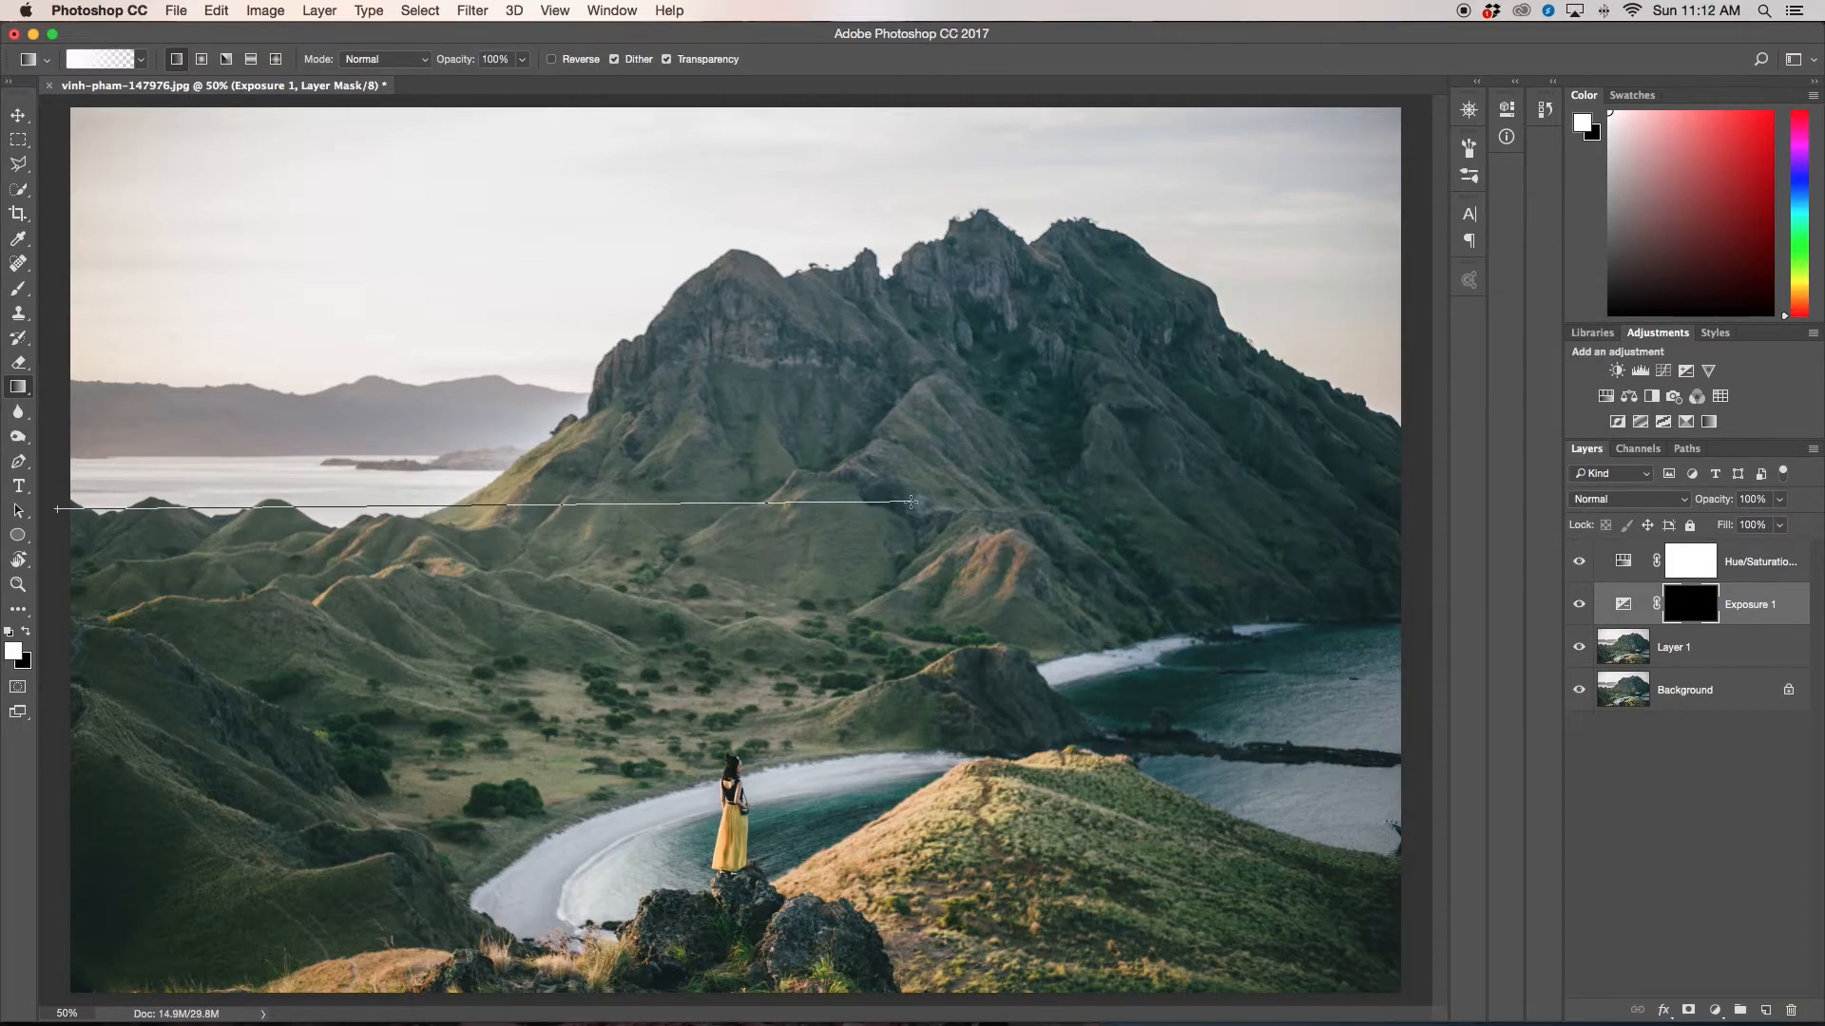
{"action": "left_click_drag", "start_coordinate": [59, 508], "coordinate": [915, 504]}
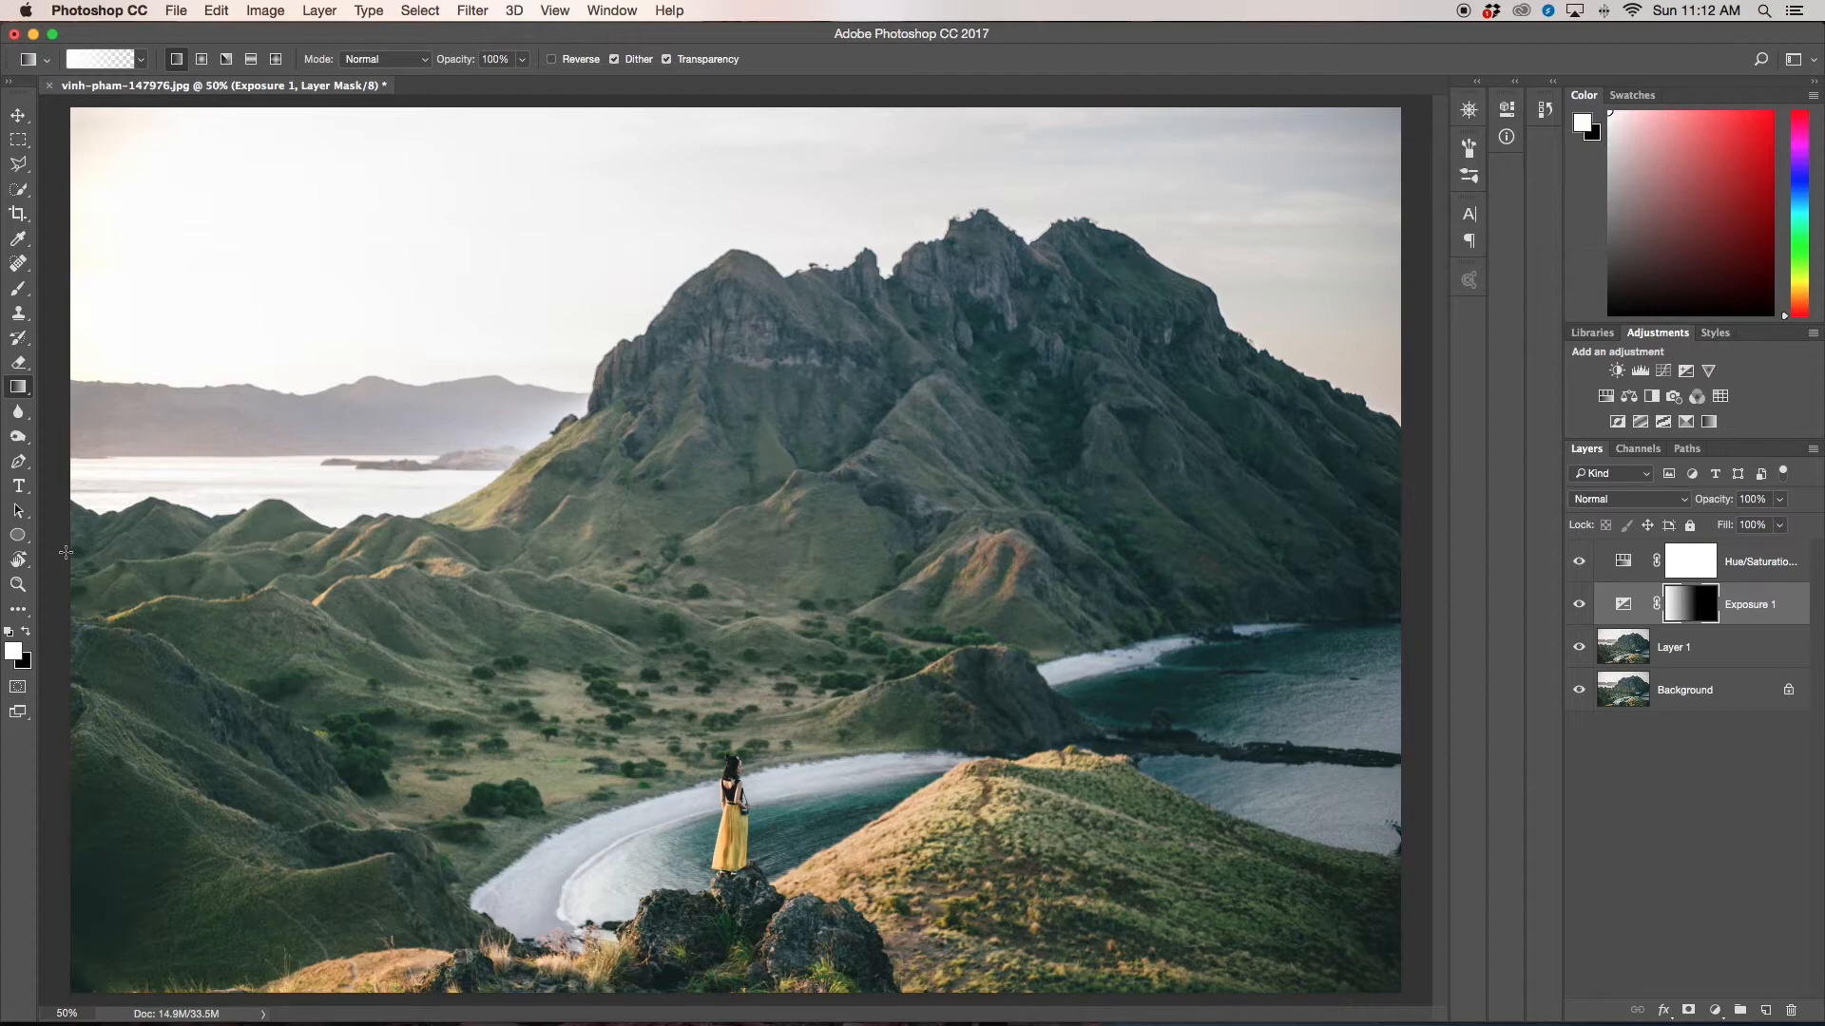
{"action": "mouse_move", "coordinate": [110, 549]}
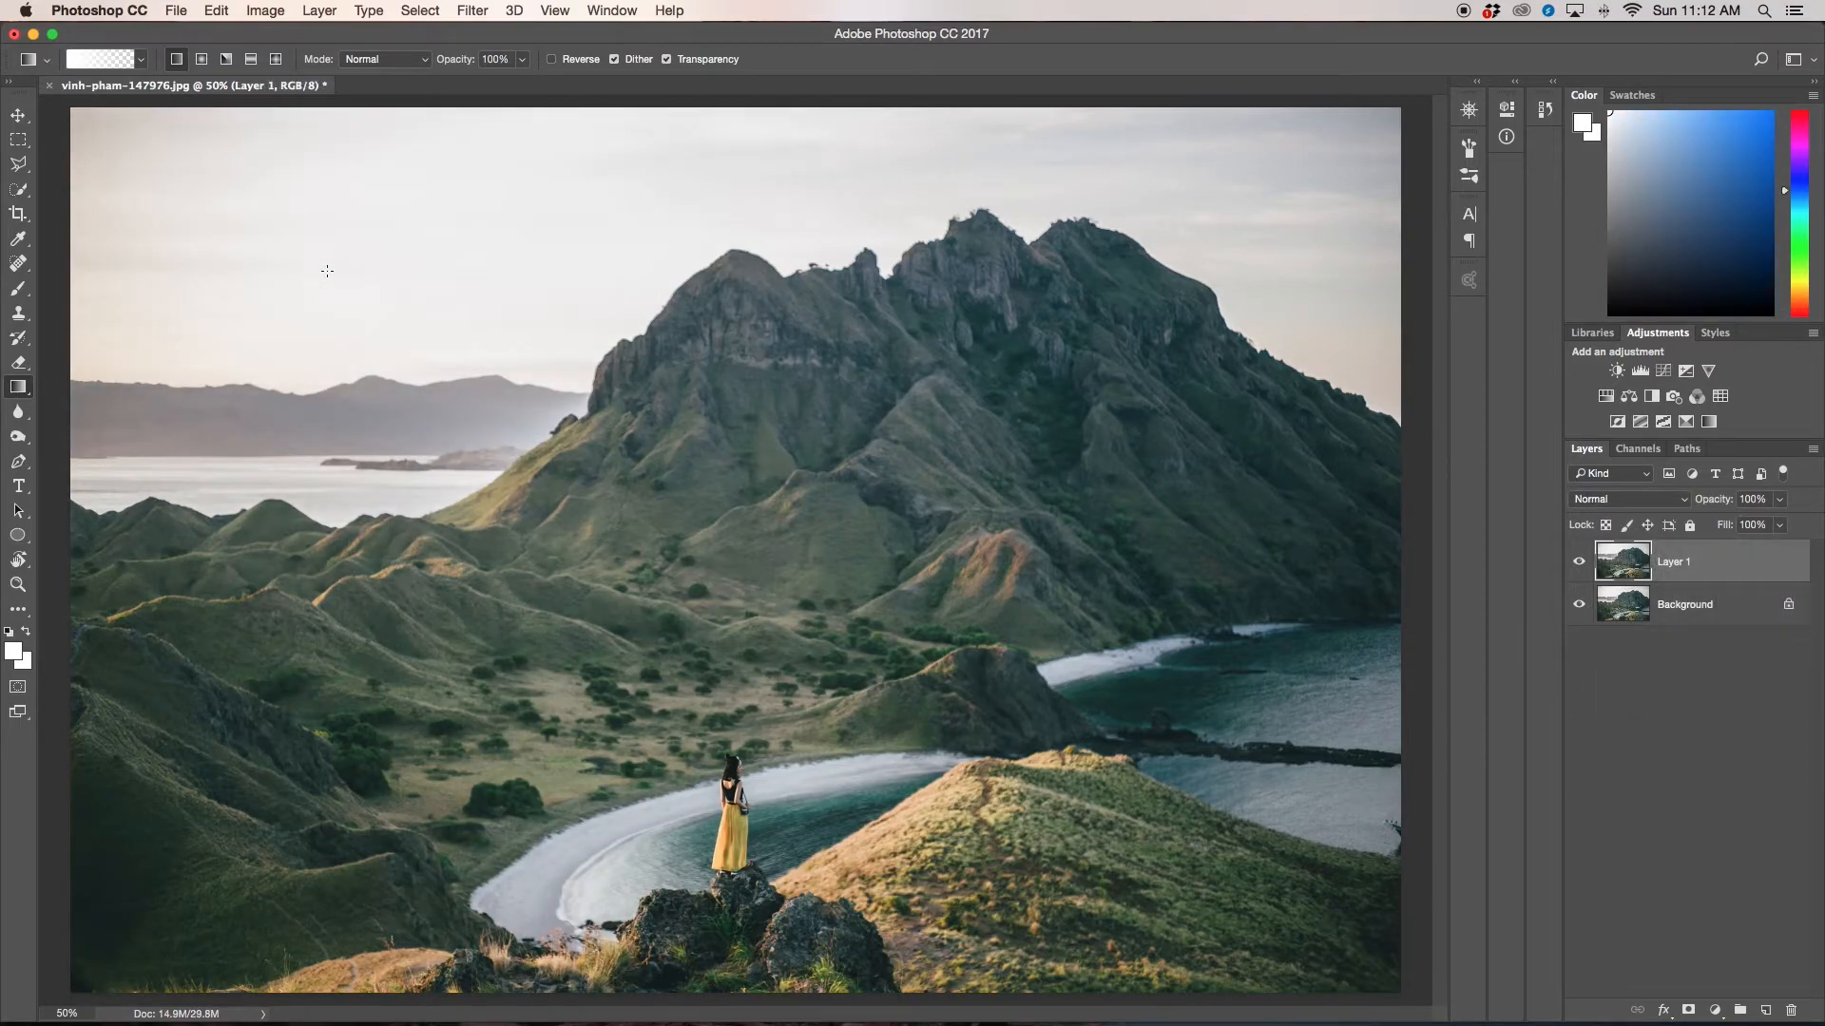
{"action": "mouse_move", "coordinate": [17, 207]}
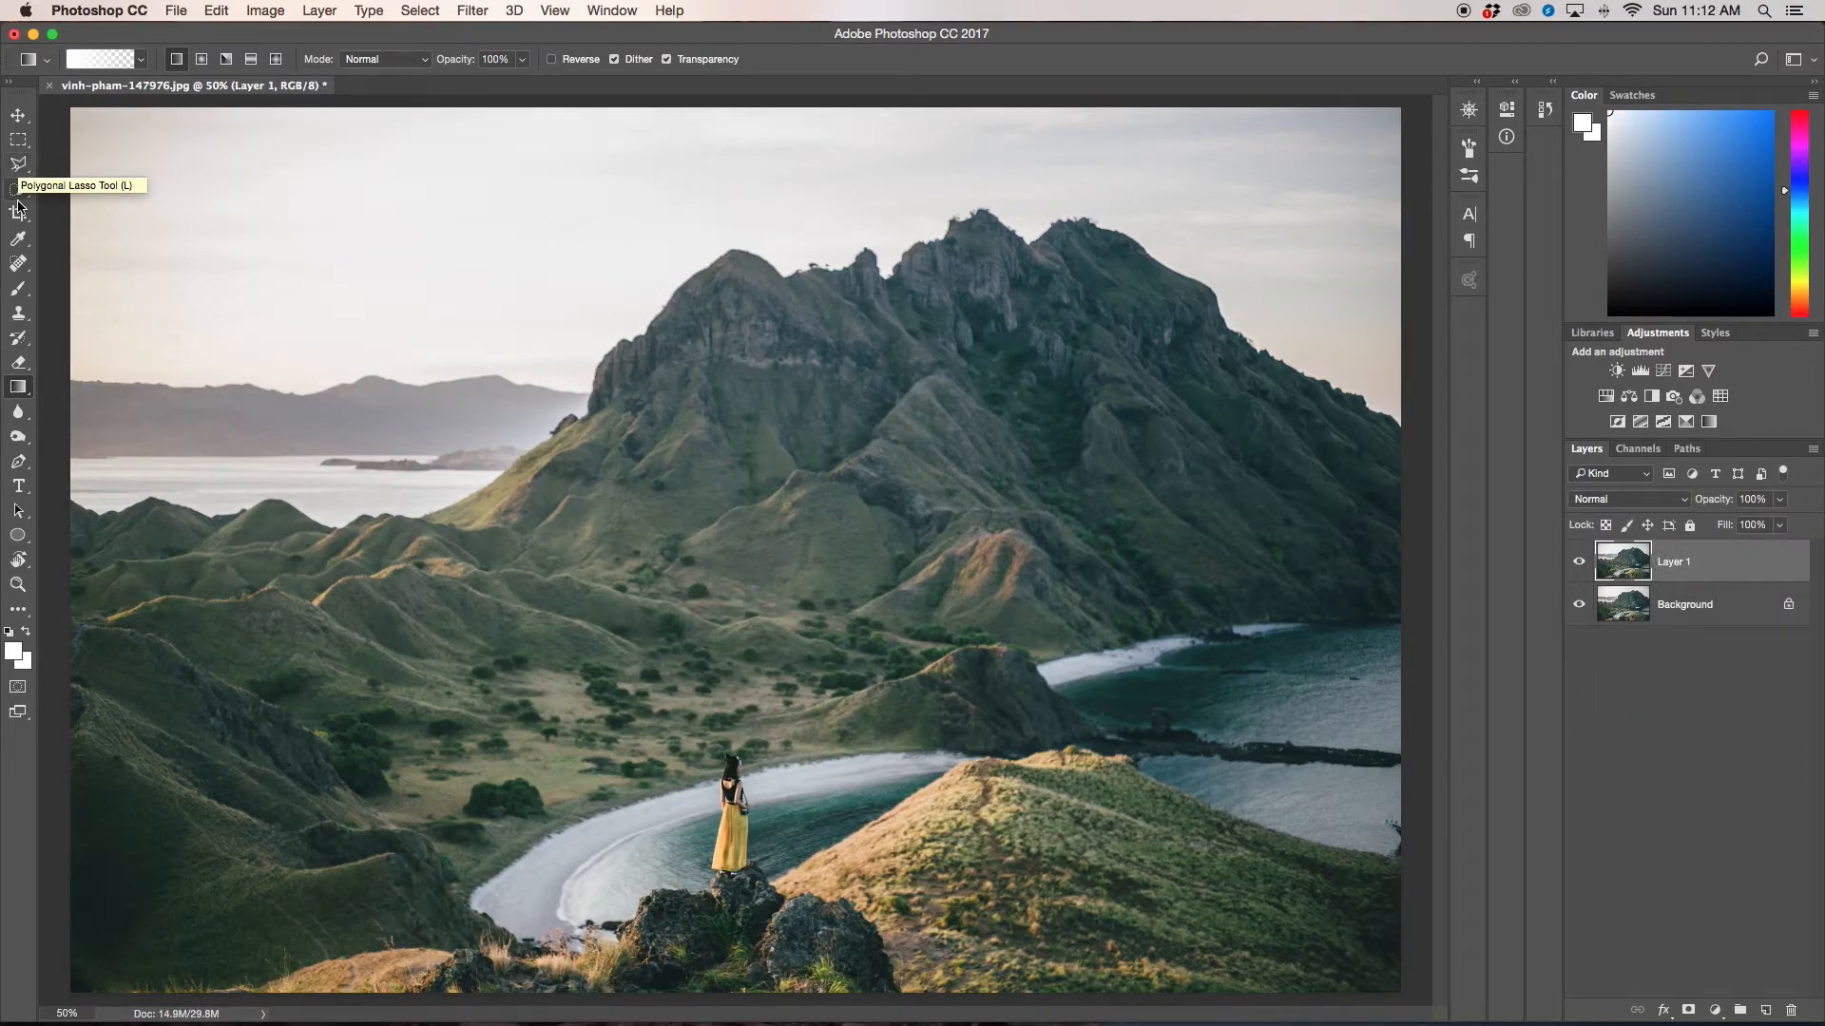
Step: Select the sky with the Quick Selection tool and turn it into a Layer 1 mask
{"action": "left_click", "coordinate": [19, 194]}
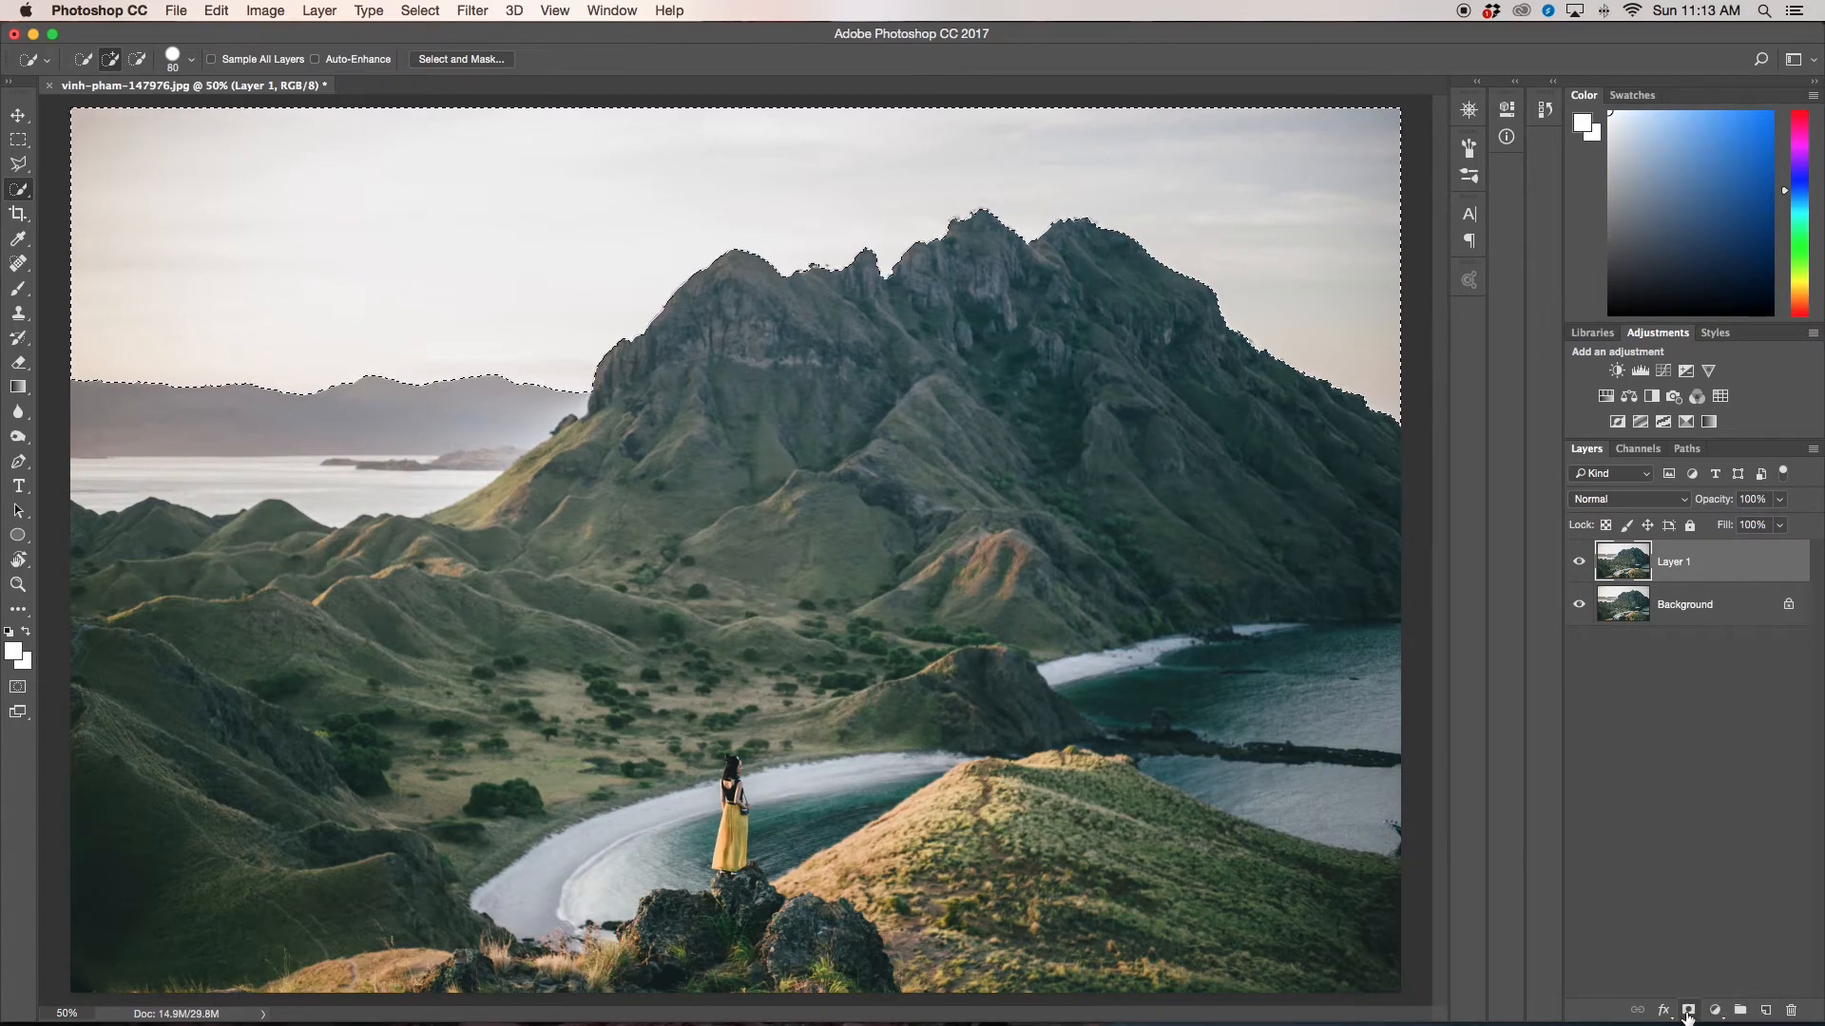
{"action": "left_click", "coordinate": [1687, 1010]}
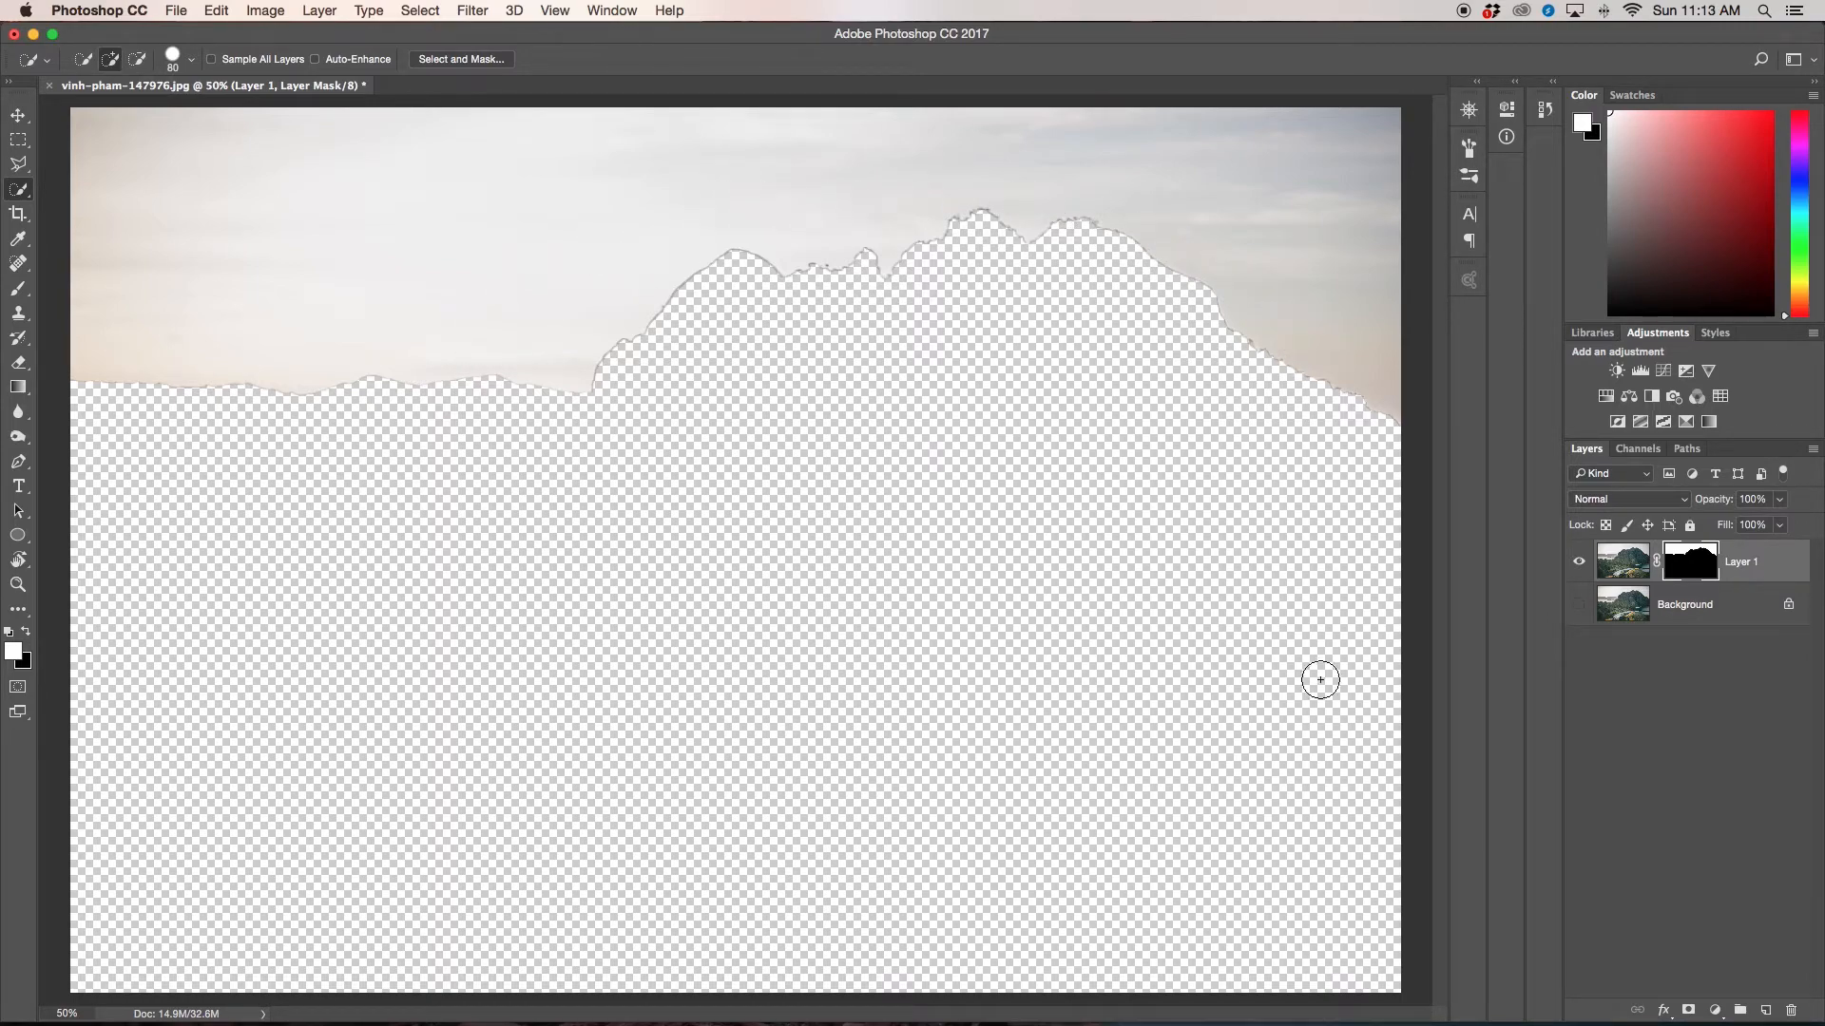
{"action": "mouse_move", "coordinate": [527, 682]}
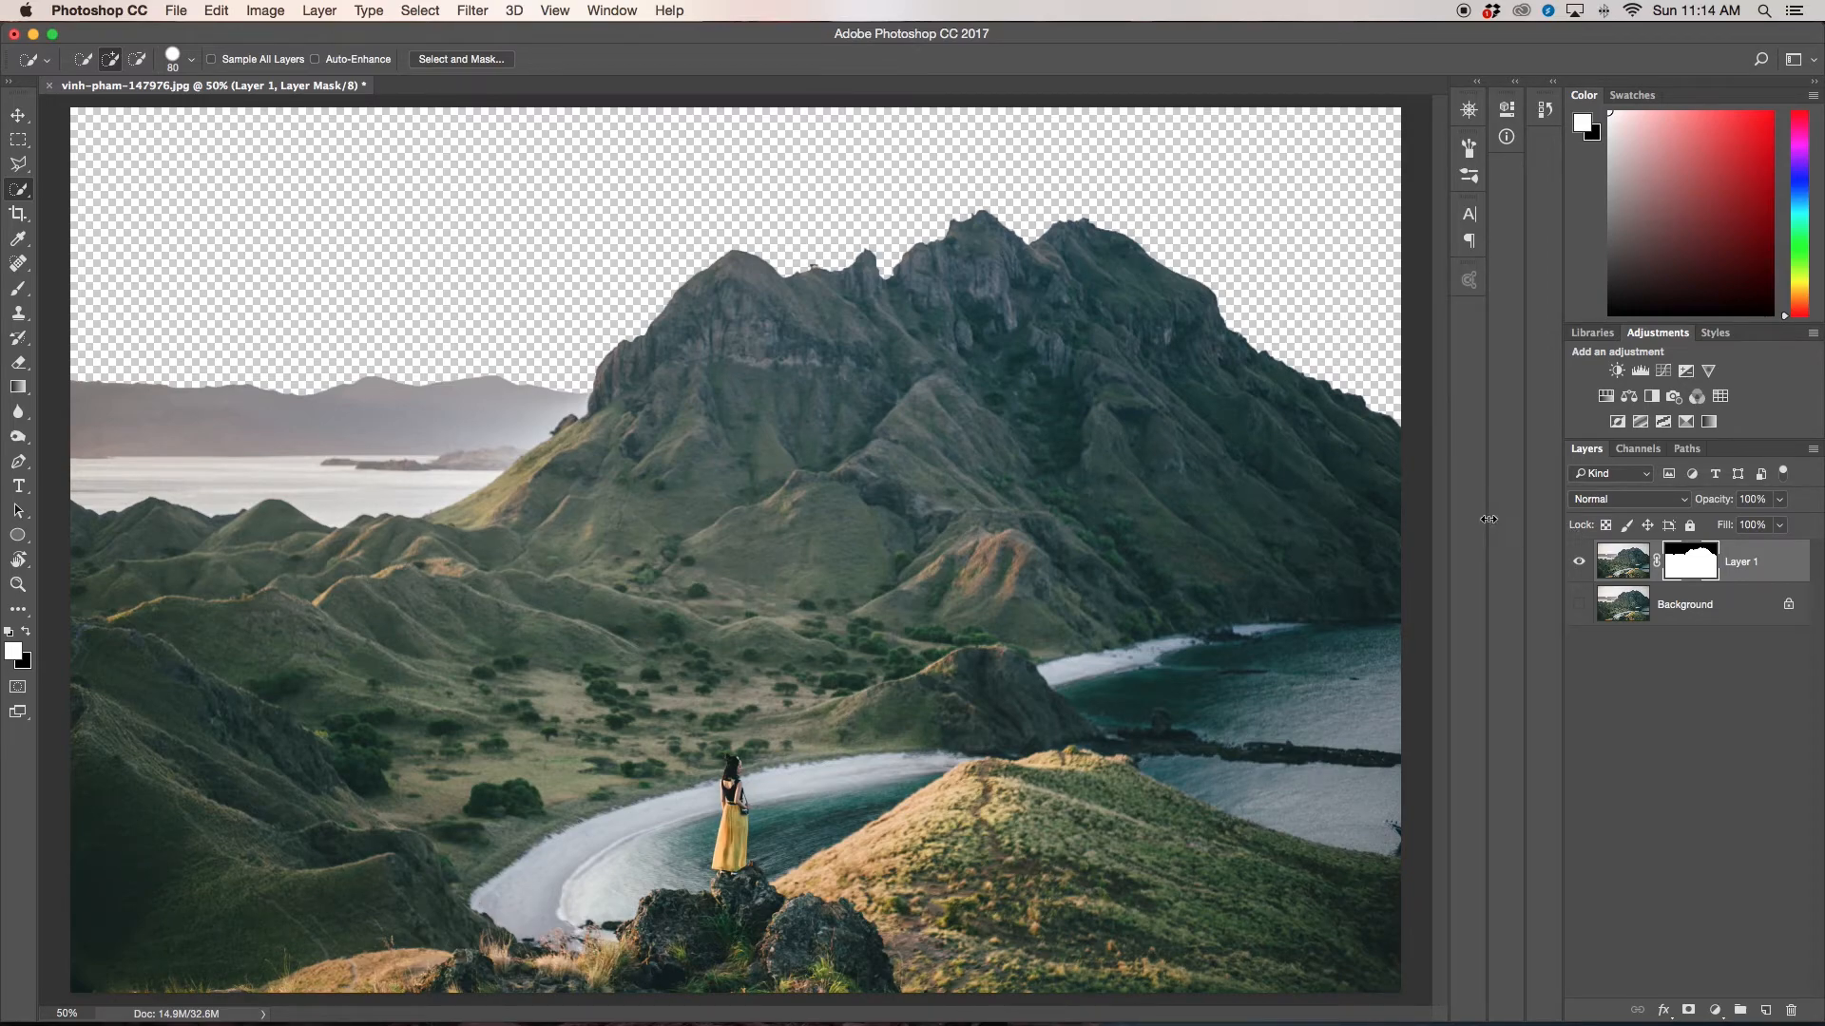
{"action": "mouse_move", "coordinate": [1345, 509]}
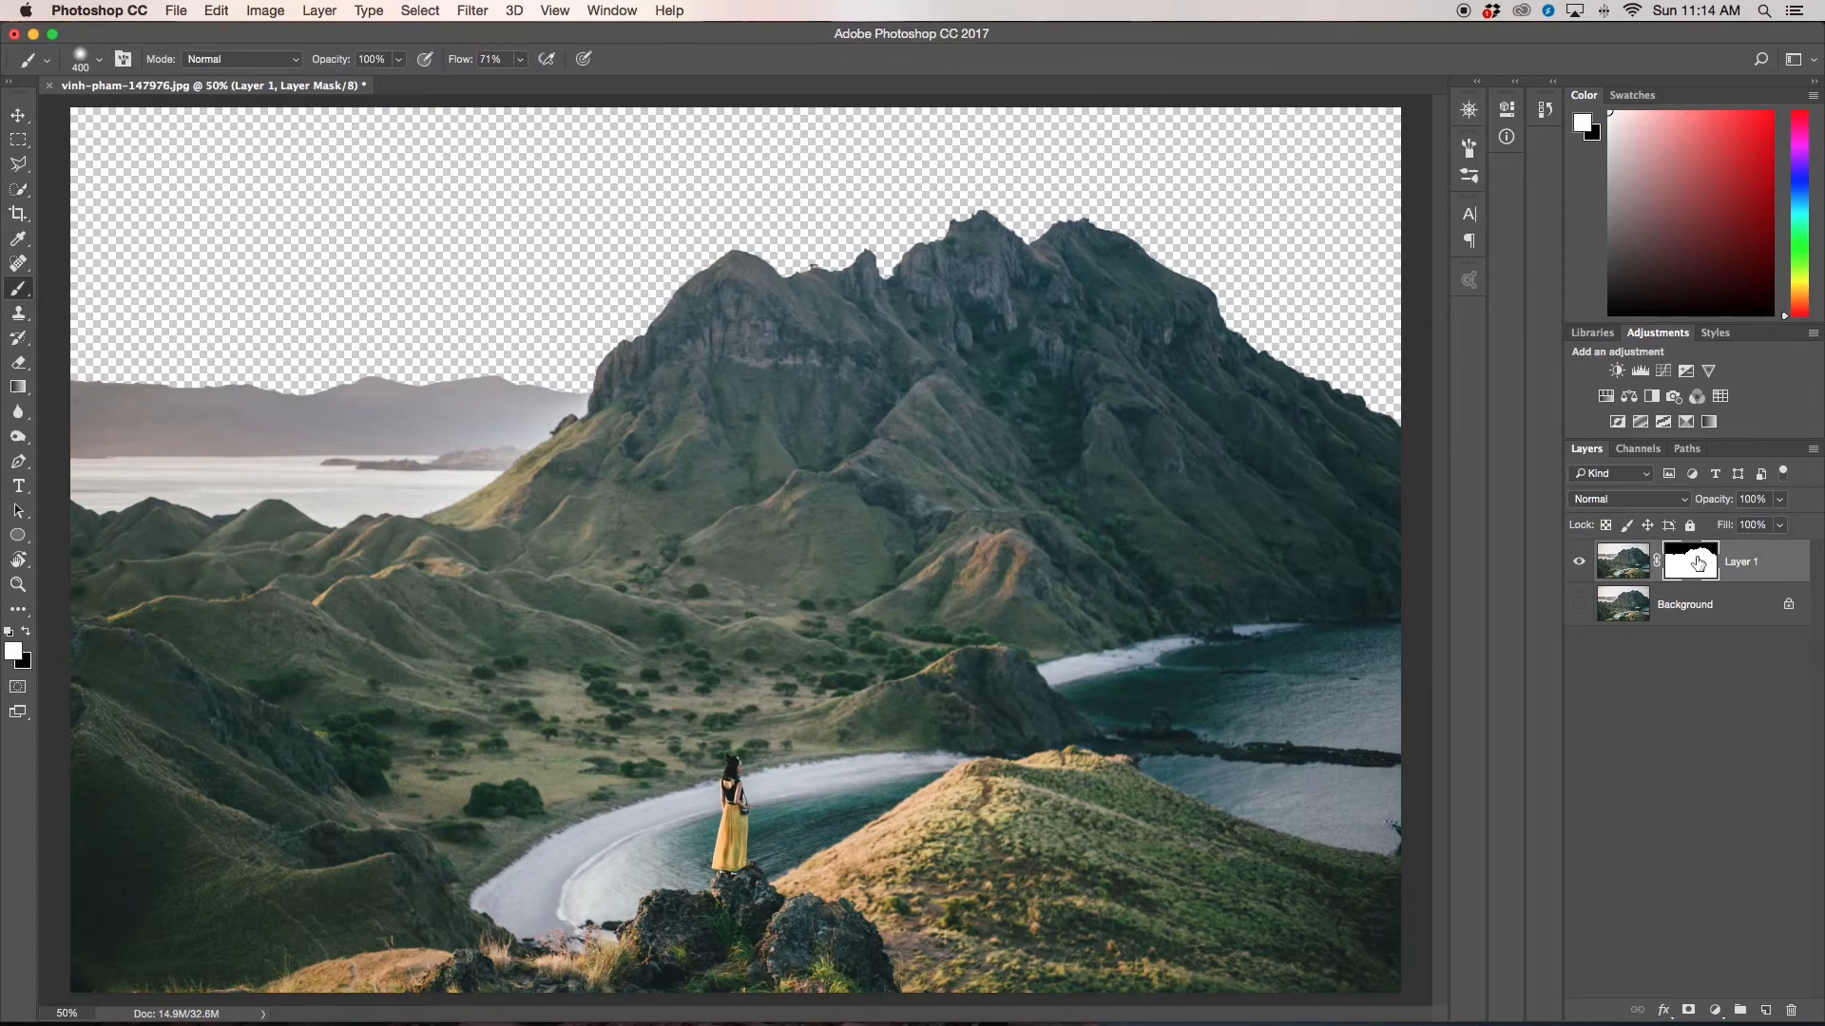
{"action": "left_click", "coordinate": [680, 439]}
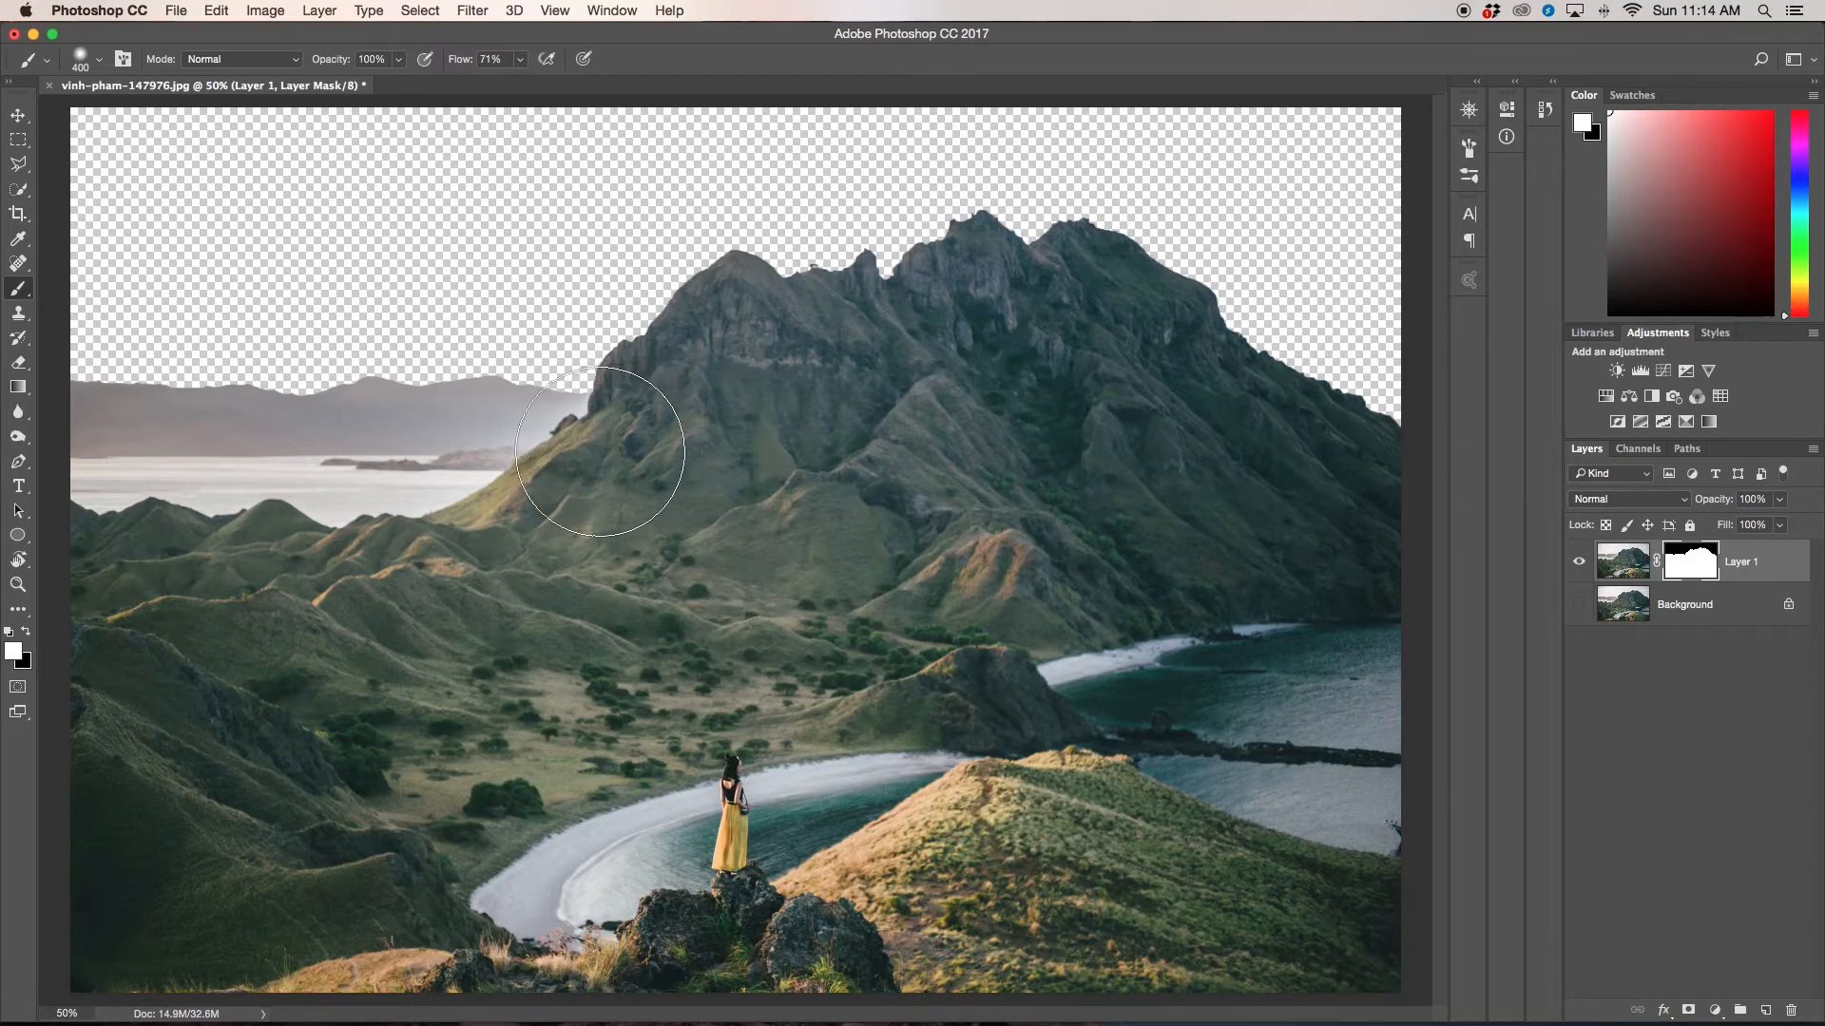
{"action": "left_click_drag", "start_coordinate": [598, 452], "coordinate": [376, 382]}
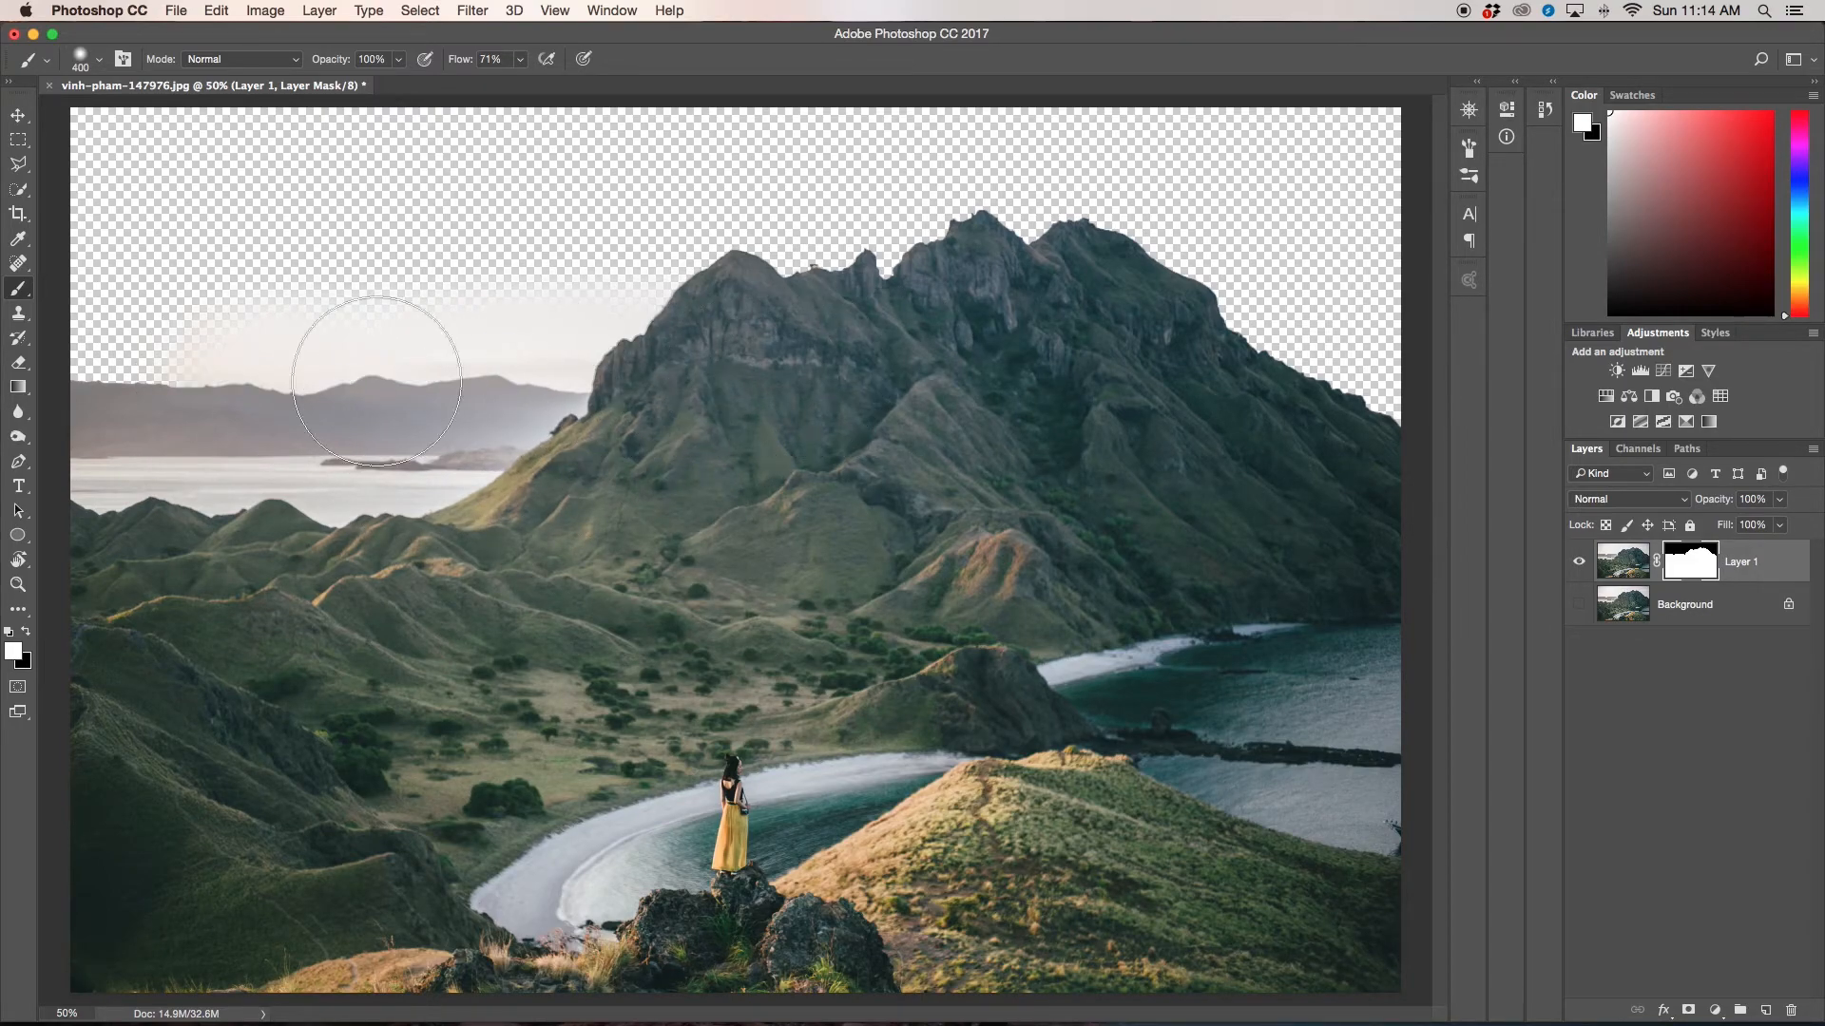
{"action": "left_click_drag", "start_coordinate": [375, 382], "coordinate": [1158, 269]}
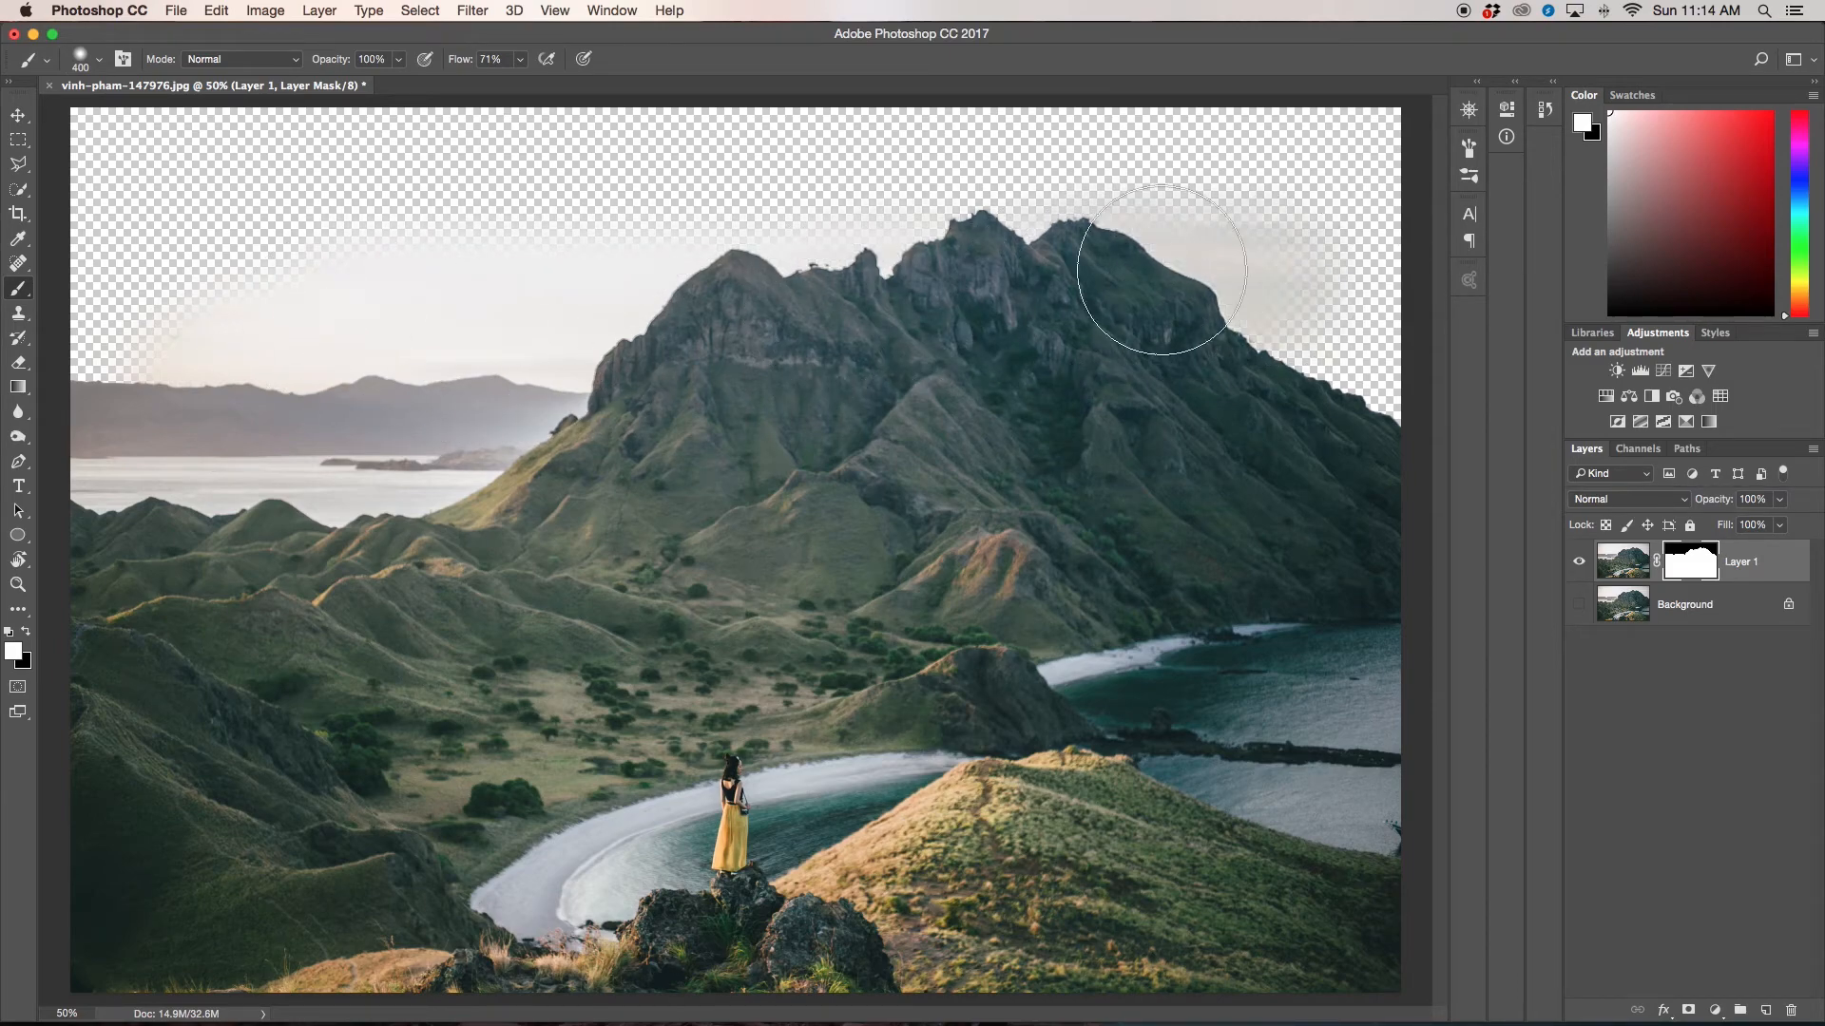
{"action": "left_click_drag", "start_coordinate": [1157, 270], "coordinate": [1344, 314]}
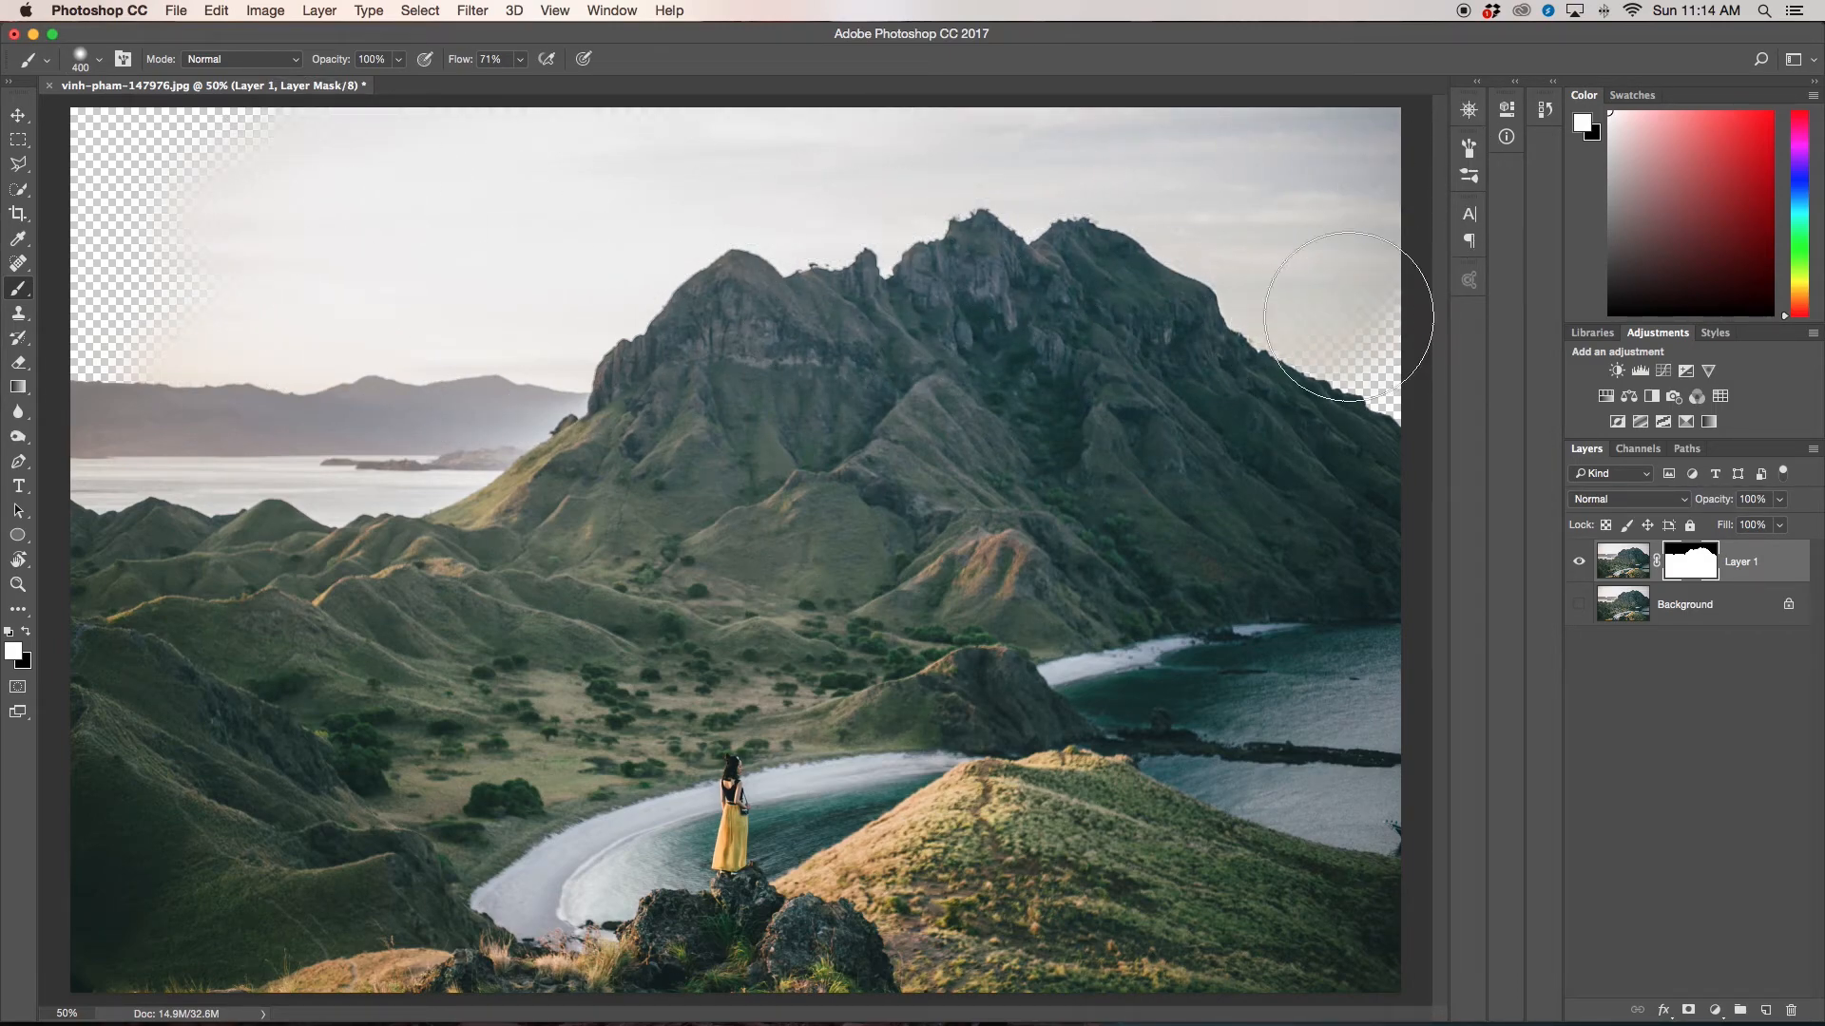
{"action": "left_click_drag", "start_coordinate": [1343, 314], "coordinate": [971, 412]}
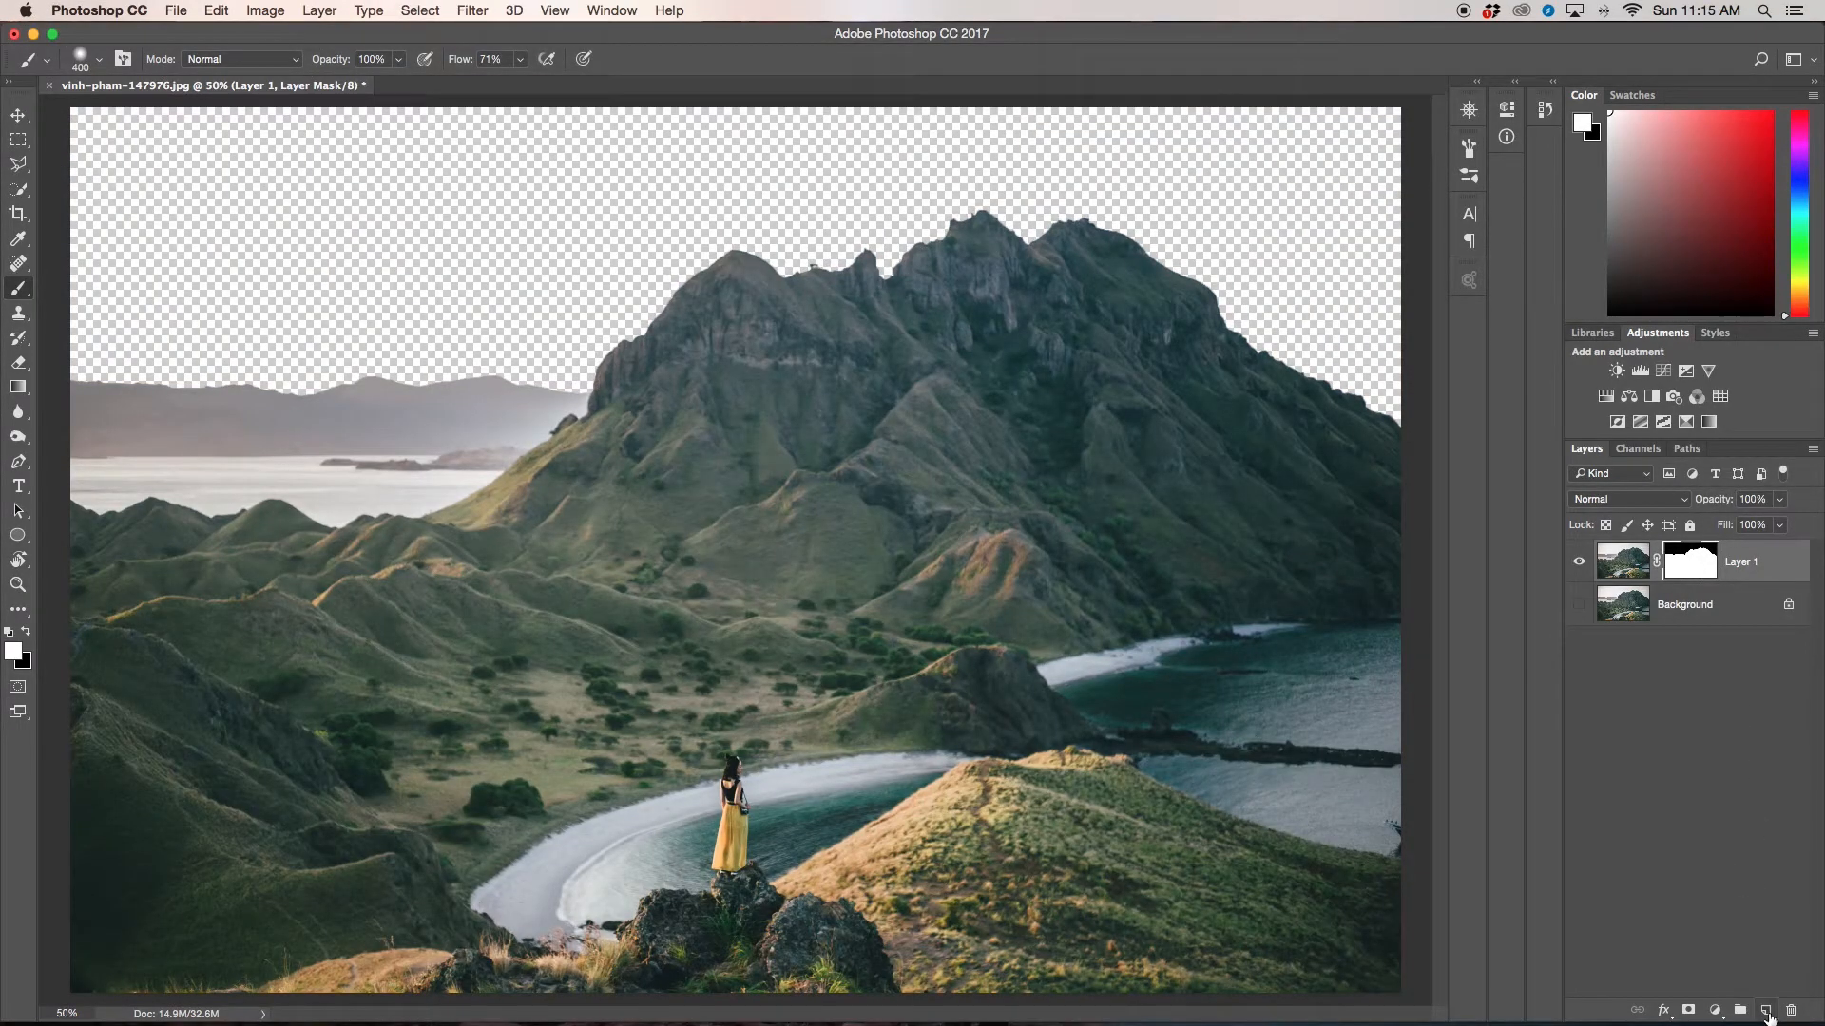
Step: Add a new empty Layer 2 beneath the masked Layer 1
{"action": "left_click", "coordinate": [1766, 1010]}
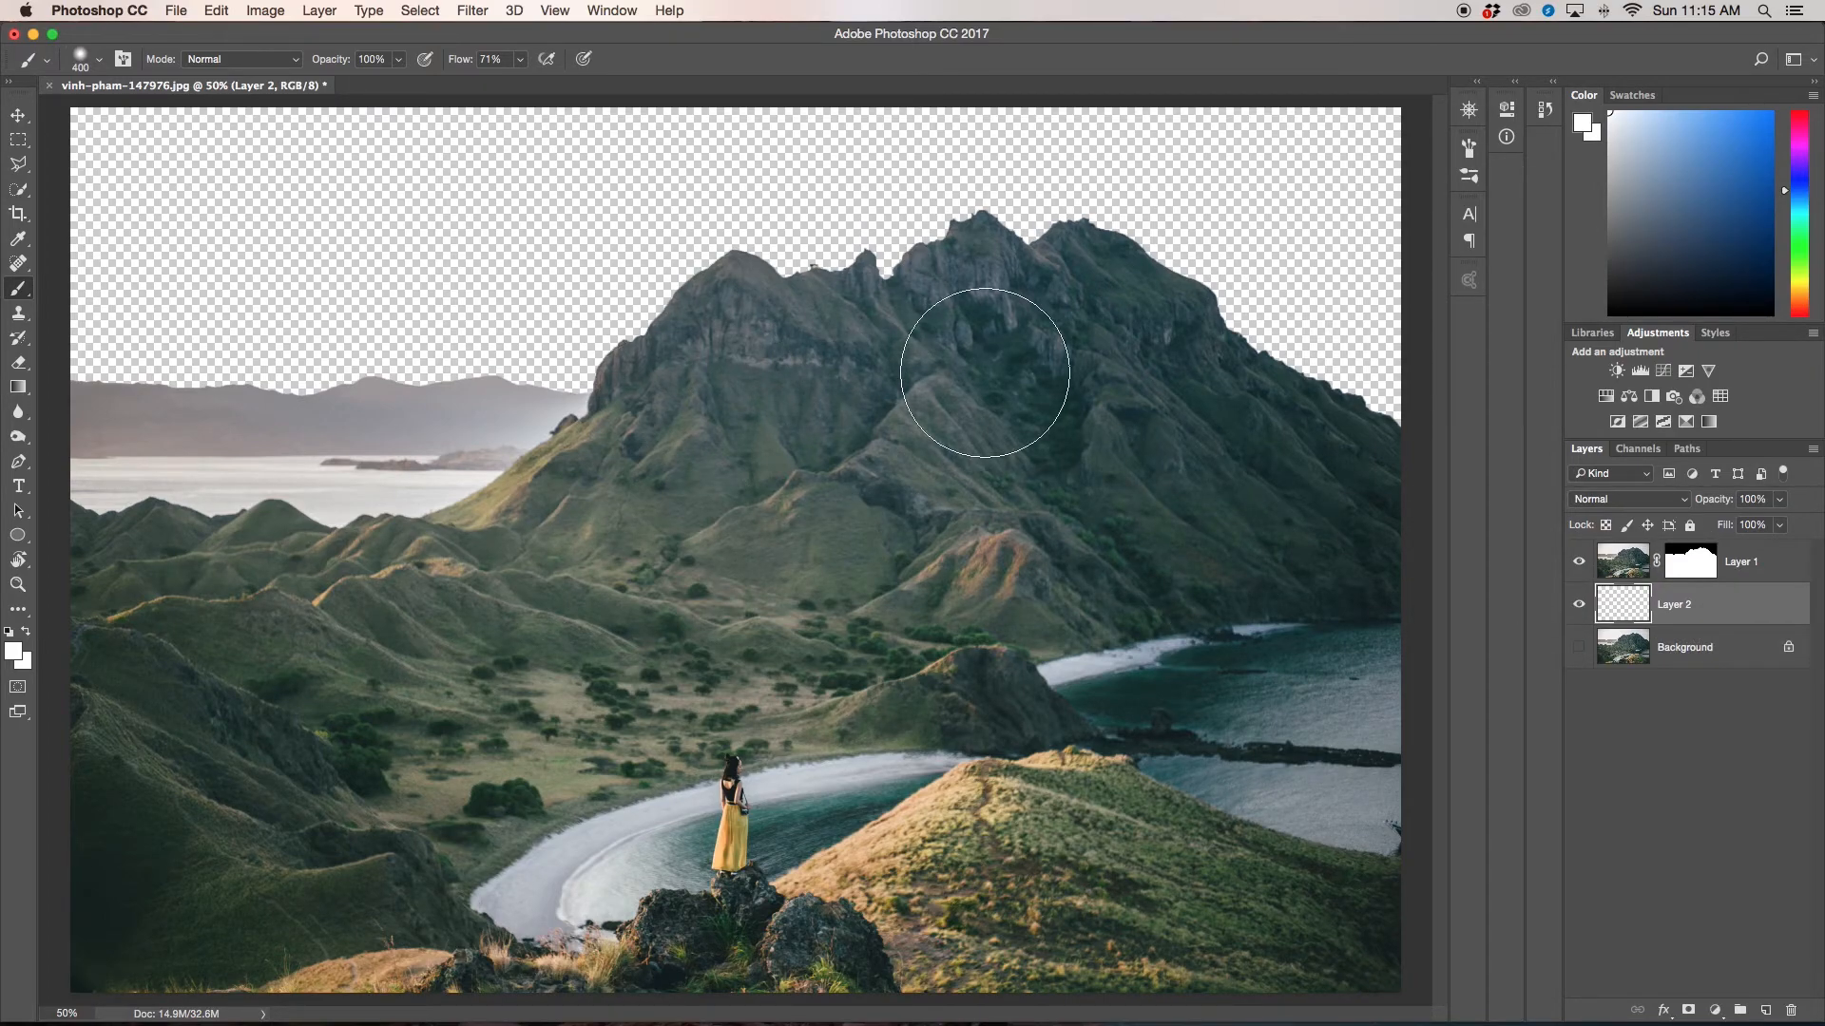
{"action": "mouse_move", "coordinate": [971, 373]}
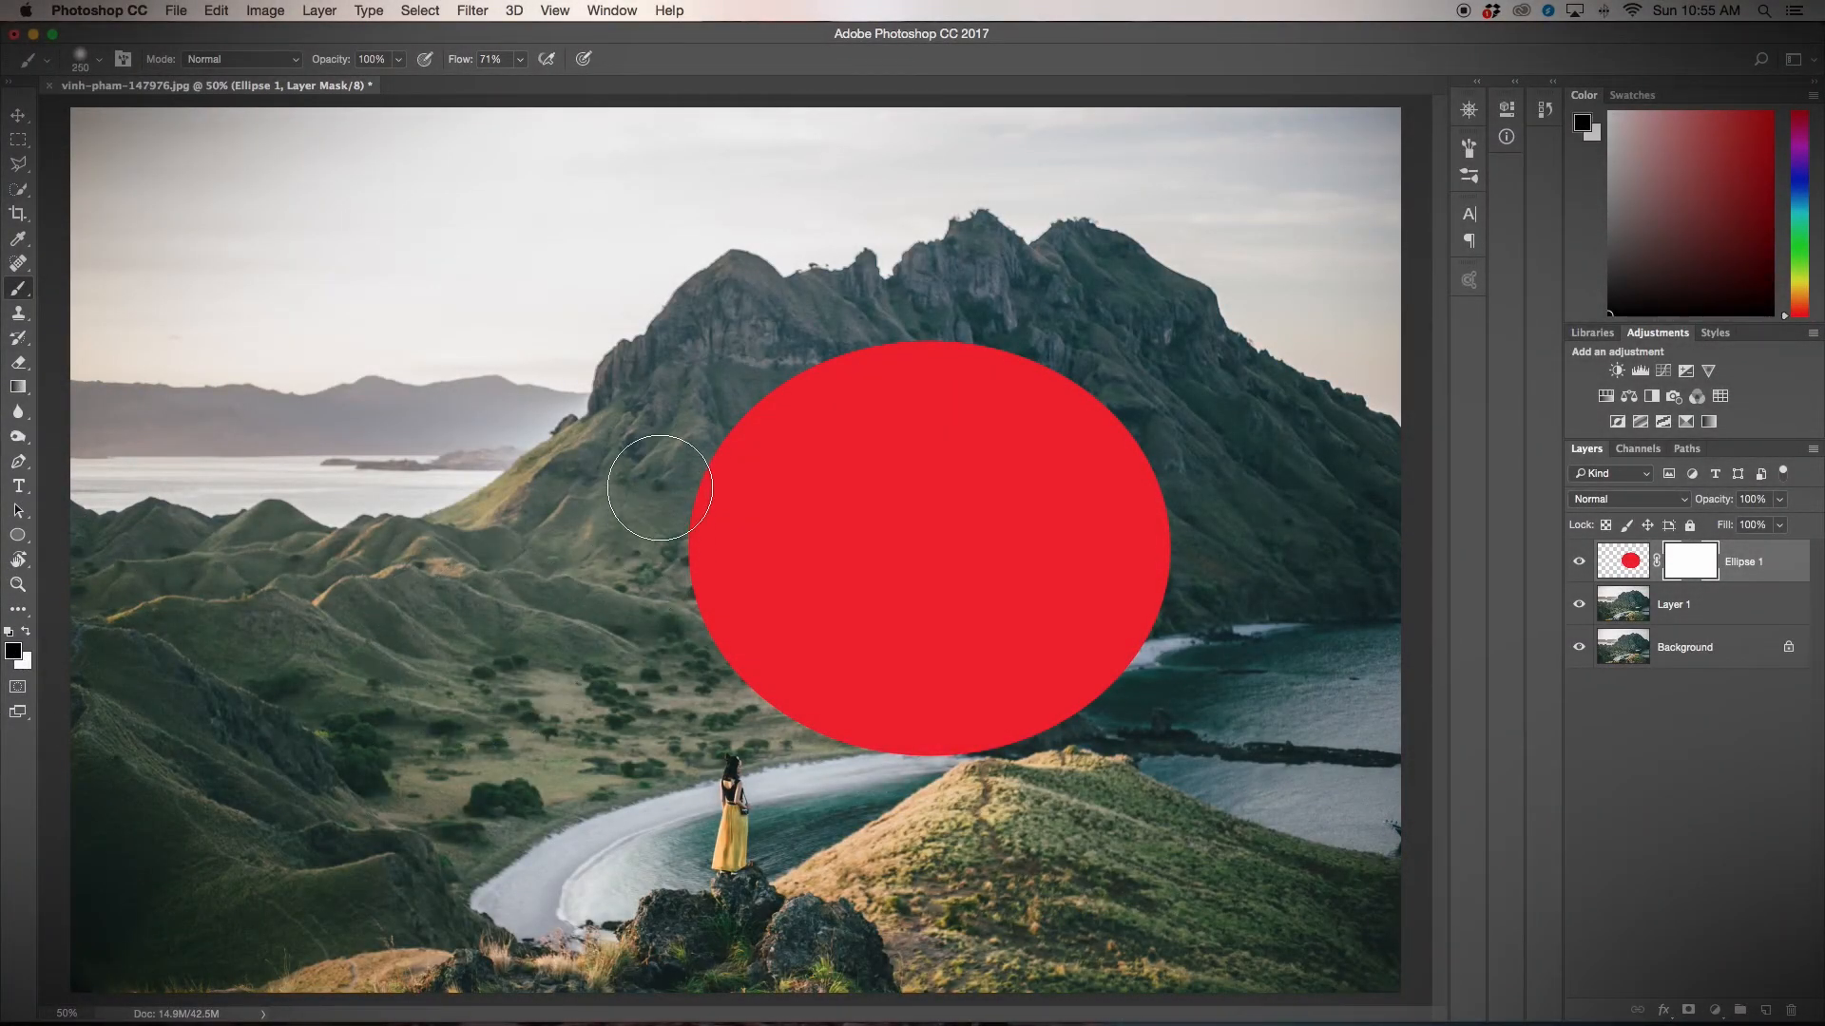
Step: Paint two horizontal black brush strokes on the Ellipse 1 mask to hide bands of the red ellipse
{"action": "left_click_drag", "start_coordinate": [663, 483], "coordinate": [1128, 432]}
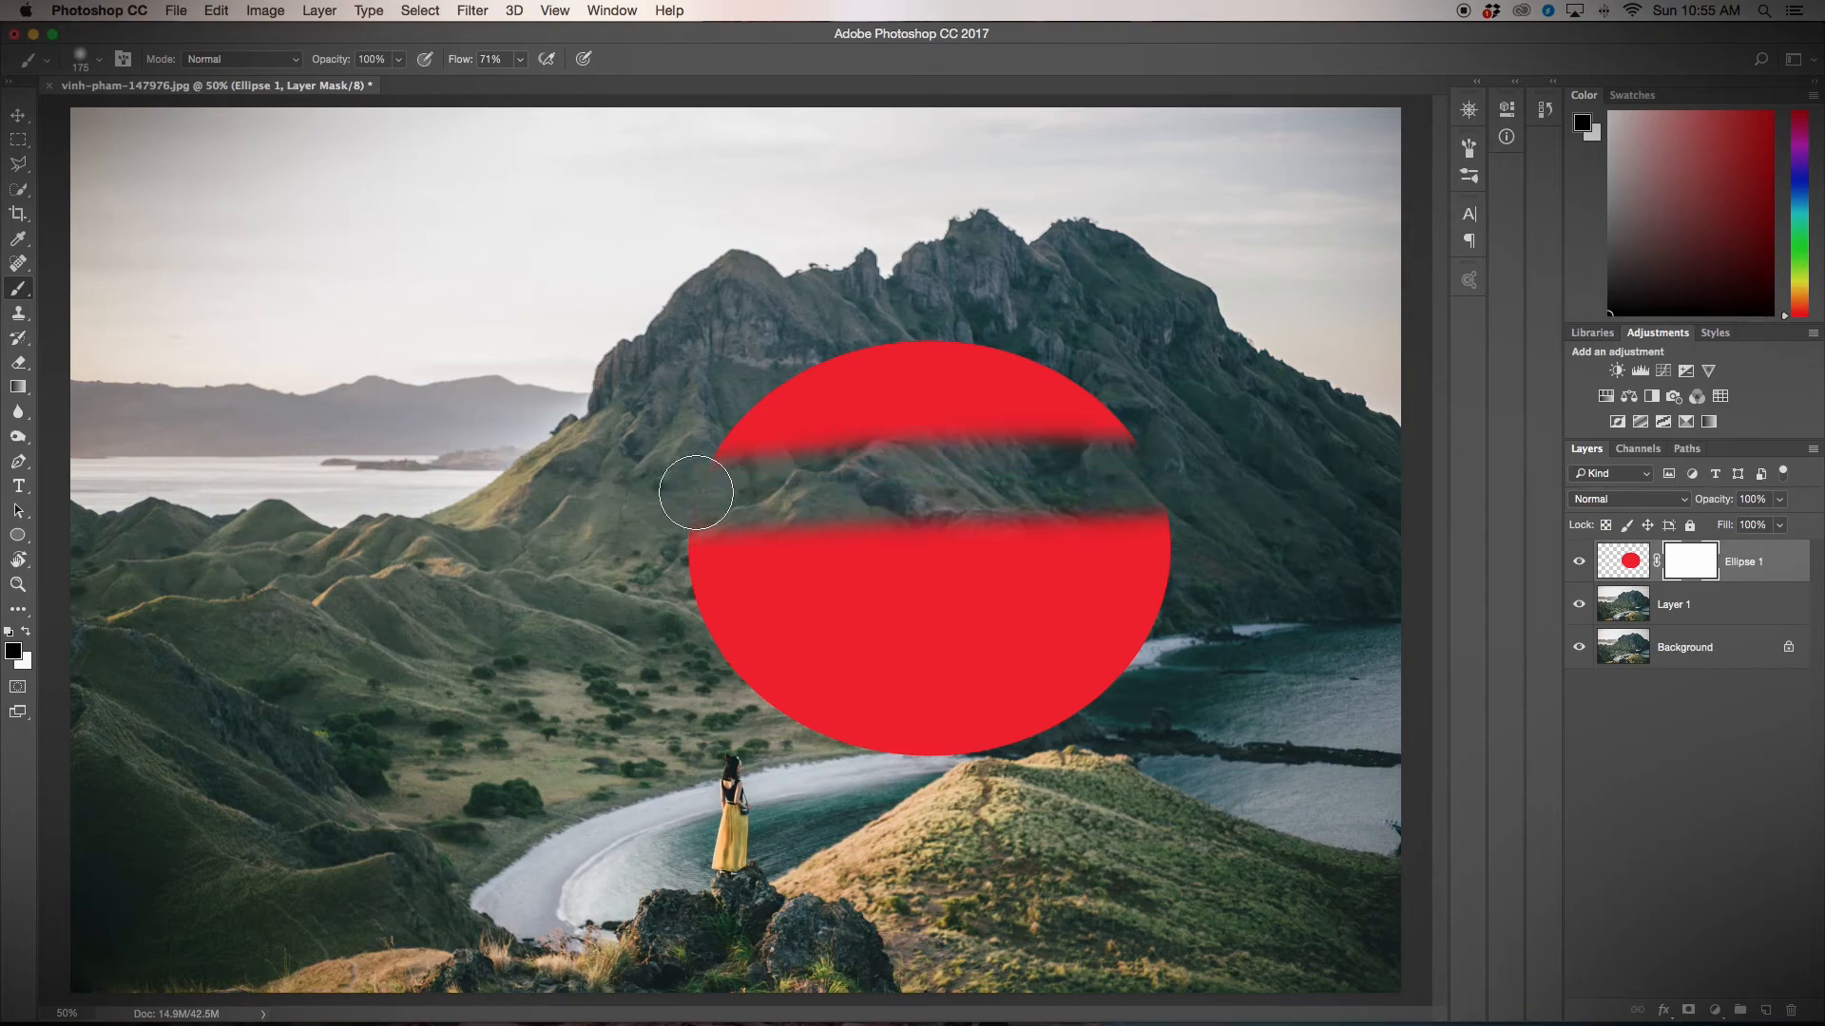
{"action": "left_click_drag", "start_coordinate": [696, 491], "coordinate": [1091, 680]}
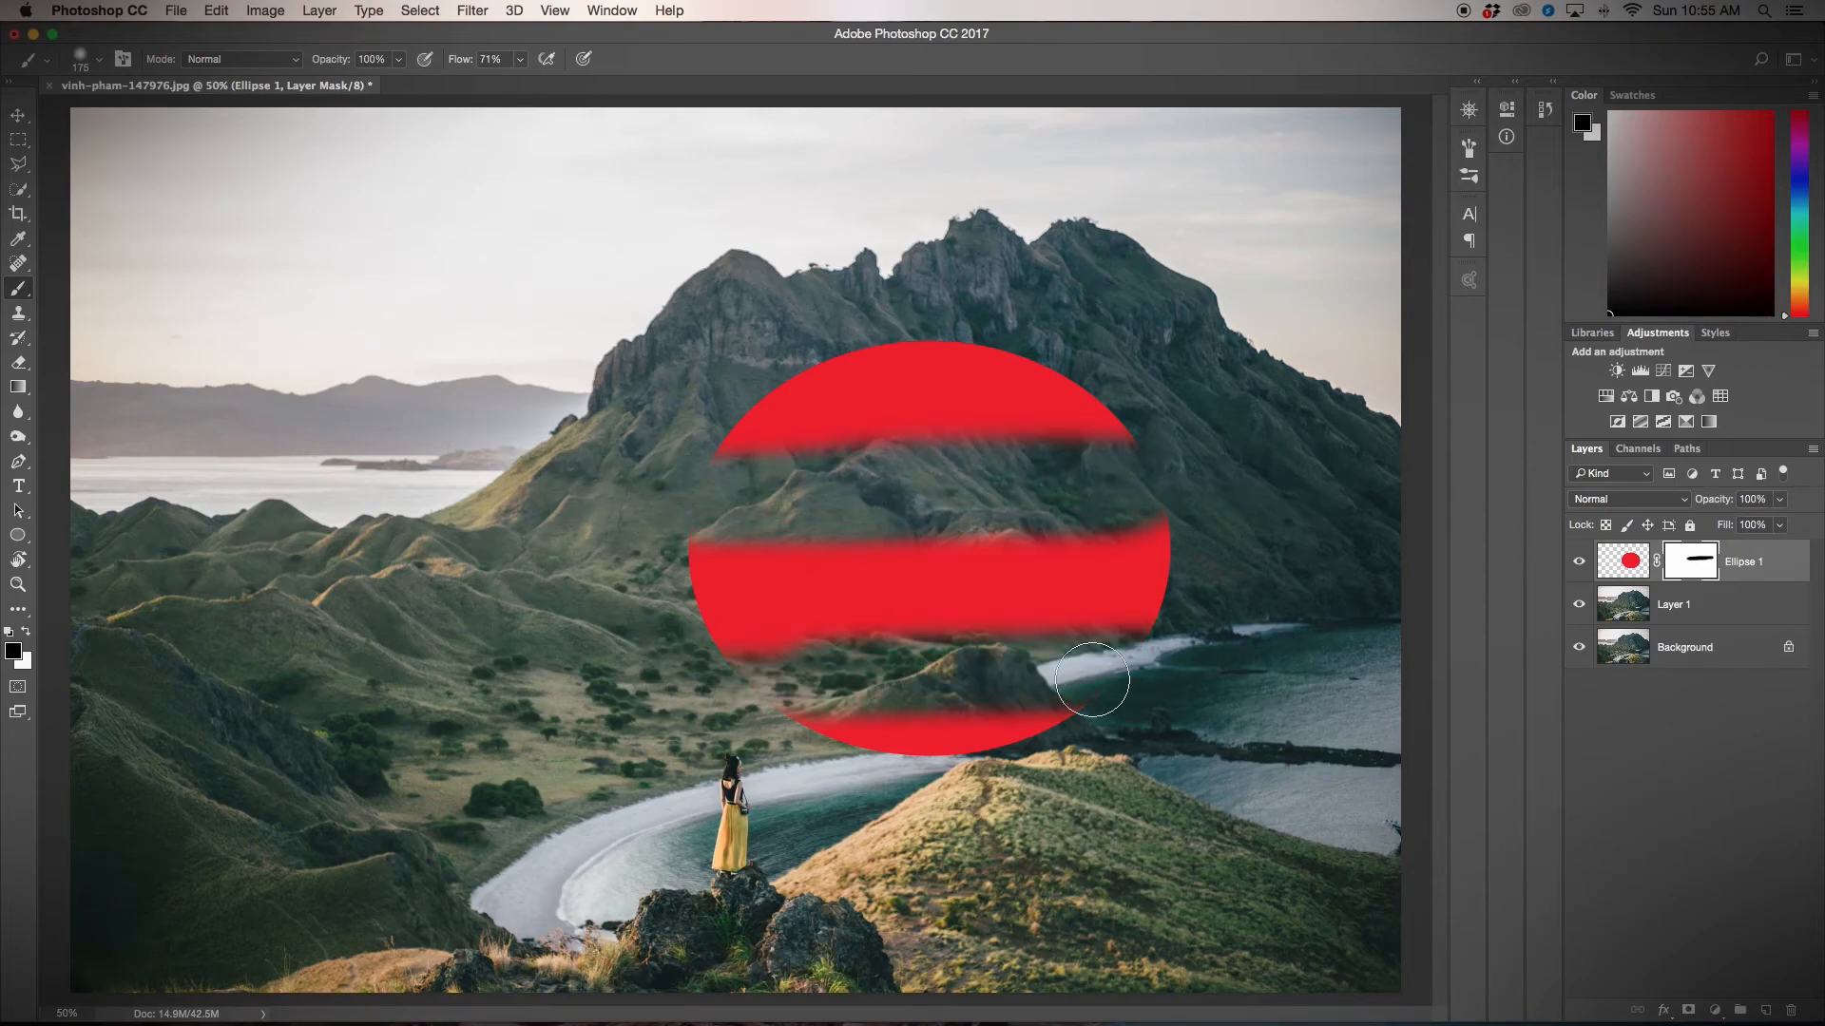